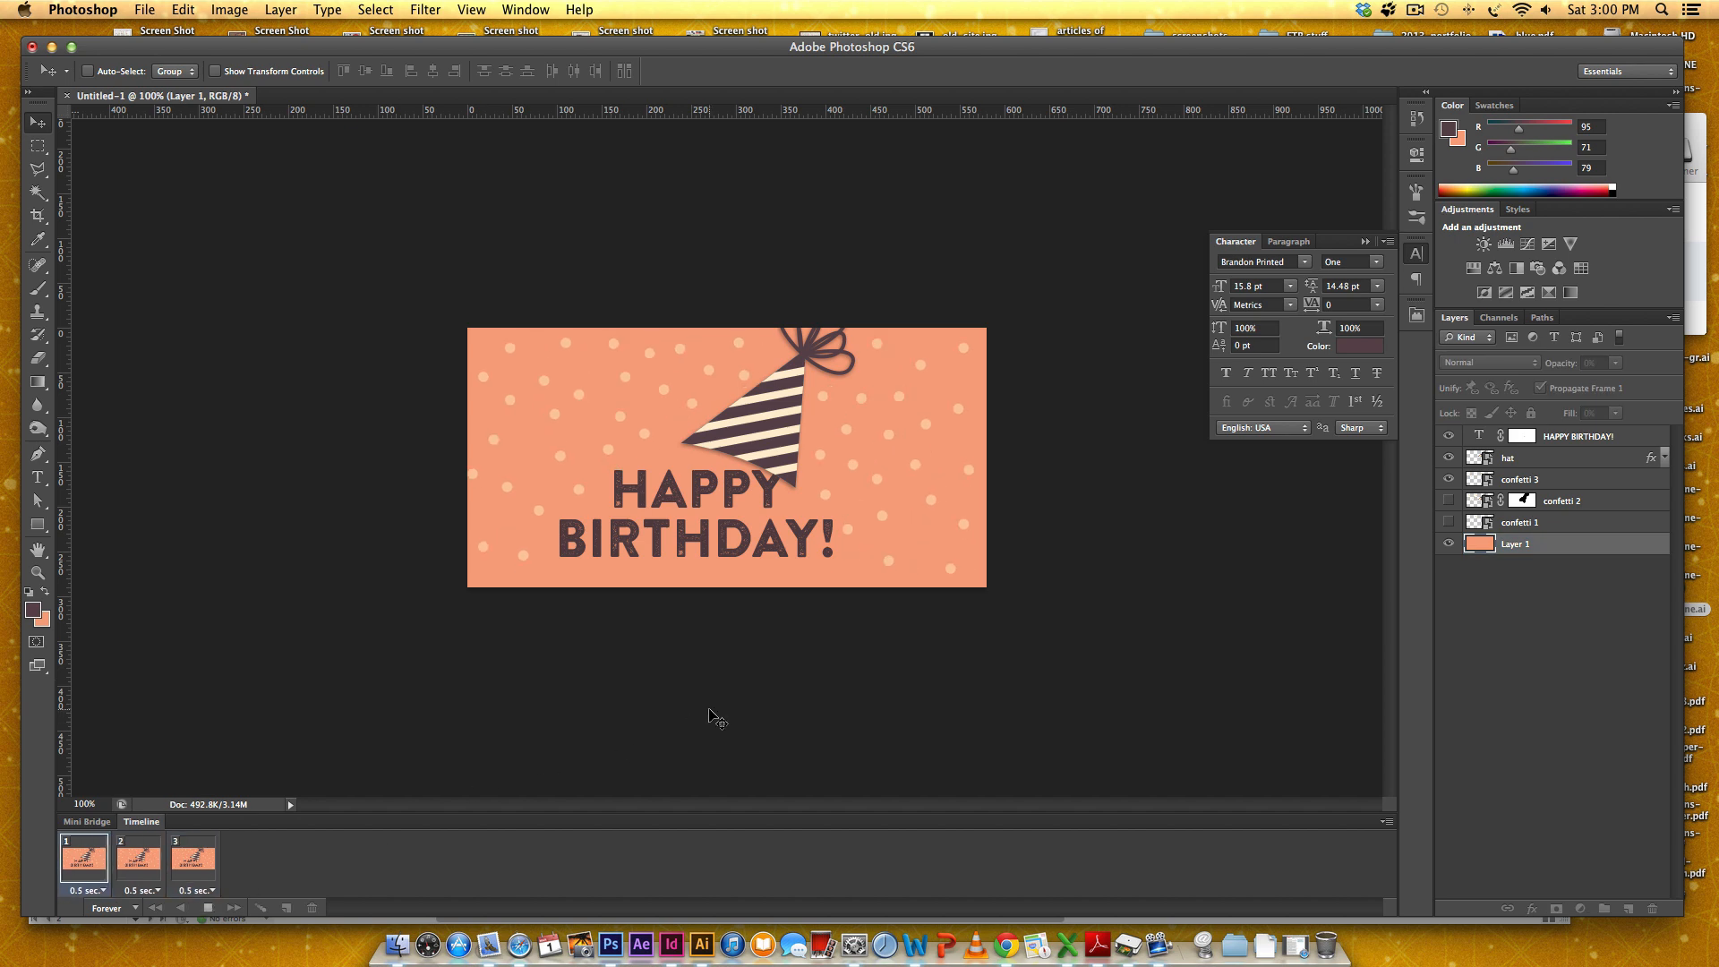
Step: Preview the three animation frames in turn and return to frame 1
{"action": "left_click", "coordinate": [138, 858]}
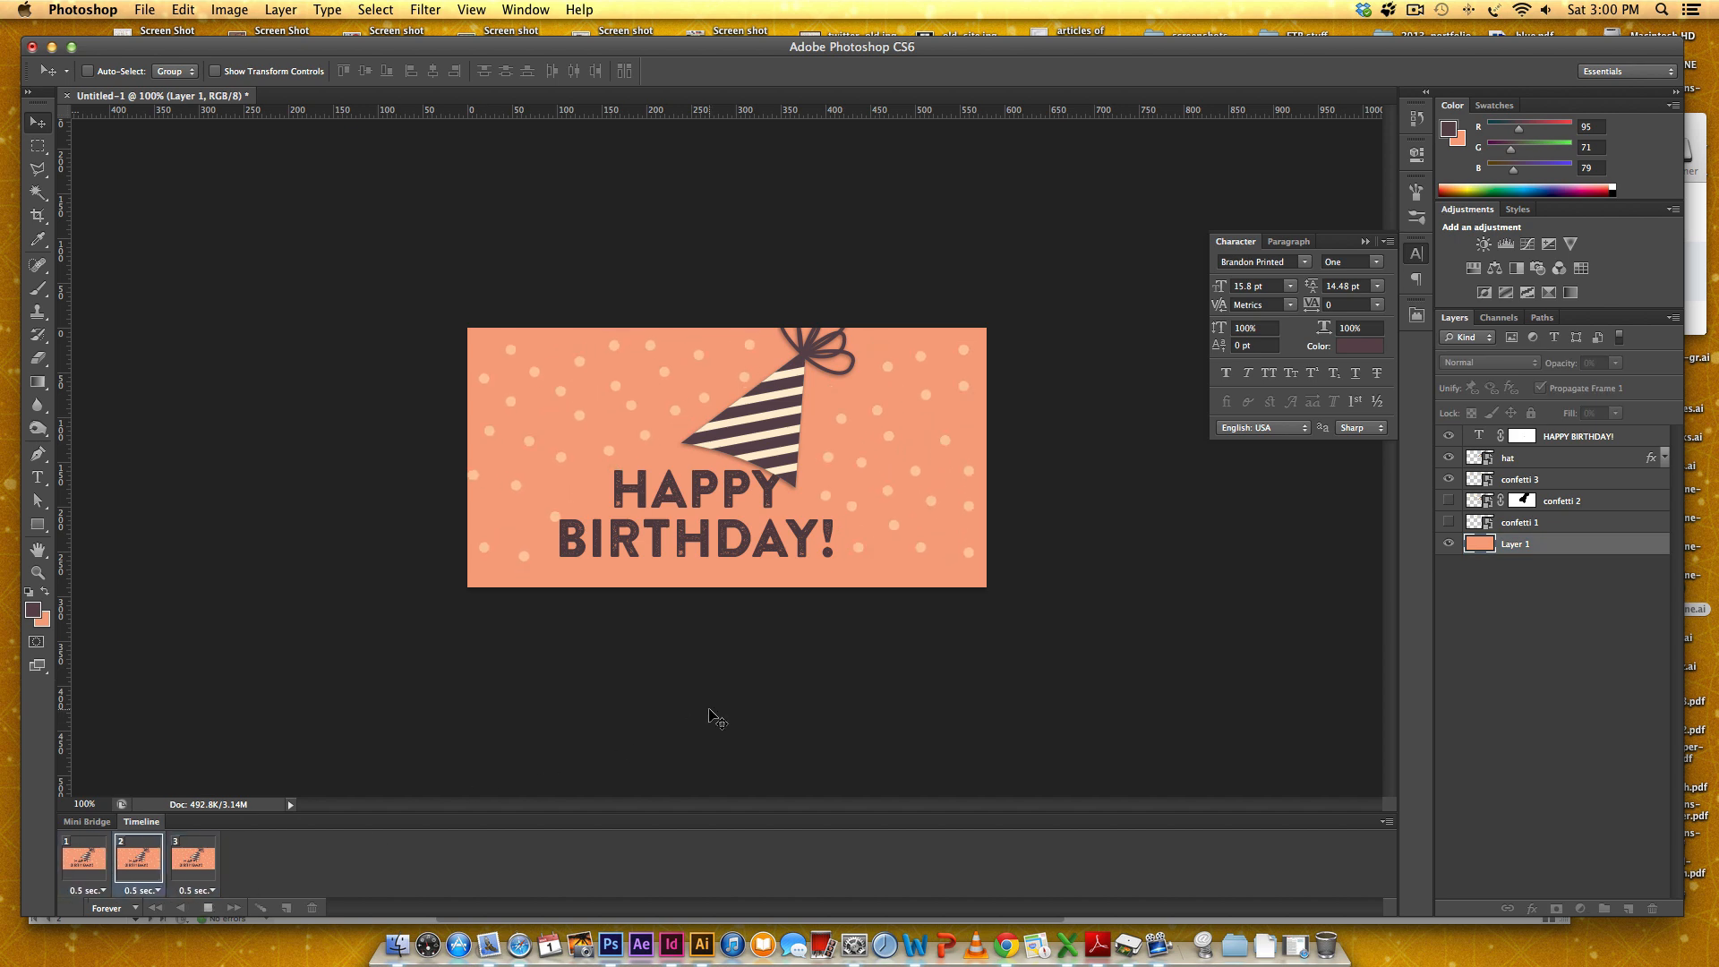
{"action": "left_click", "coordinate": [193, 861]}
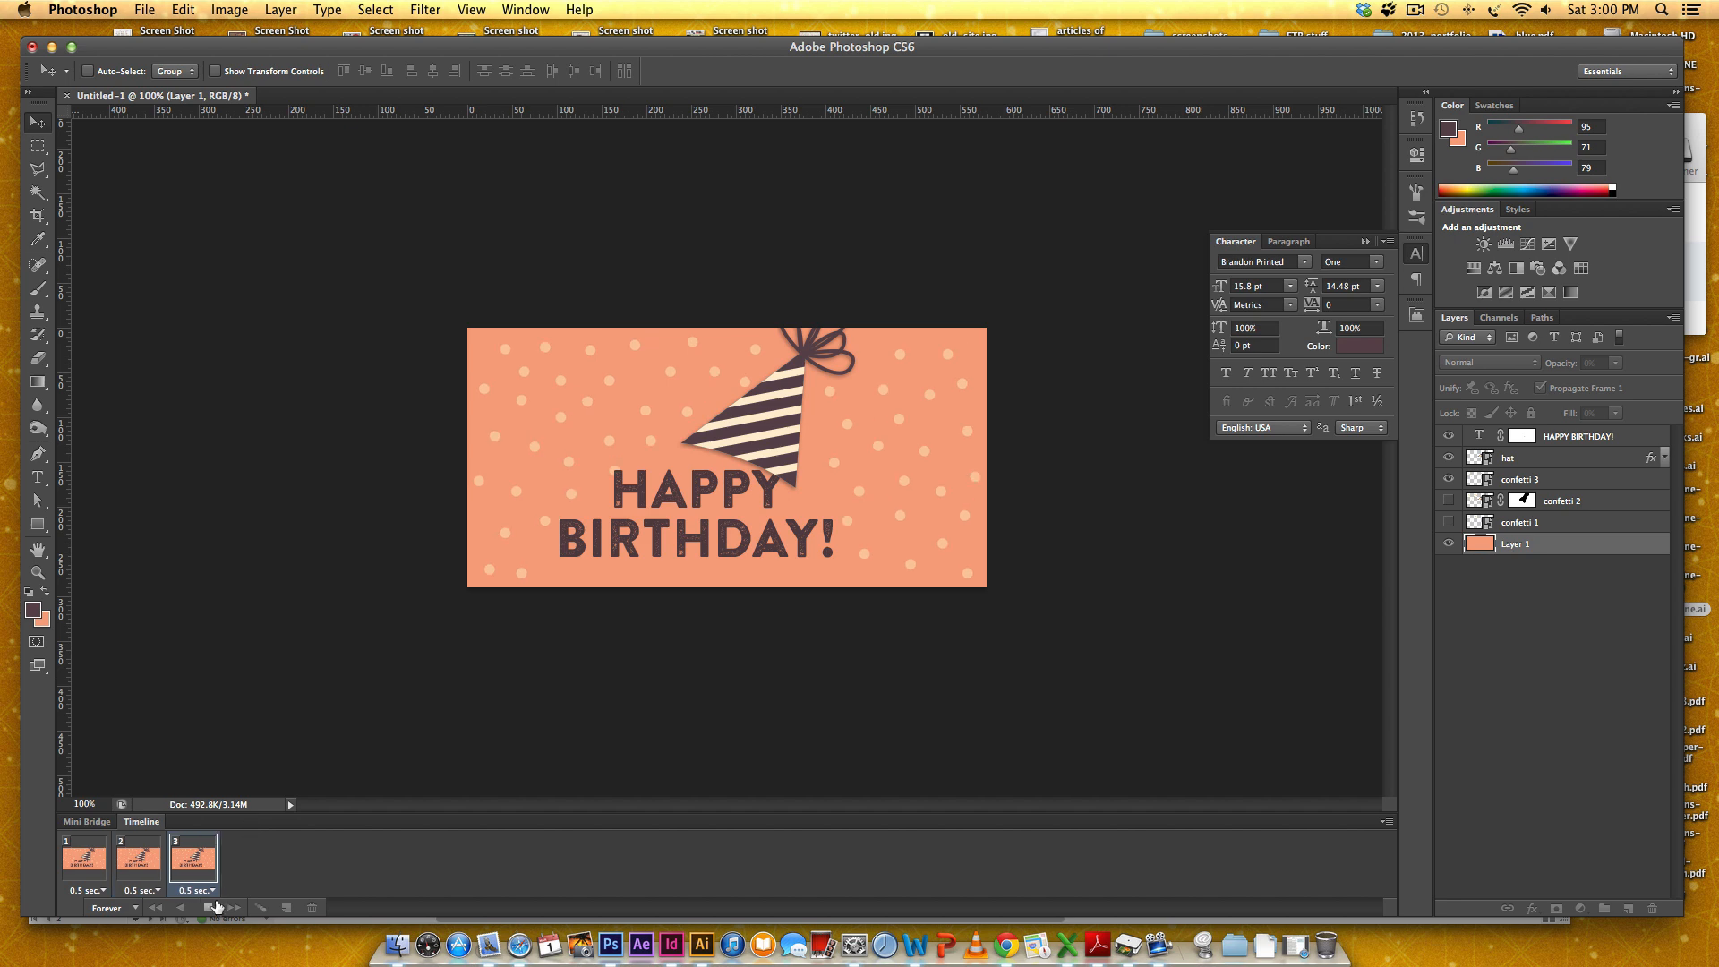
{"action": "left_click", "coordinate": [85, 861]}
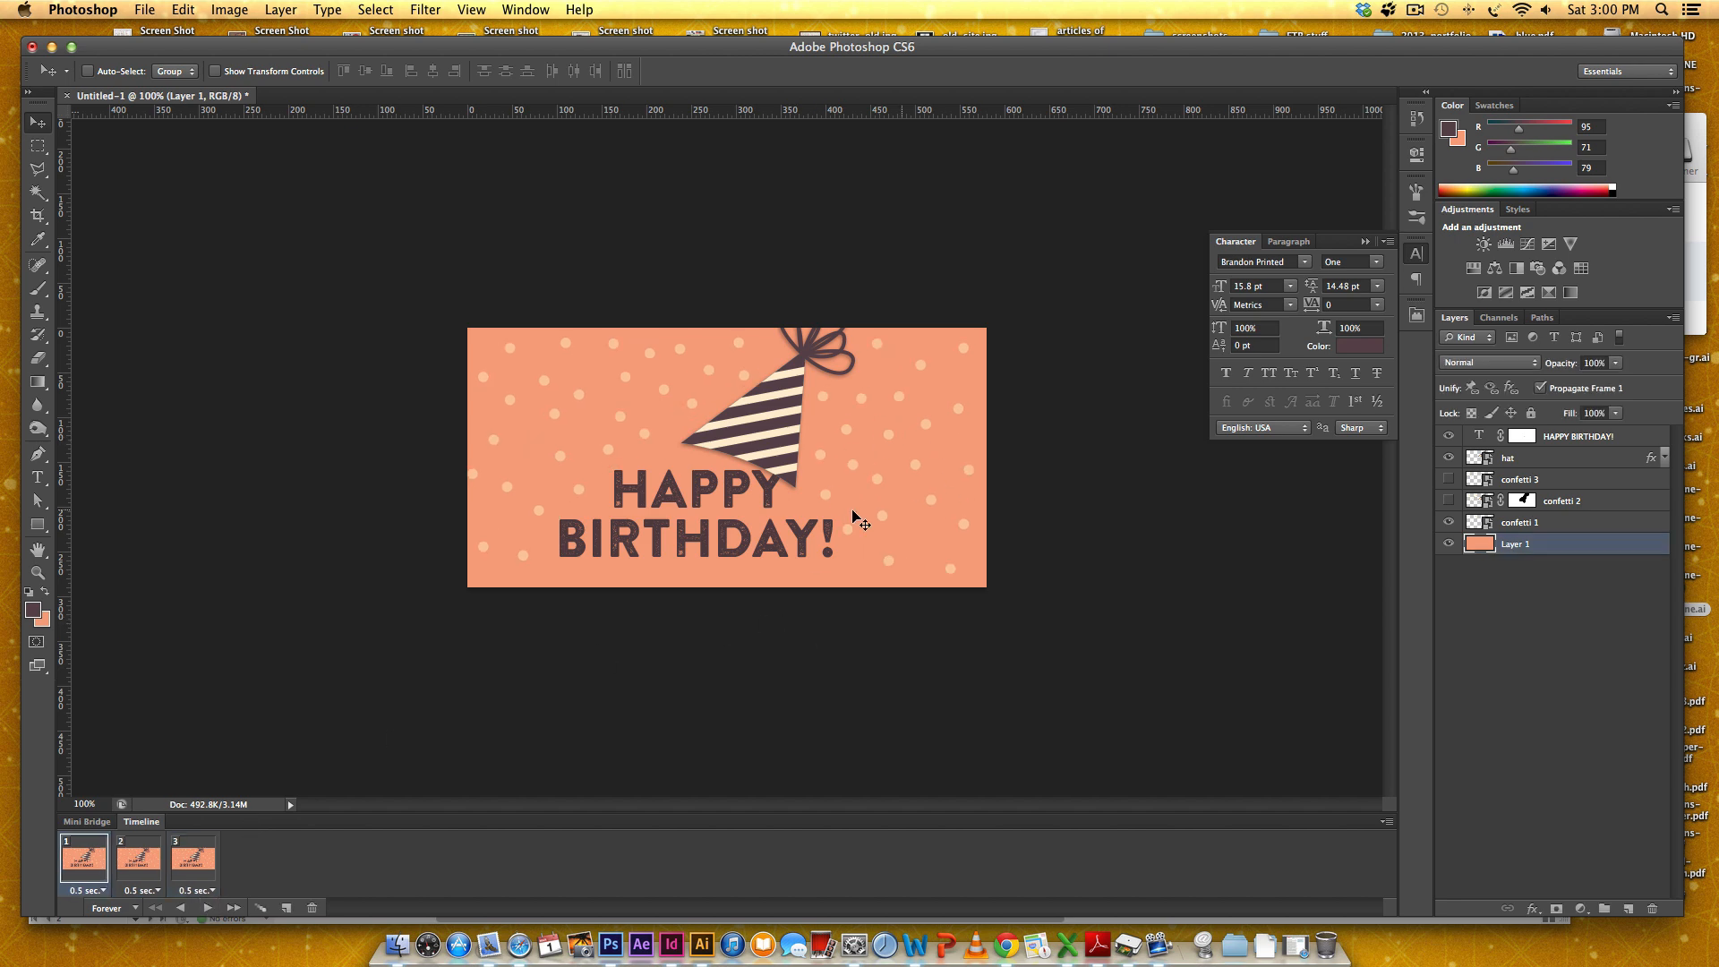
{"action": "mouse_move", "coordinate": [748, 457]}
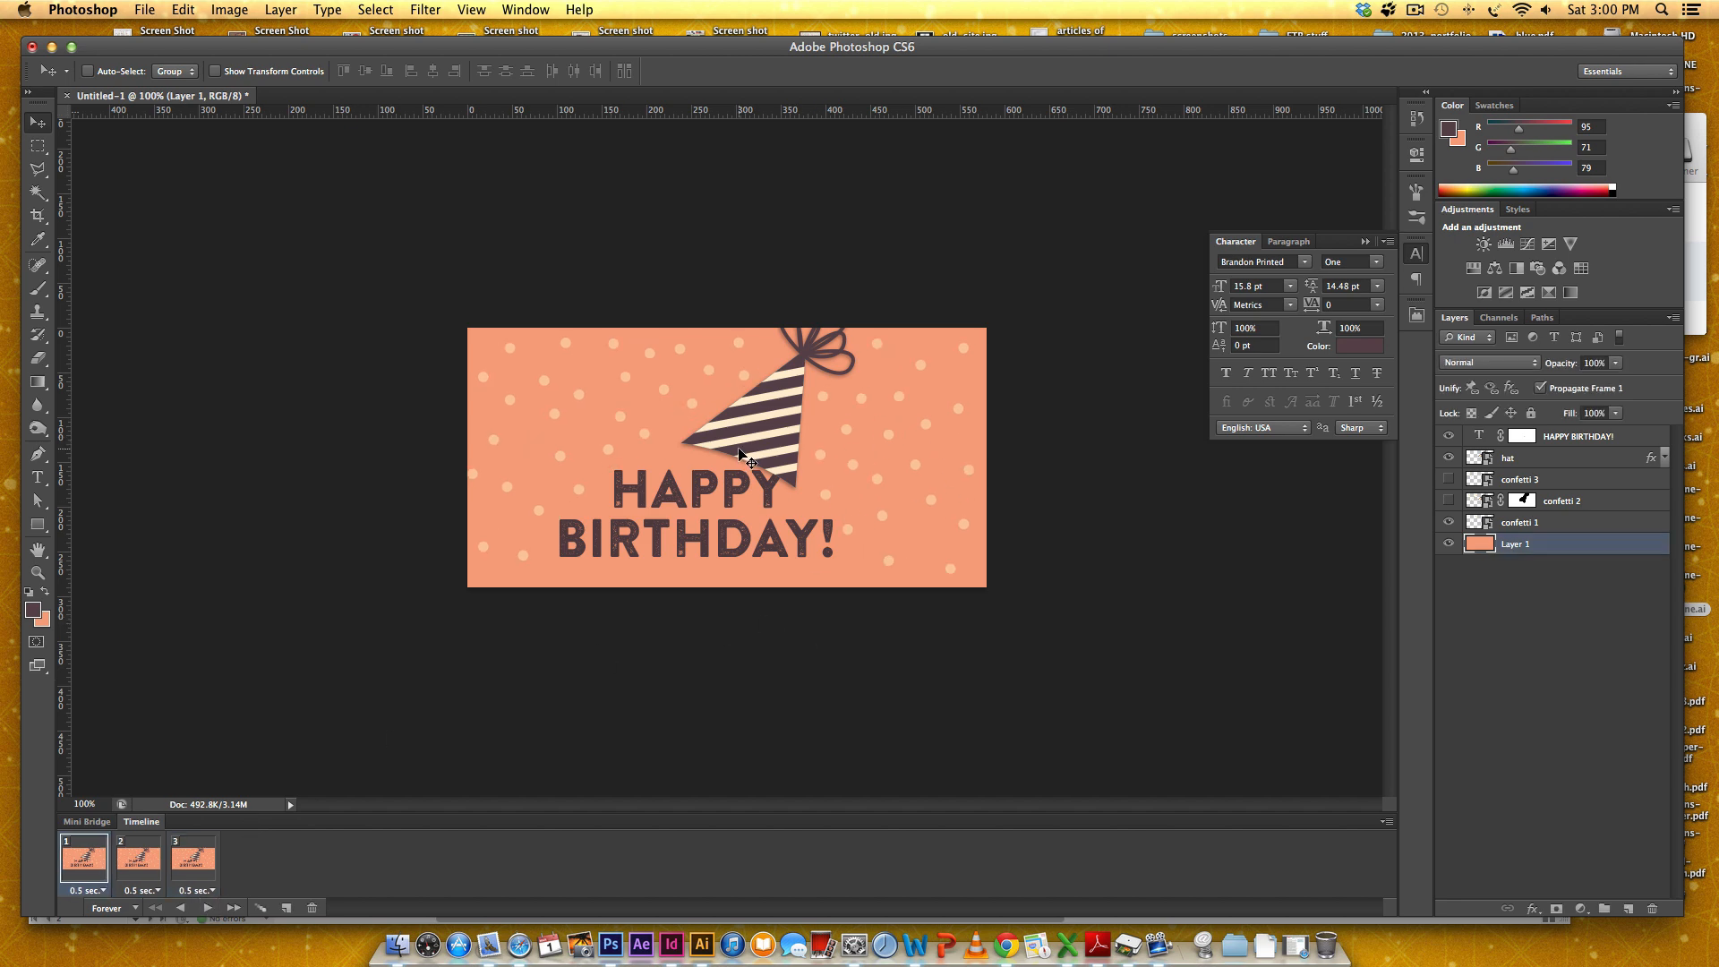
{"action": "mouse_move", "coordinate": [979, 567]}
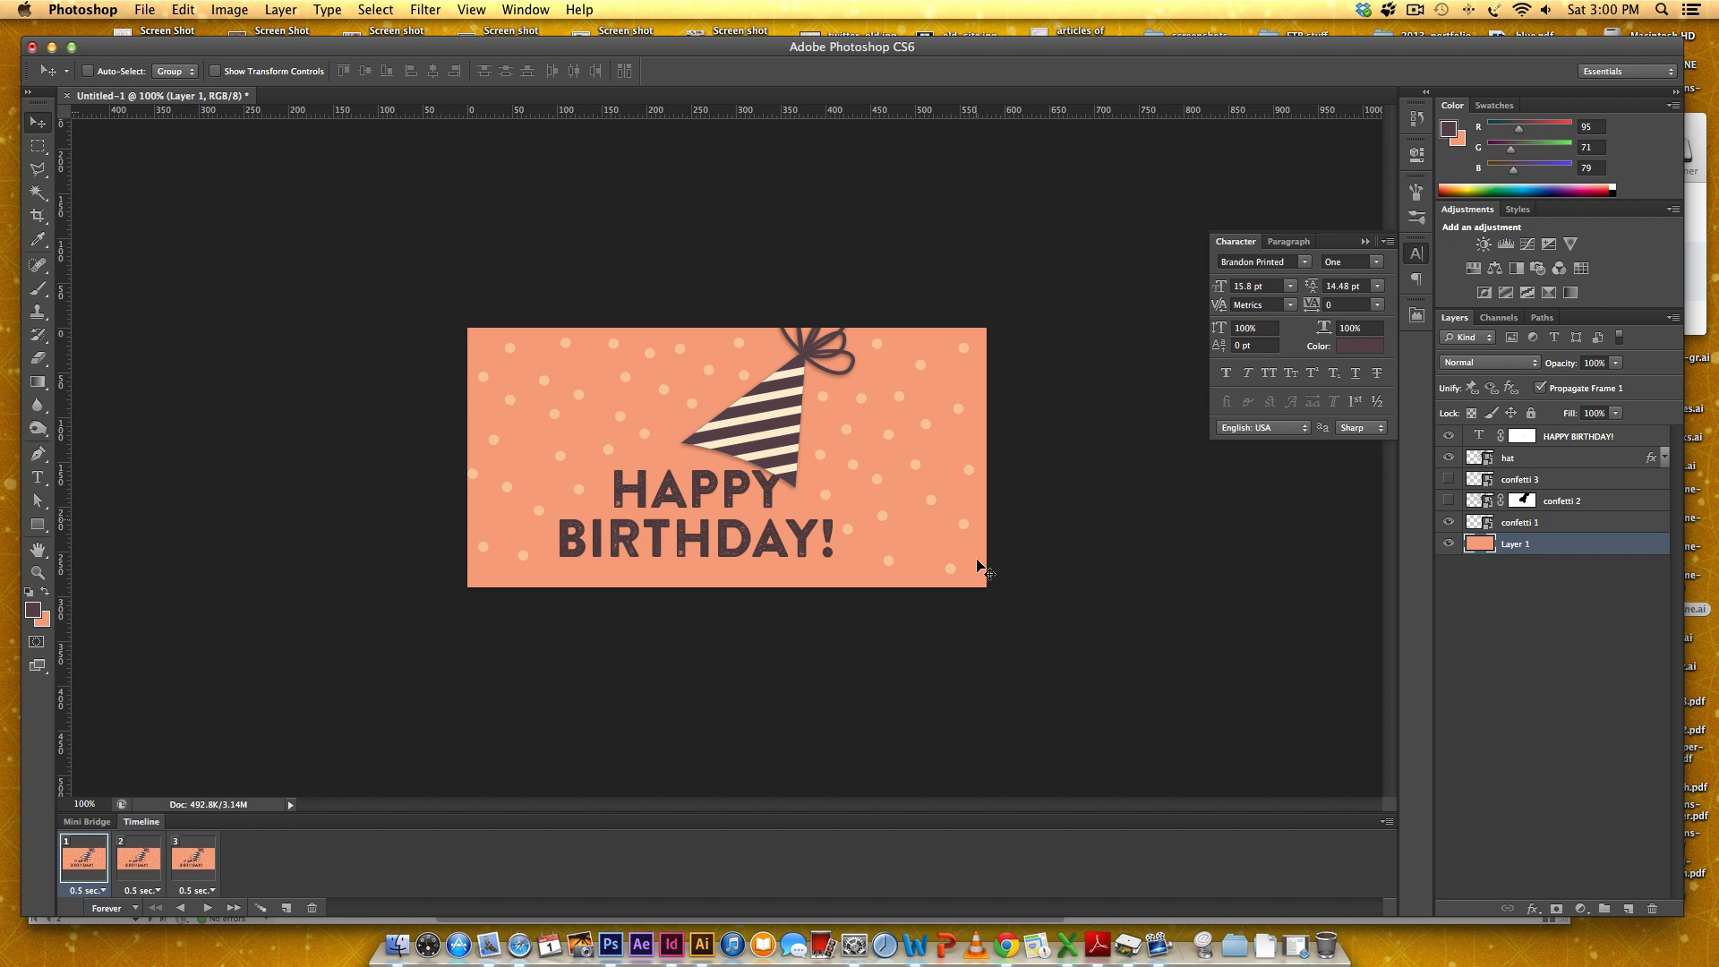
Step: Switch to the Illustrator card file and scroll through its stacked artboards
{"action": "left_click", "coordinate": [699, 944]}
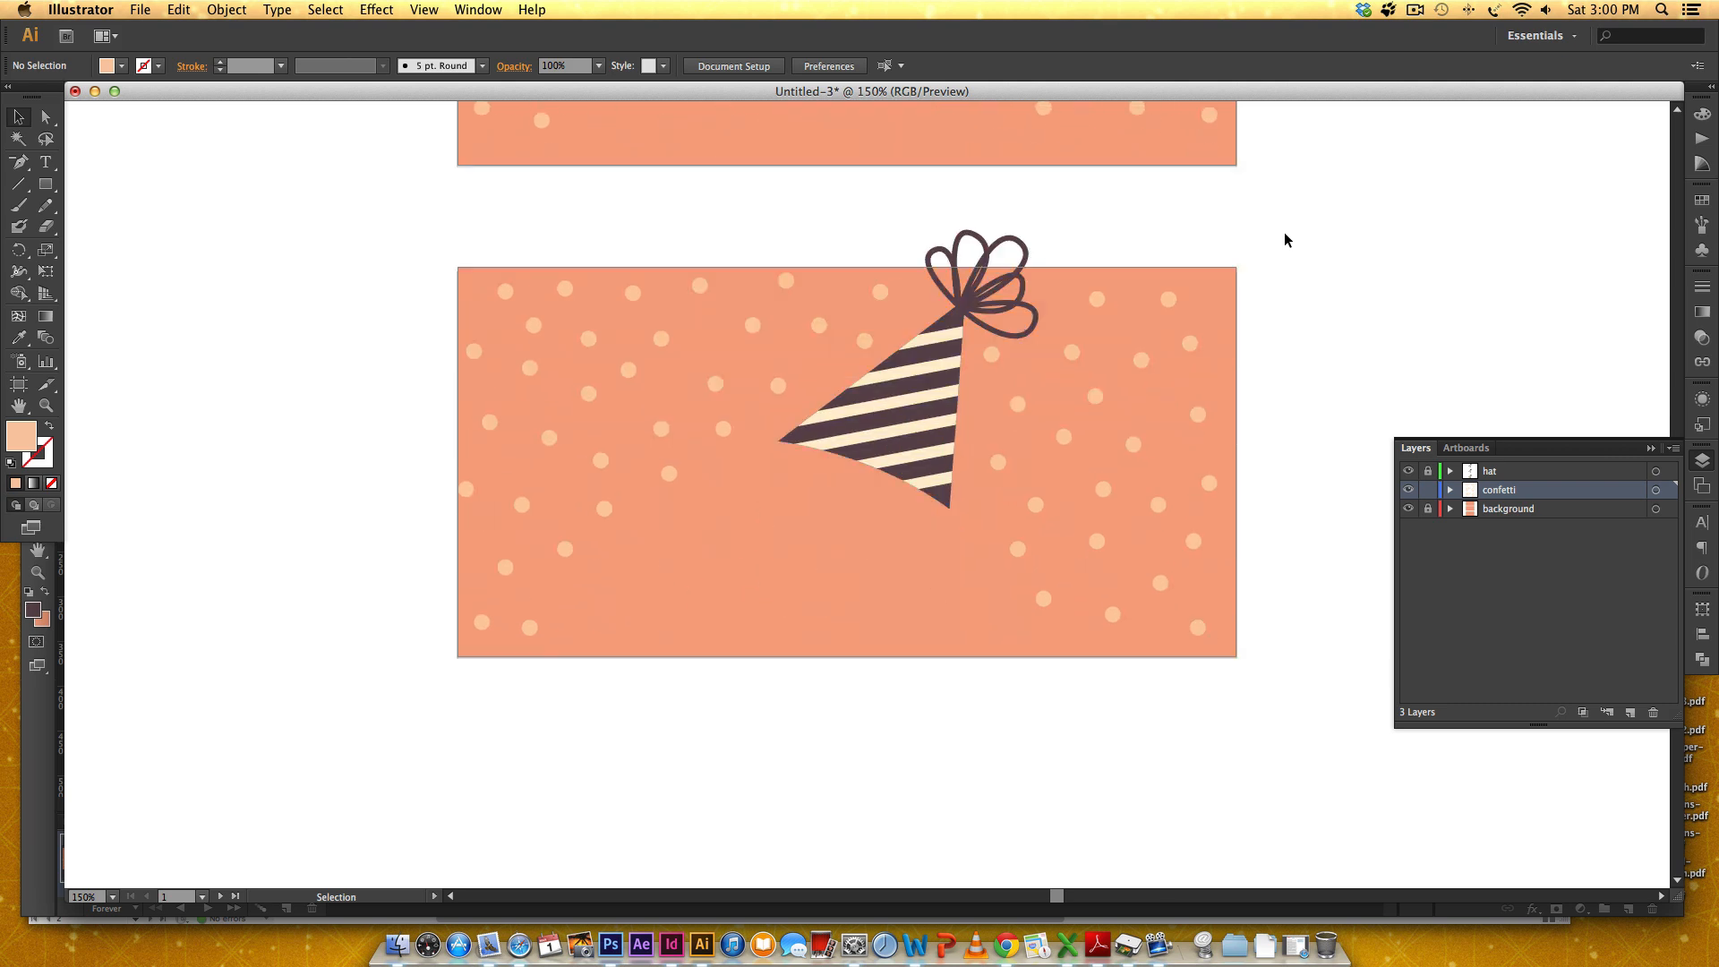
{"action": "scroll", "scroll_direction": "down", "scroll_amount": 3}
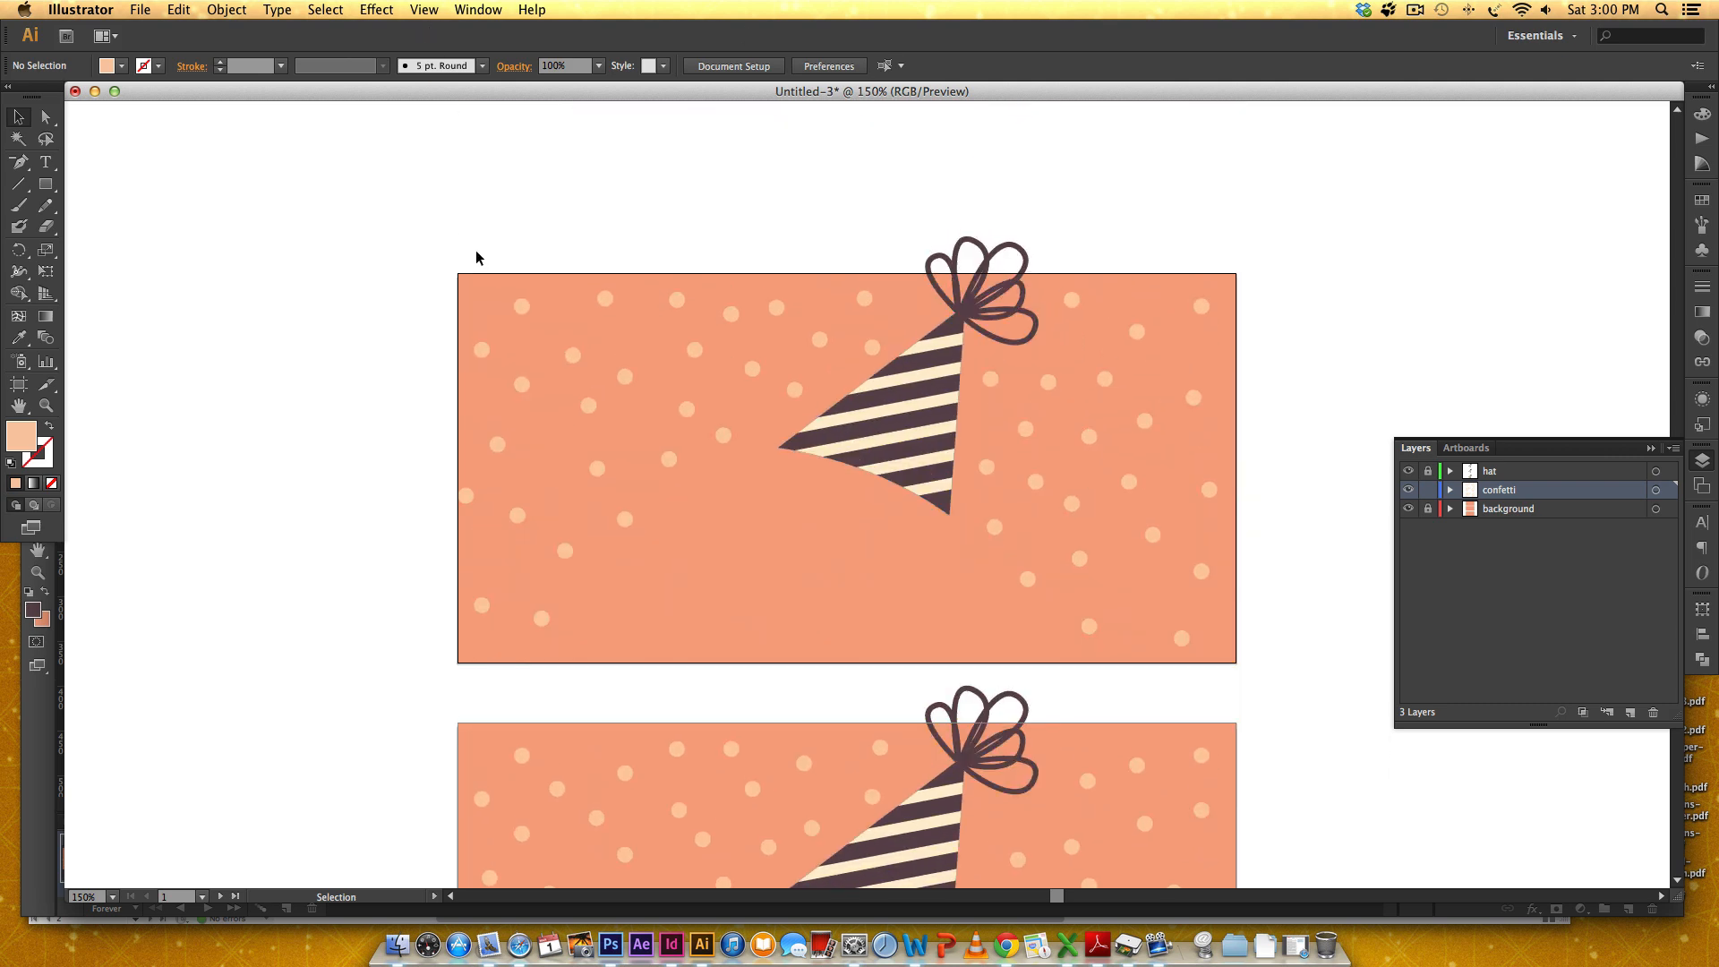
{"action": "mouse_move", "coordinate": [632, 197]}
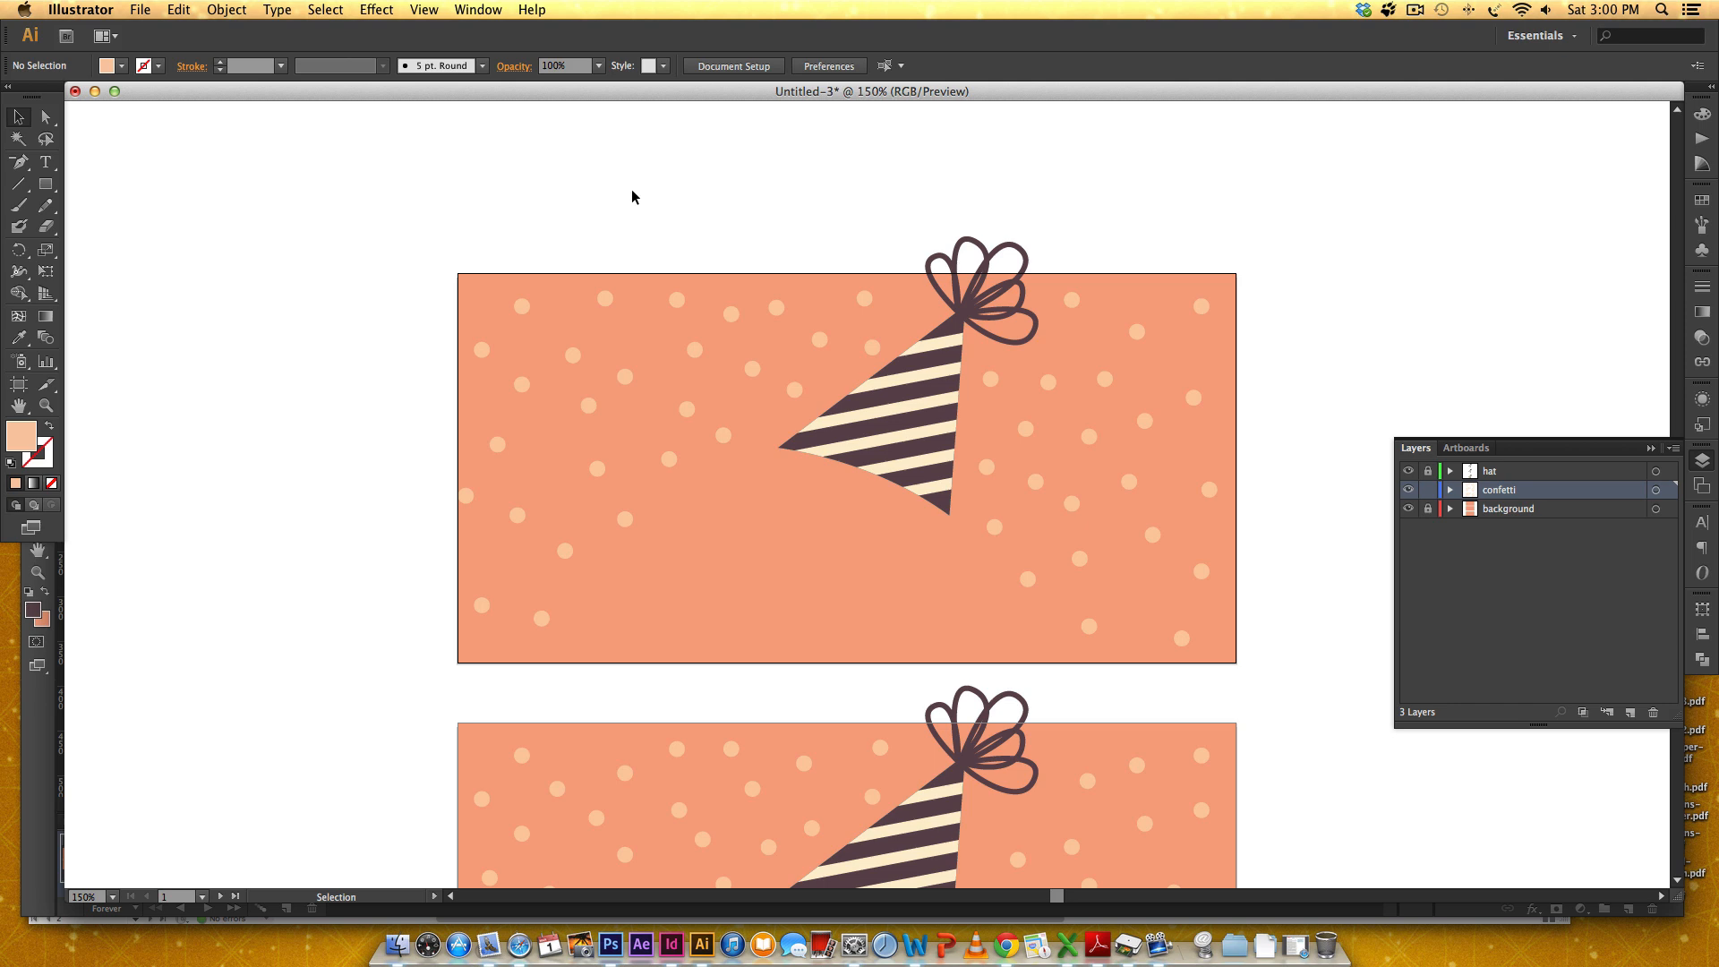
Step: Create a new 580×290 px Illustrator document in Pixels units, RGB, Screen 72 ppi
{"action": "left_click", "coordinate": [140, 9]}
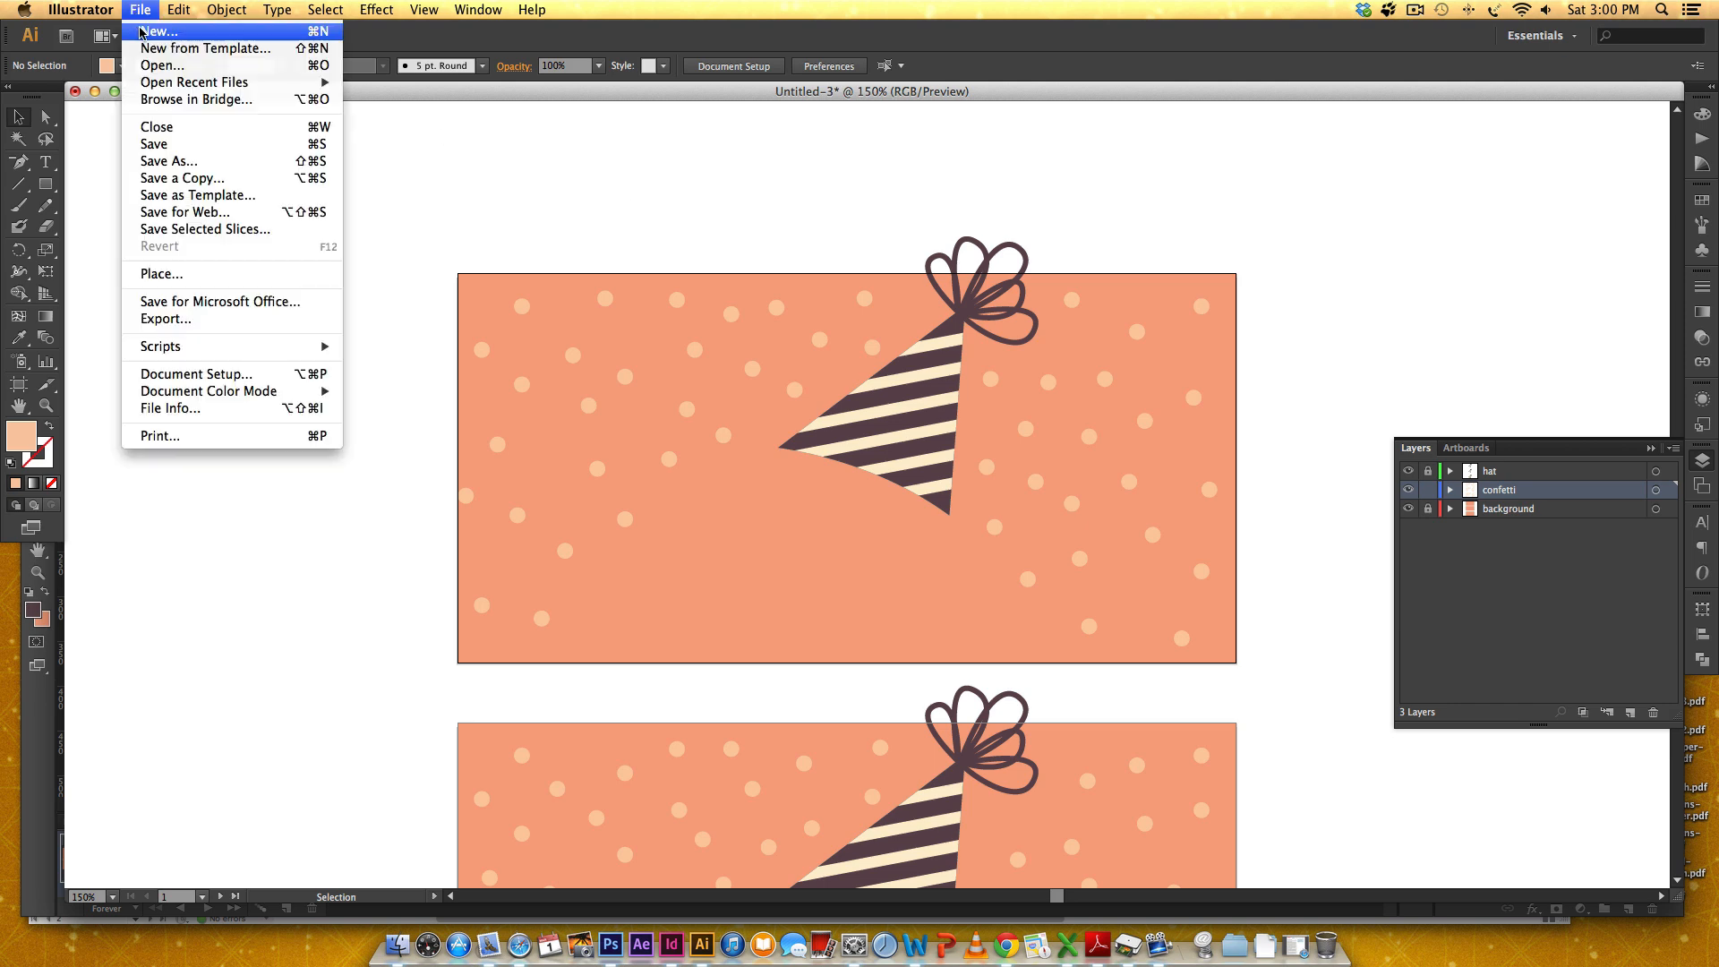
{"action": "left_click", "coordinate": [160, 31]}
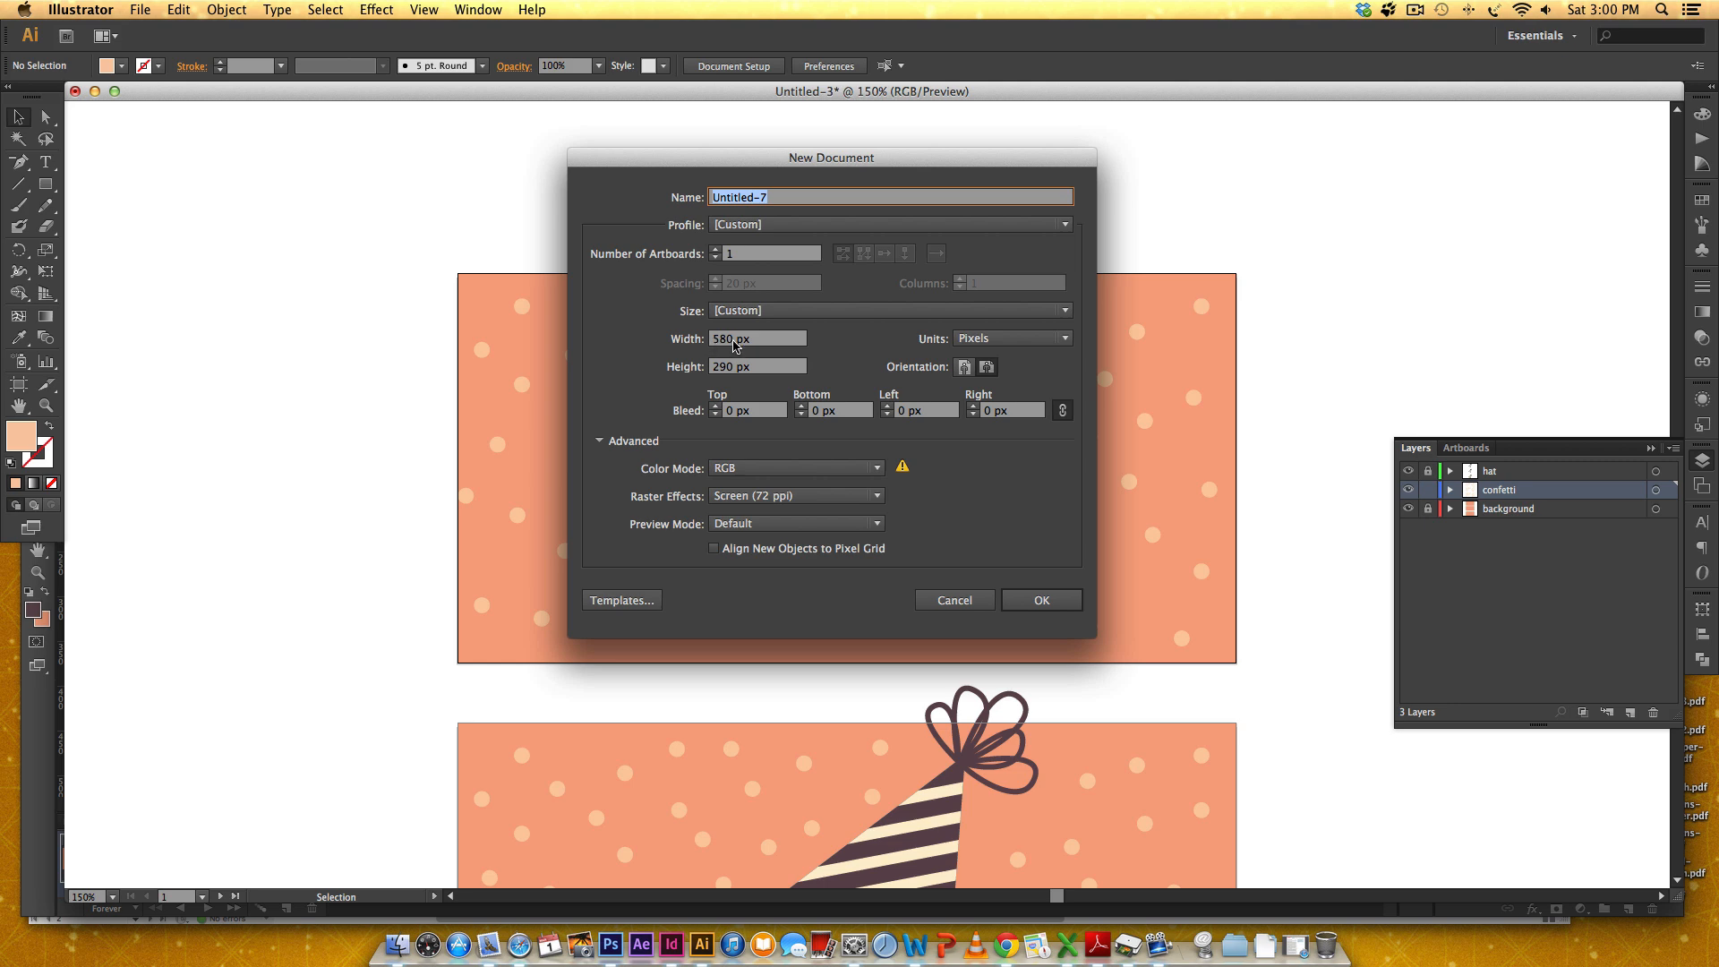
{"action": "mouse_move", "coordinate": [780, 372]}
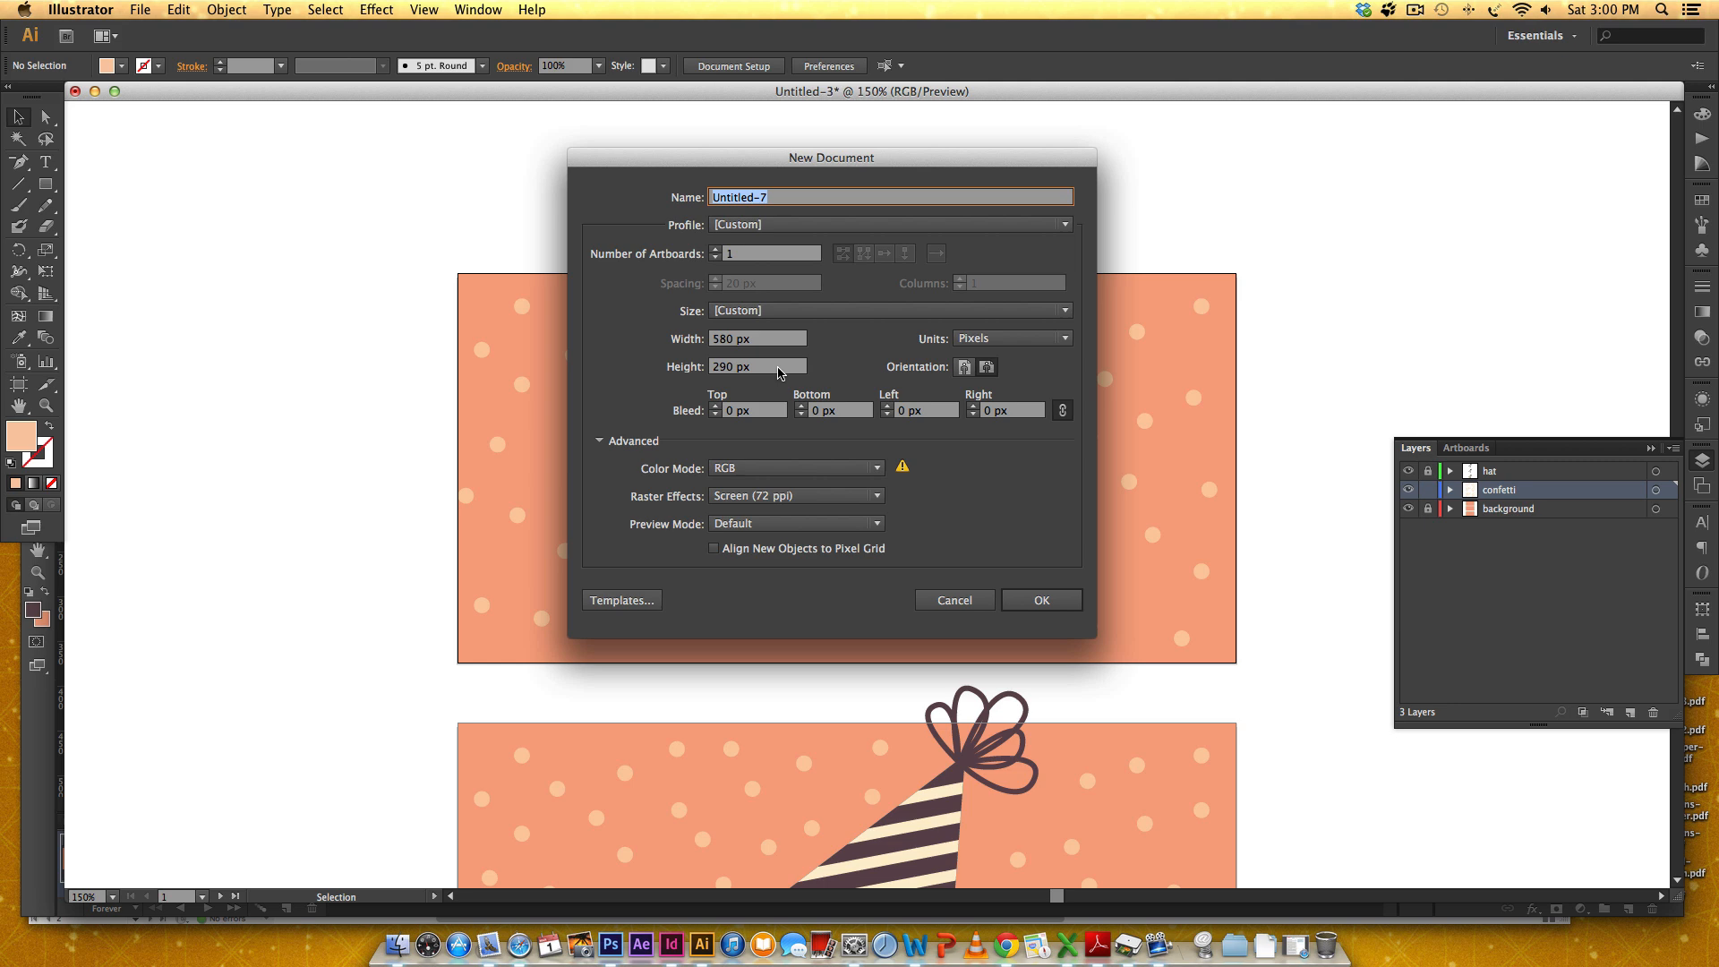
{"action": "mouse_move", "coordinate": [779, 373]}
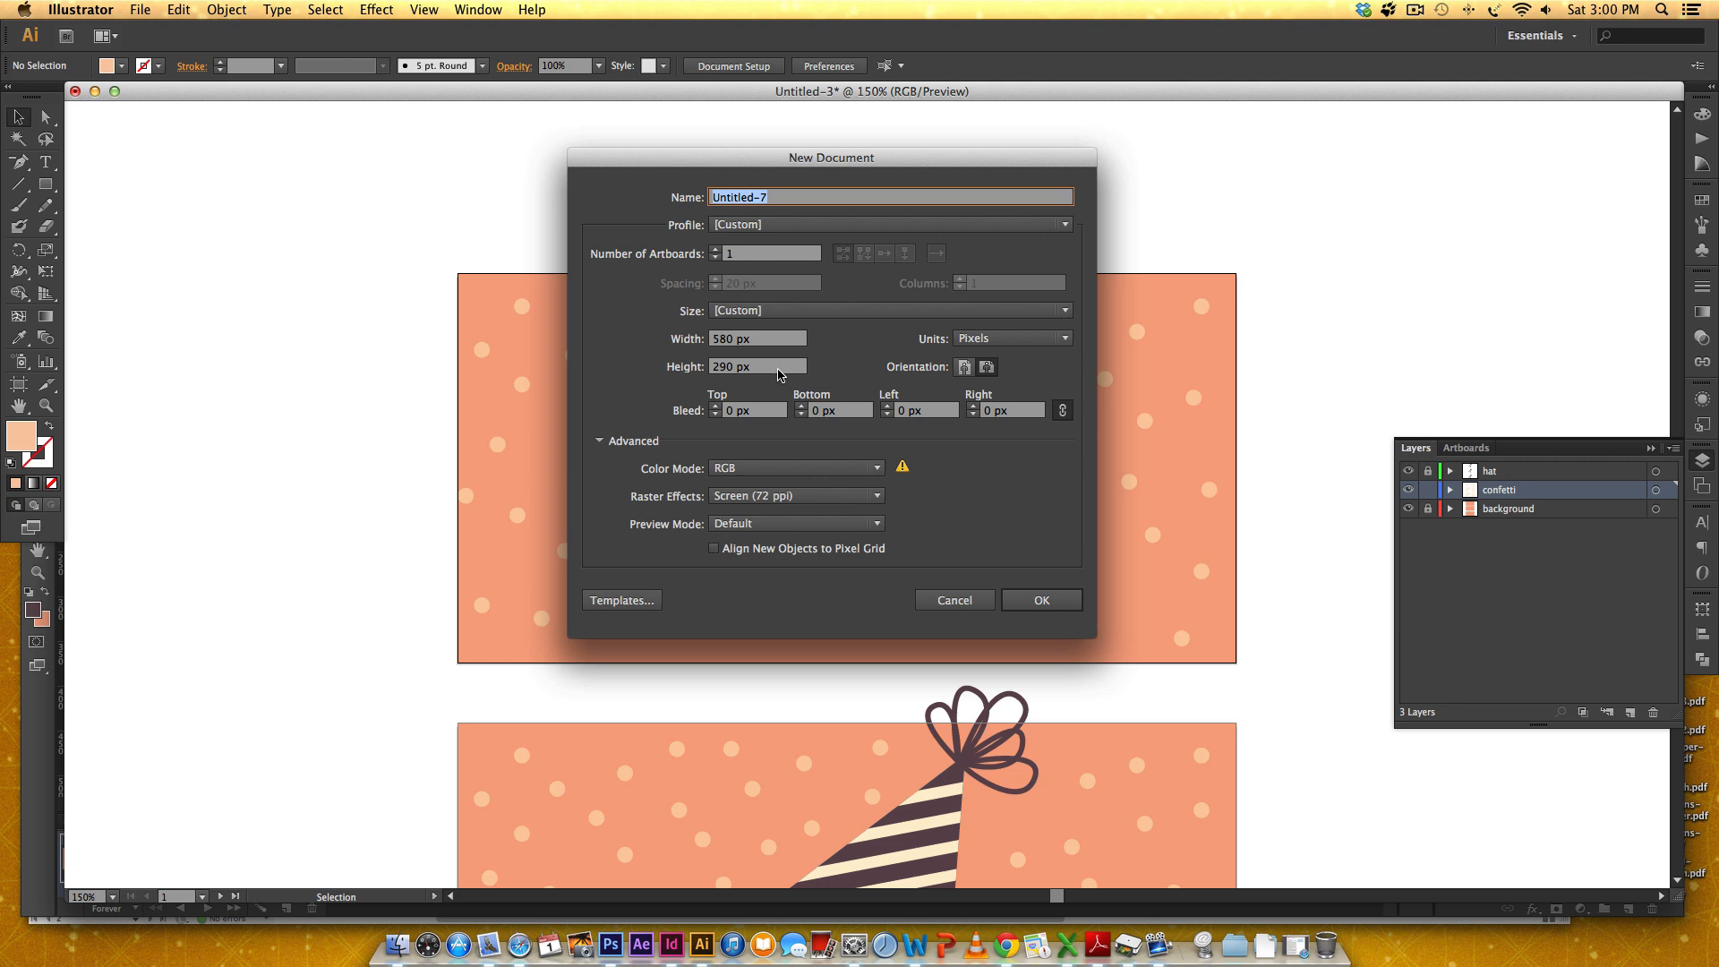
{"action": "left_click", "coordinate": [1008, 339]}
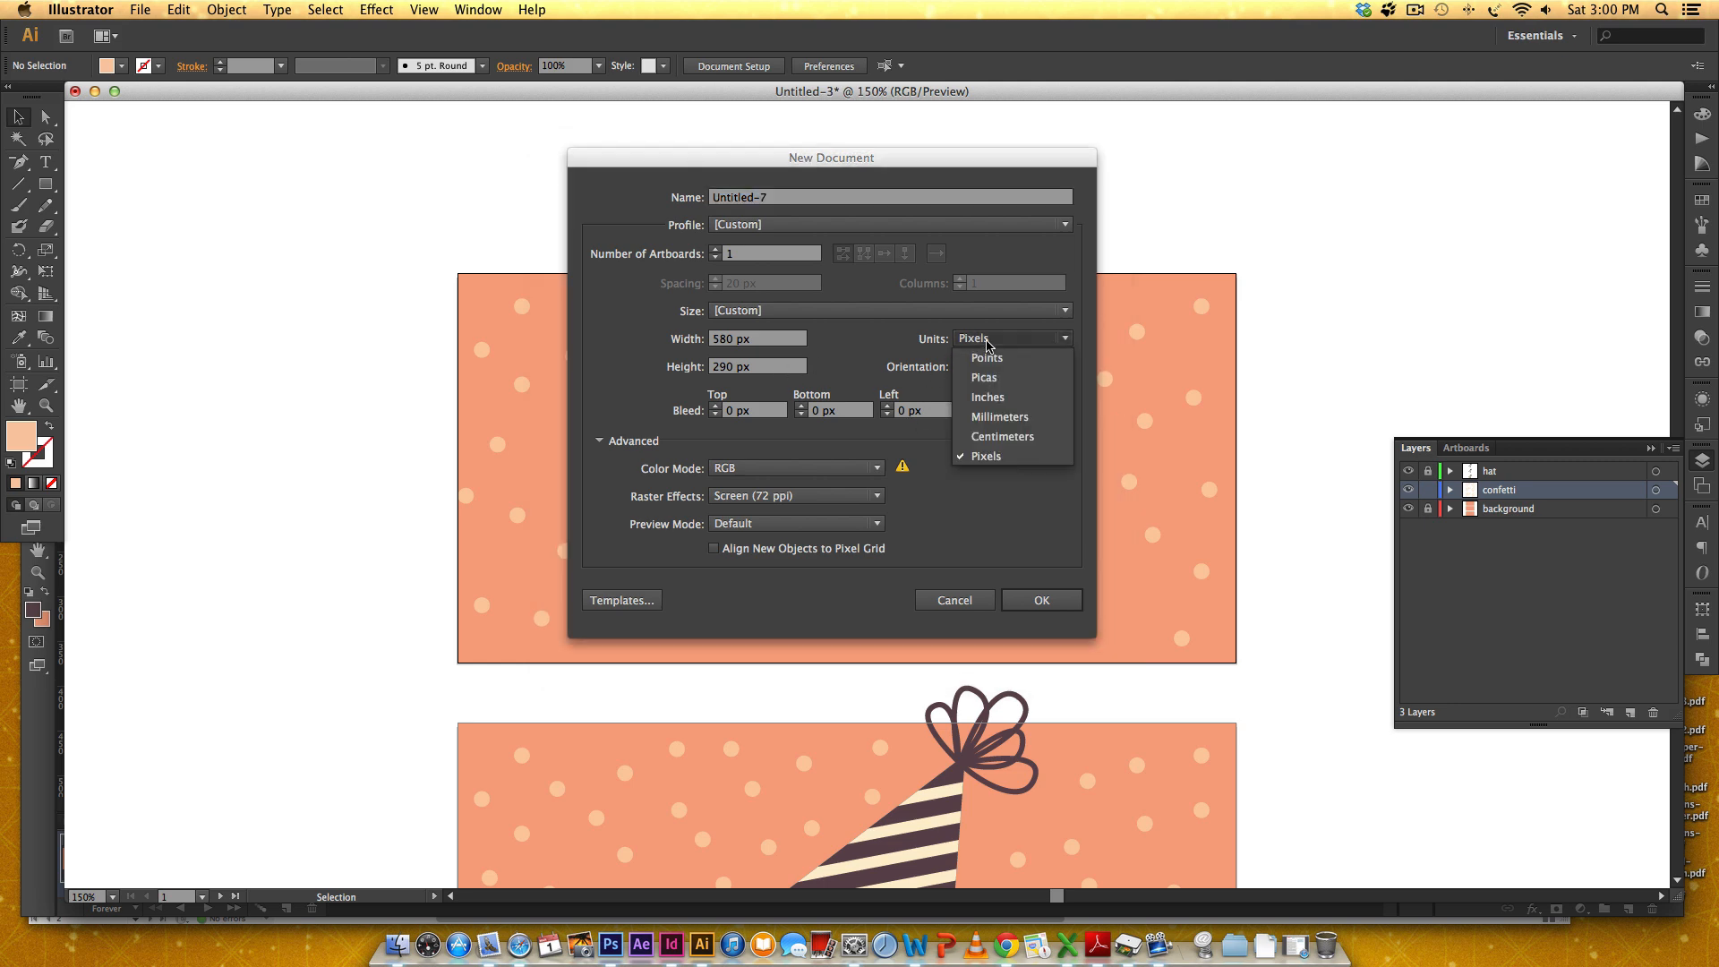
{"action": "mouse_move", "coordinate": [985, 457]}
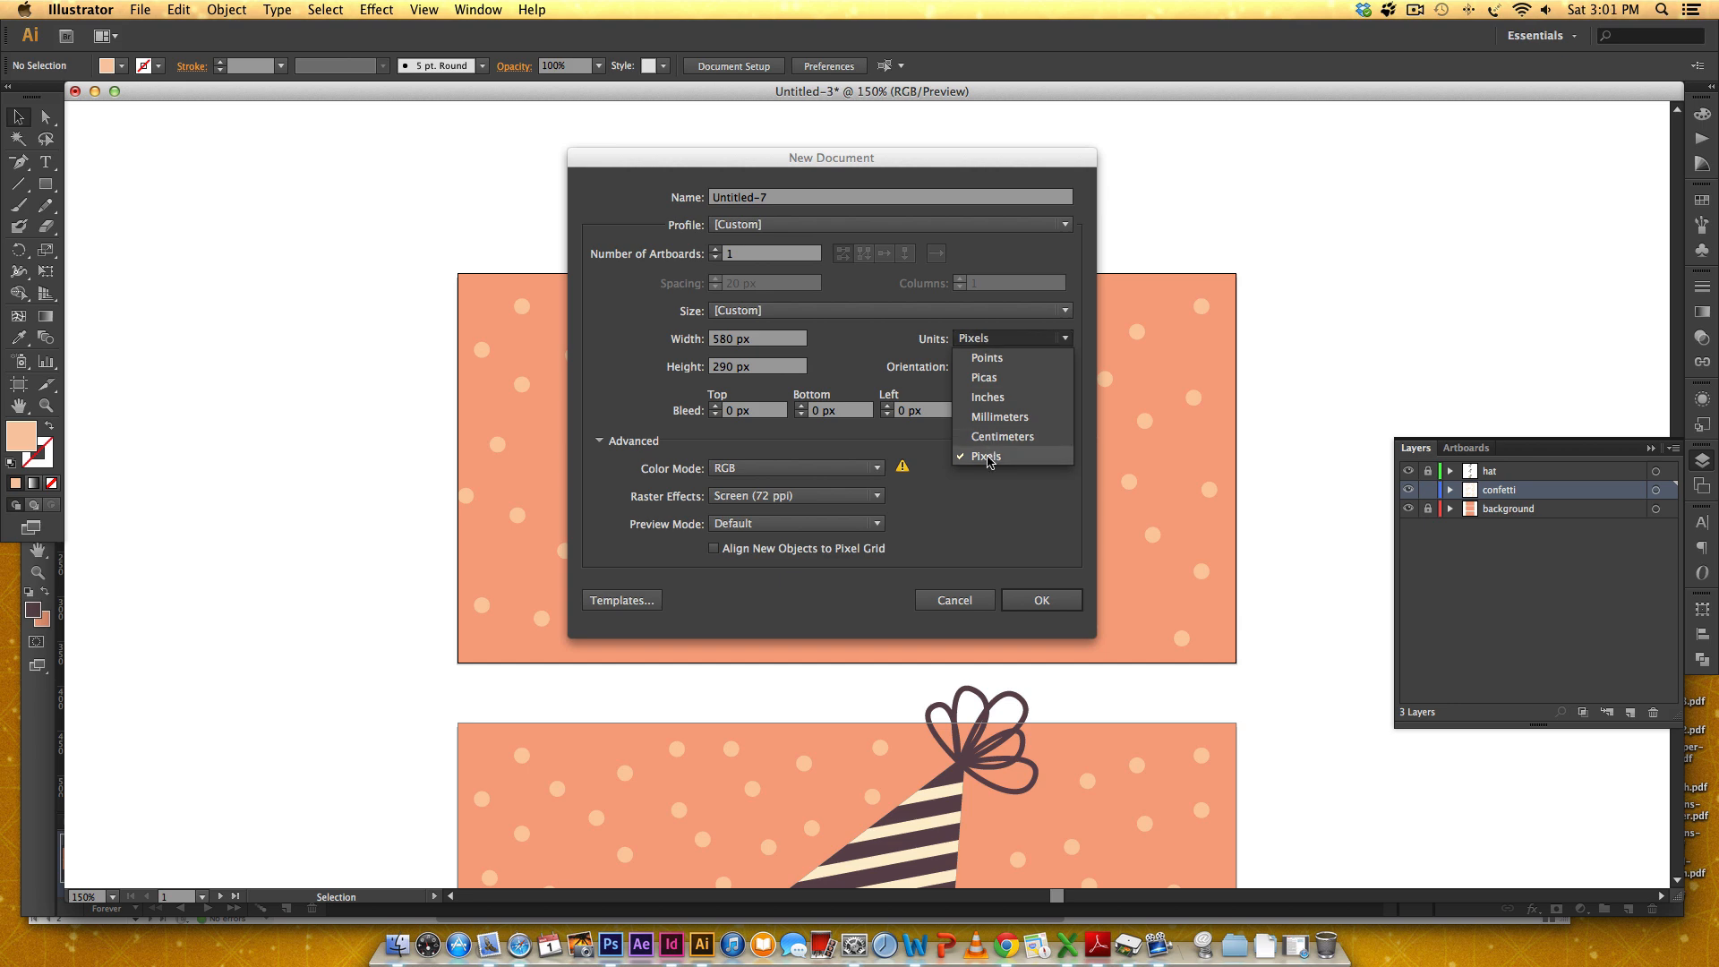
{"action": "mouse_move", "coordinate": [988, 462]}
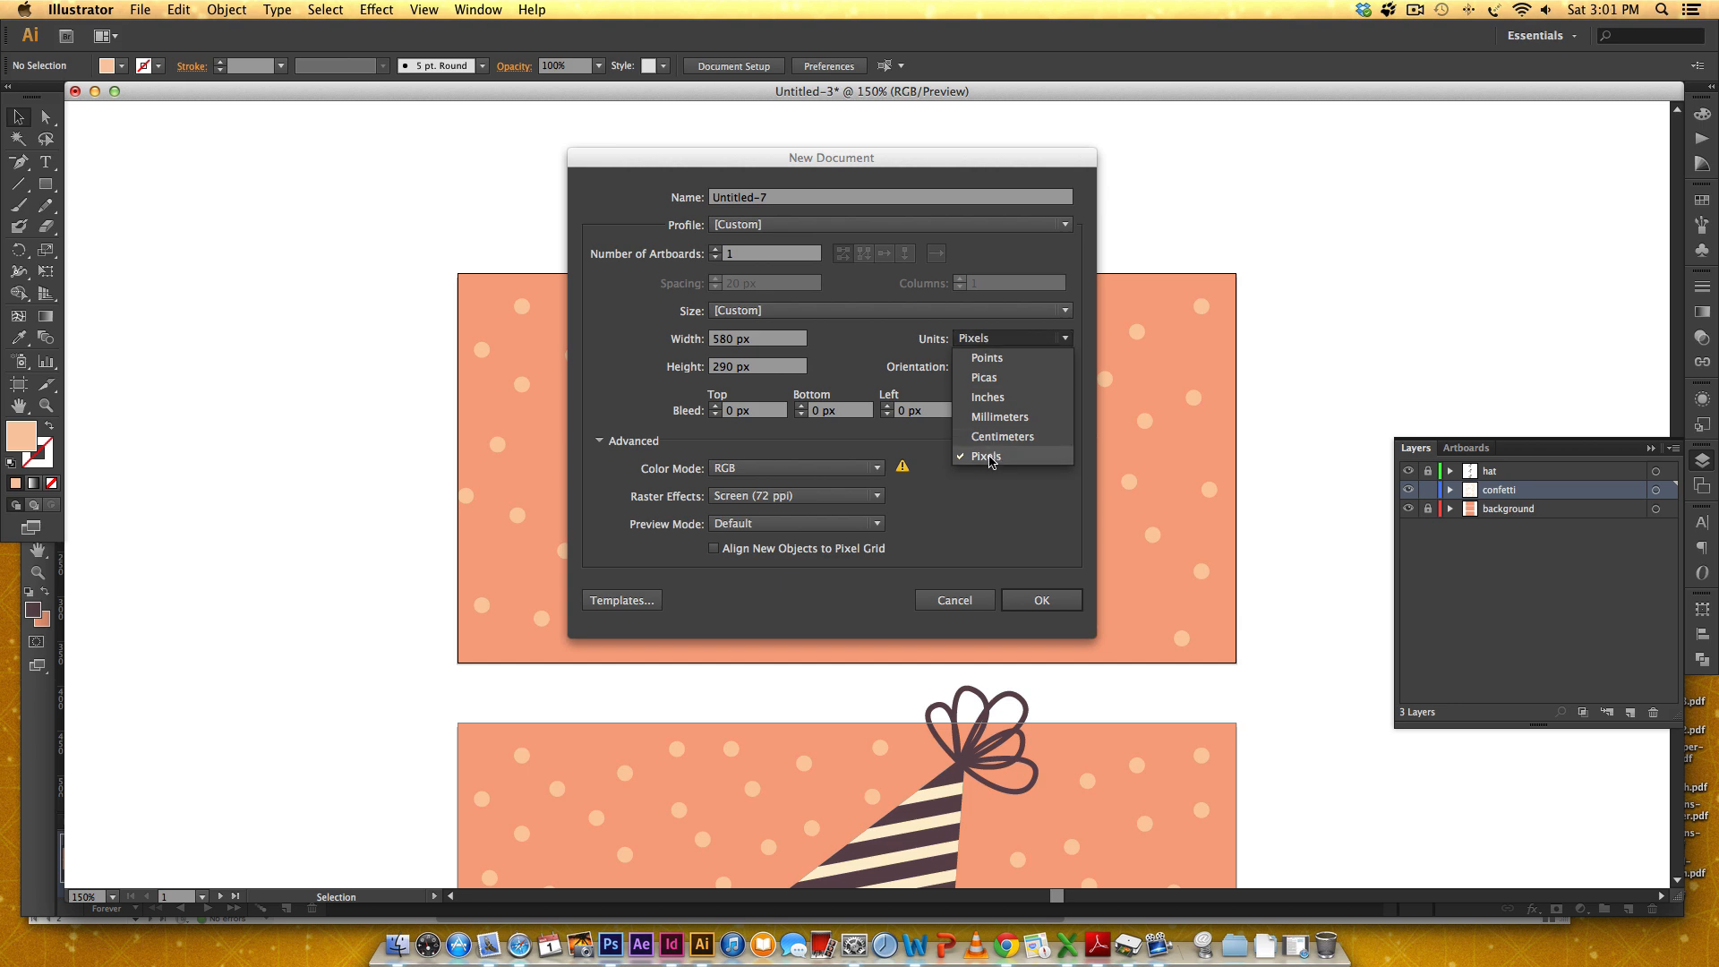
{"action": "mouse_move", "coordinate": [1006, 466]}
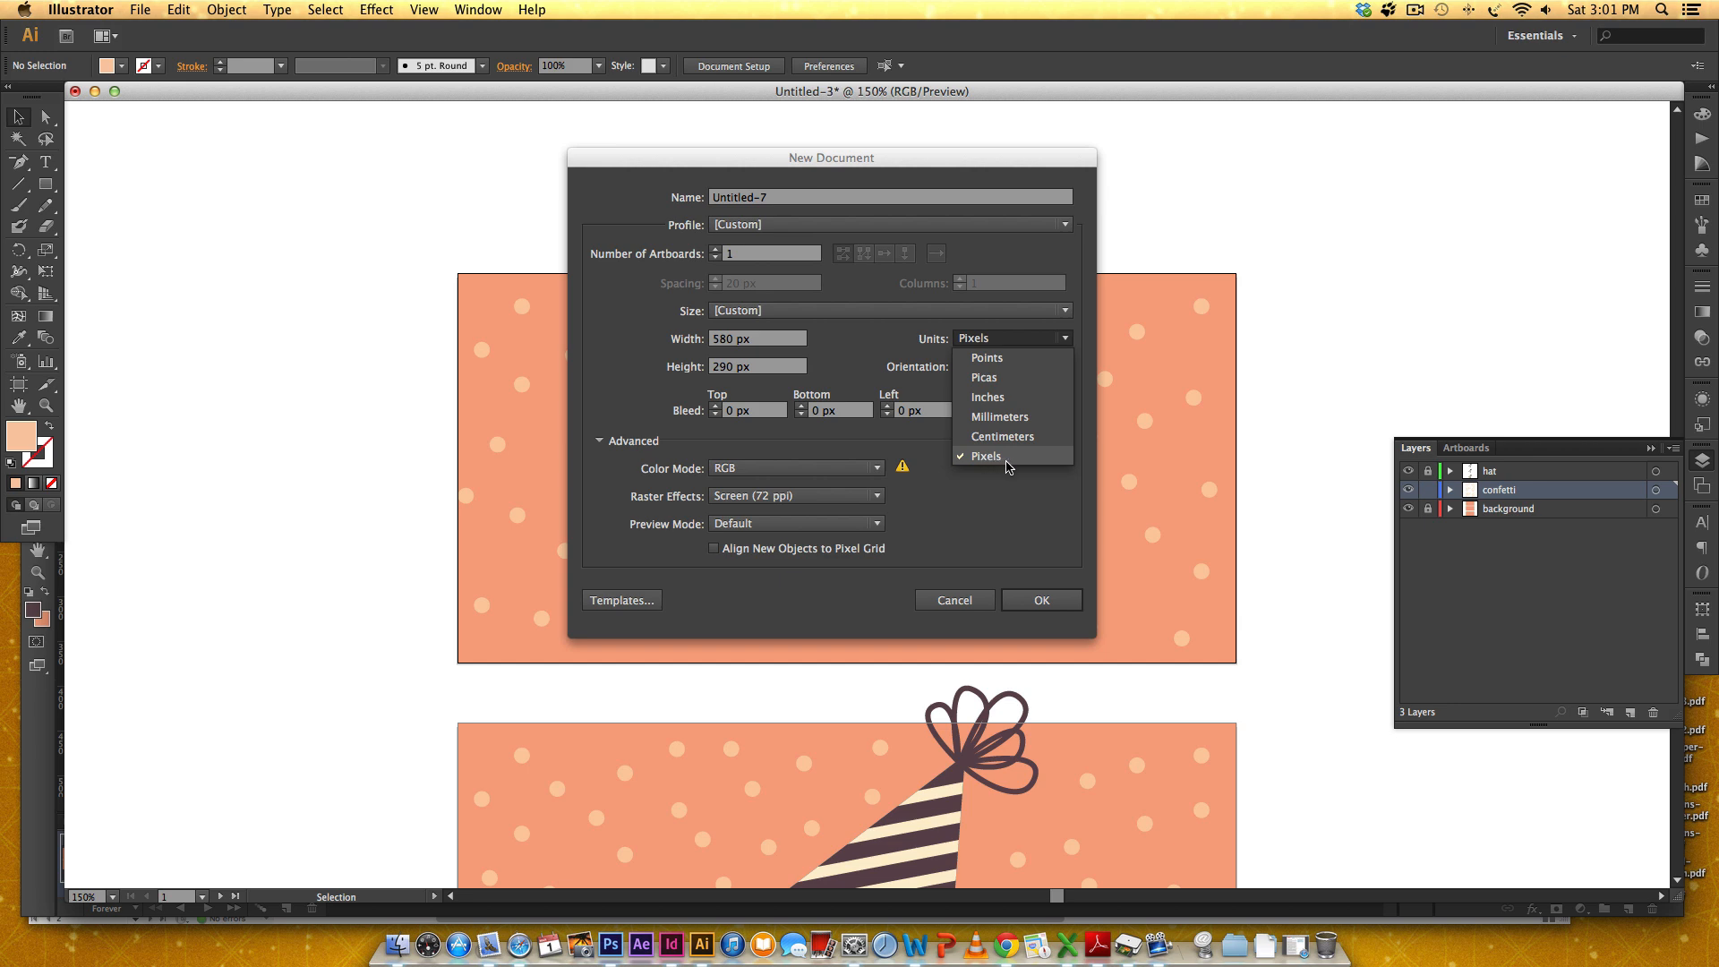
{"action": "left_click", "coordinate": [985, 457]}
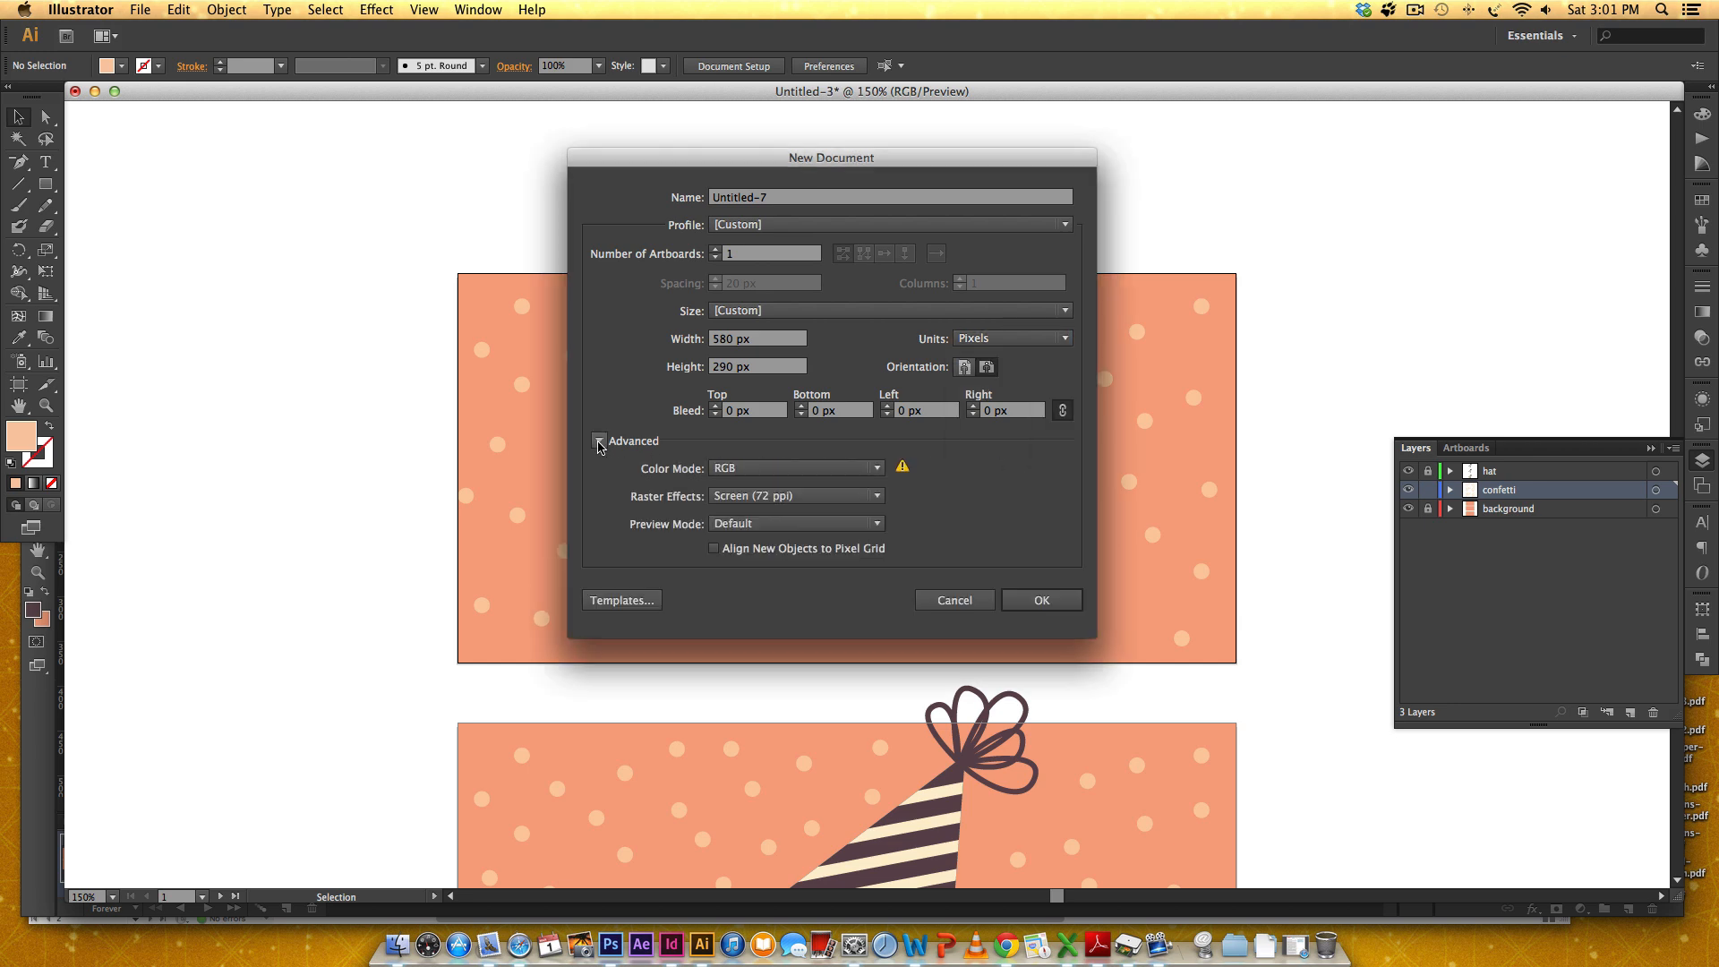
{"action": "left_click", "coordinate": [795, 468]}
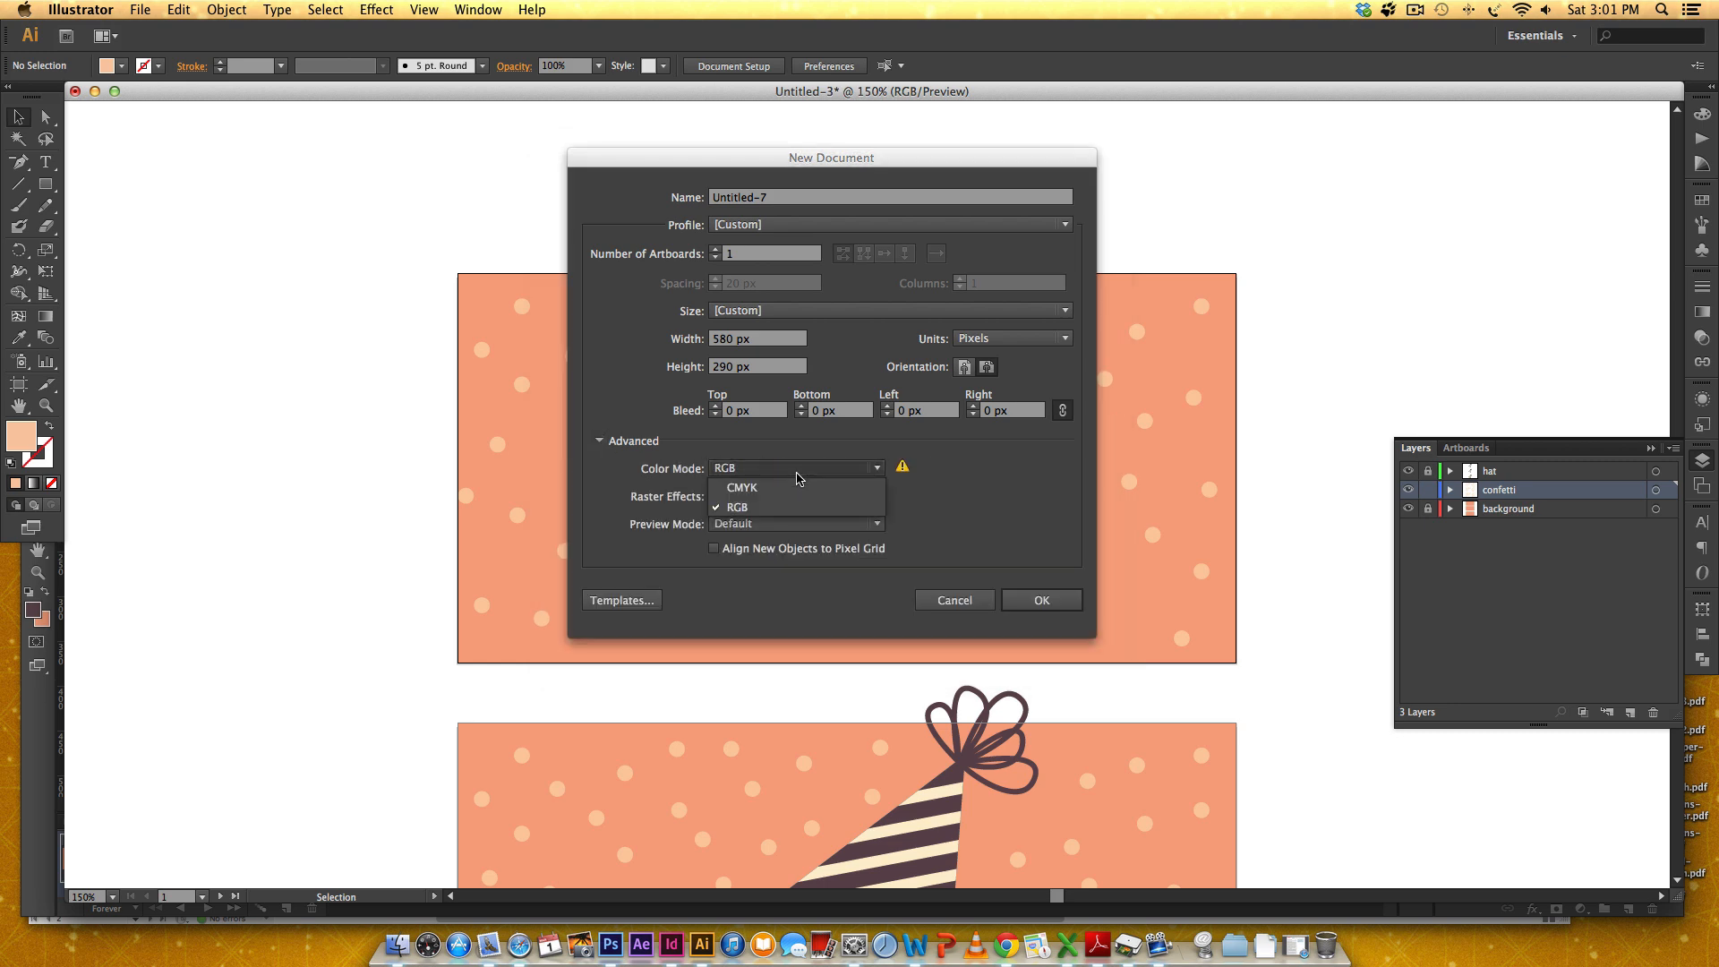
{"action": "left_click", "coordinate": [736, 506]}
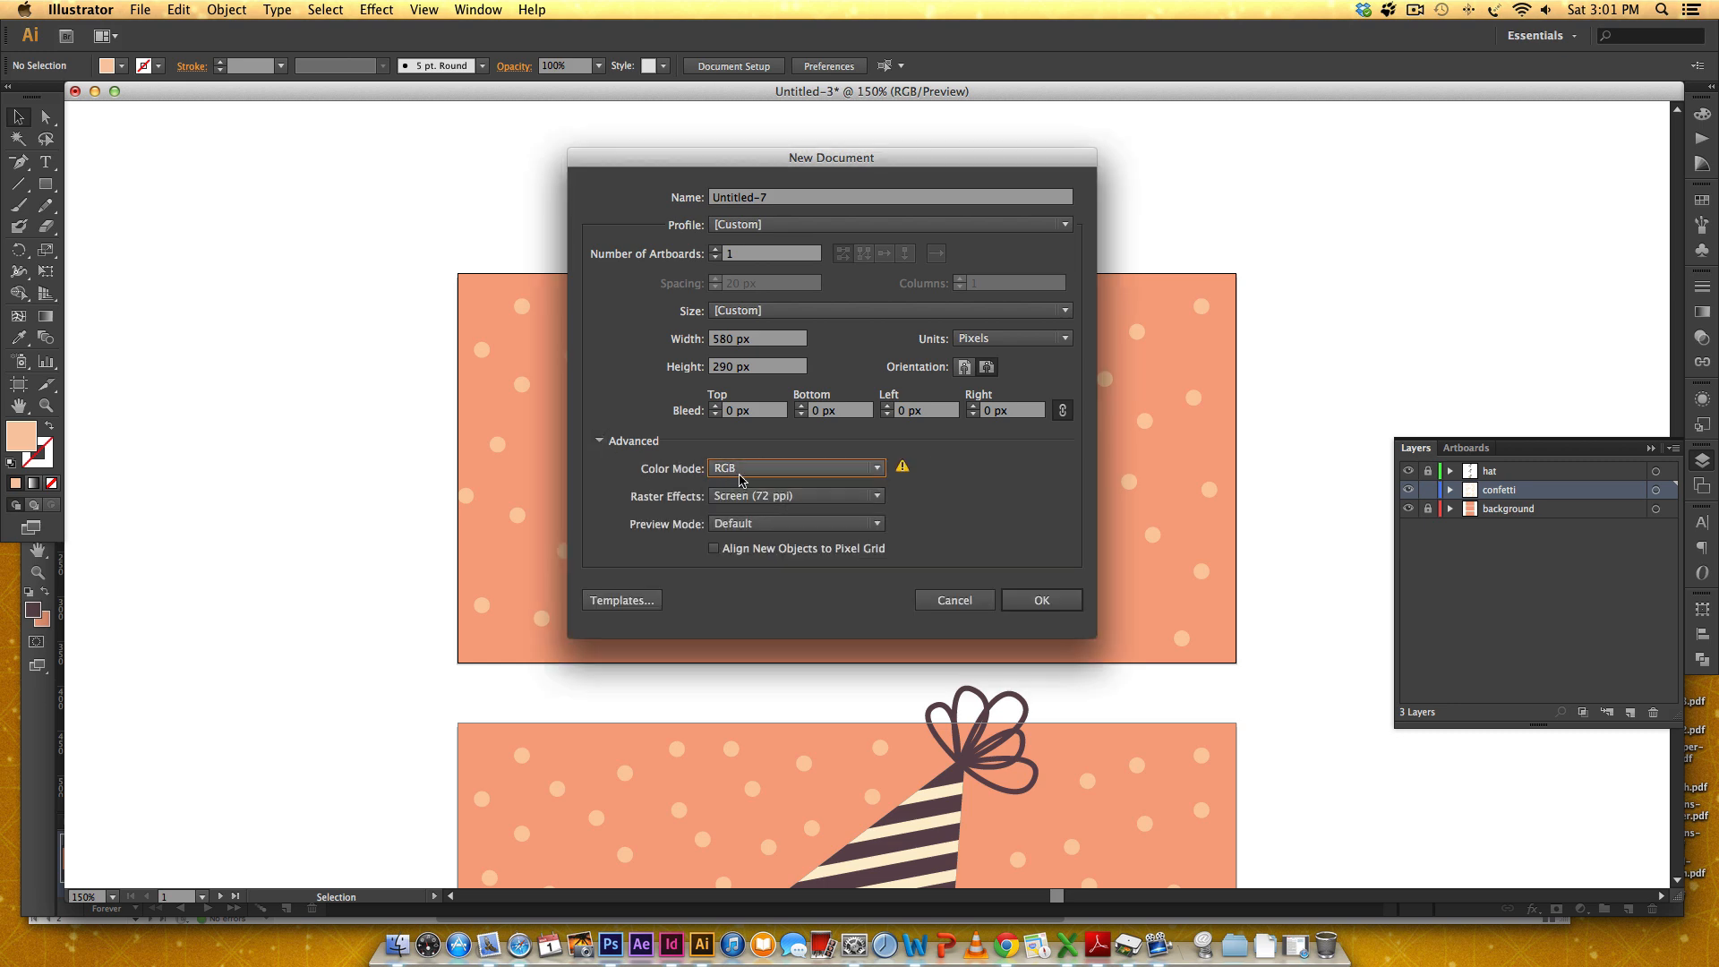
{"action": "mouse_move", "coordinate": [770, 502]}
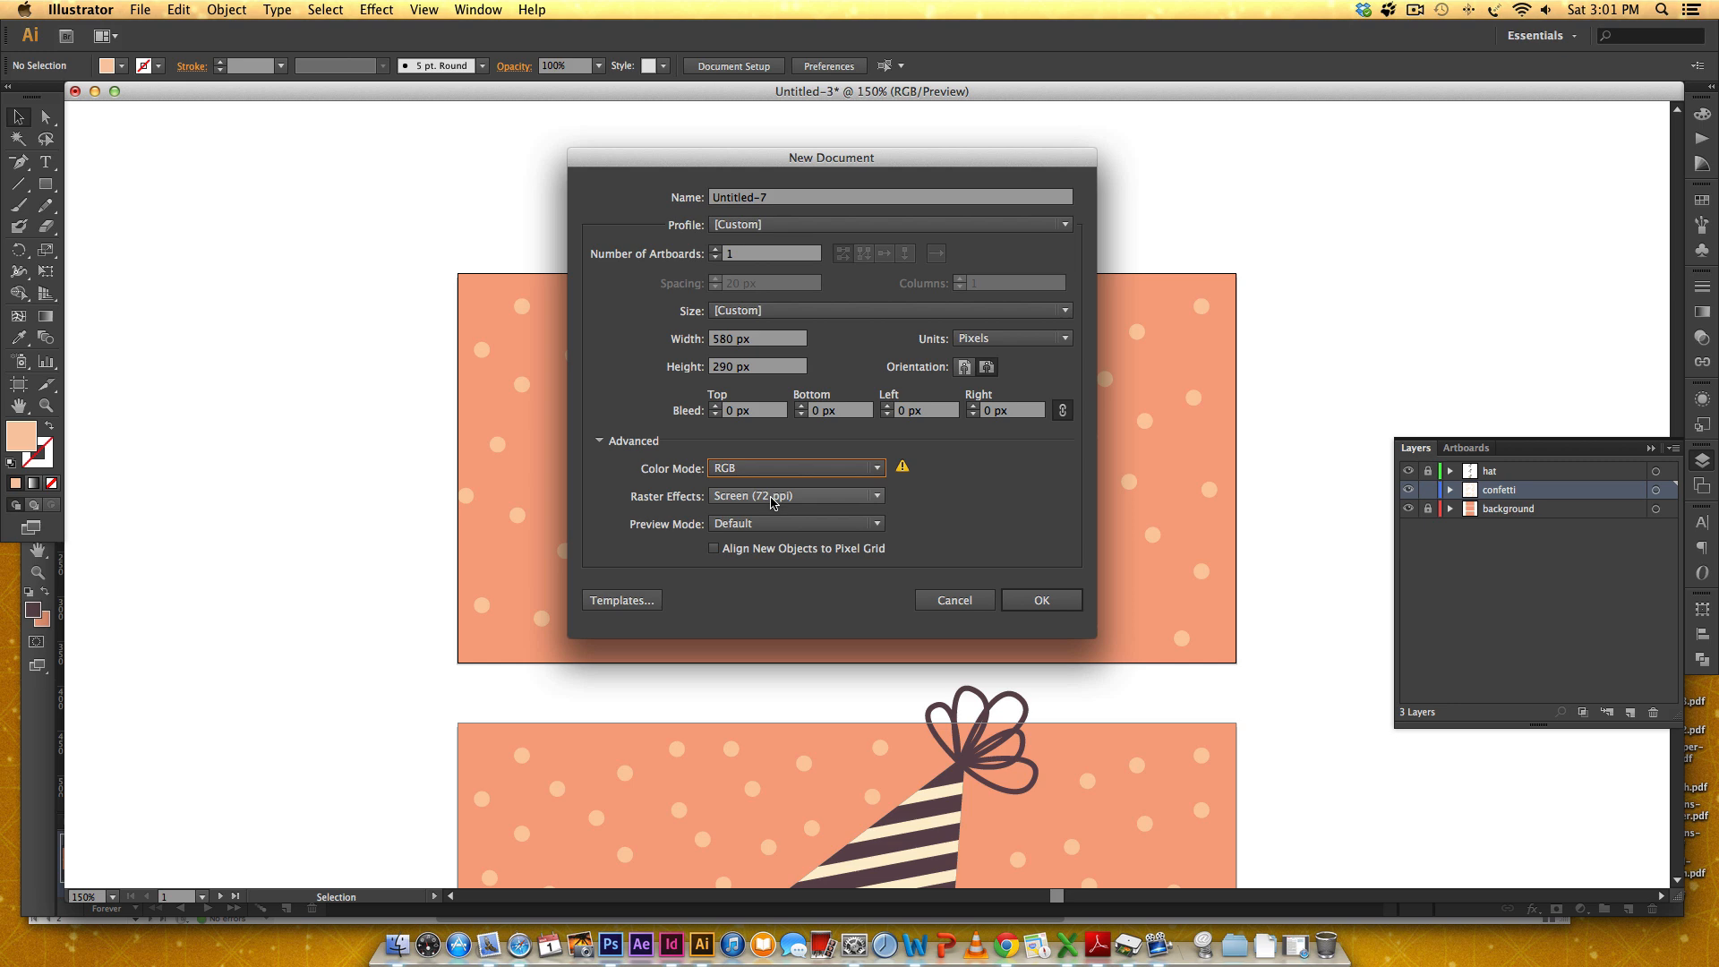
{"action": "mouse_move", "coordinate": [828, 501]}
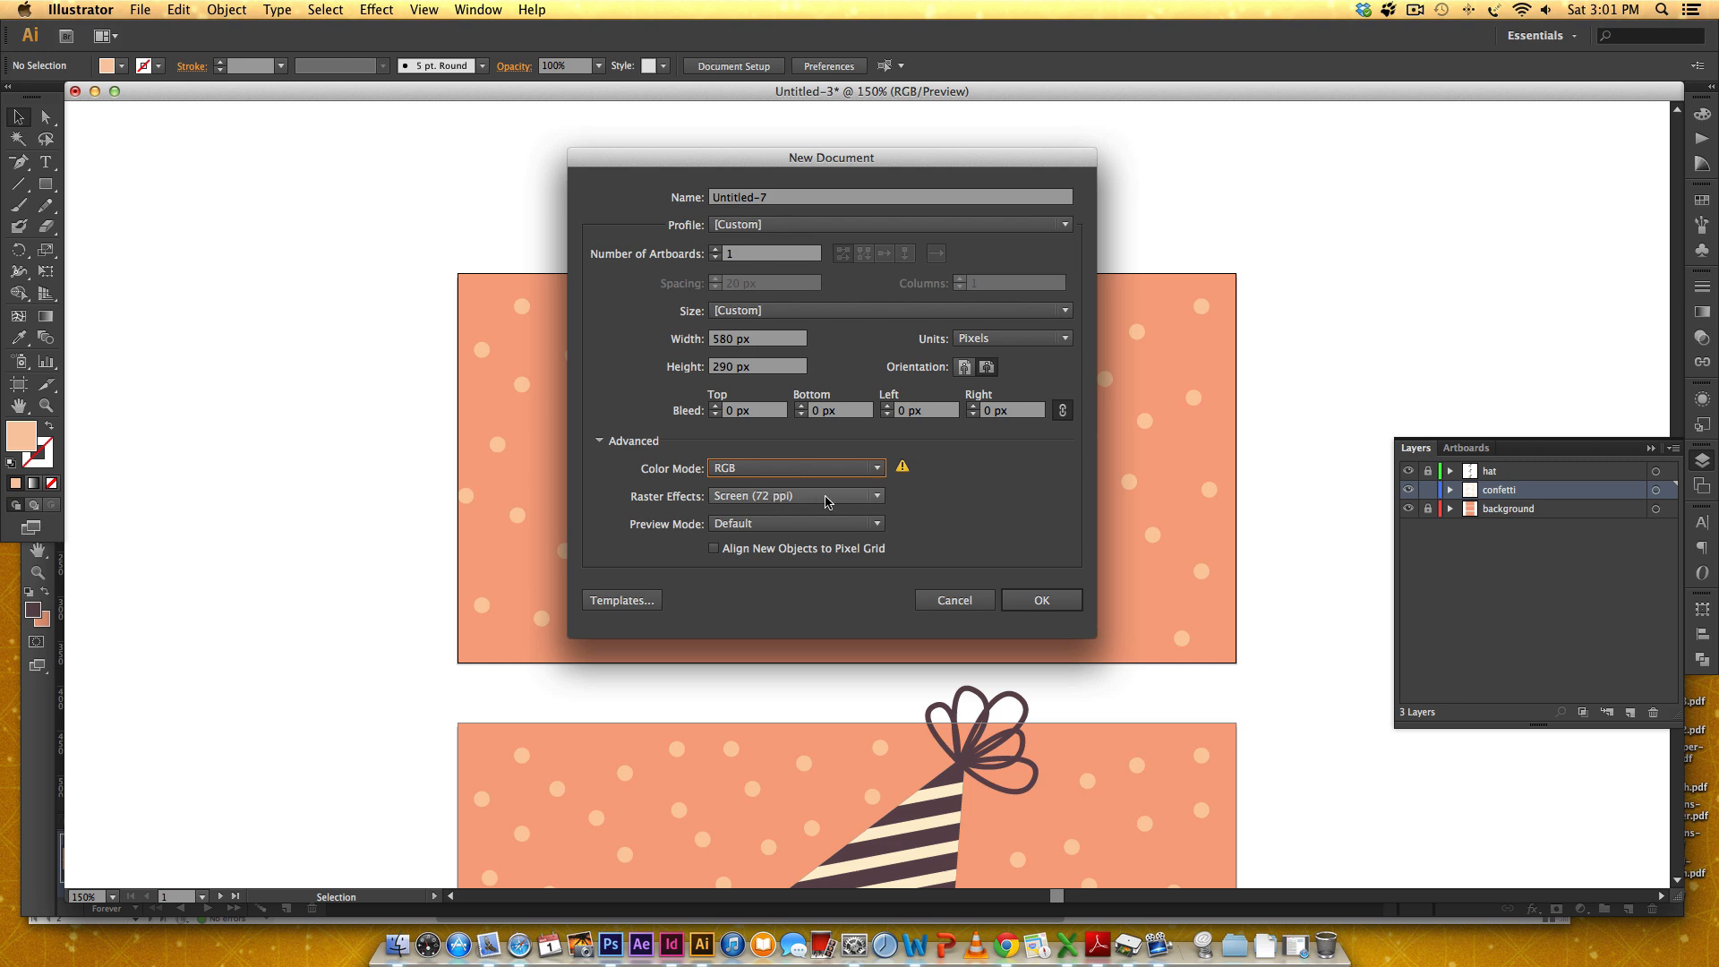
{"action": "mouse_move", "coordinate": [1042, 546]}
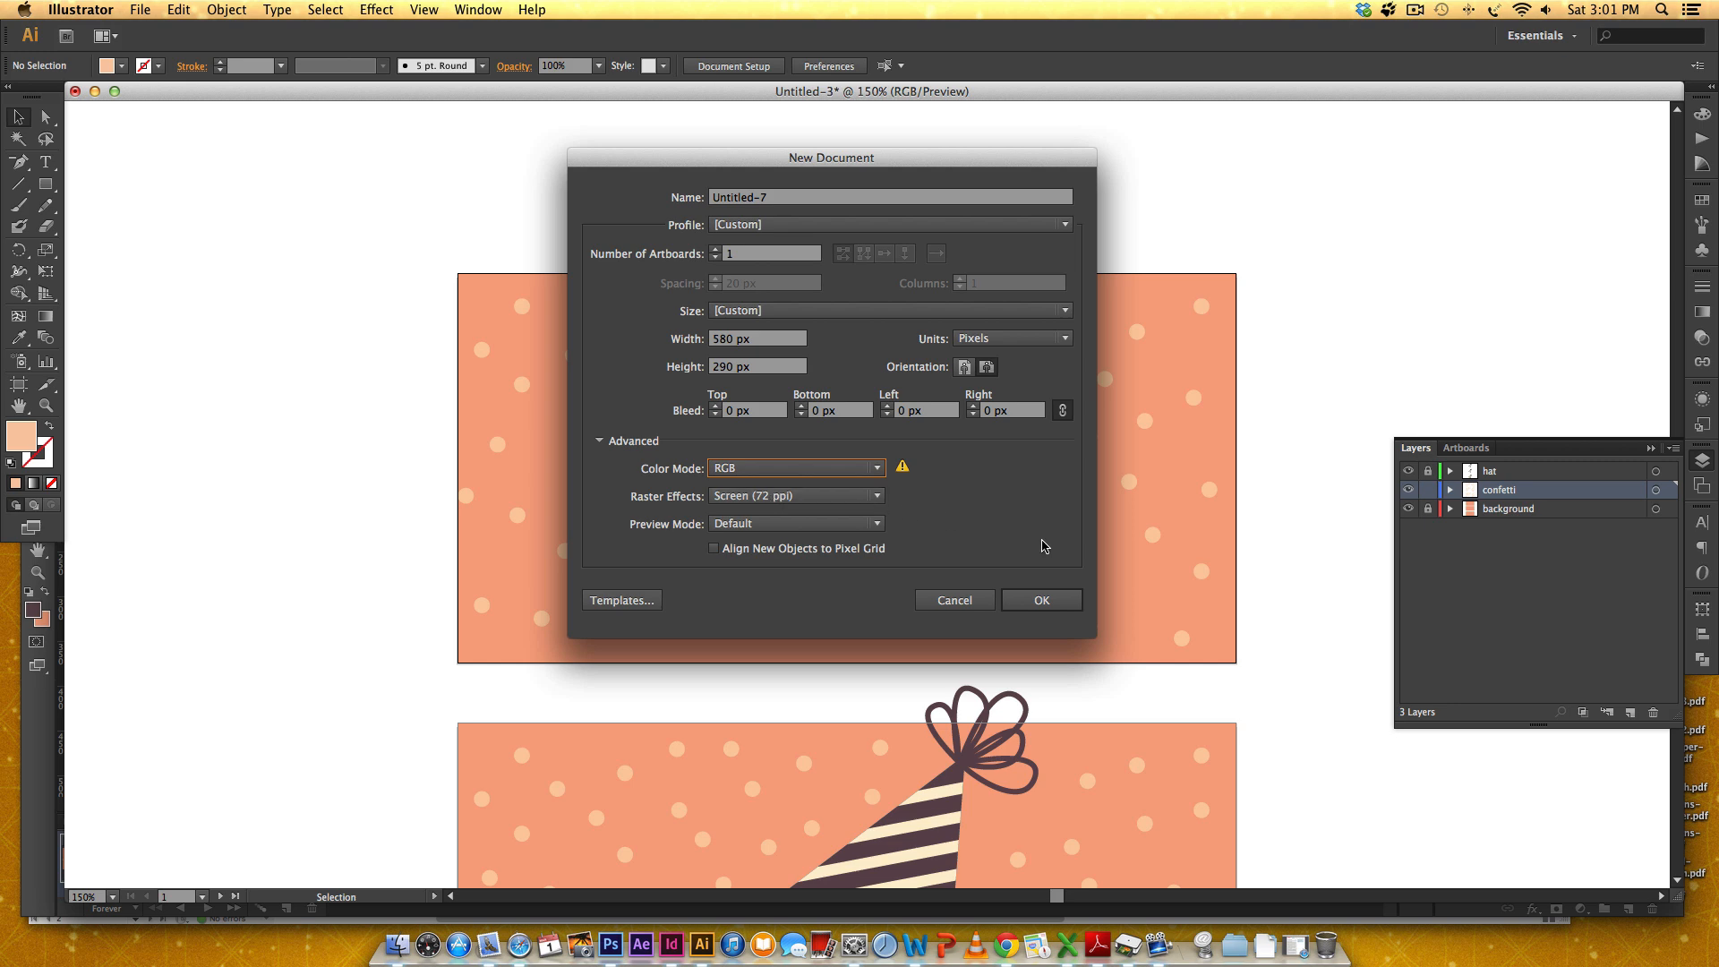
{"action": "left_click", "coordinate": [1038, 600]}
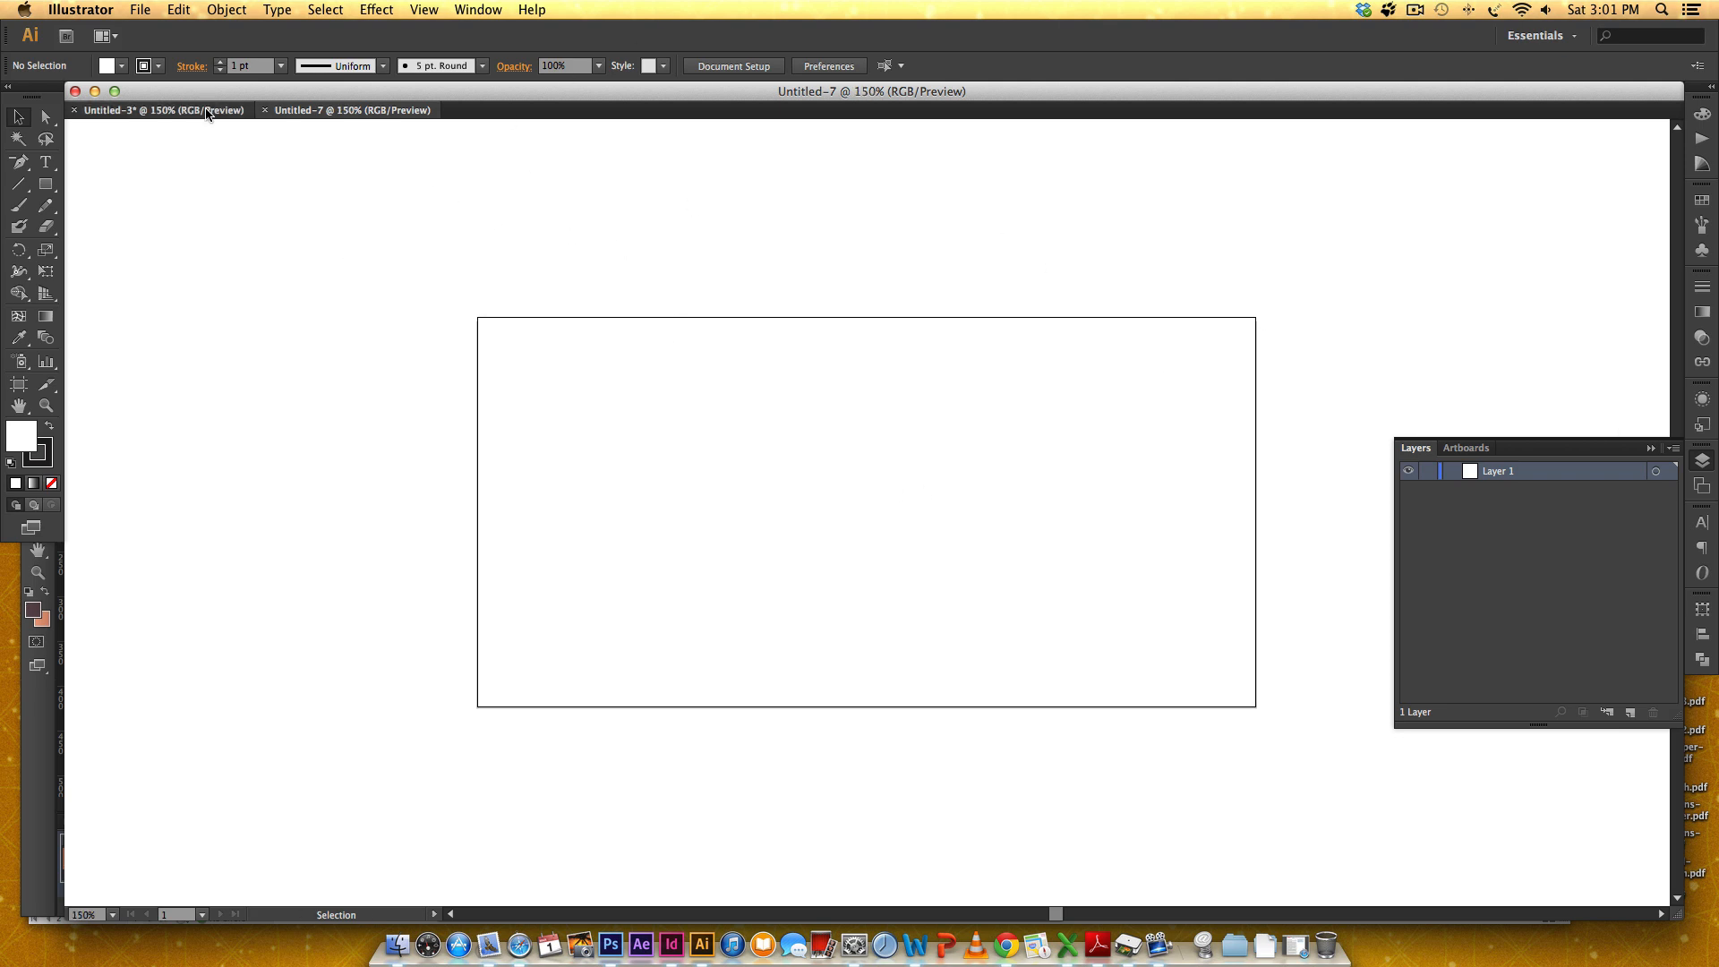
Step: Return to the Untitled-3 card artboards, then bring Photoshop to the front
{"action": "left_click", "coordinate": [163, 110]}
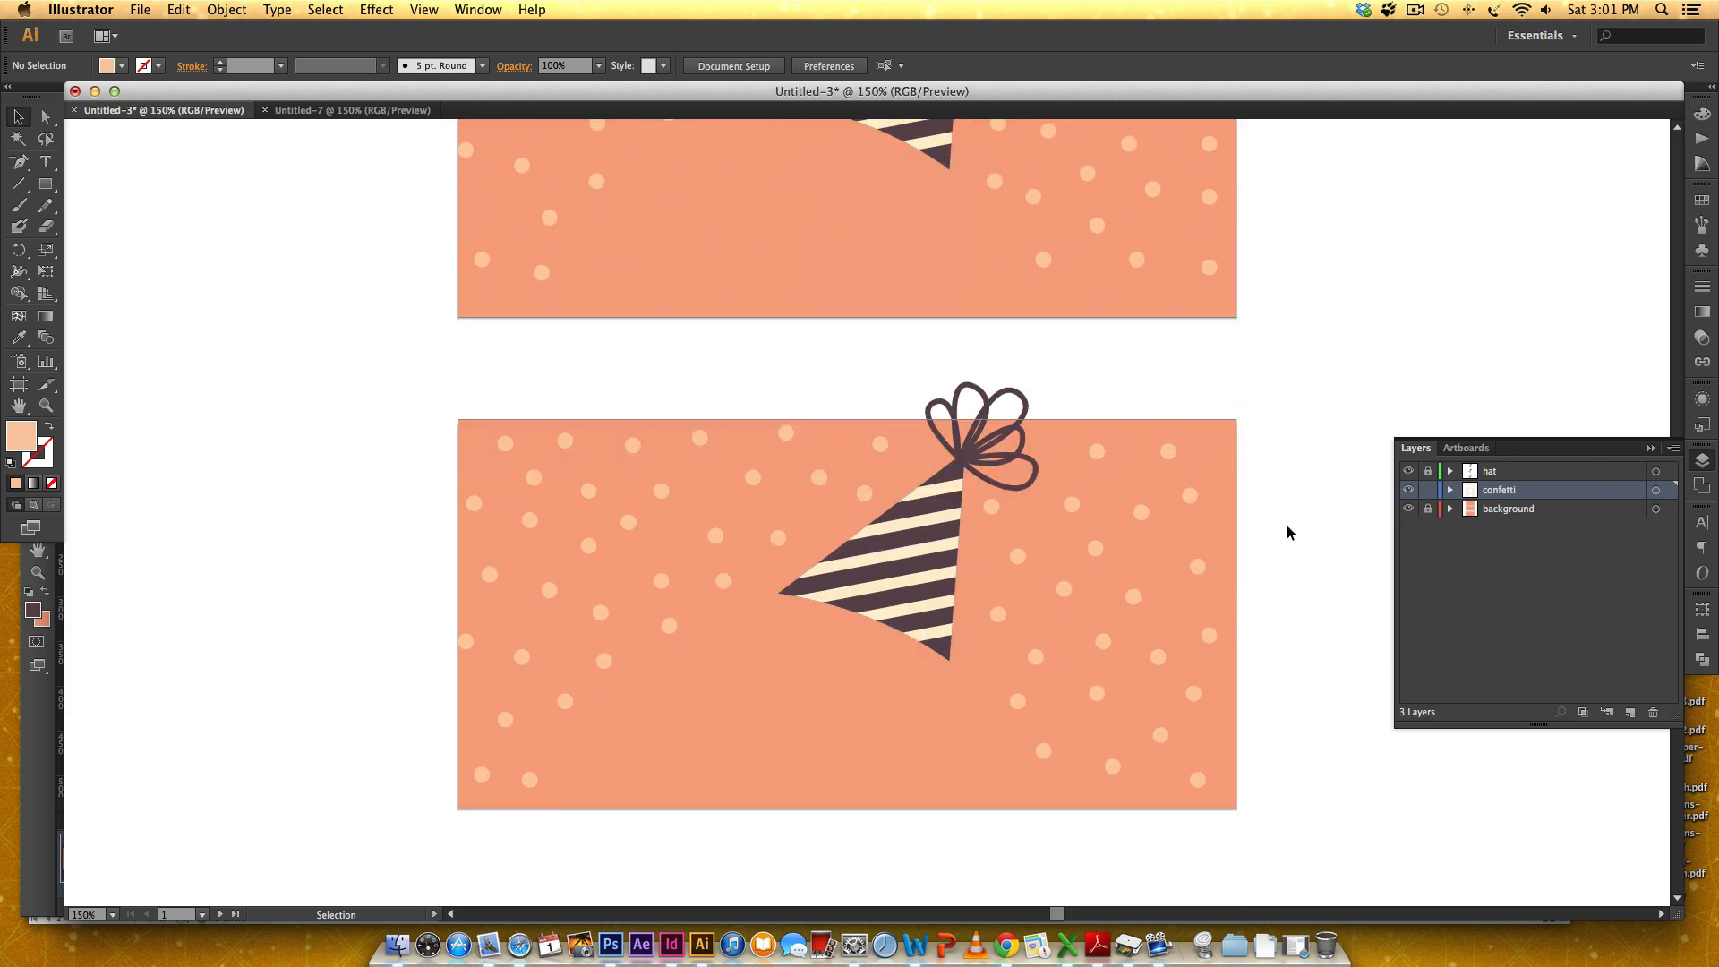
{"action": "scroll", "scroll_direction": "down", "scroll_amount": 3}
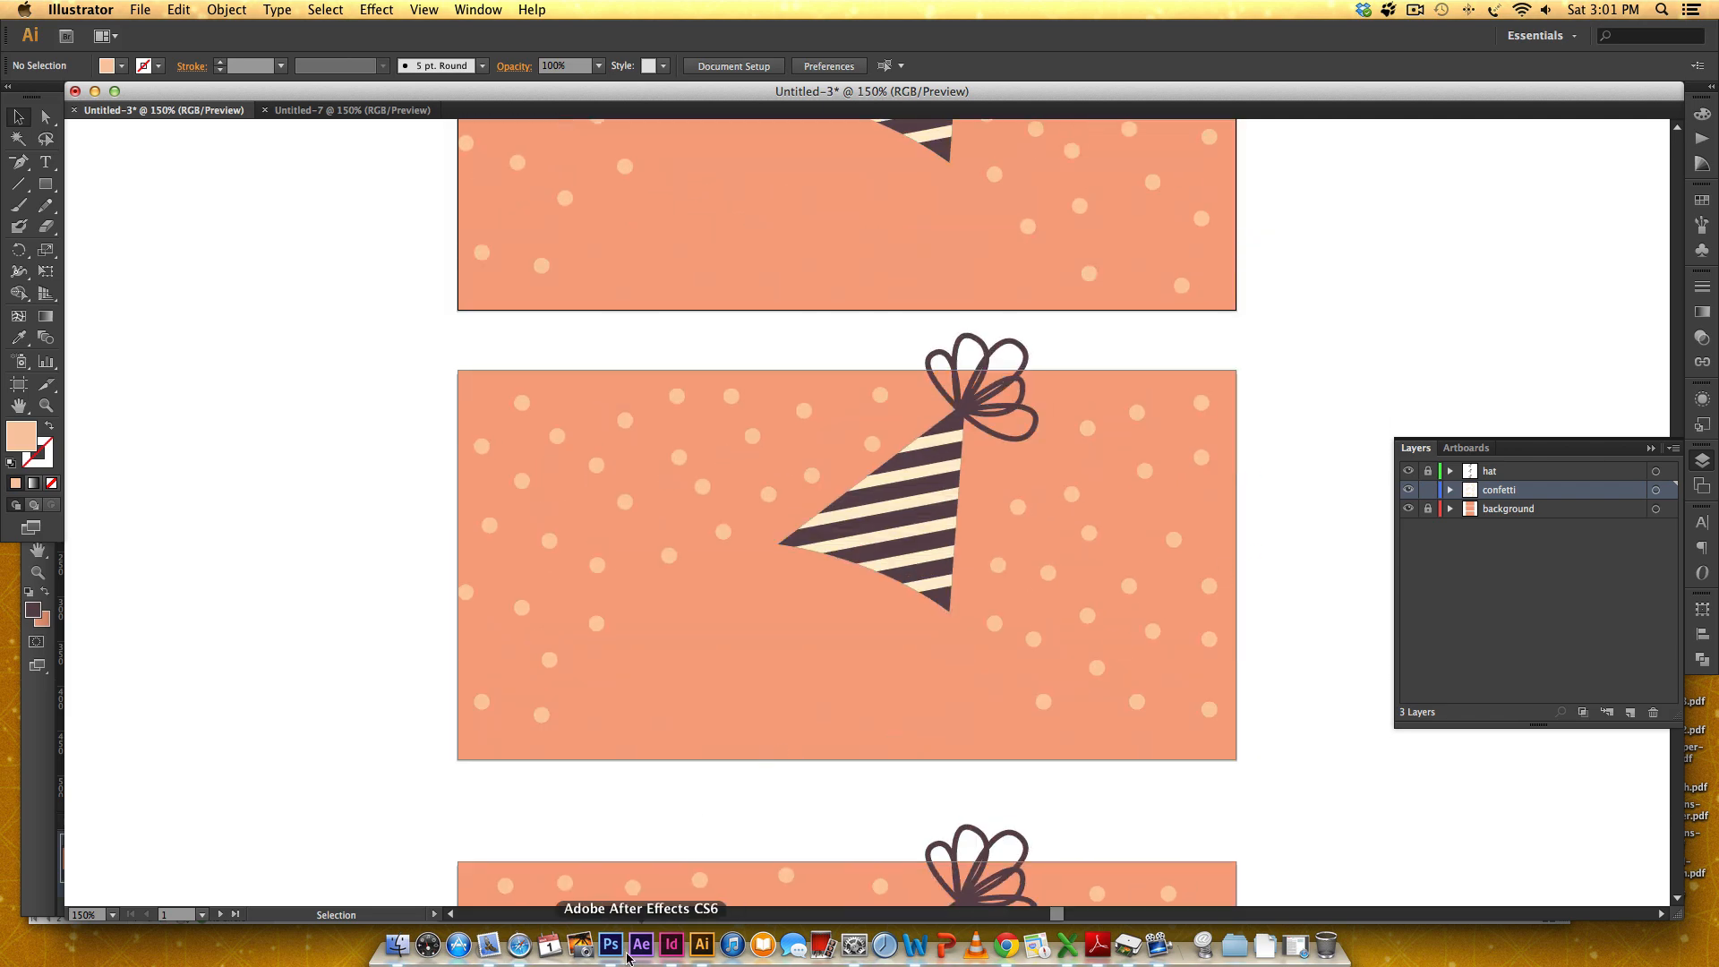
{"action": "left_click", "coordinate": [609, 944]}
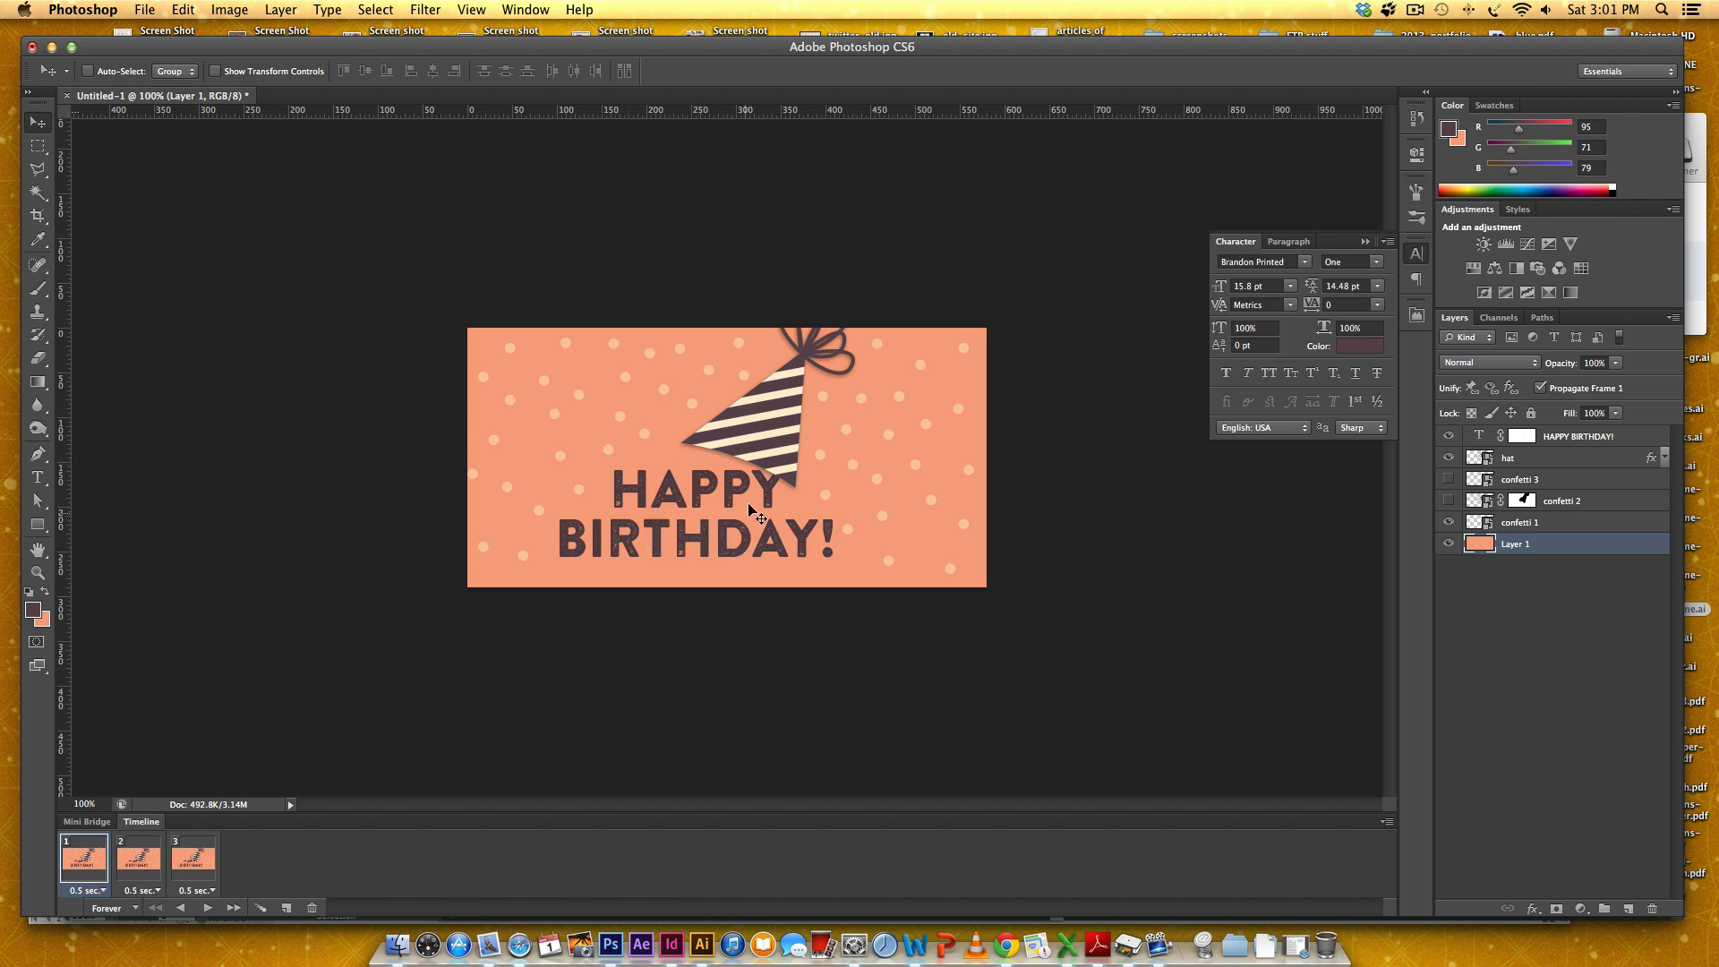
{"action": "mouse_move", "coordinate": [924, 414]}
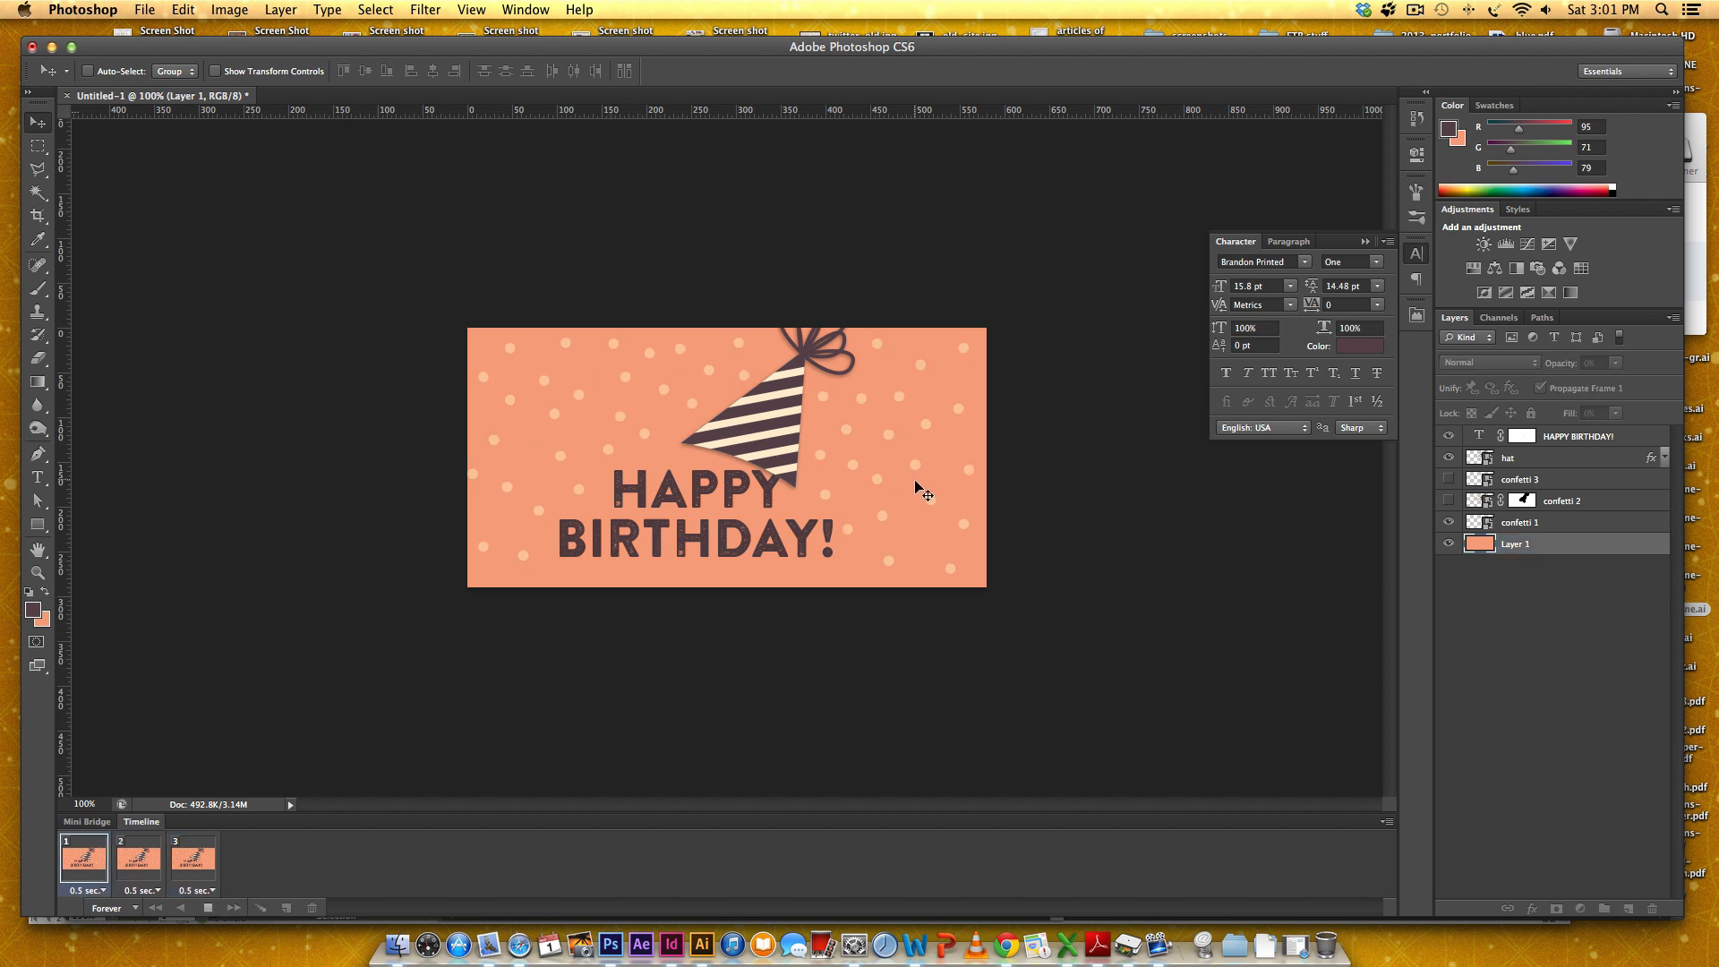
{"action": "left_click", "coordinate": [137, 857]}
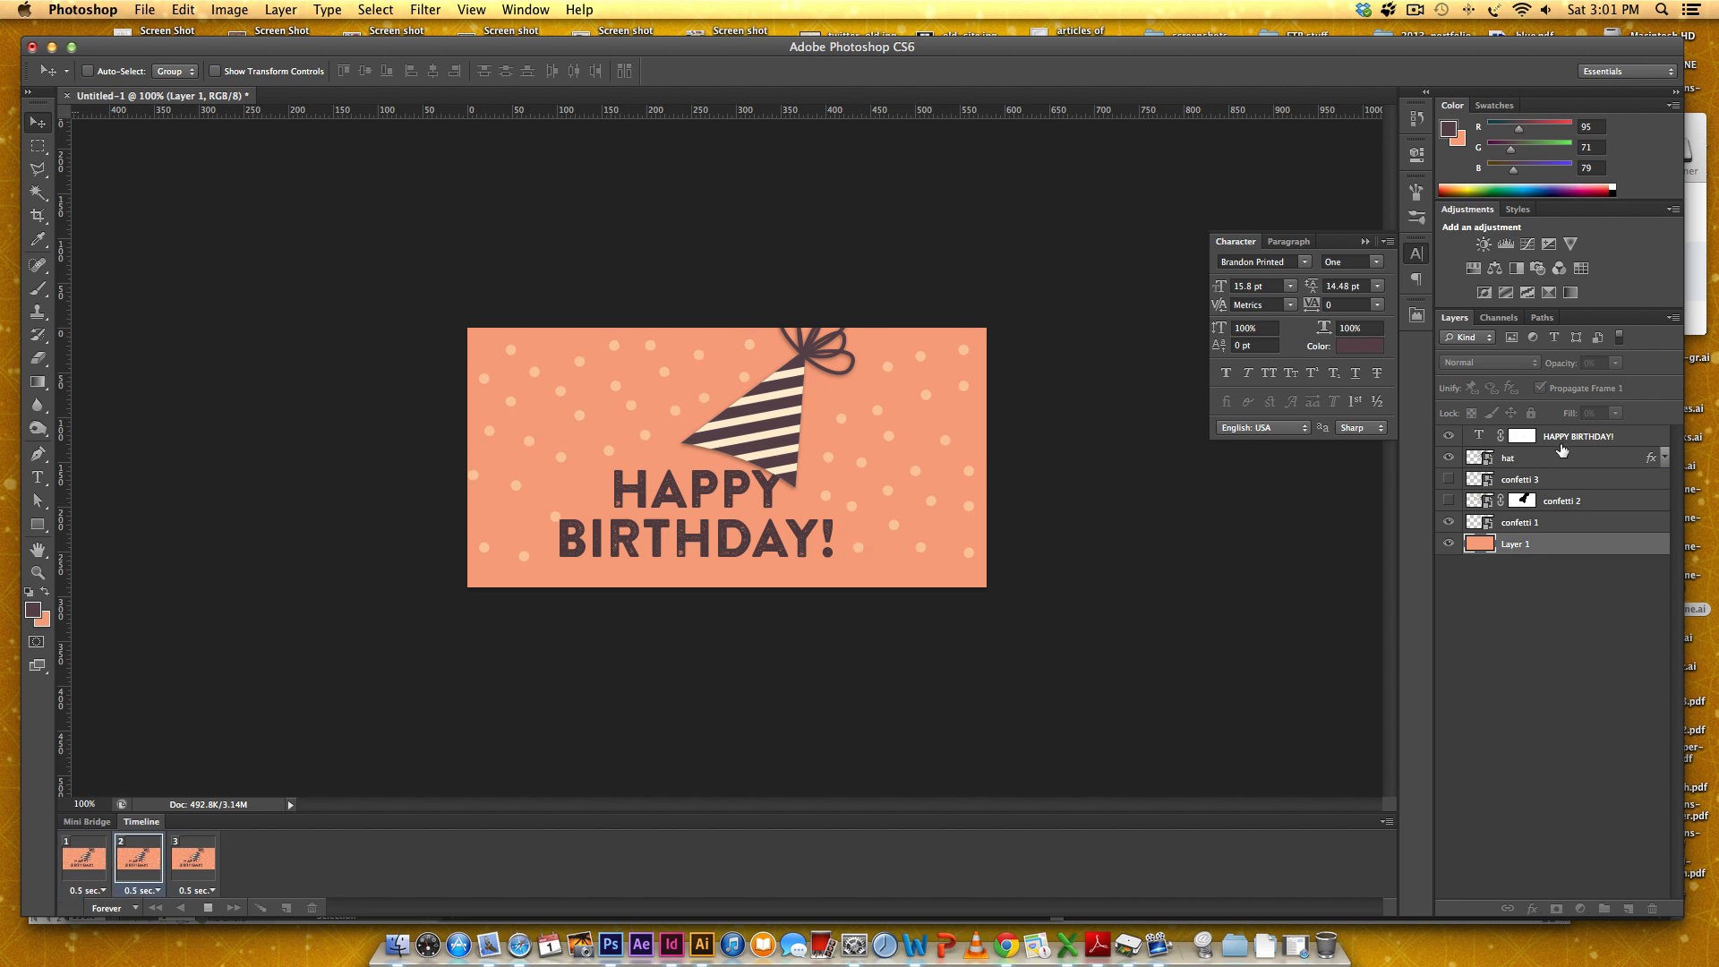
{"action": "left_click", "coordinate": [193, 858]}
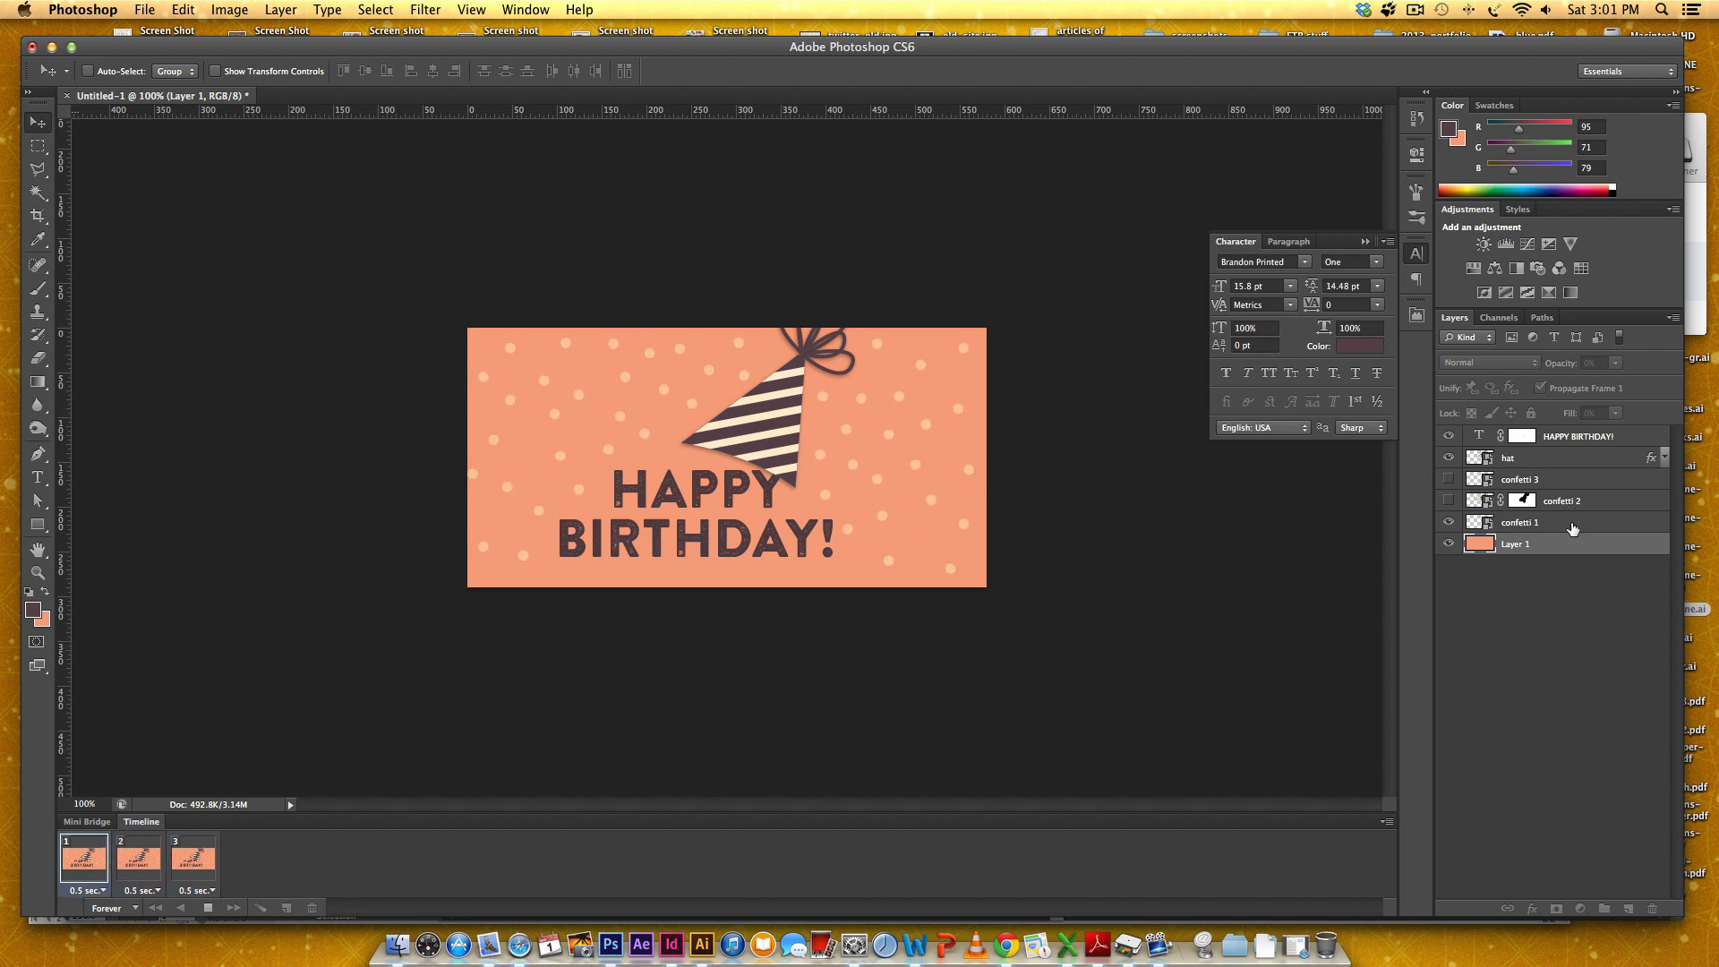
{"action": "left_click", "coordinate": [138, 858]}
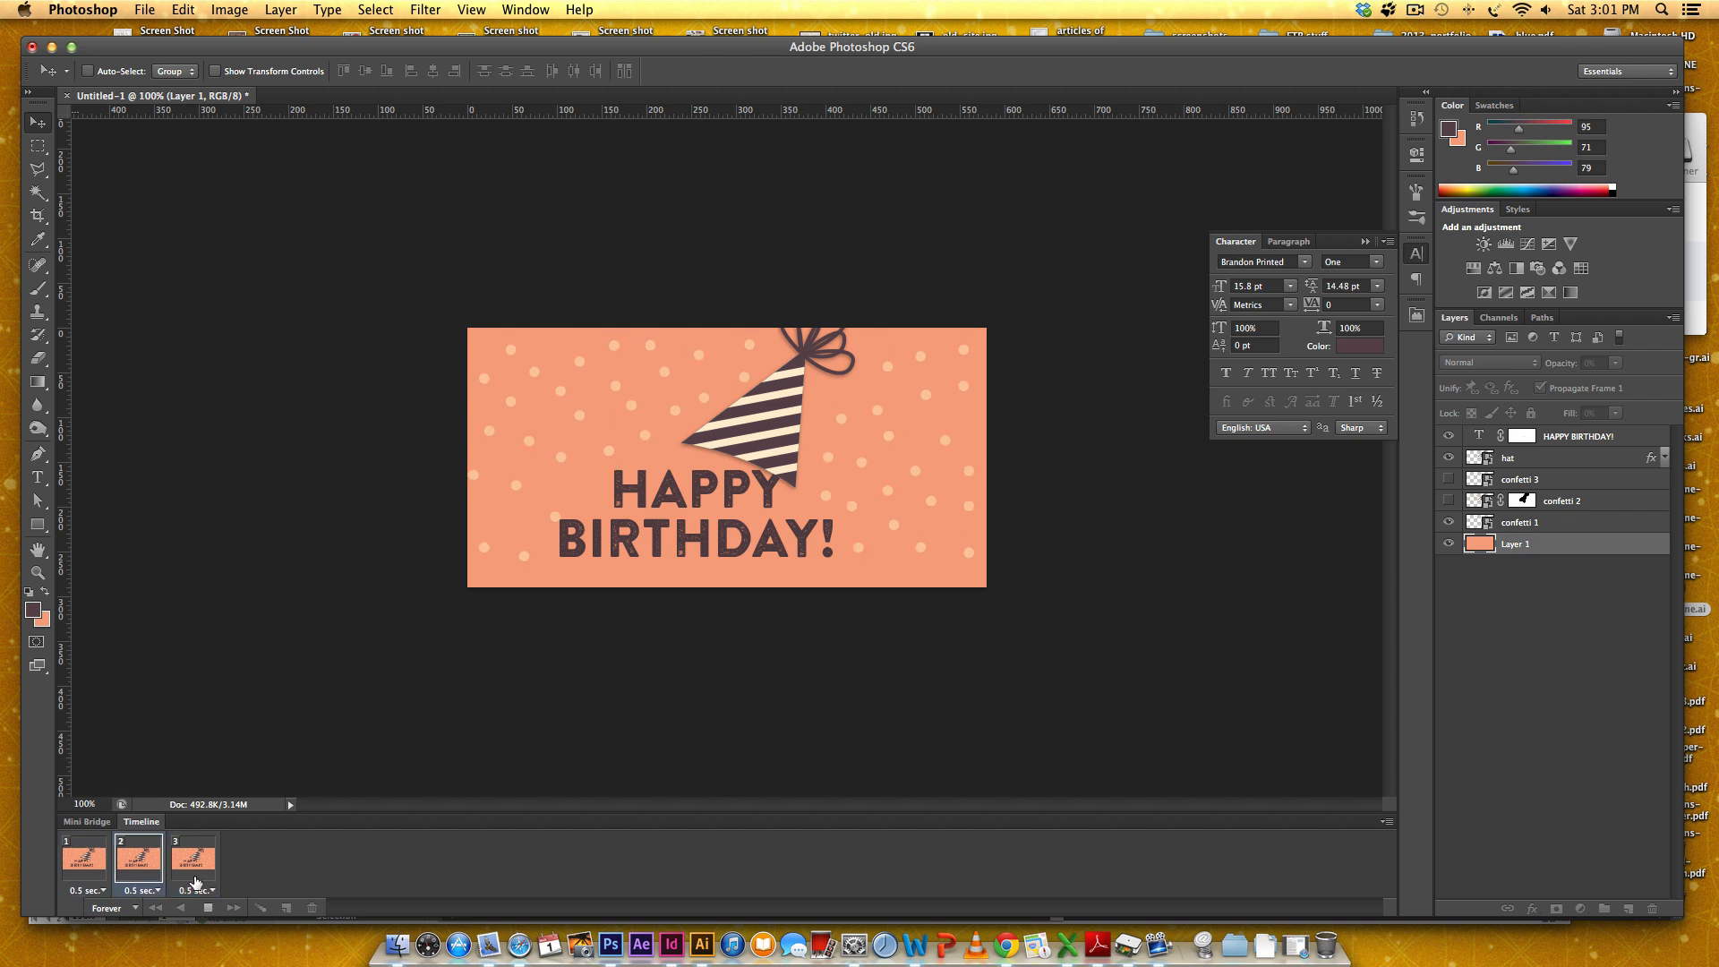
{"action": "mouse_move", "coordinate": [609, 833]}
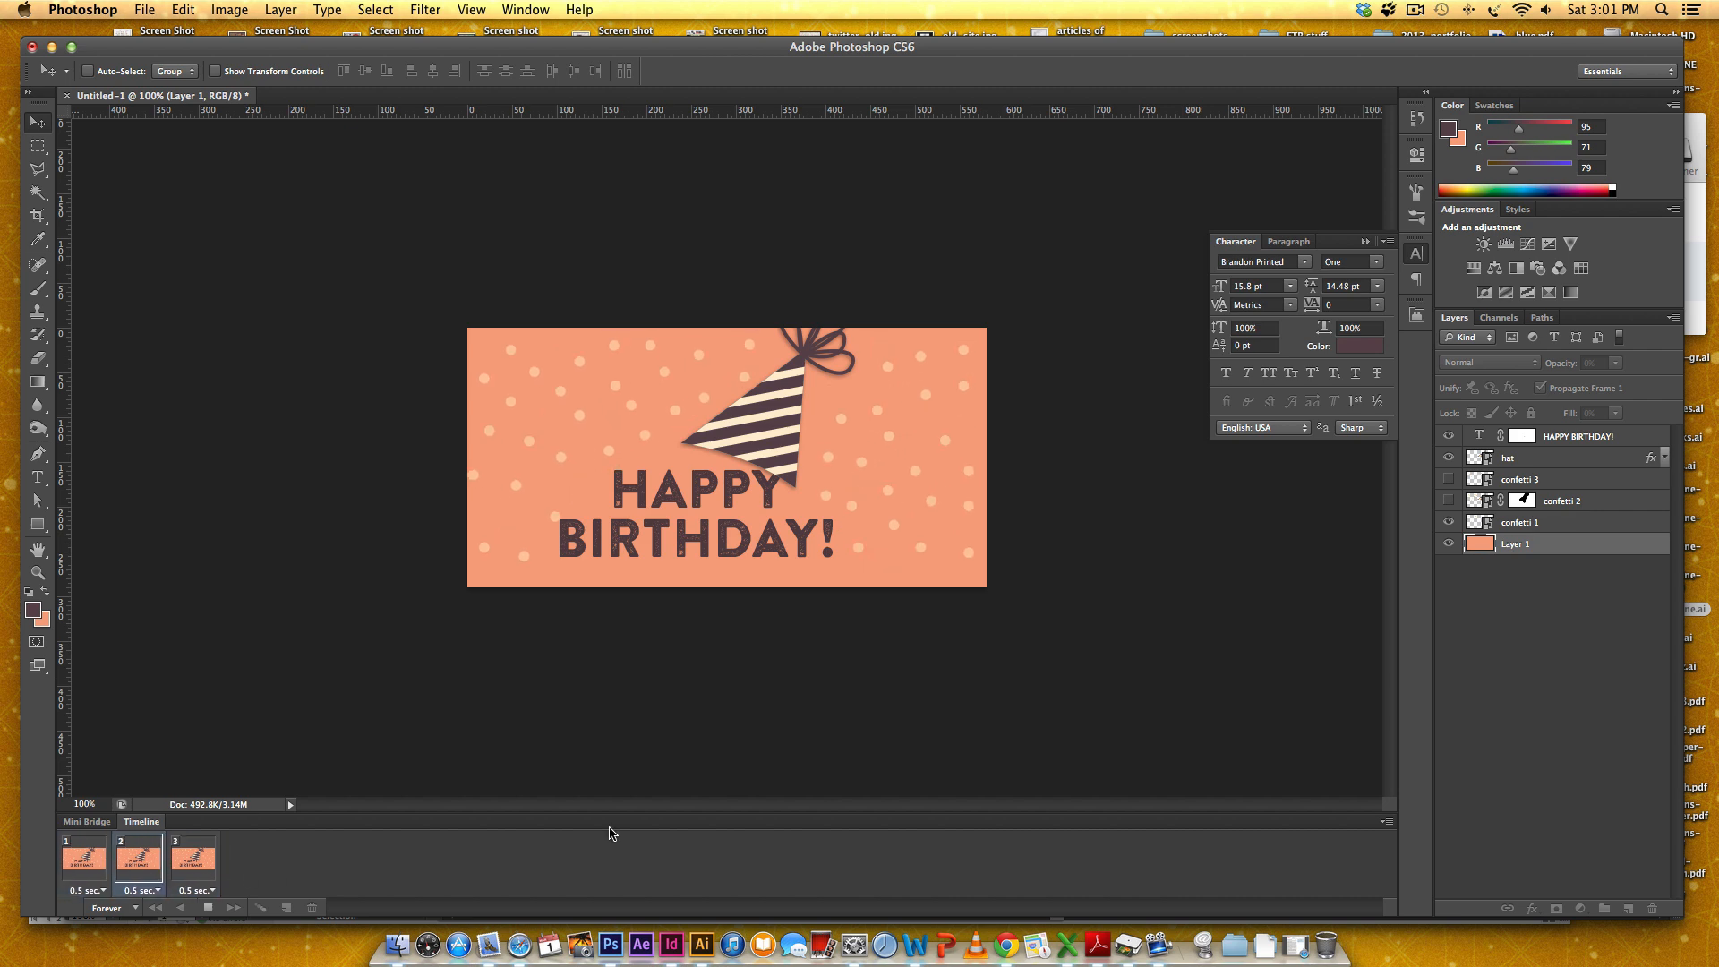
{"action": "left_click", "coordinate": [194, 858]}
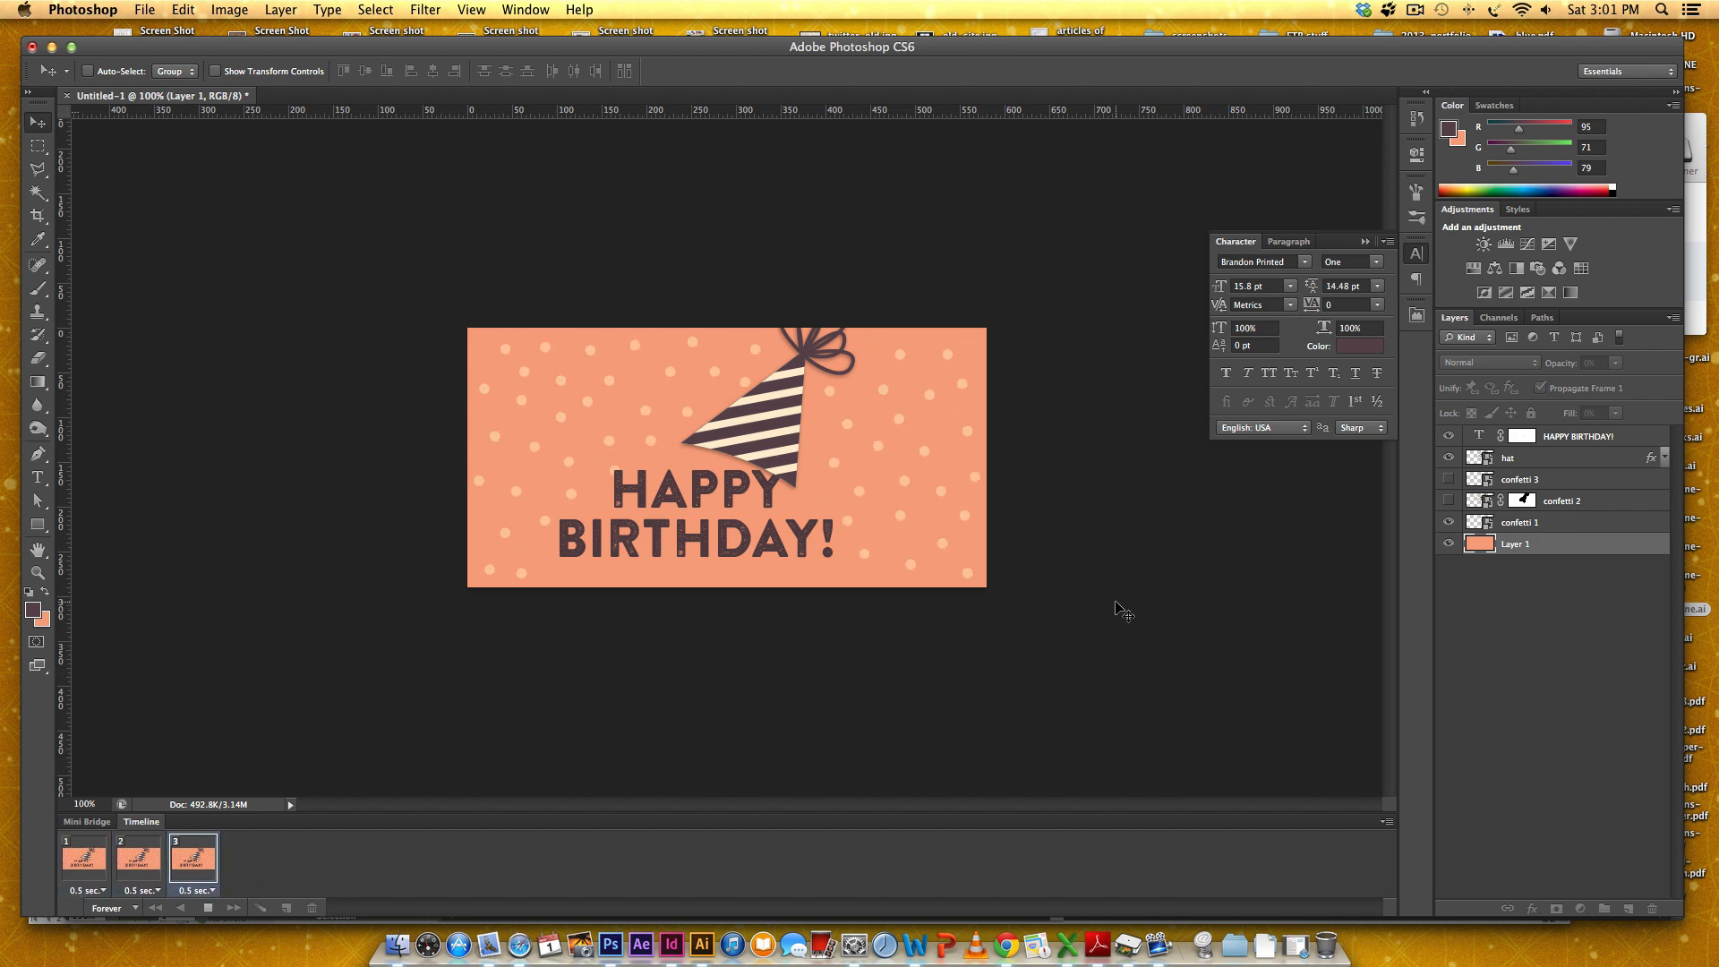
{"action": "left_click", "coordinate": [84, 858]}
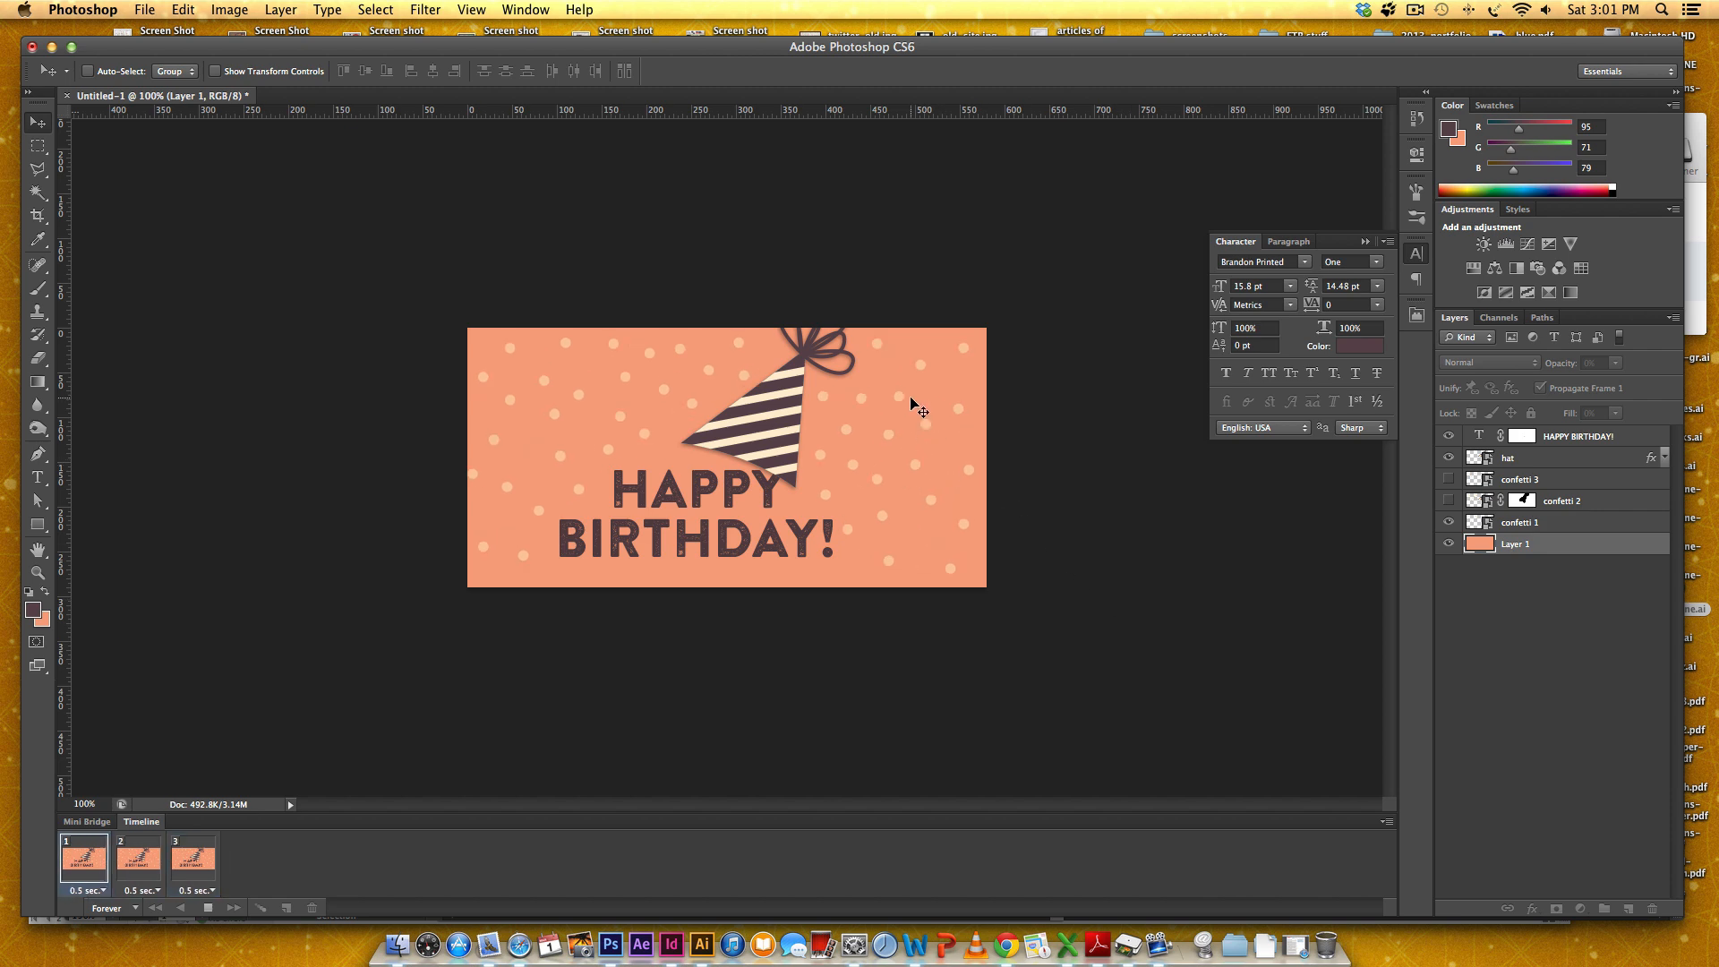
{"action": "left_click", "coordinate": [138, 858]}
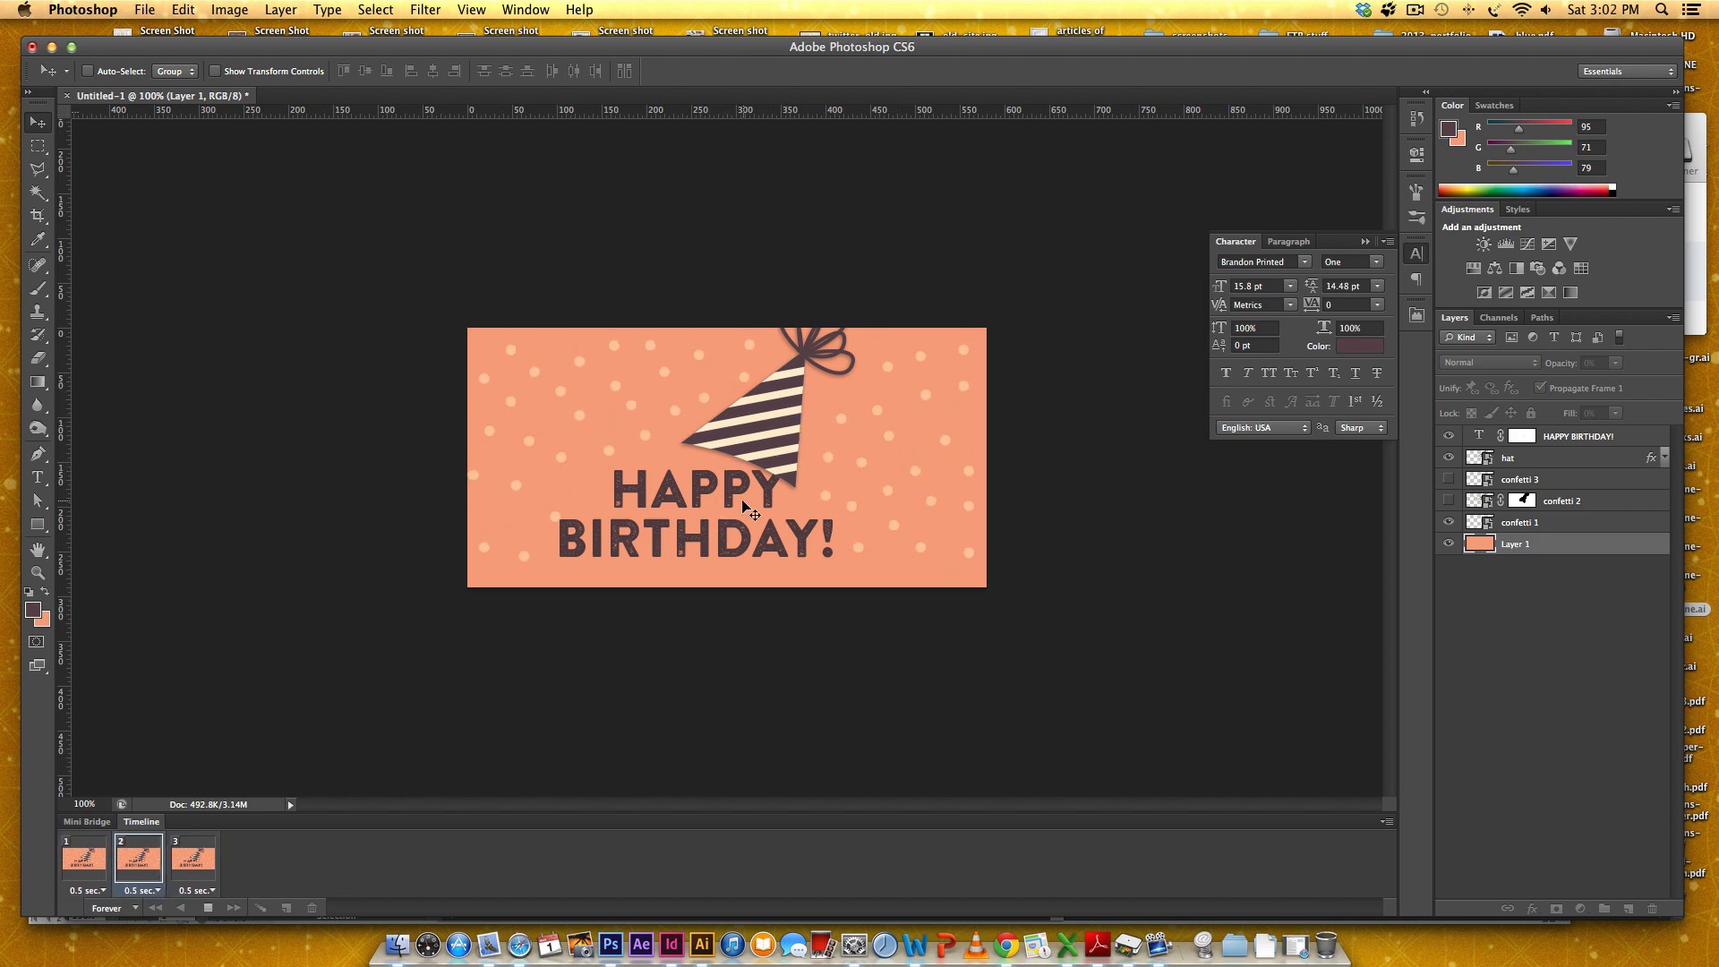
{"action": "left_click", "coordinate": [194, 858]}
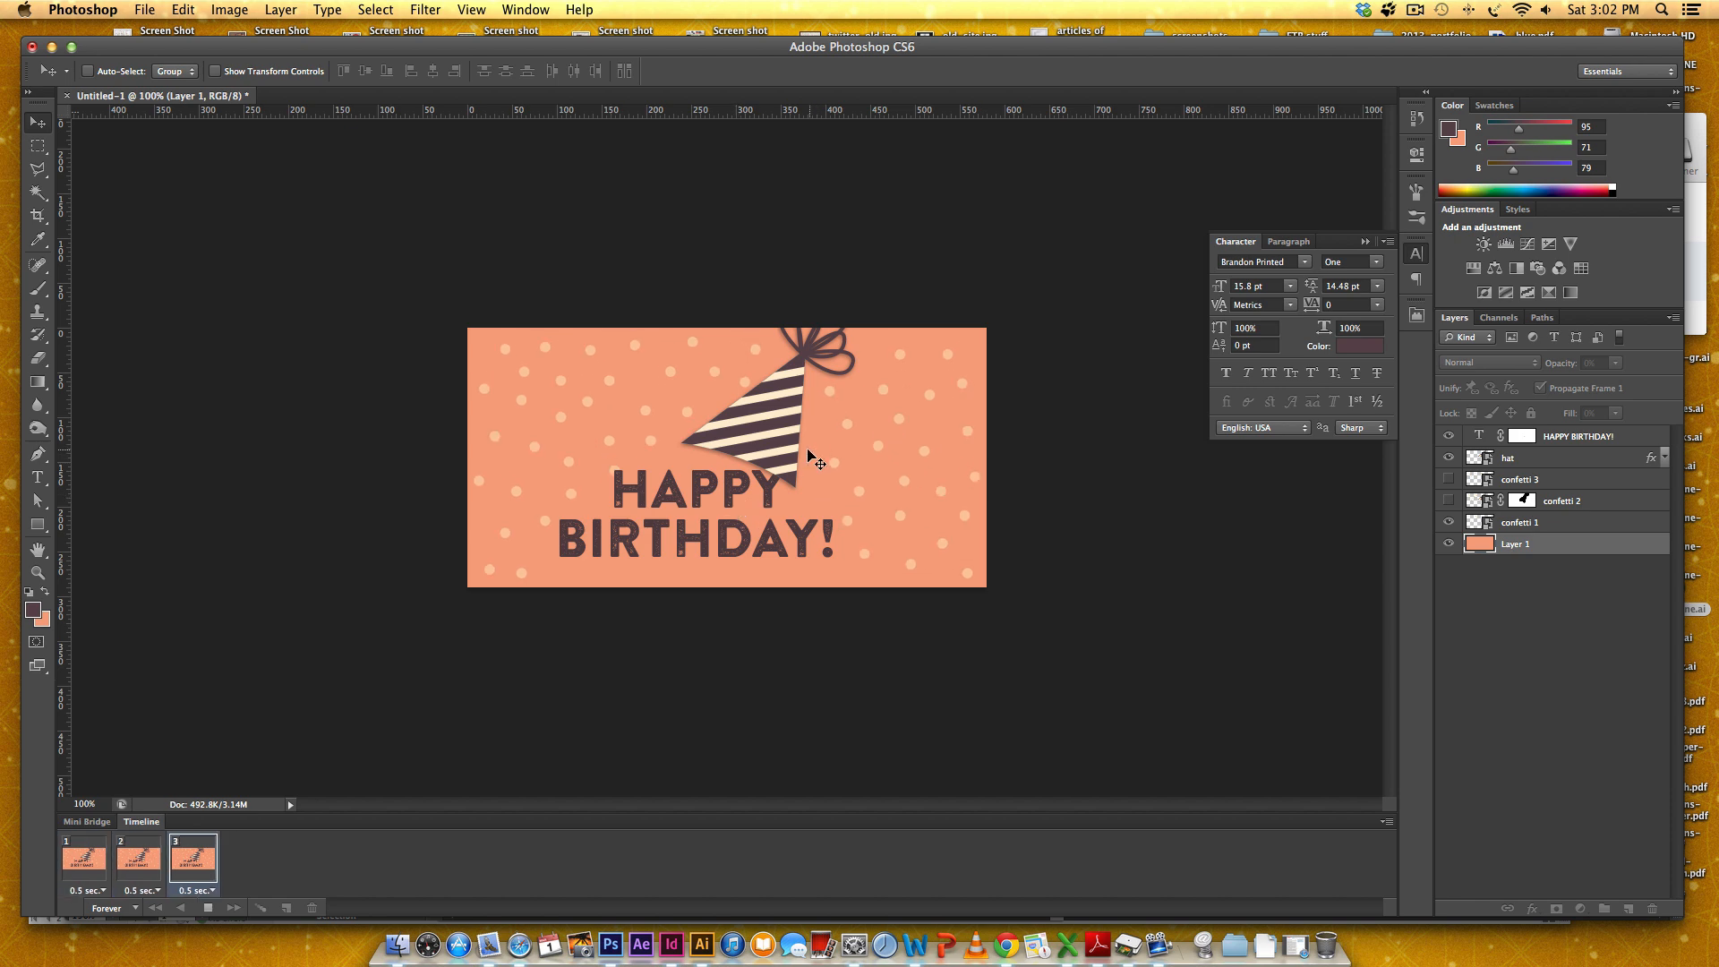
{"action": "left_click", "coordinate": [1515, 544]}
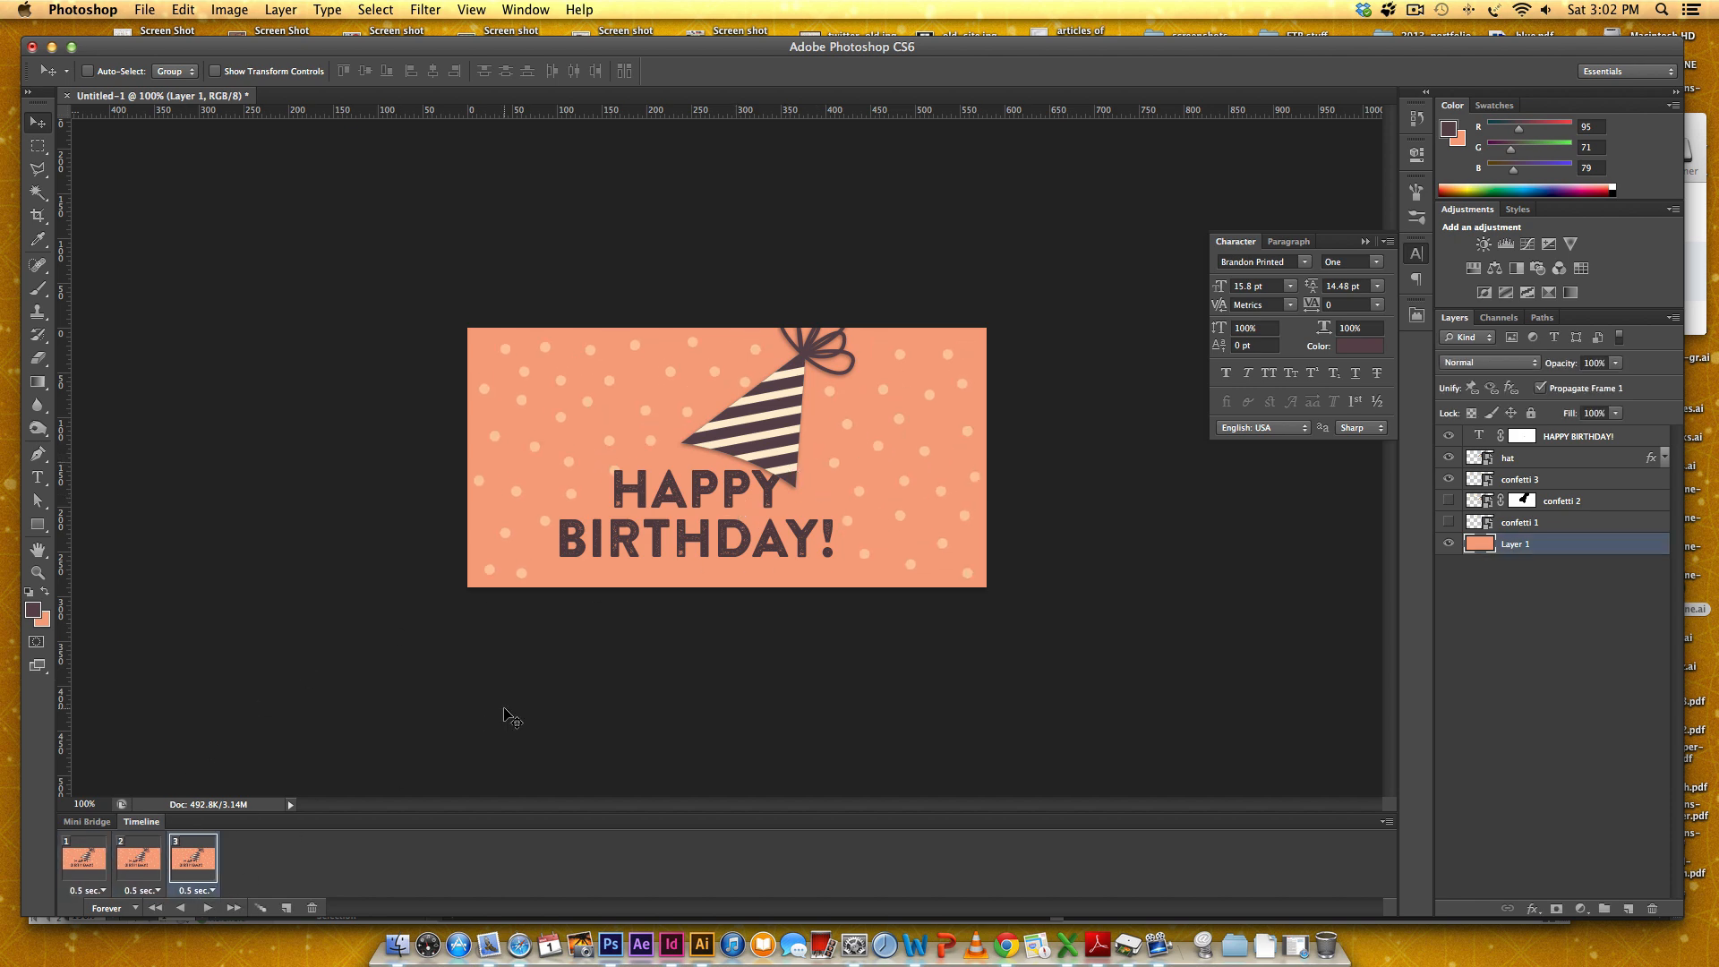
Step: Create a new blank 580×290 pixel Photoshop document
{"action": "left_click", "coordinate": [144, 11]}
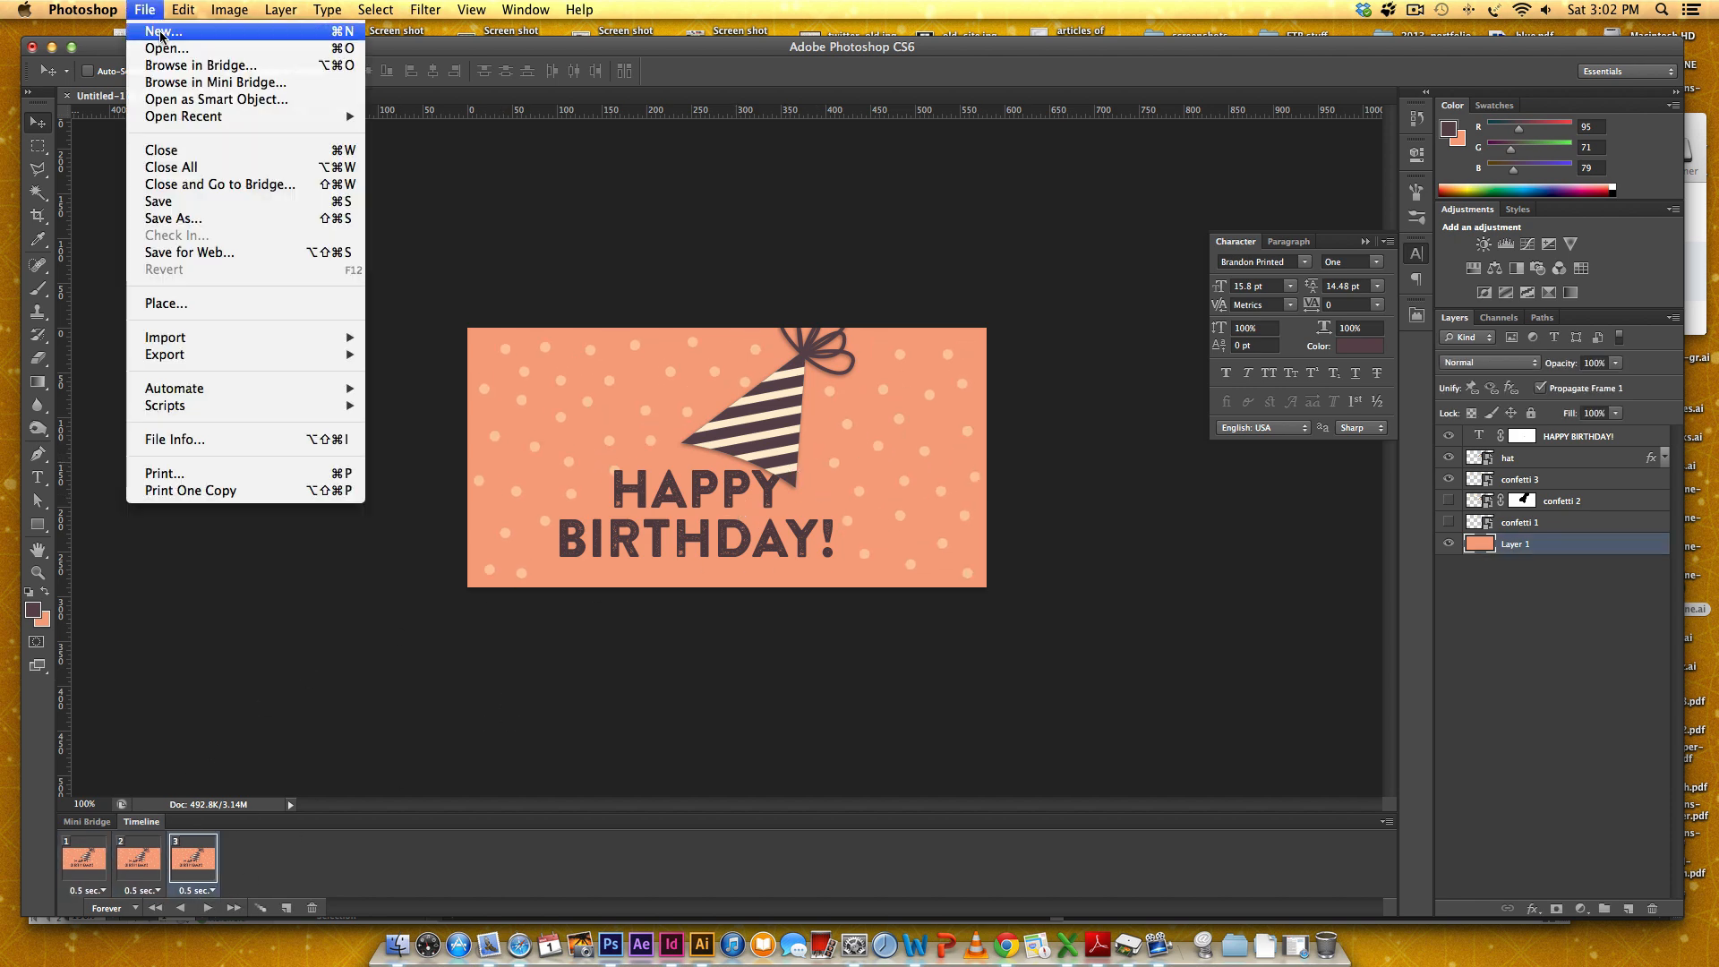
{"action": "left_click", "coordinate": [161, 30]}
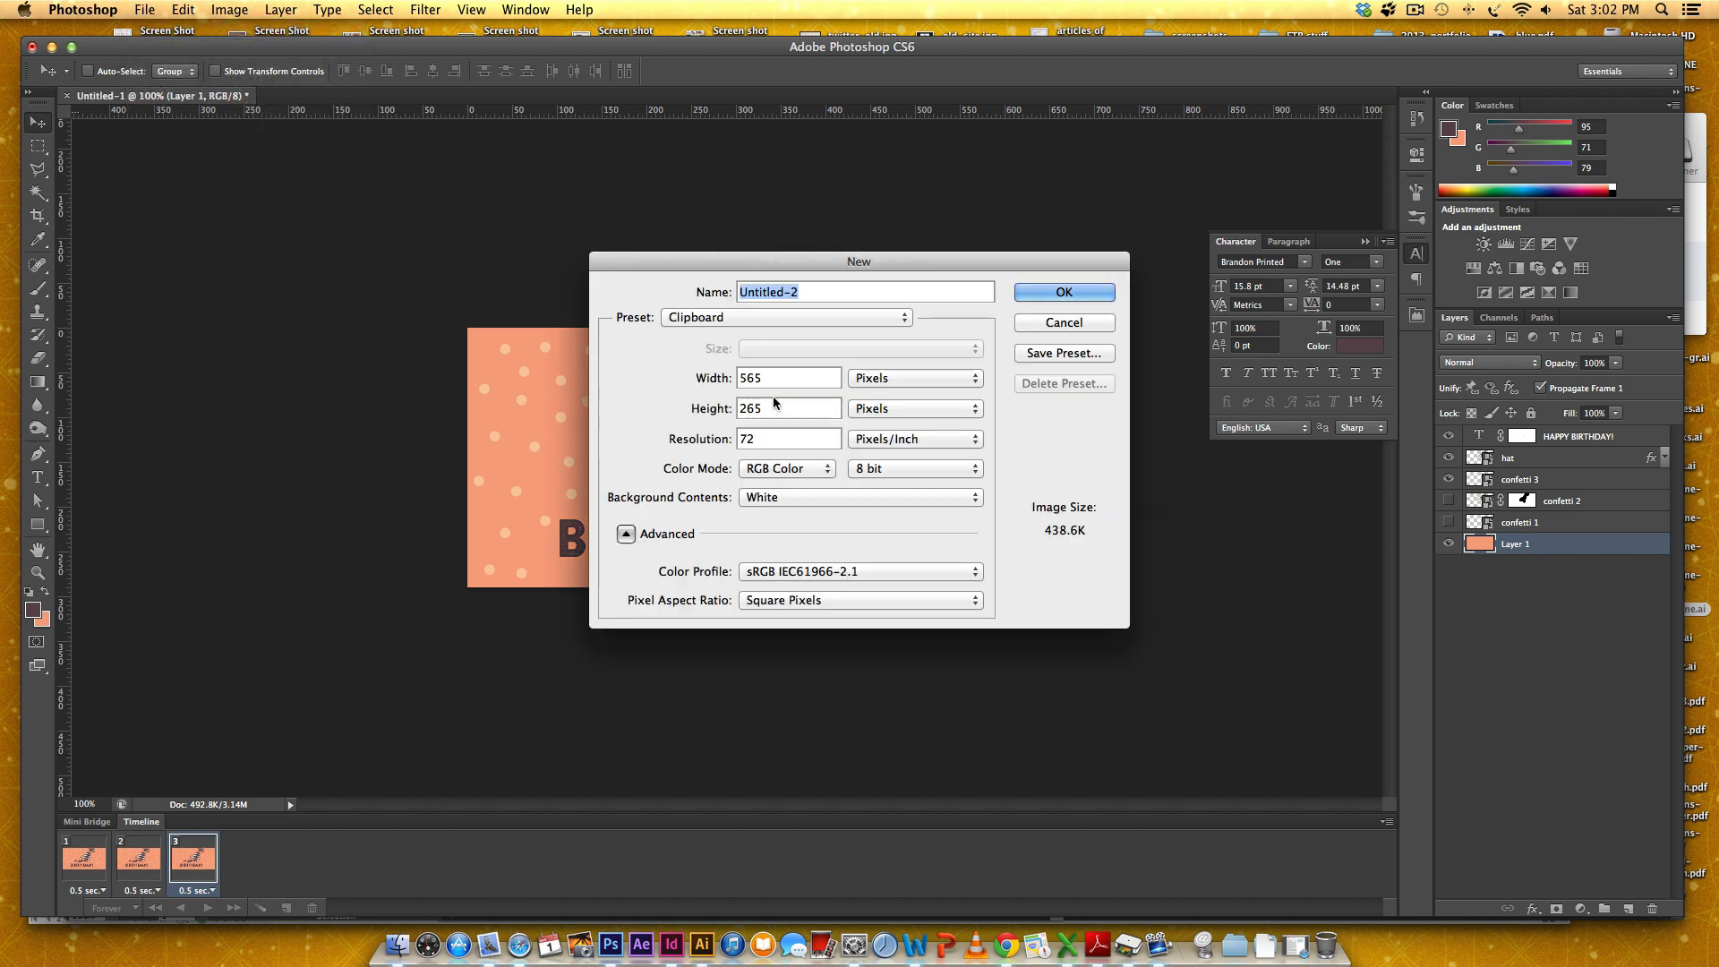
{"action": "left_click", "coordinate": [787, 378]}
{"action": "type", "text": "580"}
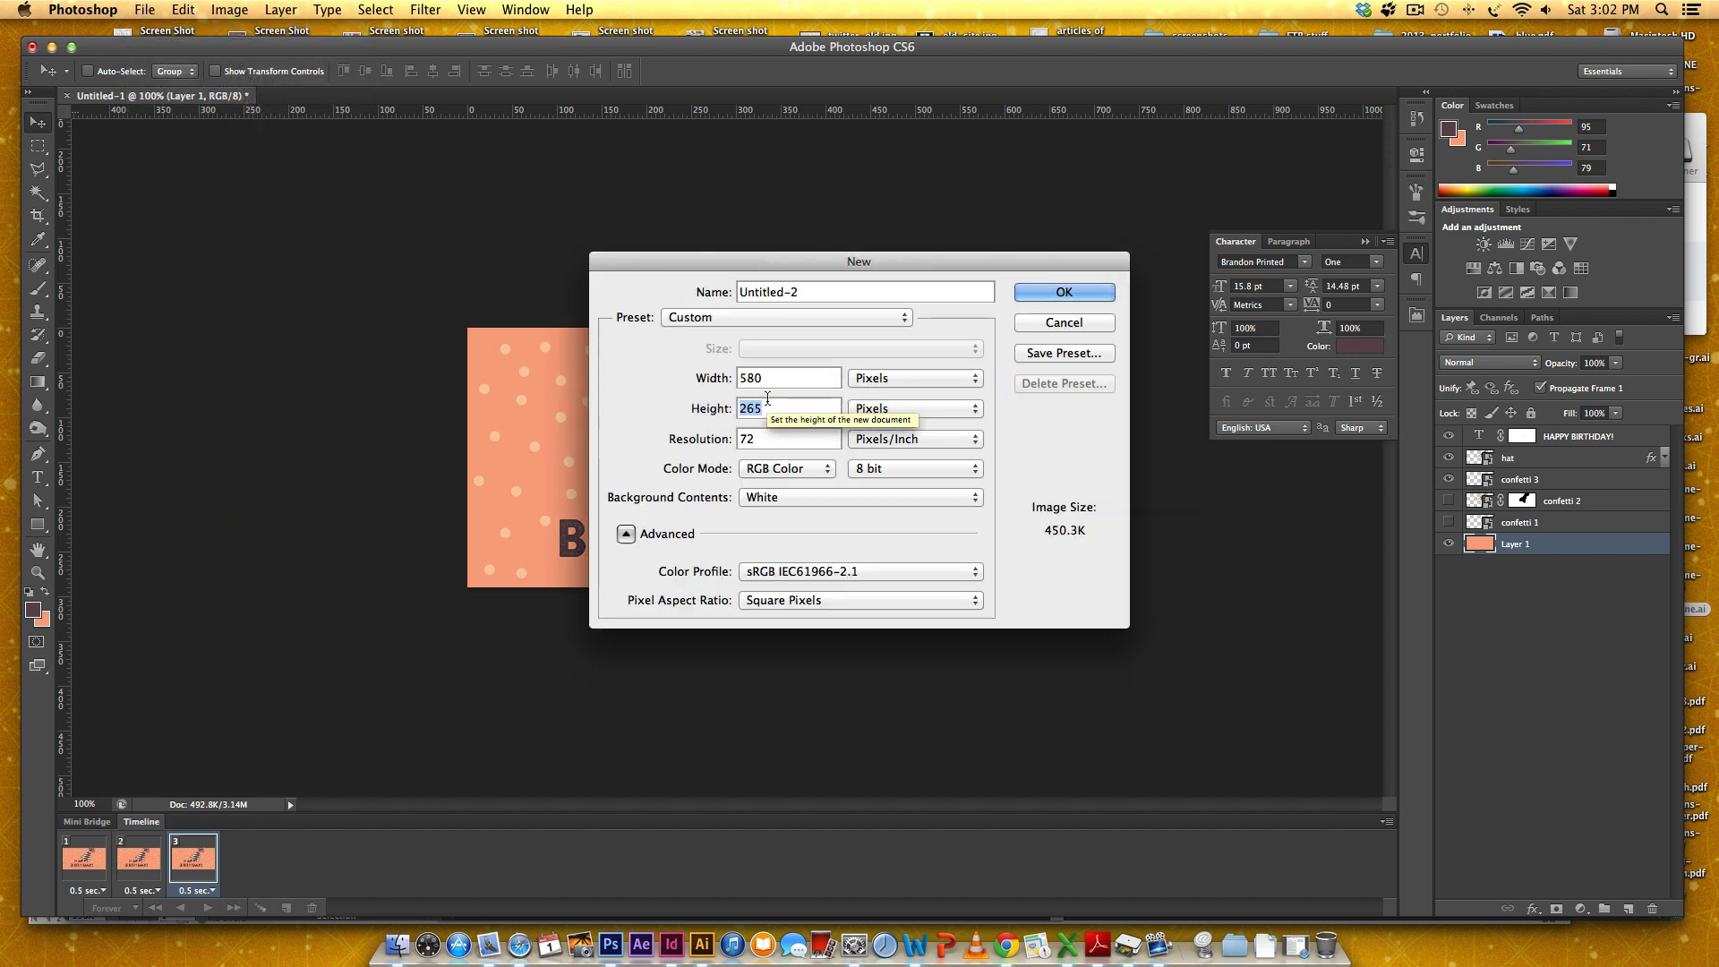
{"action": "type", "text": "290"}
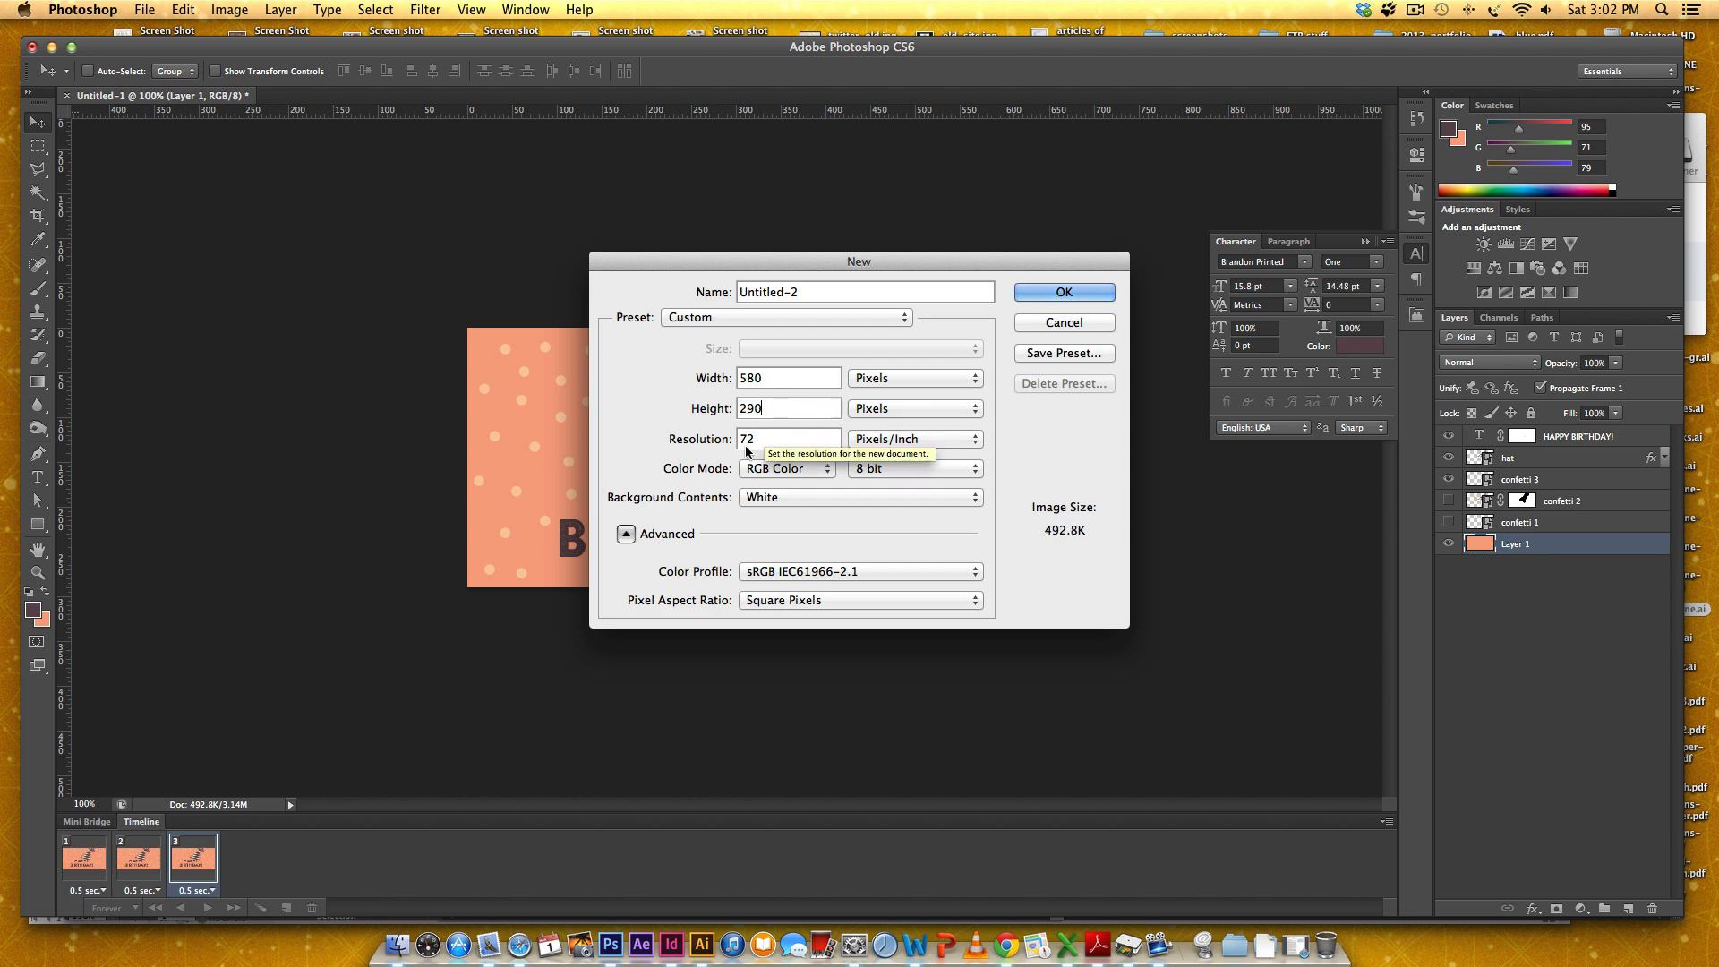
{"action": "mouse_move", "coordinate": [1062, 515]}
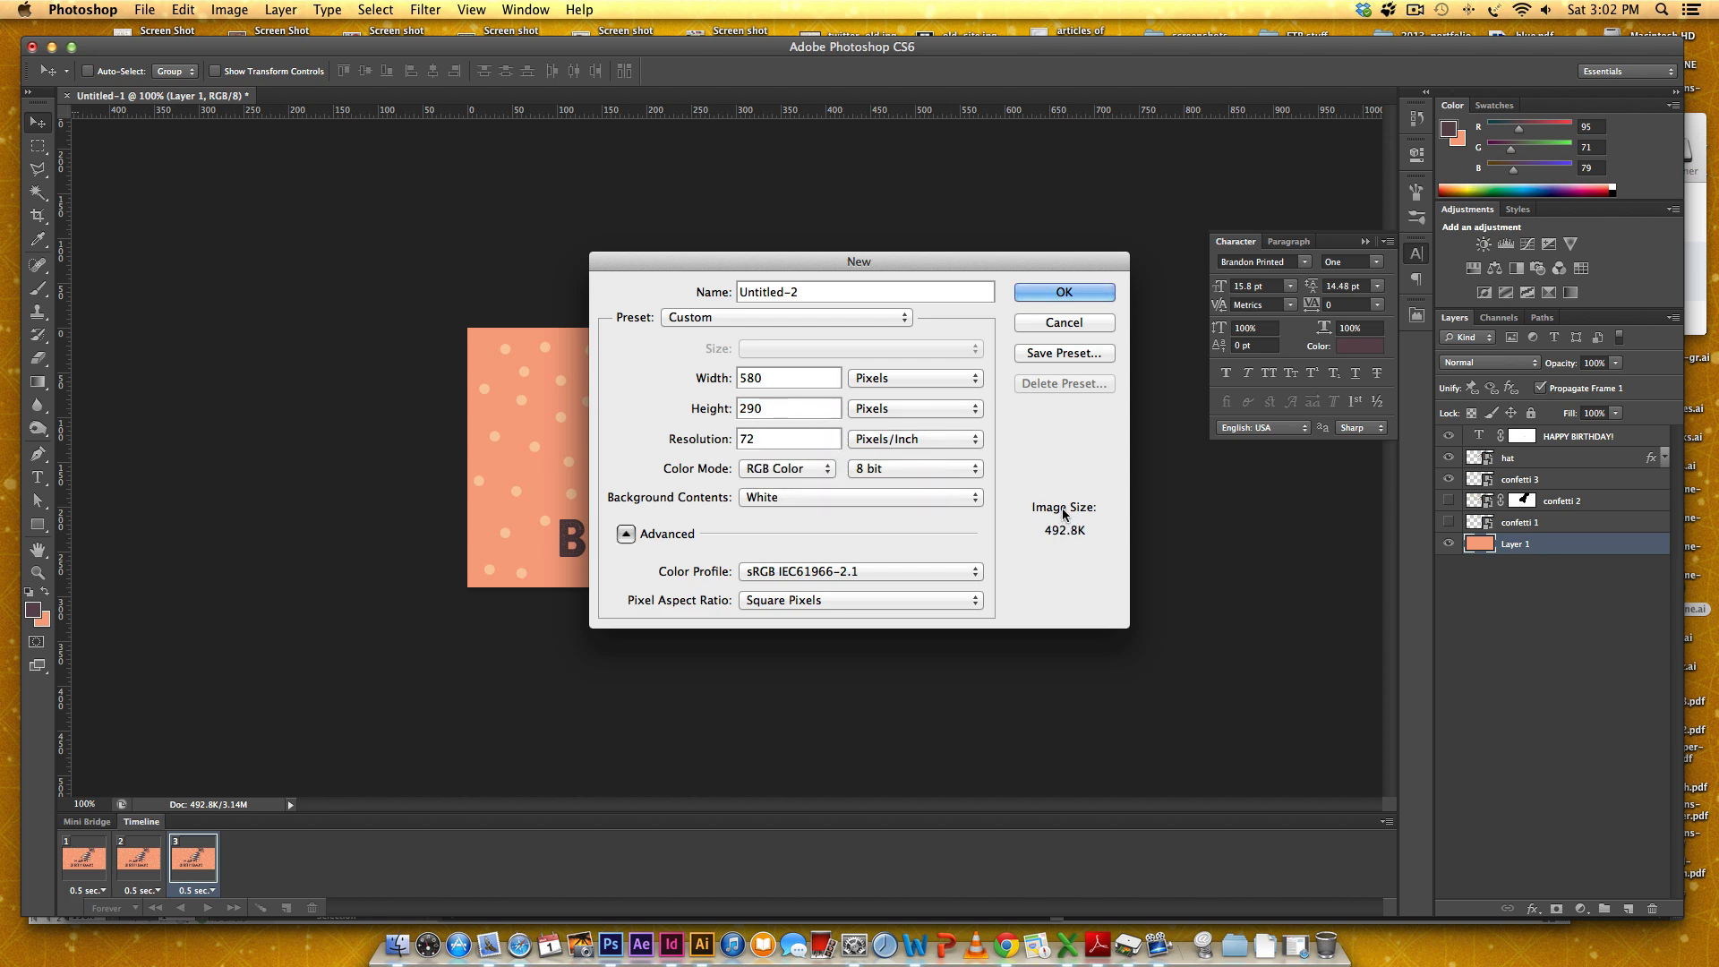
{"action": "left_click", "coordinate": [1062, 292]}
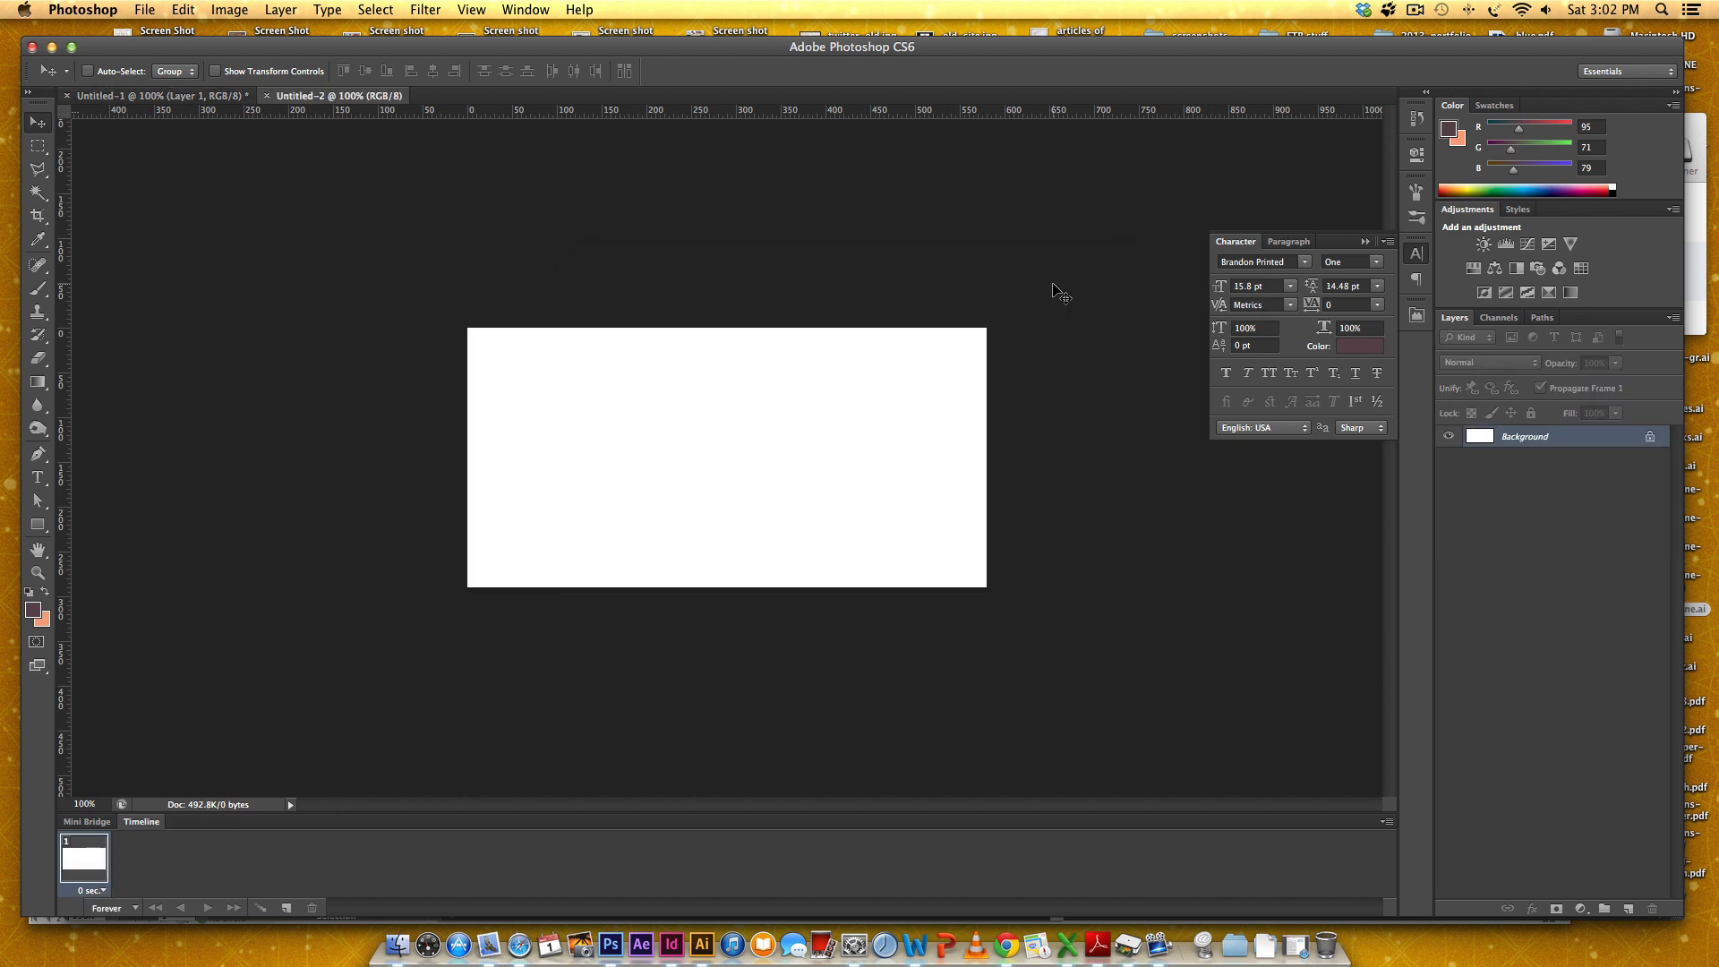
{"action": "mouse_move", "coordinate": [465, 646]}
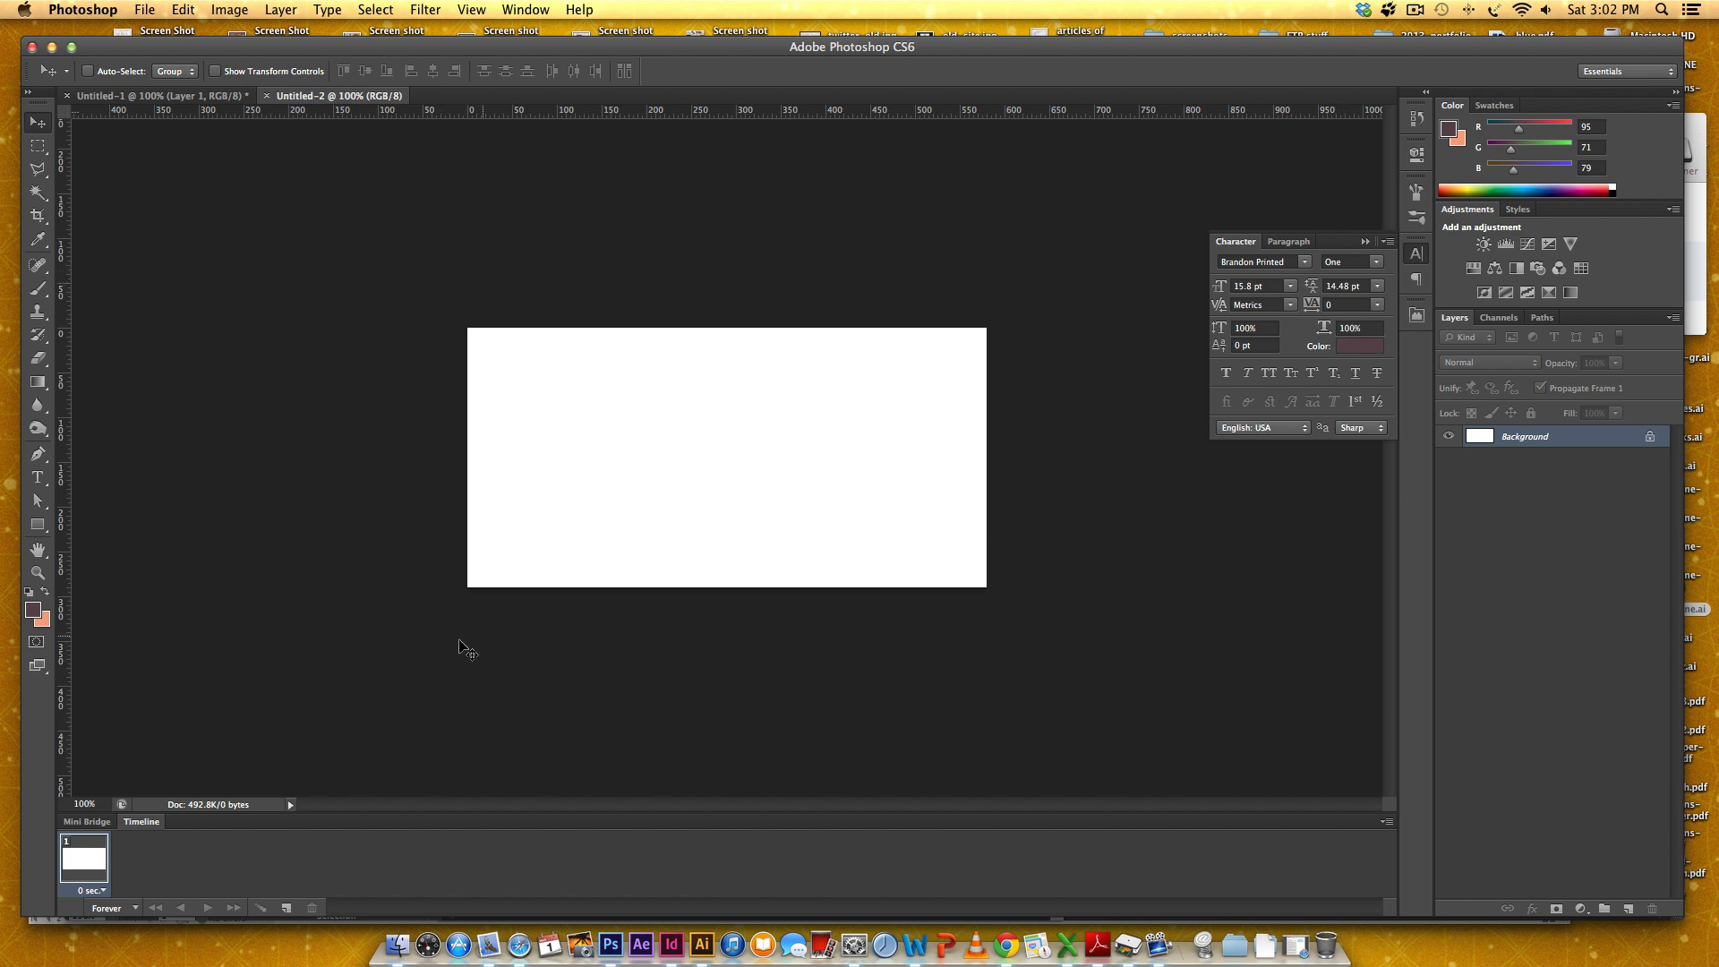
{"action": "mouse_move", "coordinate": [254, 858]}
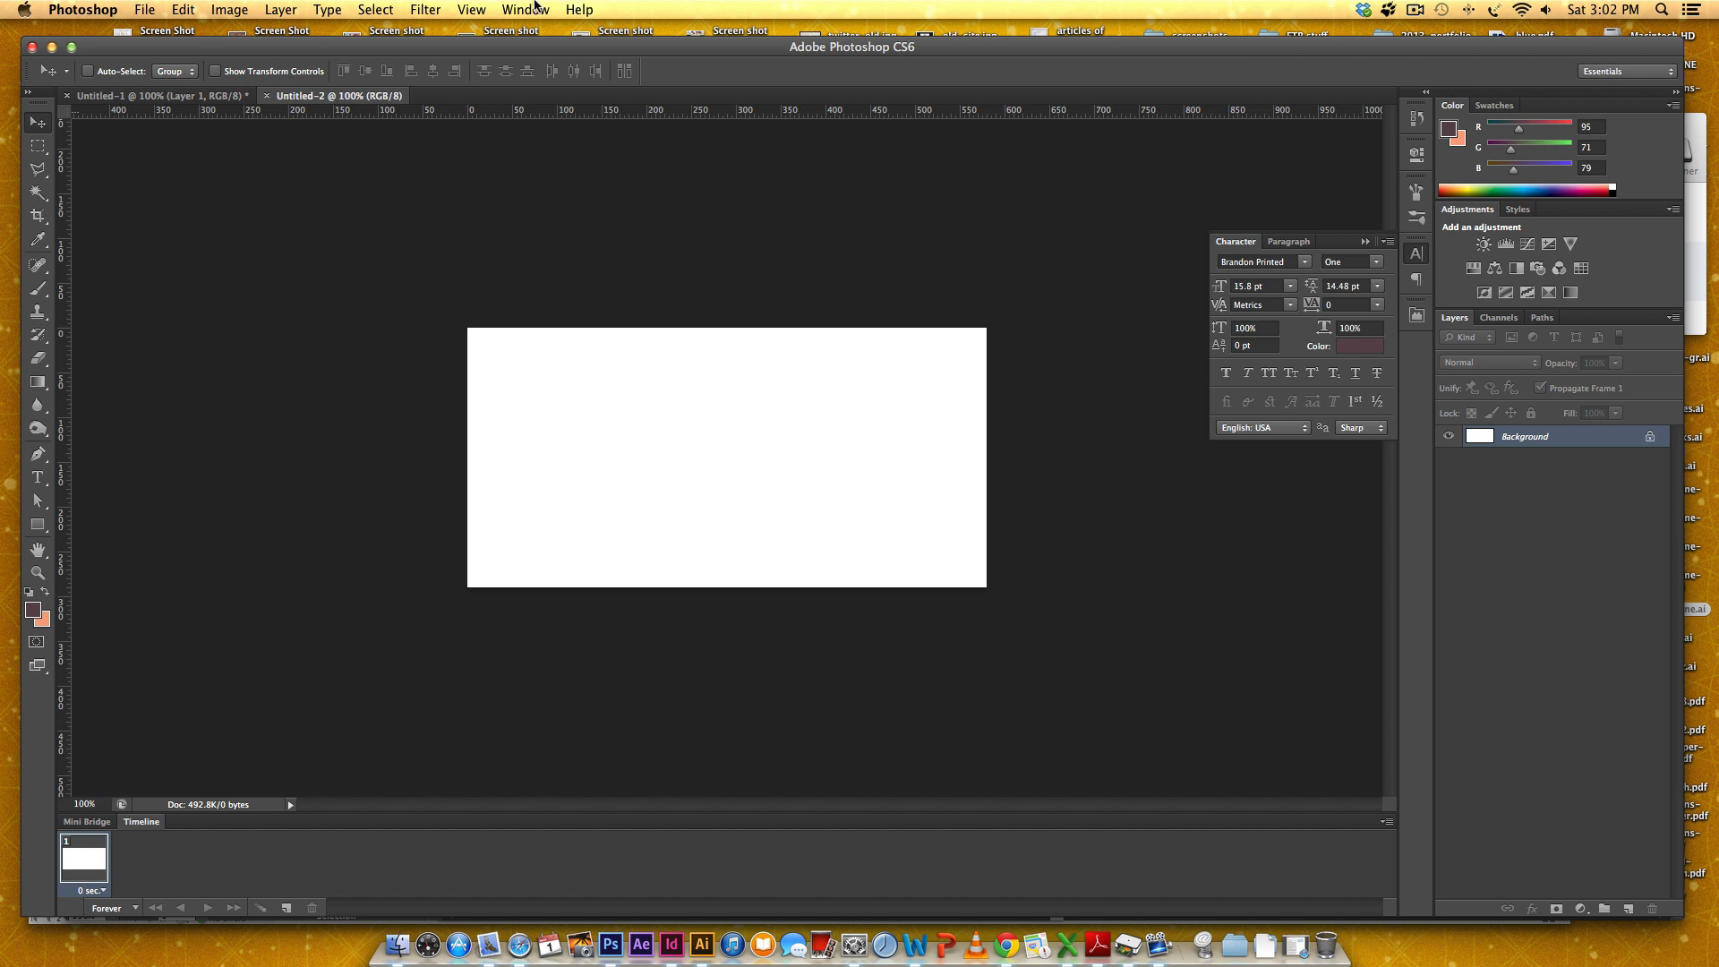
{"action": "left_click", "coordinate": [524, 10]}
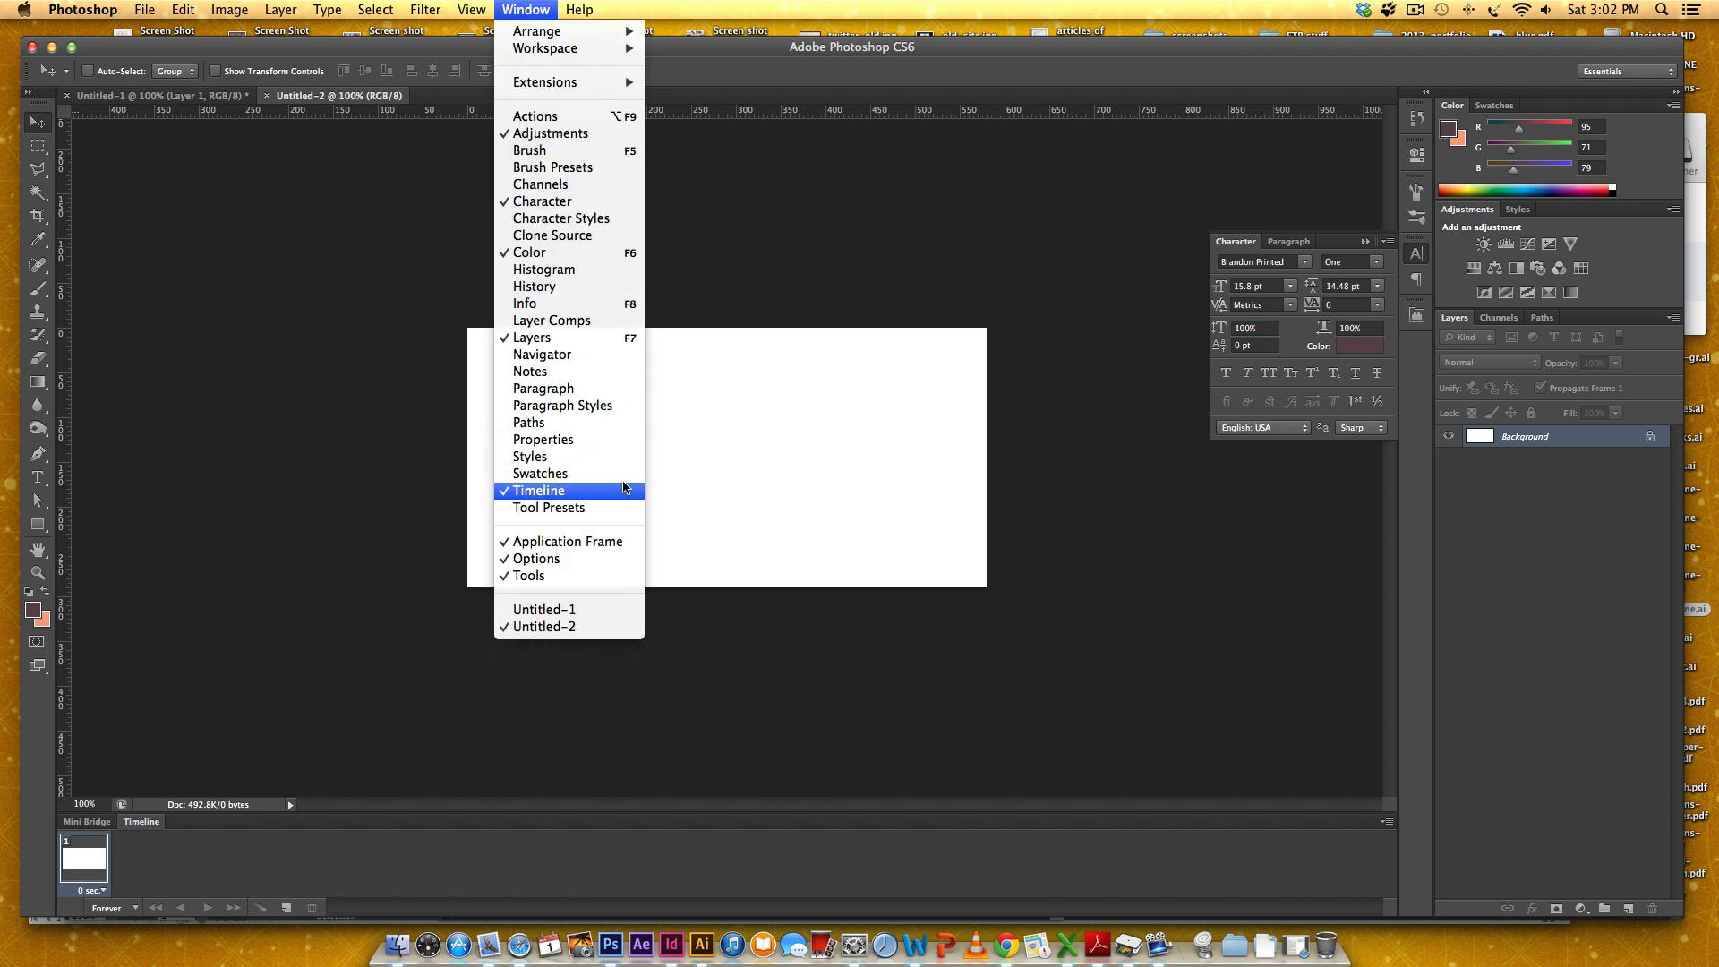
{"action": "left_click", "coordinate": [1380, 821]}
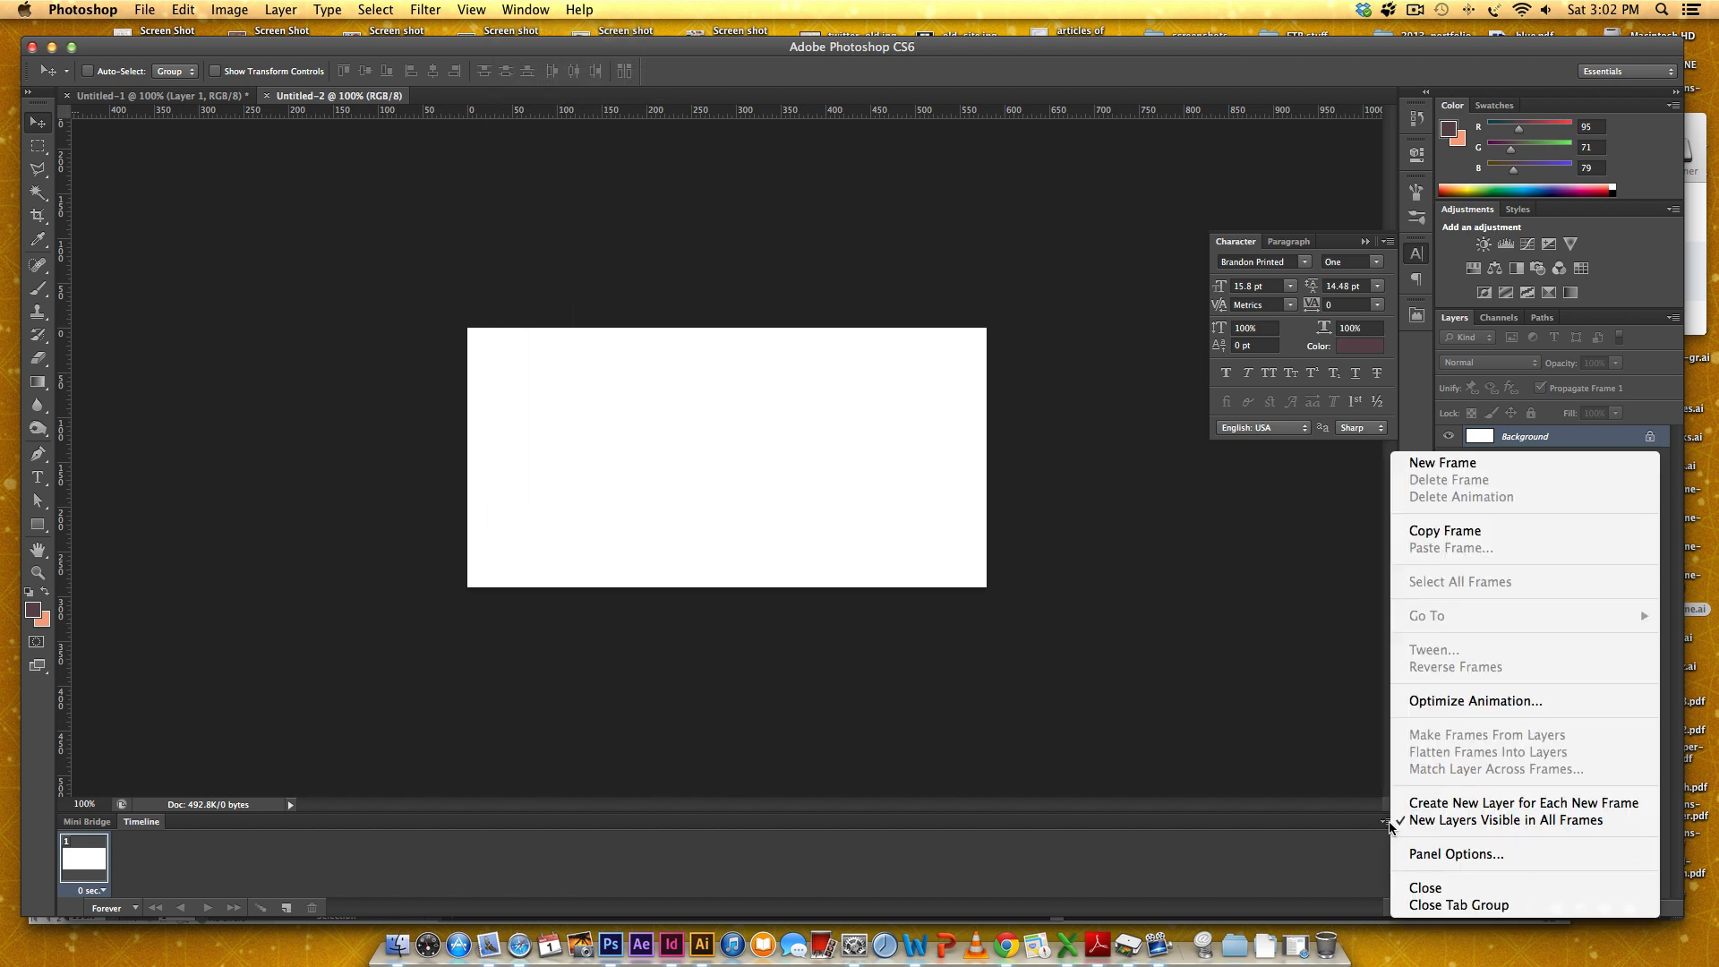
{"action": "mouse_move", "coordinate": [1506, 821]}
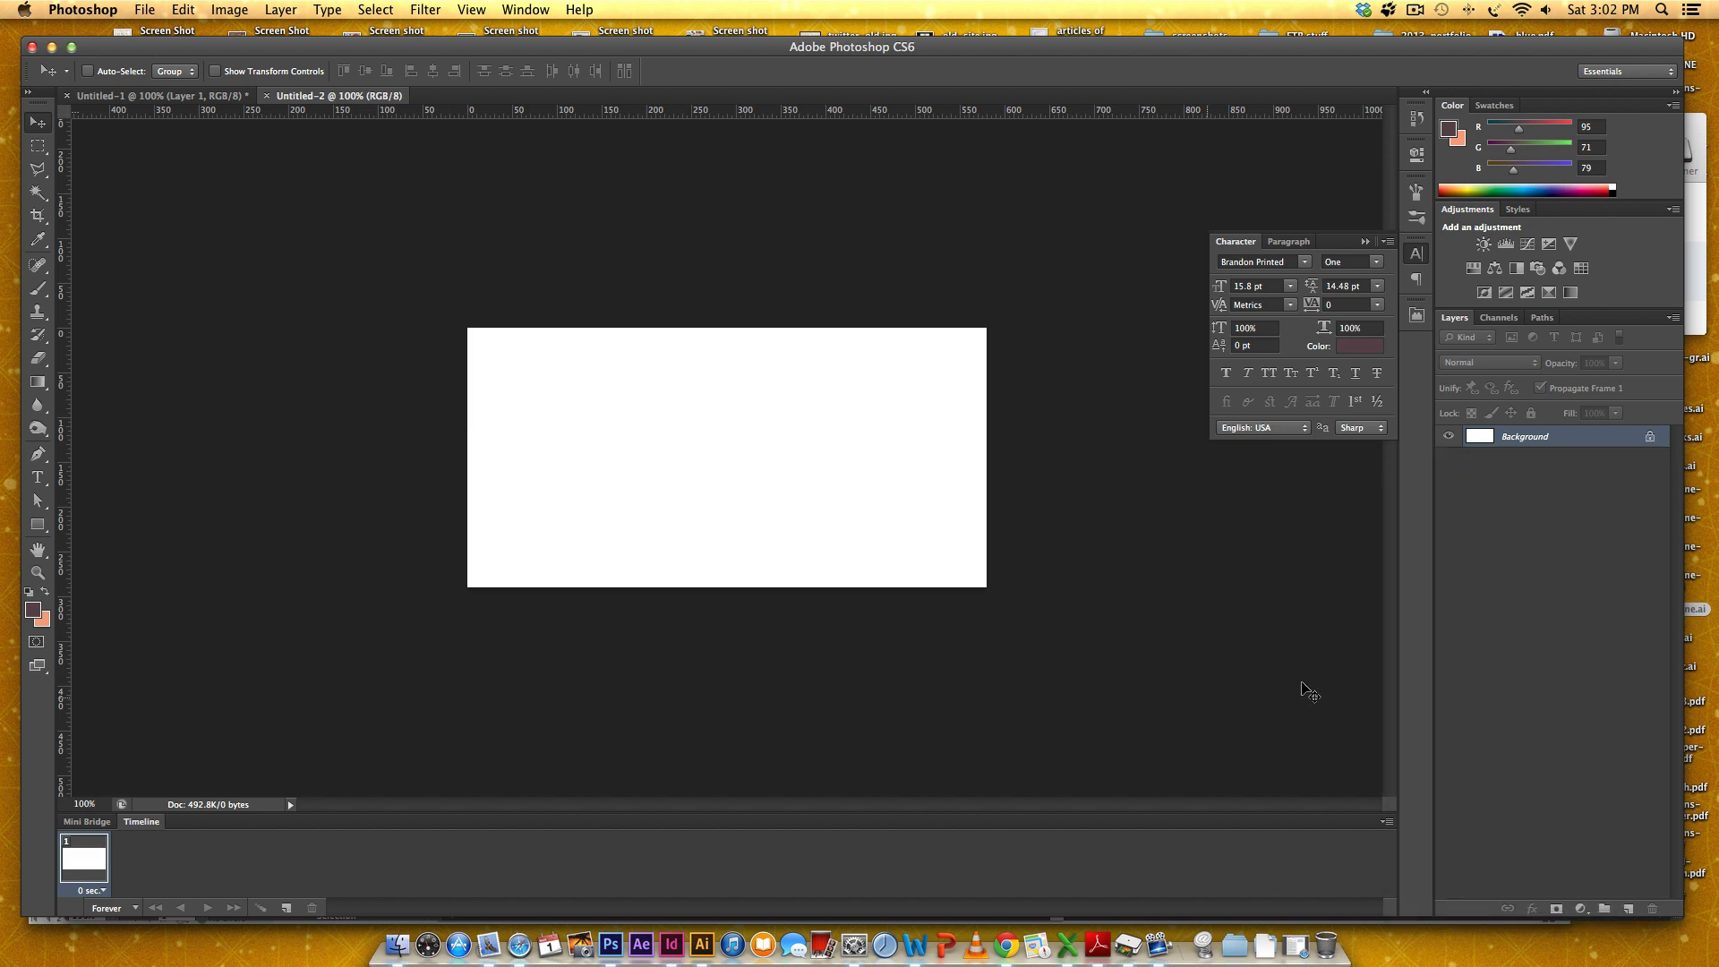
Step: Convert the locked base layer into a regular layer named 'background'
{"action": "double_click", "coordinate": [1524, 437]}
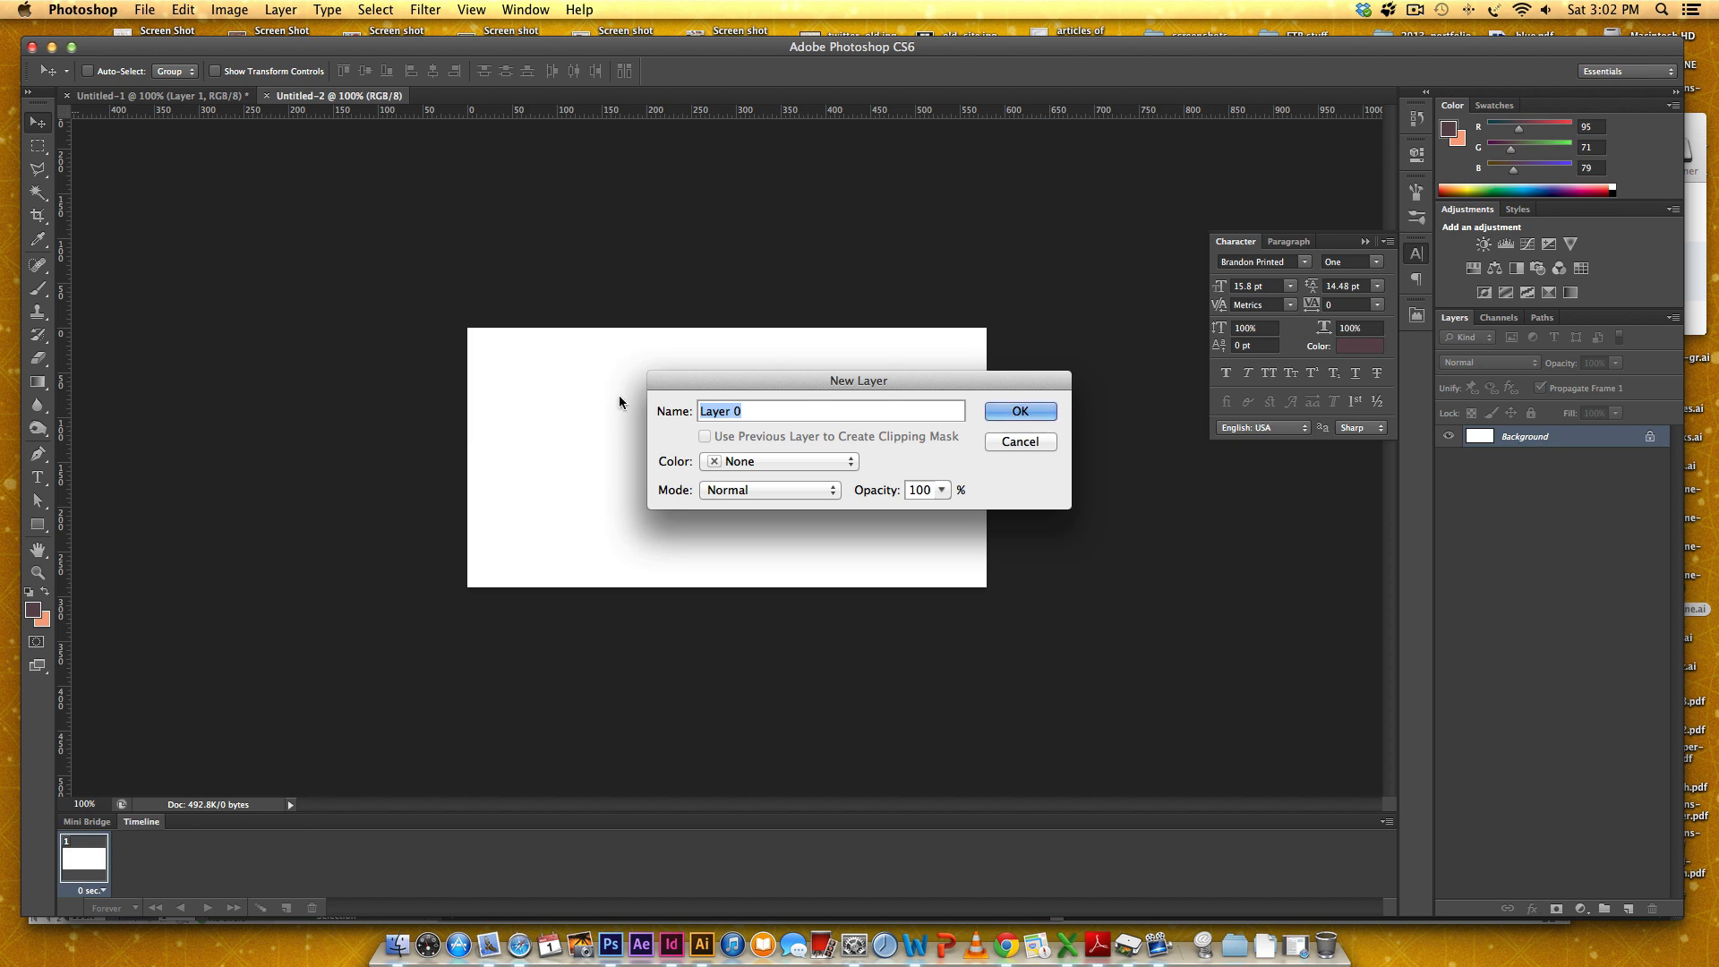
{"action": "type", "text": "backgroun"}
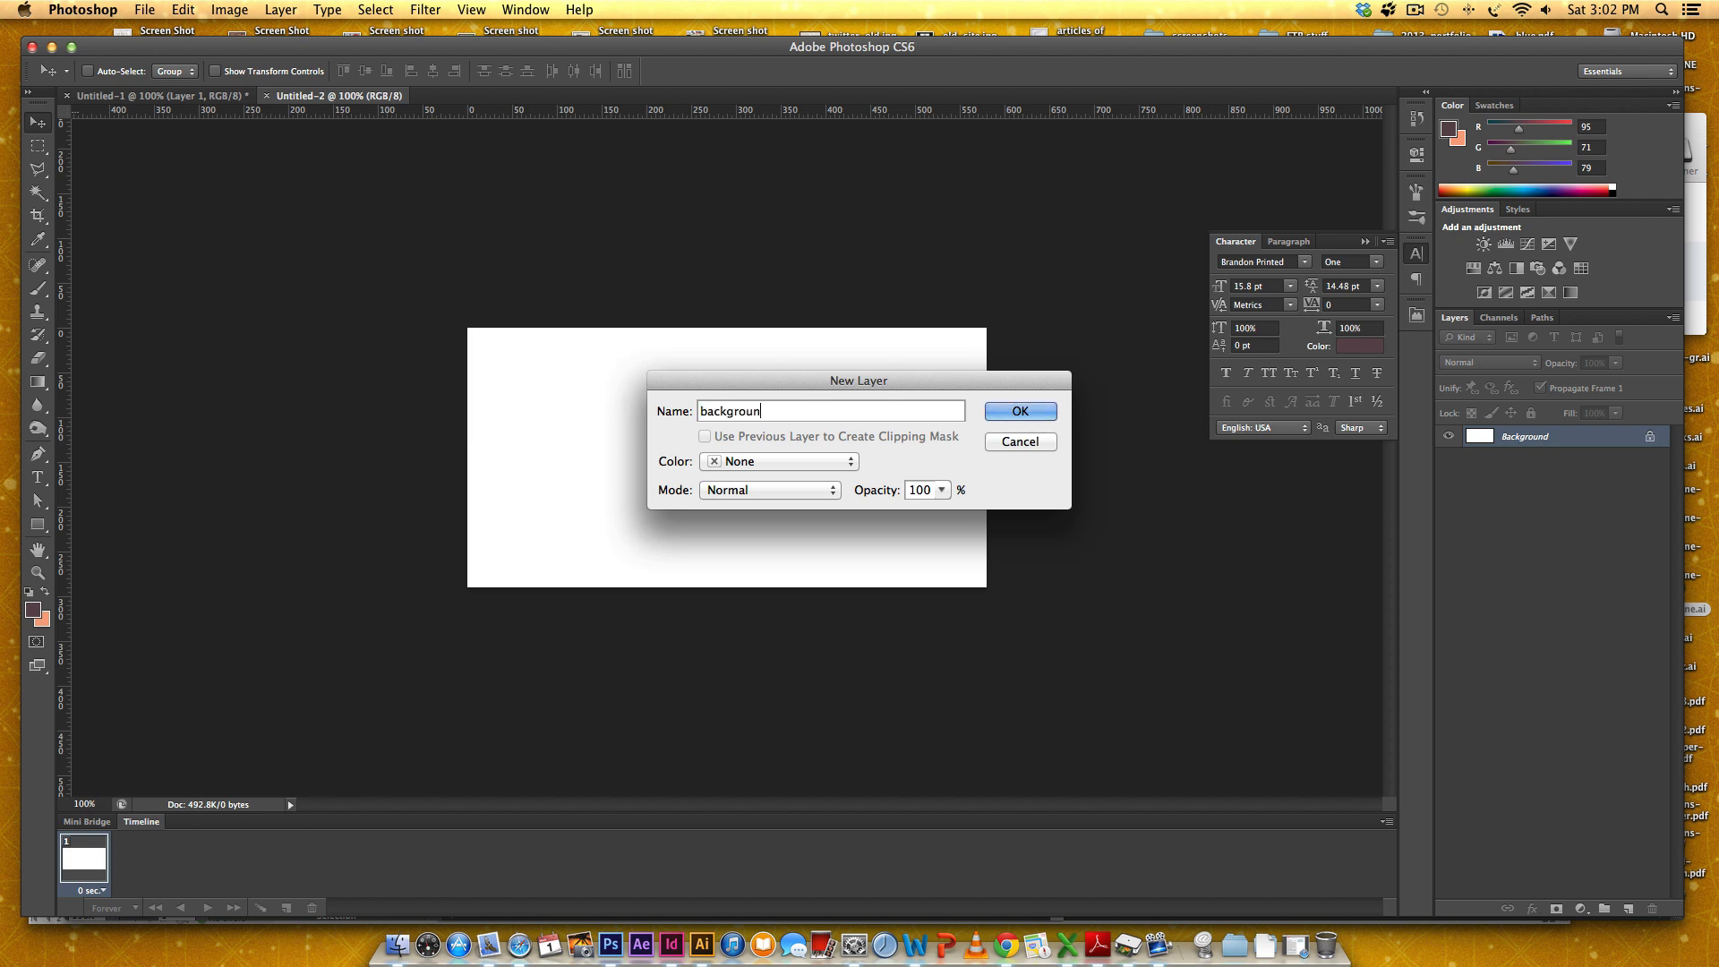
{"action": "left_click", "coordinate": [1018, 412]}
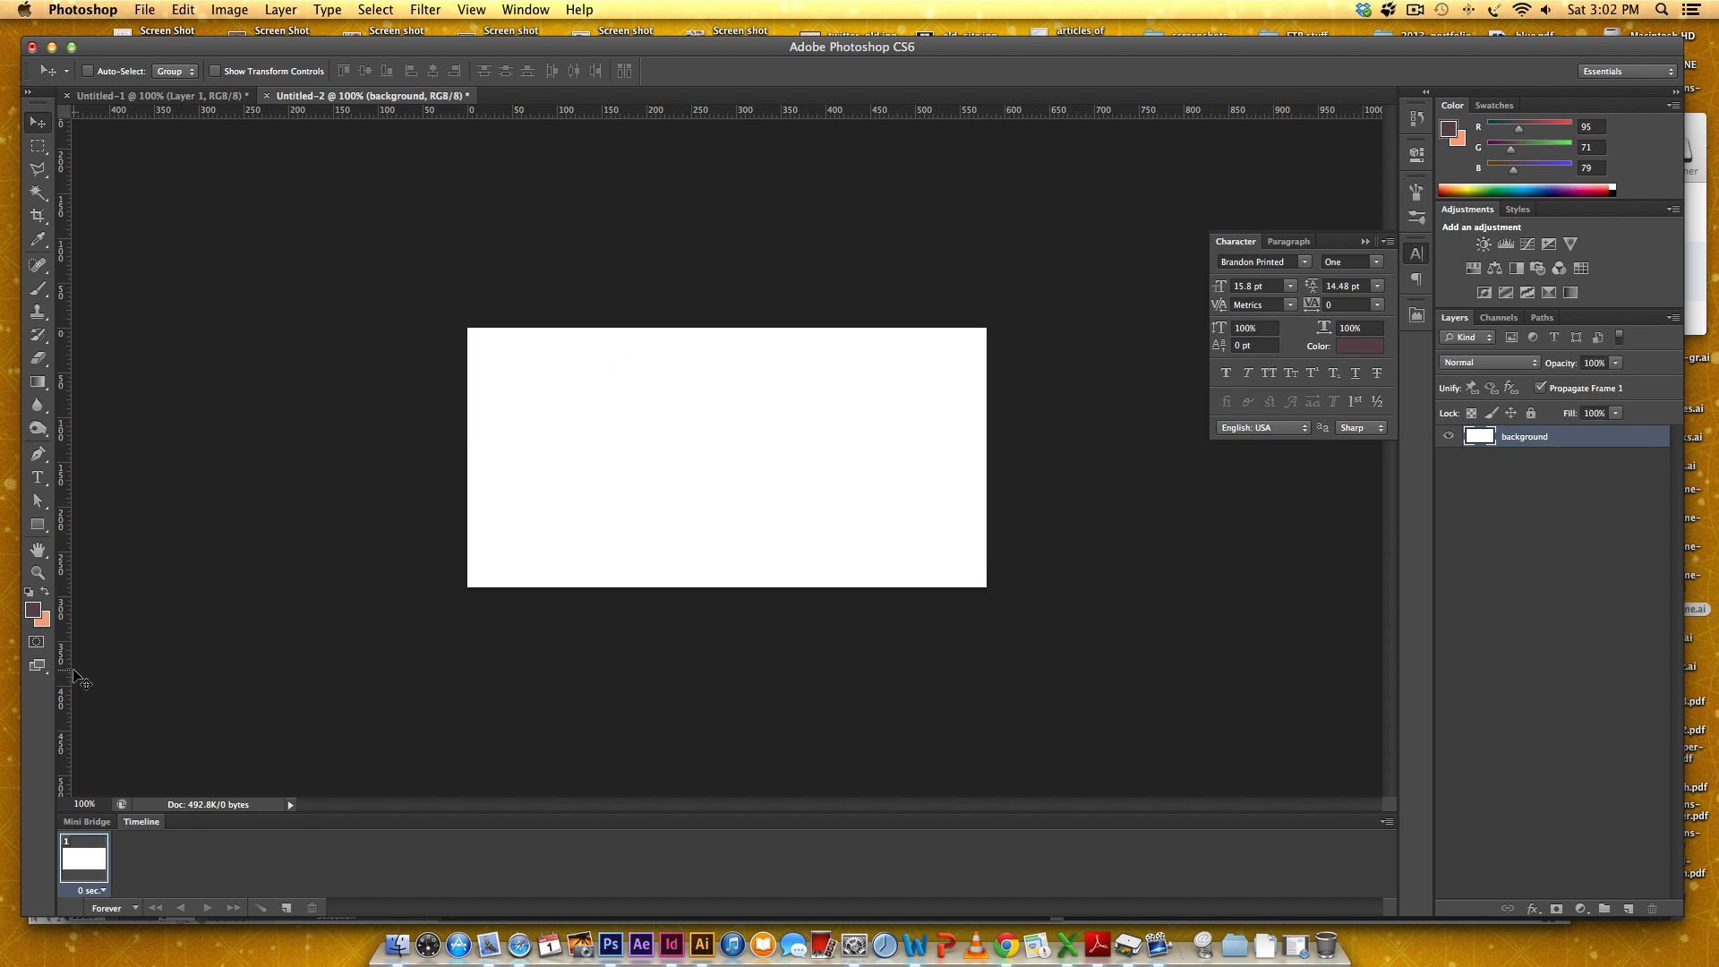
Step: Pick the salmon colour #f7a482 for the background
{"action": "left_click", "coordinate": [30, 616]}
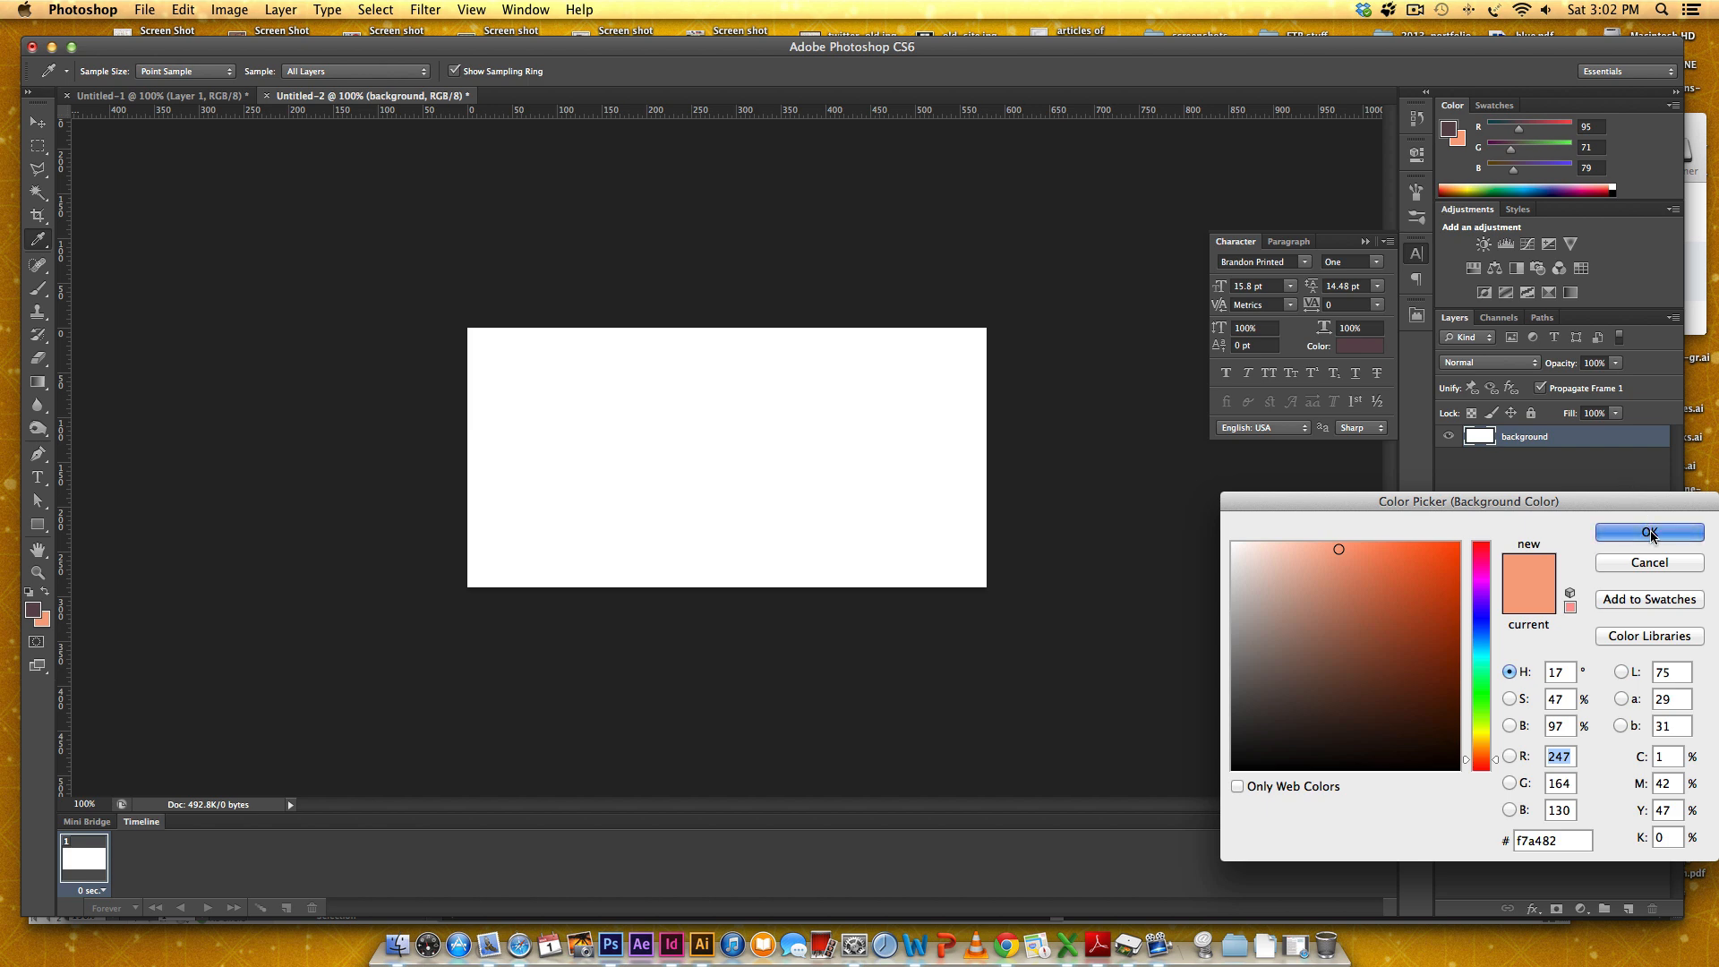
{"action": "left_click", "coordinate": [1649, 534]}
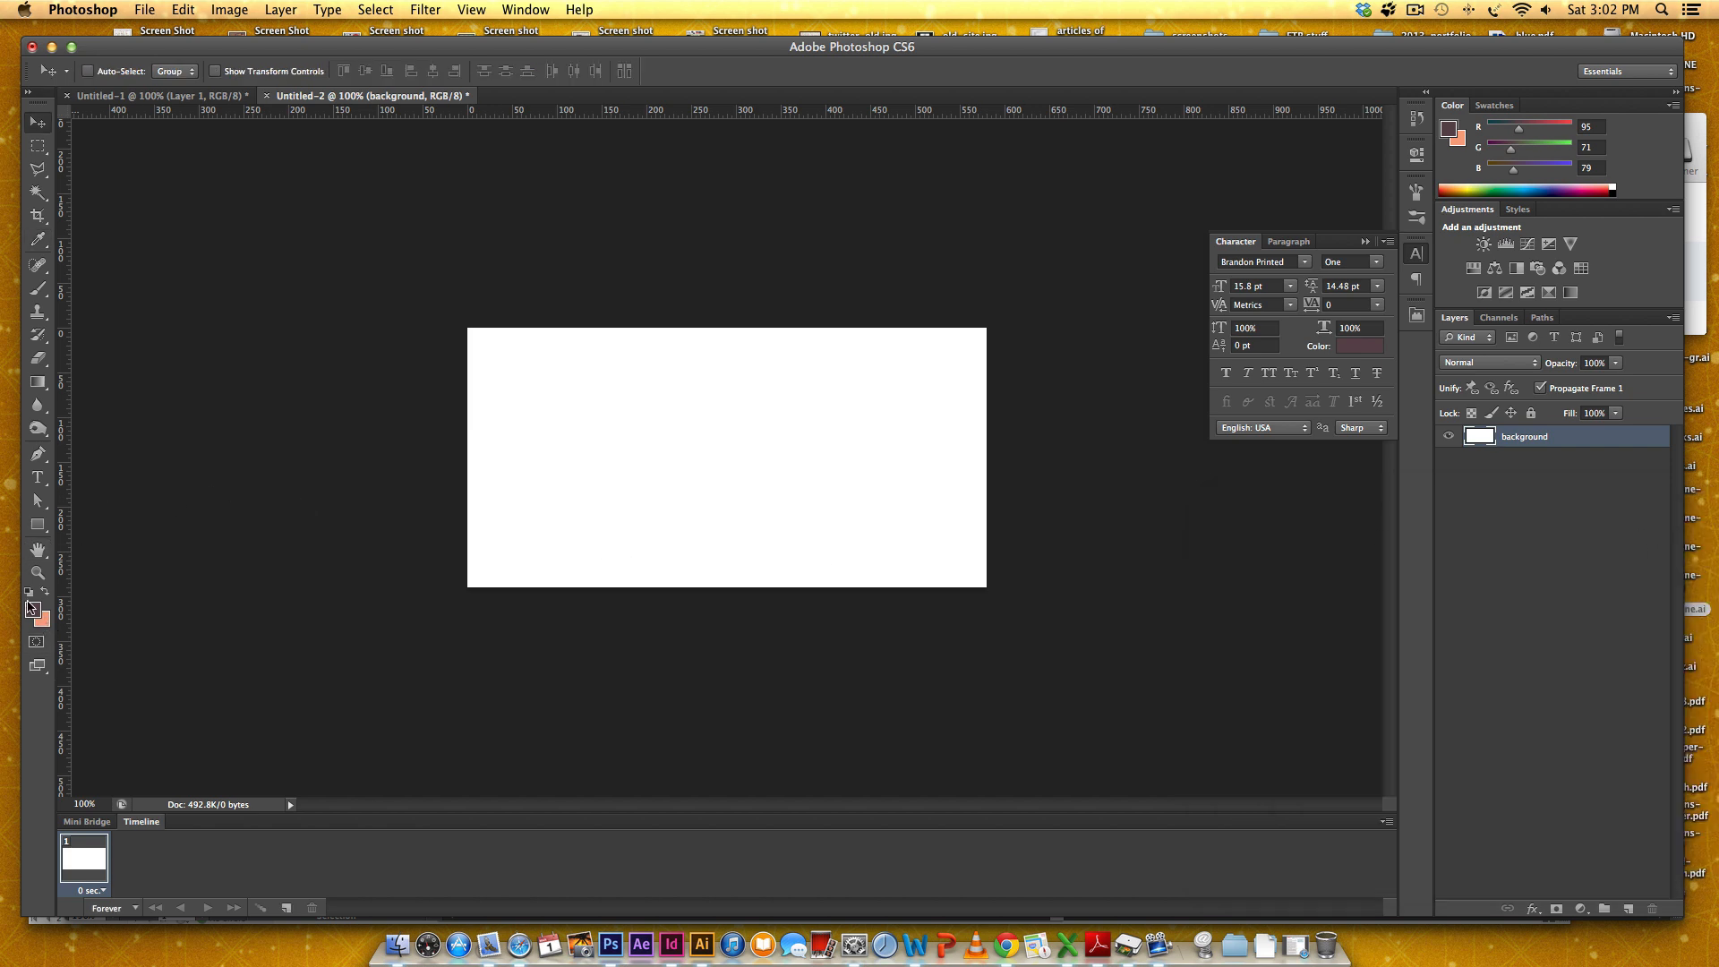
{"action": "mouse_move", "coordinate": [46, 595]}
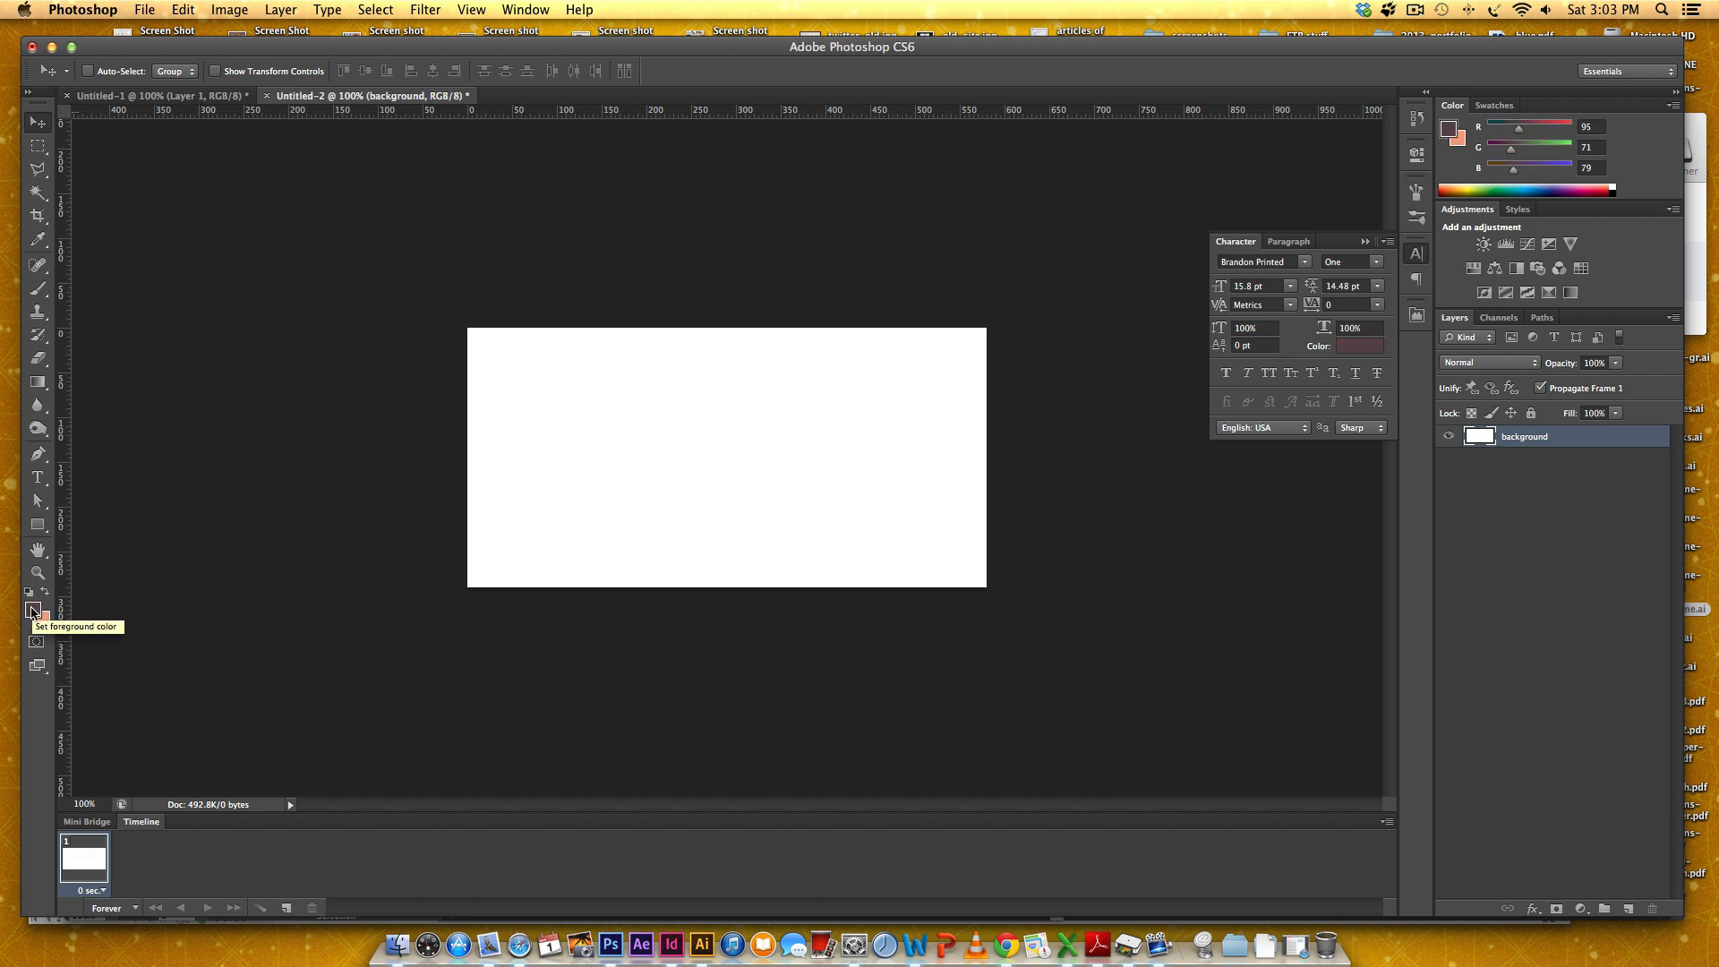
{"action": "mouse_move", "coordinate": [48, 623]}
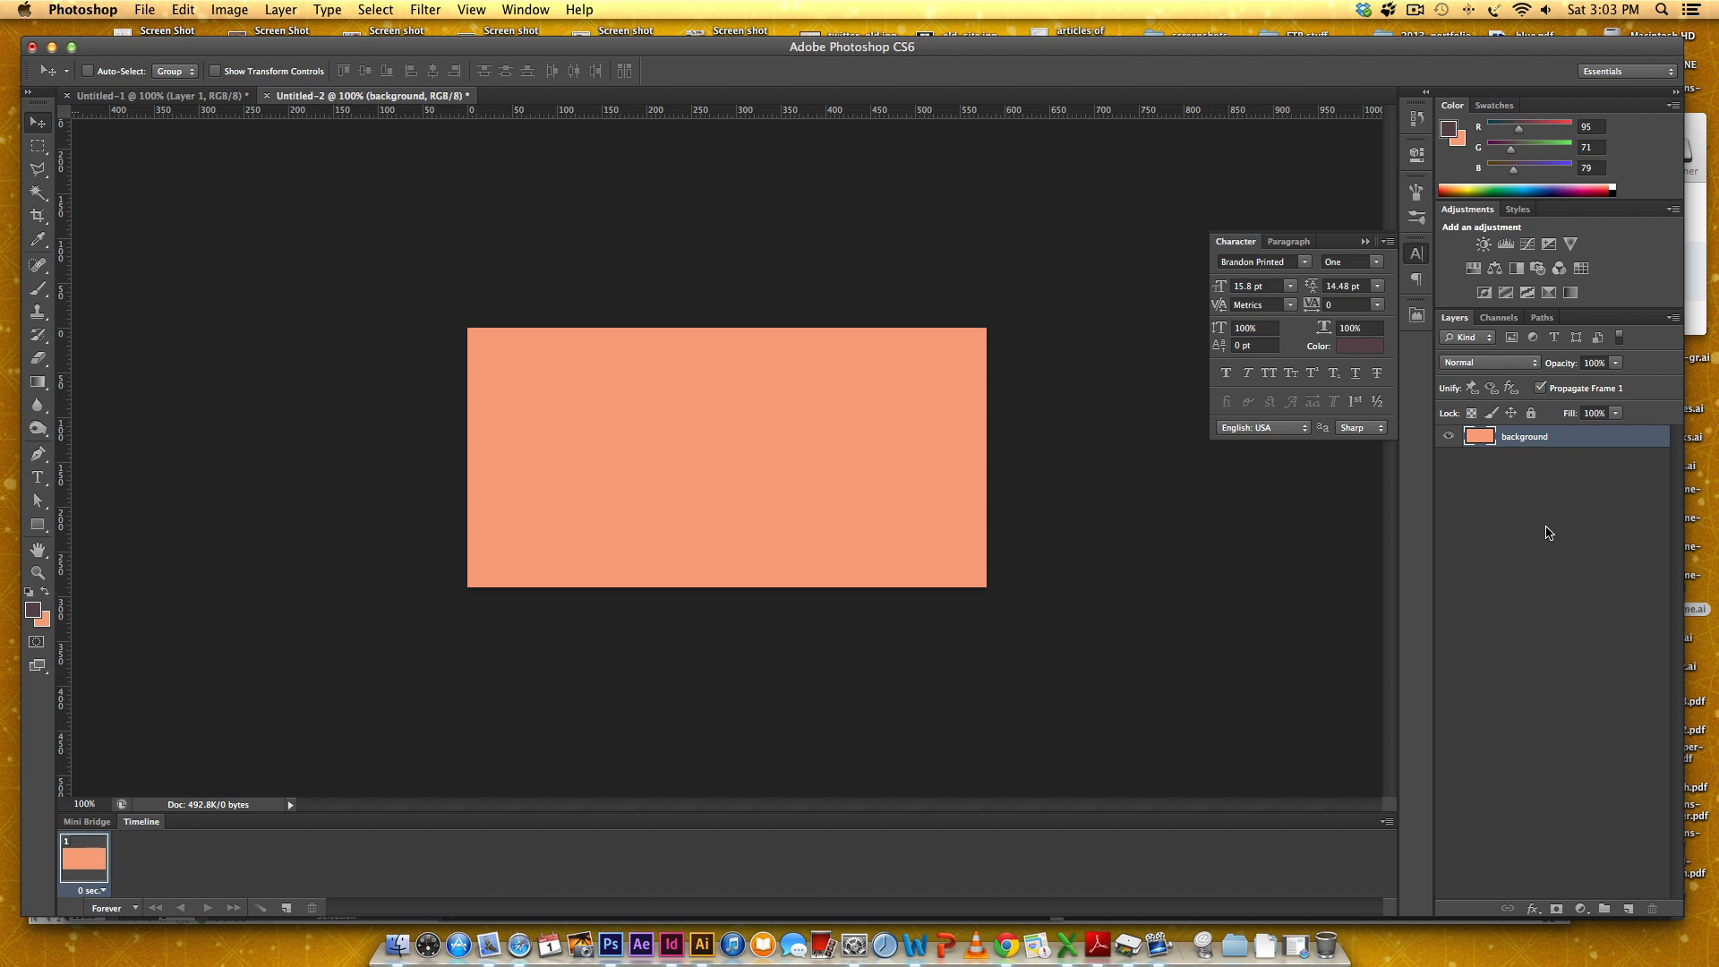
{"action": "mouse_move", "coordinate": [744, 410]}
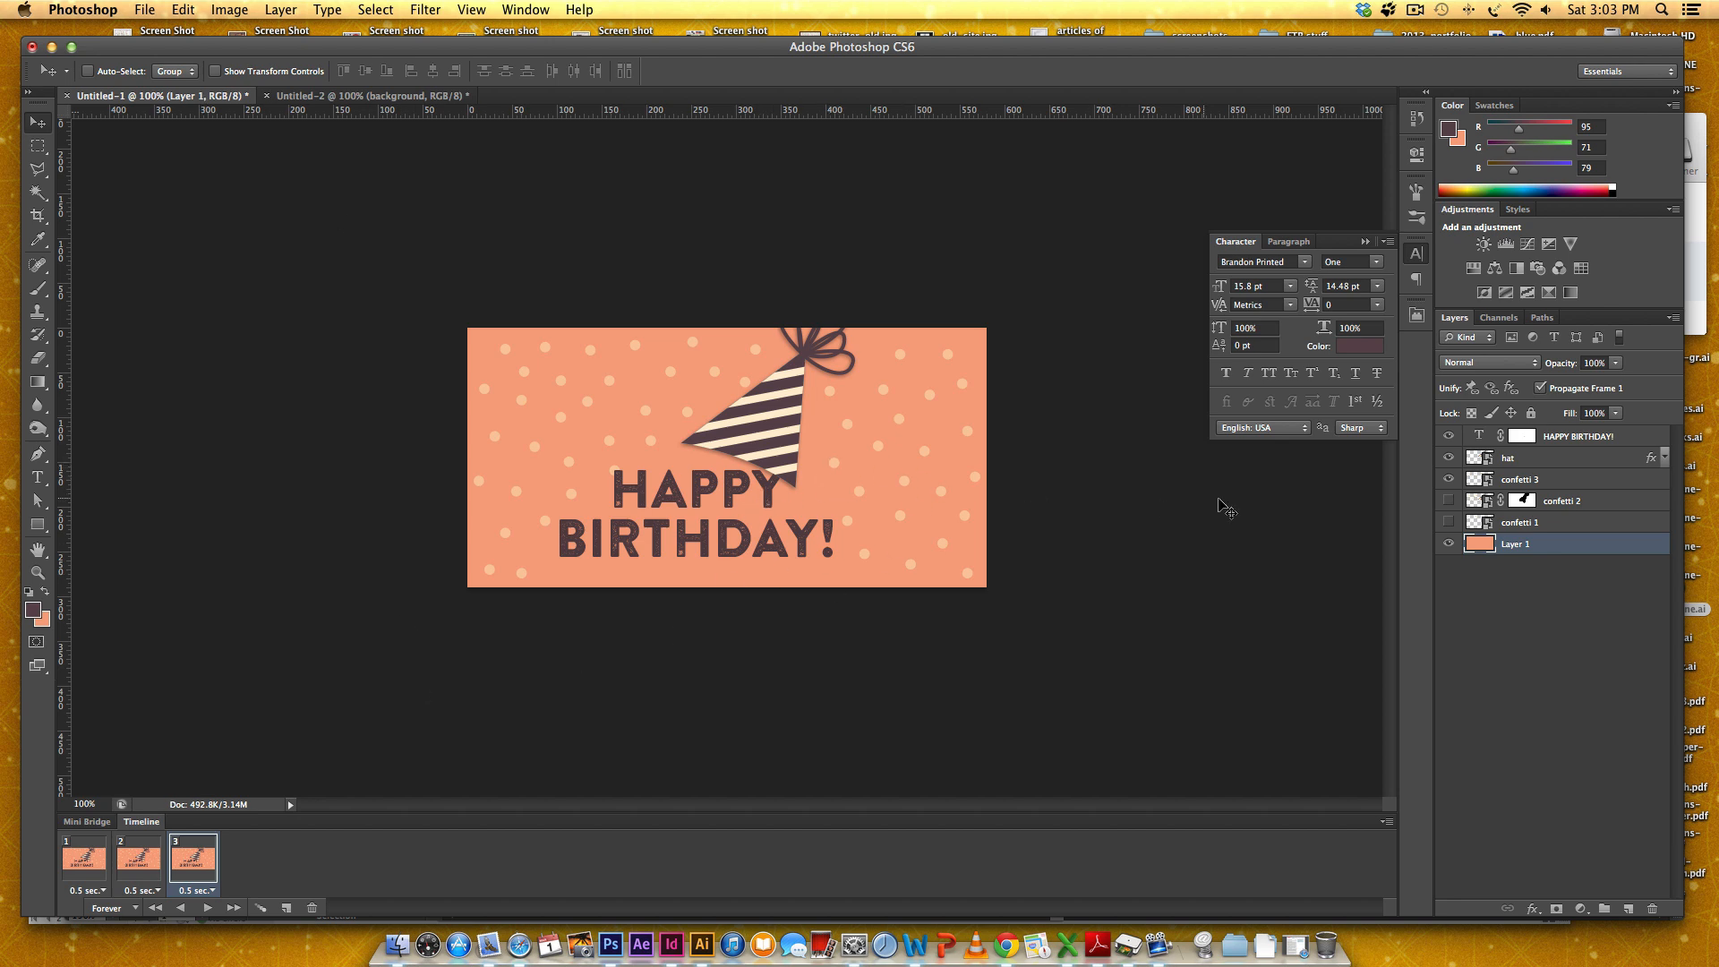
Step: Paste the Illustrator confetti as a Smart Object layer named 'confetti 1'
{"action": "left_click", "coordinate": [367, 95]}
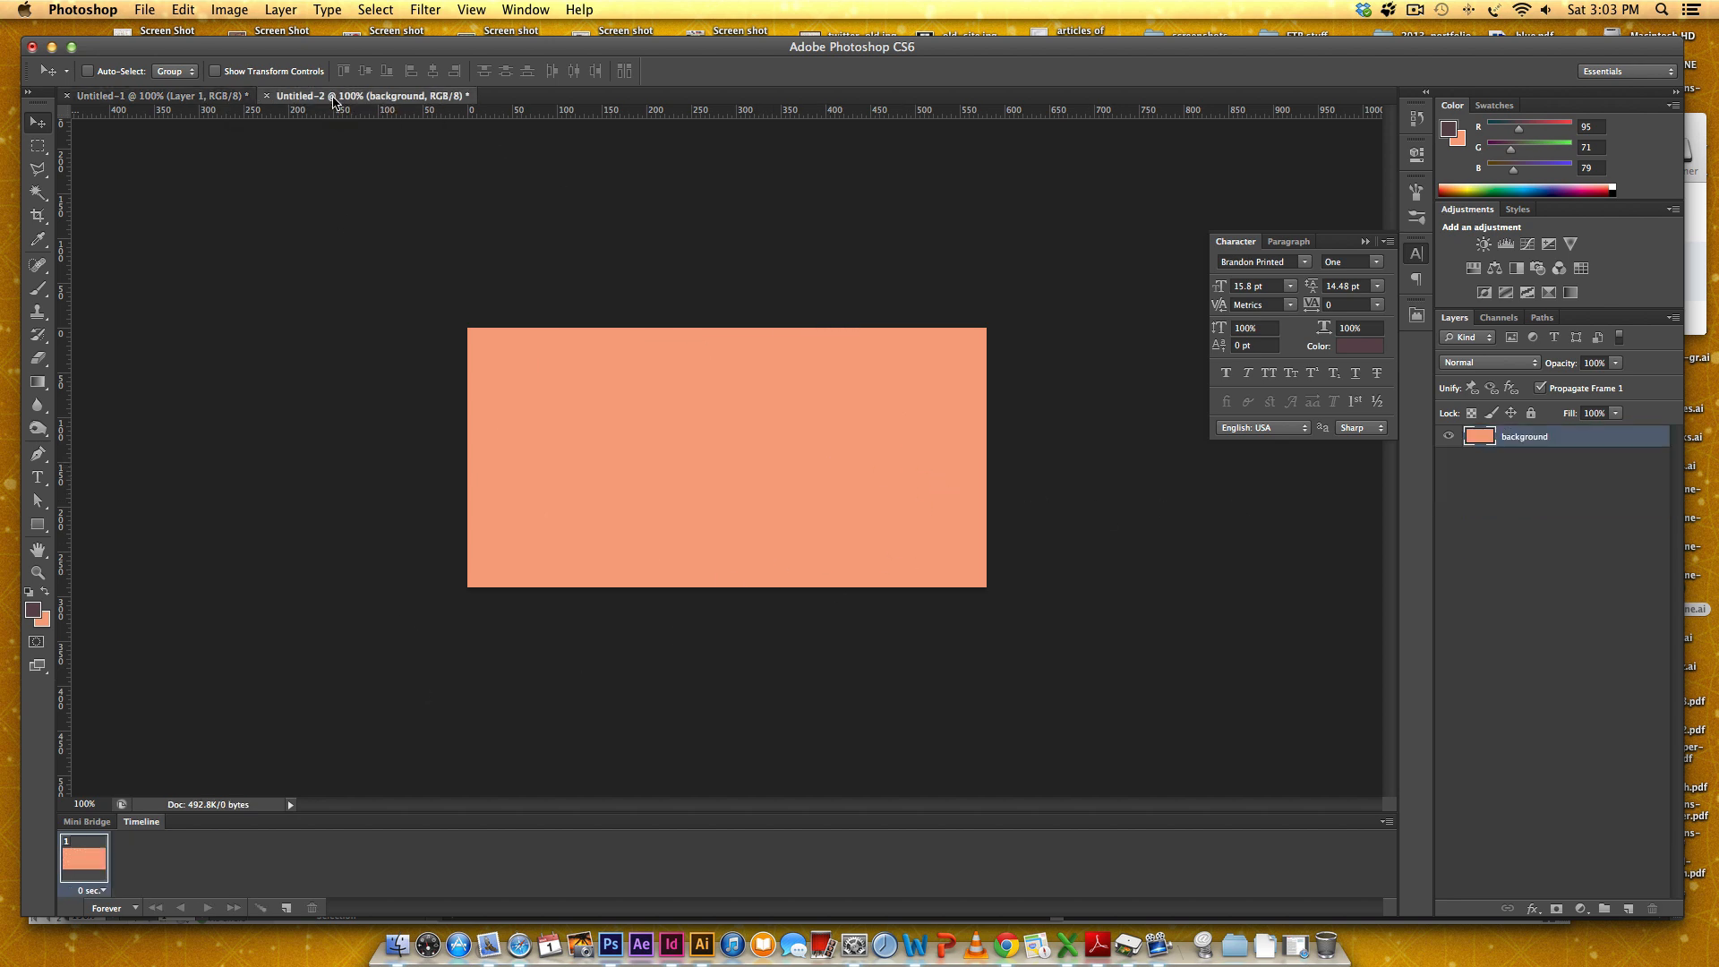
{"action": "mouse_move", "coordinate": [731, 943]}
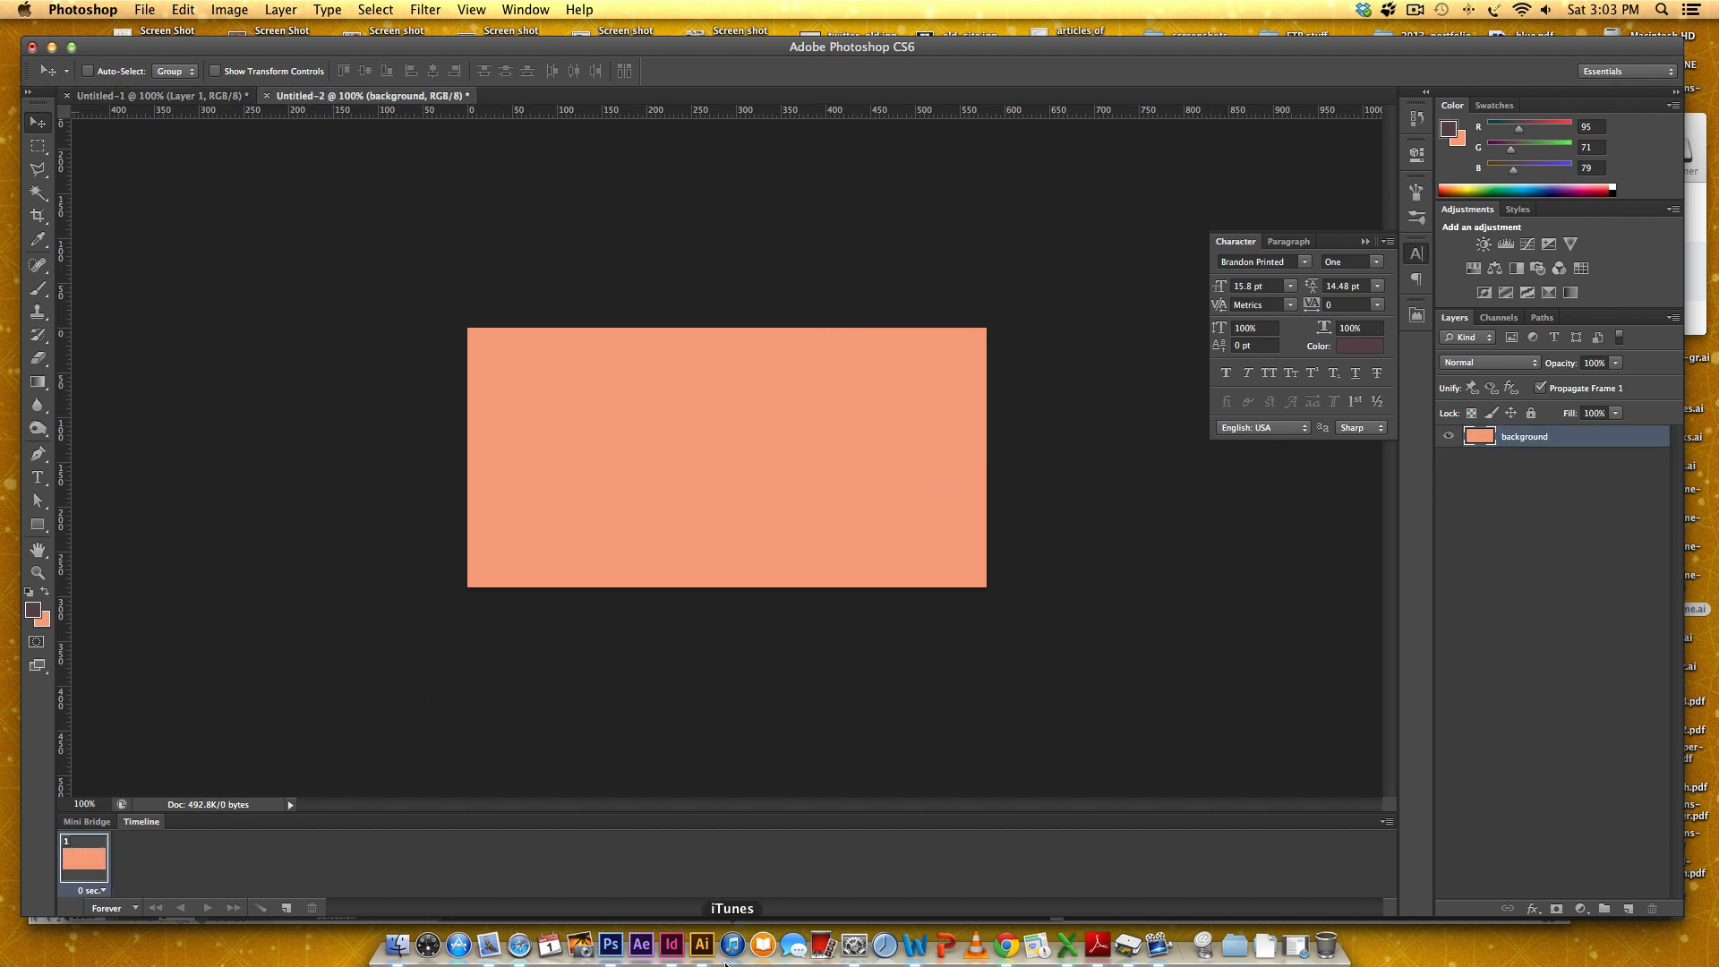
{"action": "left_click", "coordinate": [700, 944]}
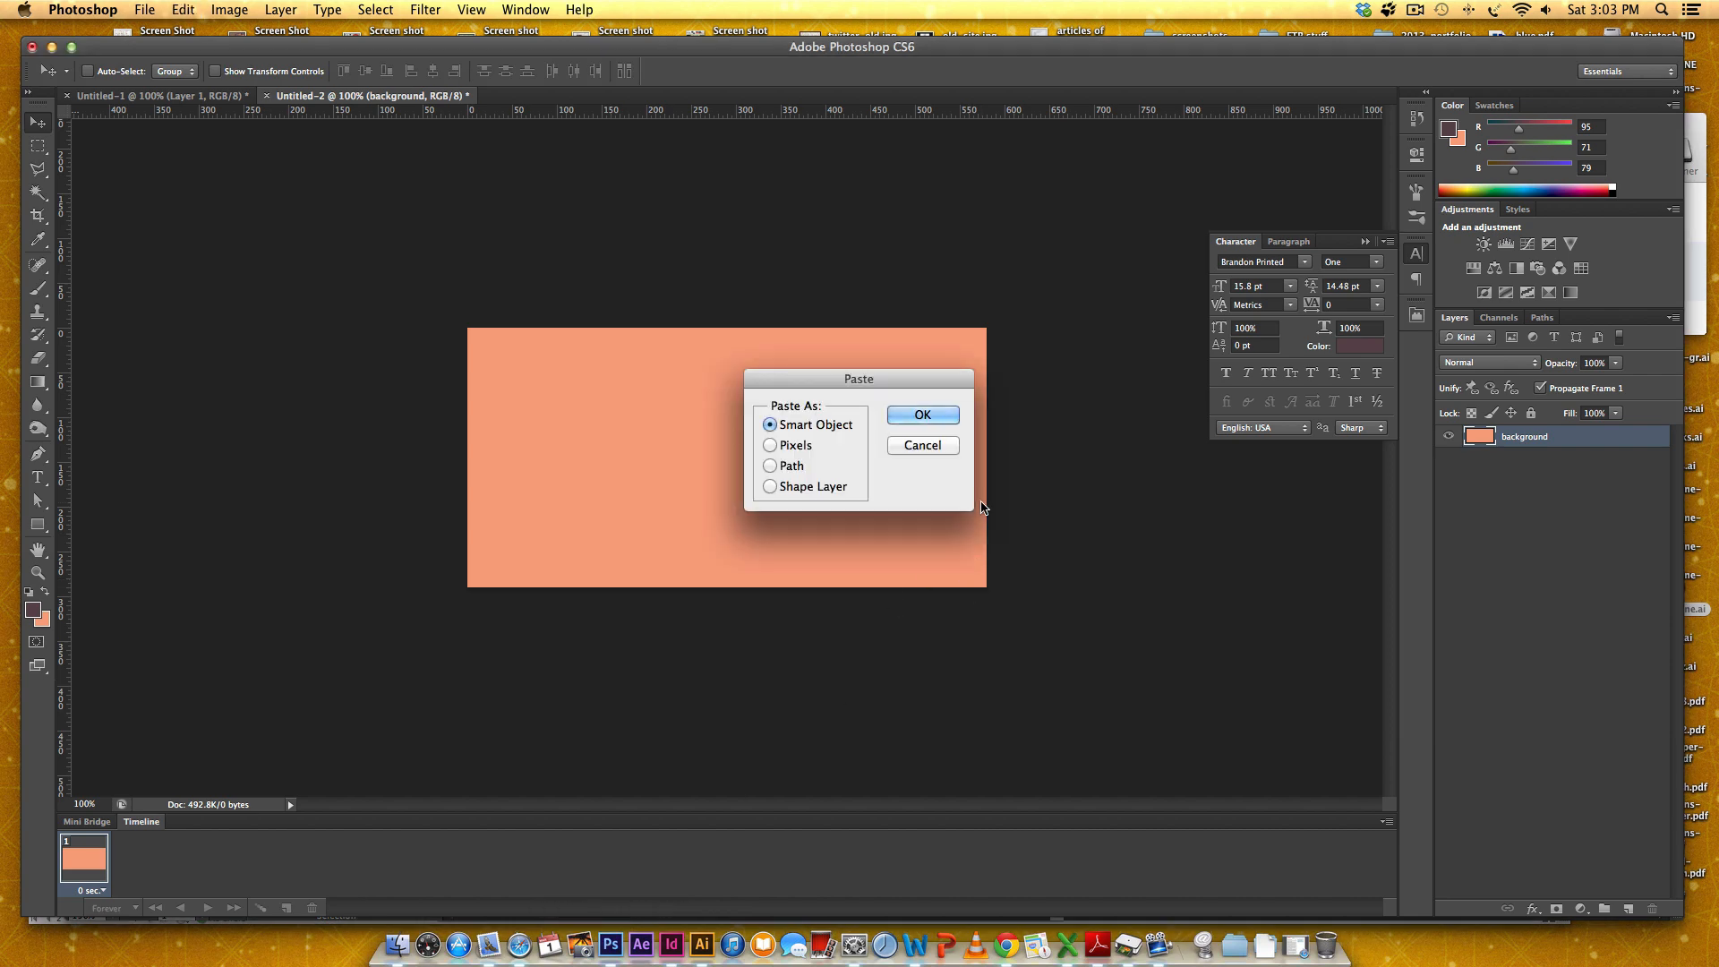
{"action": "left_click", "coordinate": [921, 413]}
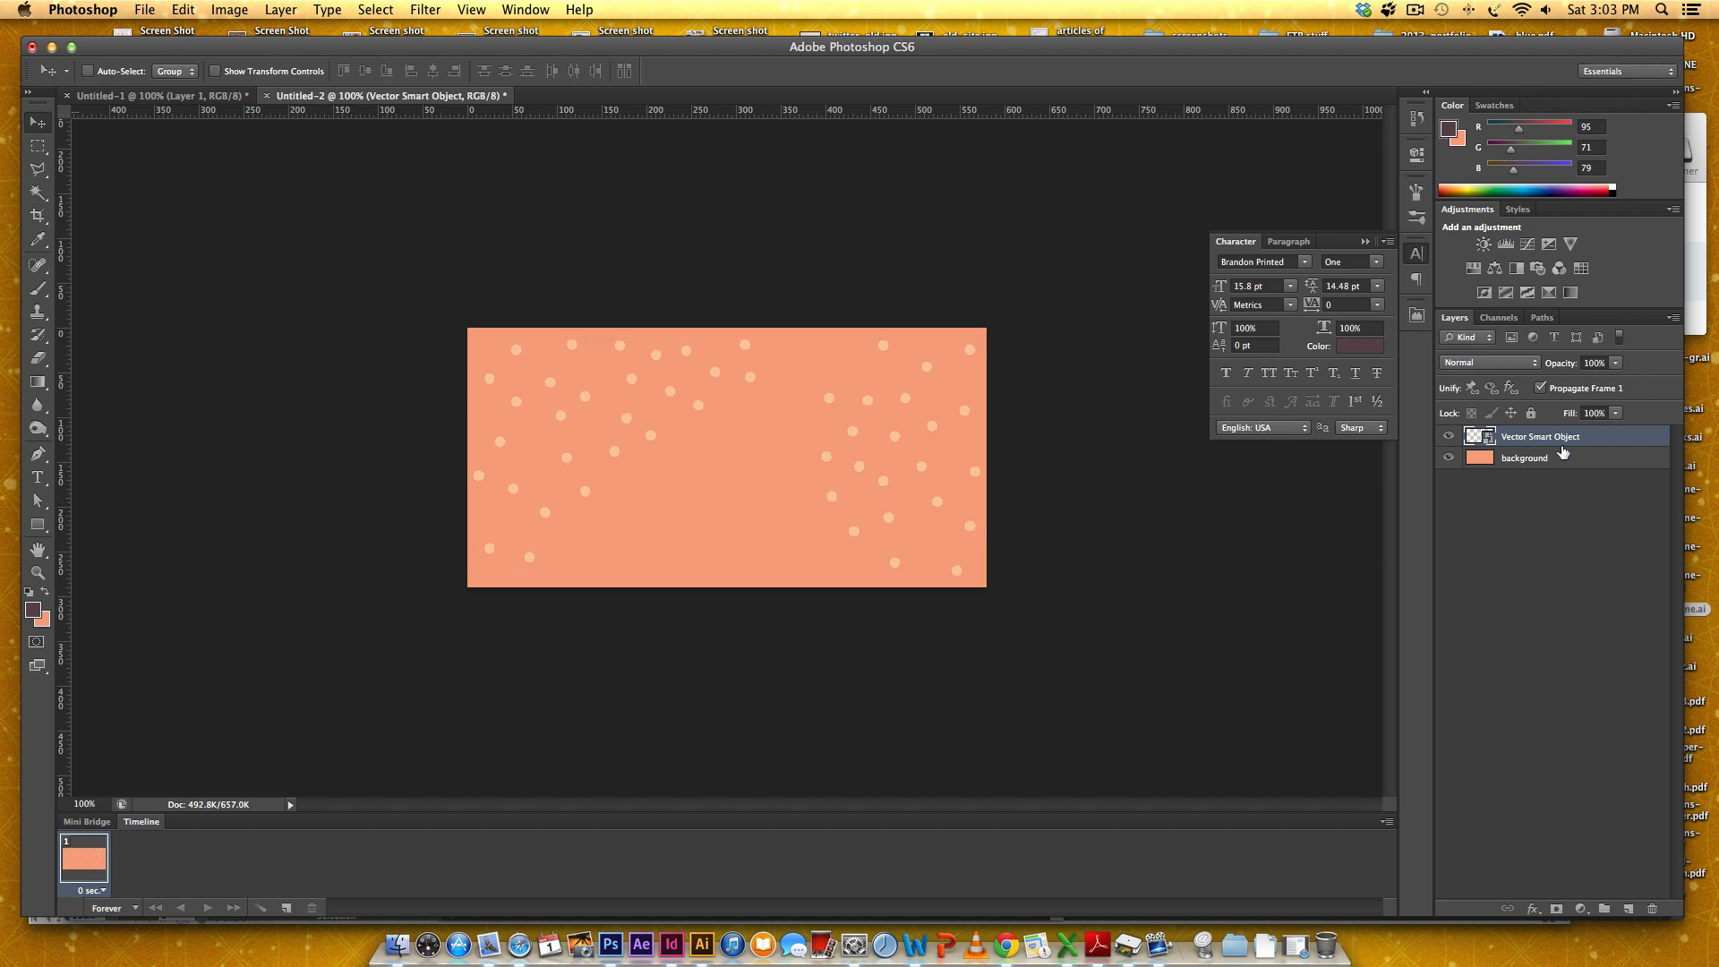
{"action": "double_click", "coordinate": [1542, 437]}
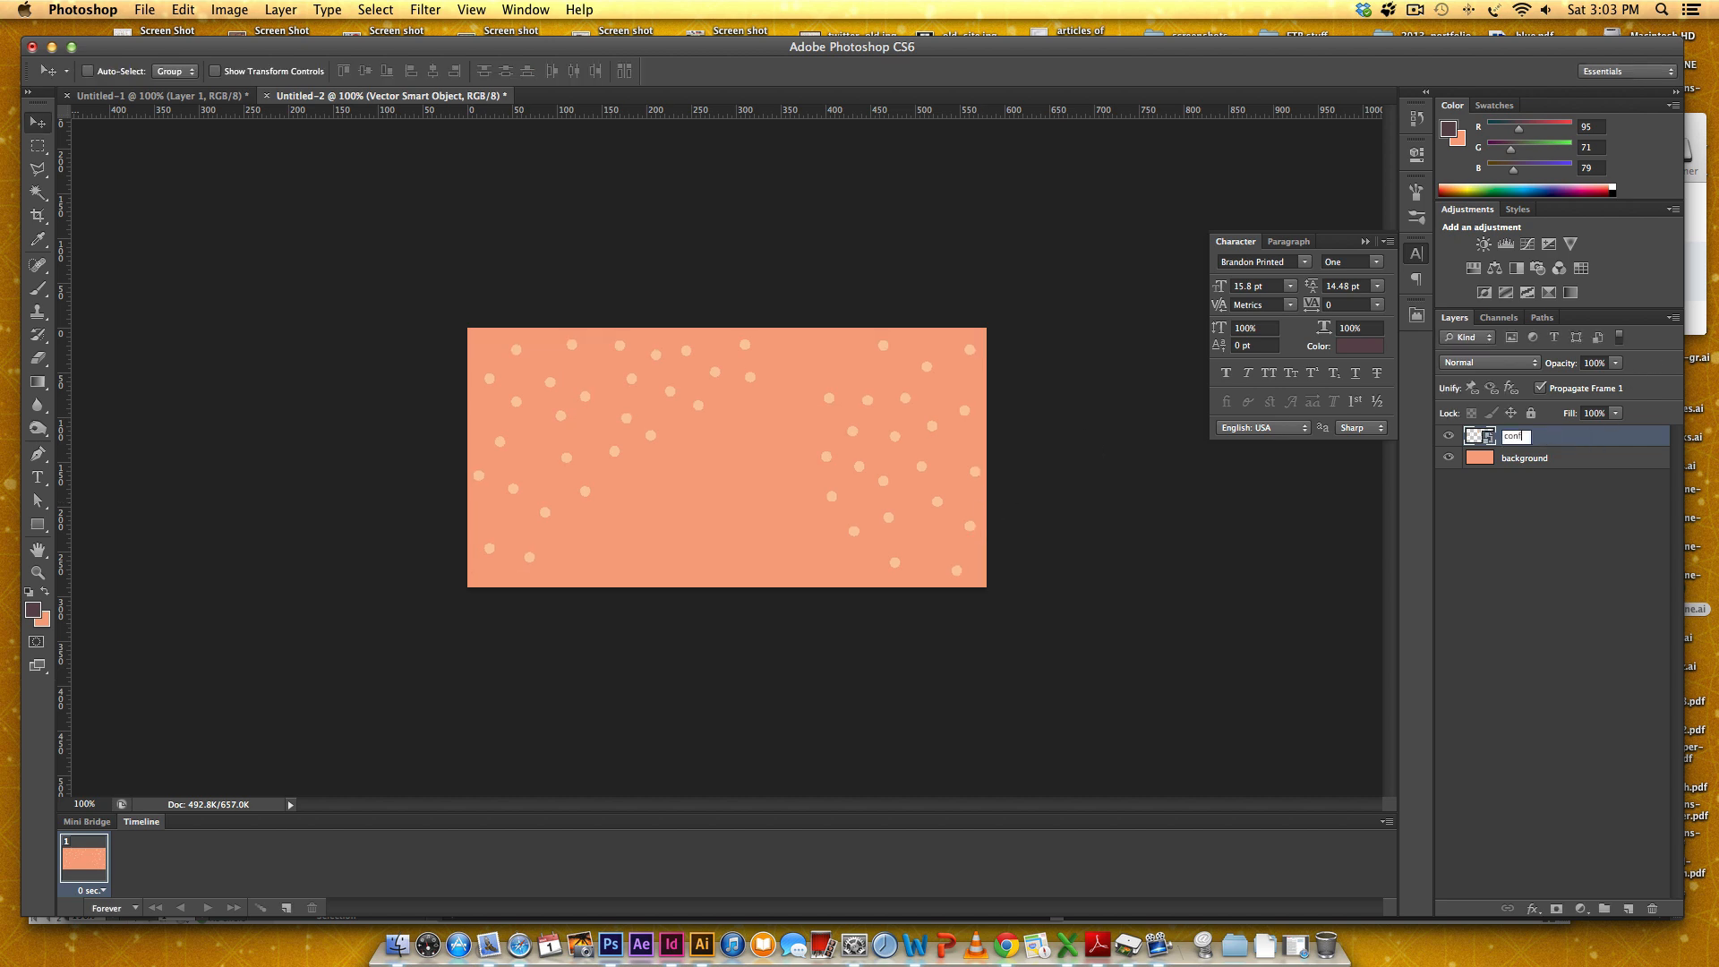
{"action": "type", "text": "confetti 1"}
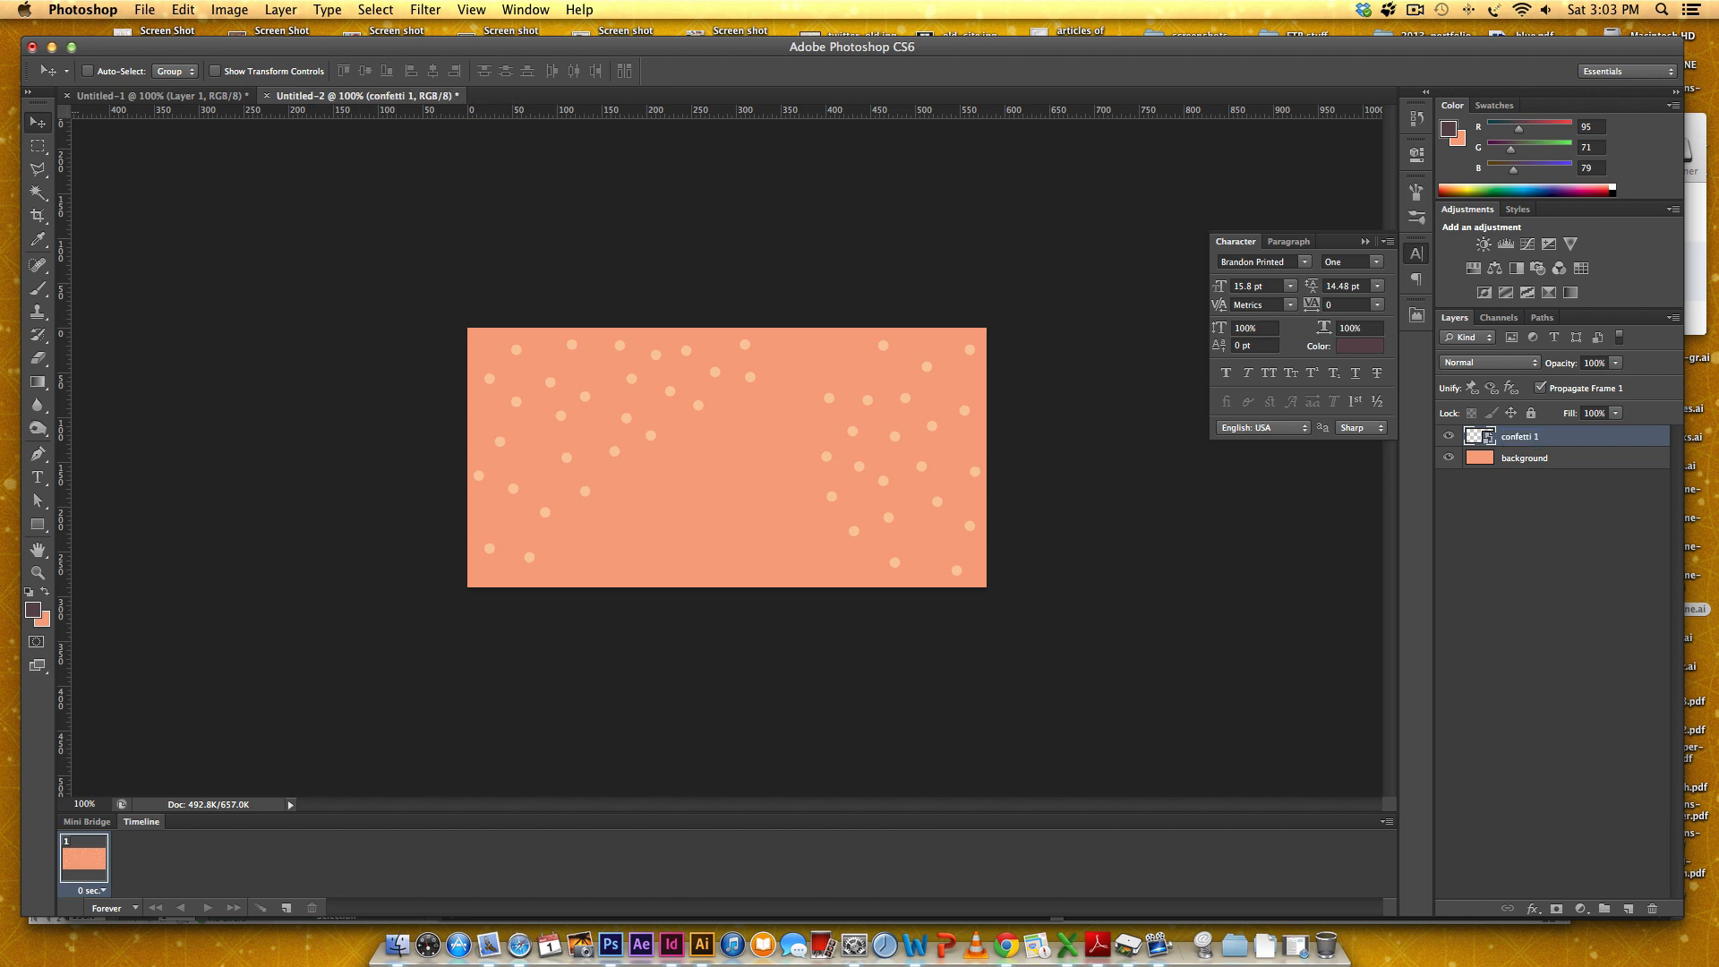
{"action": "mouse_move", "coordinate": [1478, 422]}
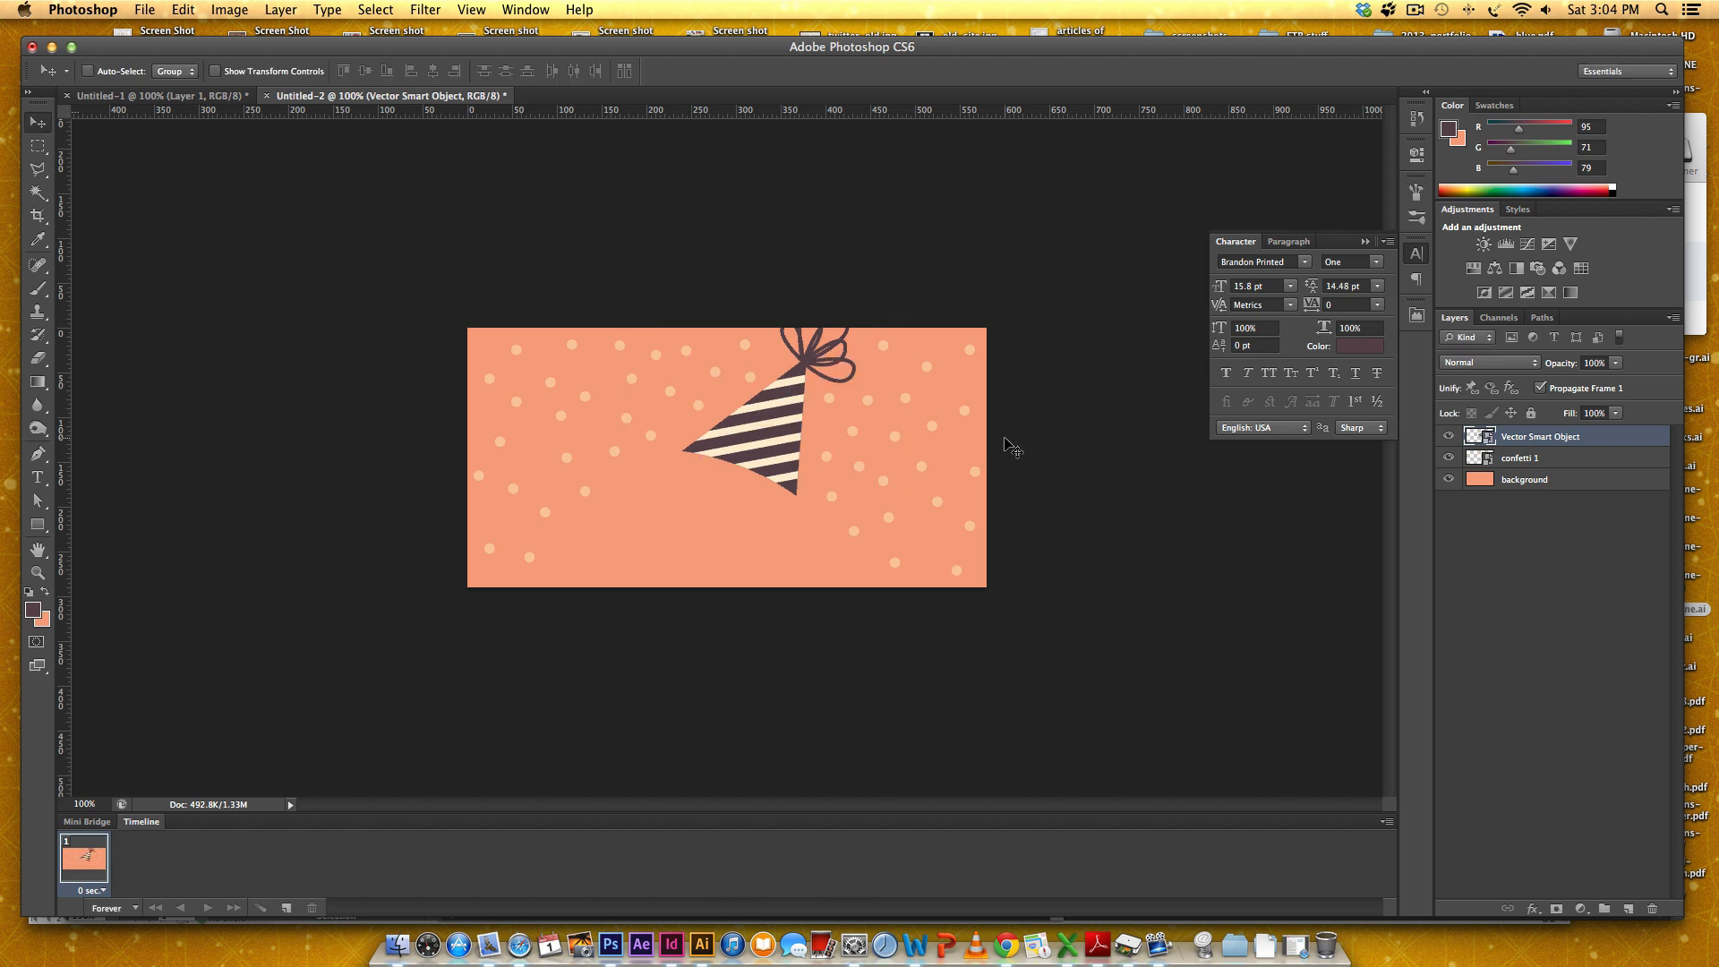
Step: Rename the pasted hat layer 'party hat' and select the confetti 1 layer
{"action": "double_click", "coordinate": [1540, 435]}
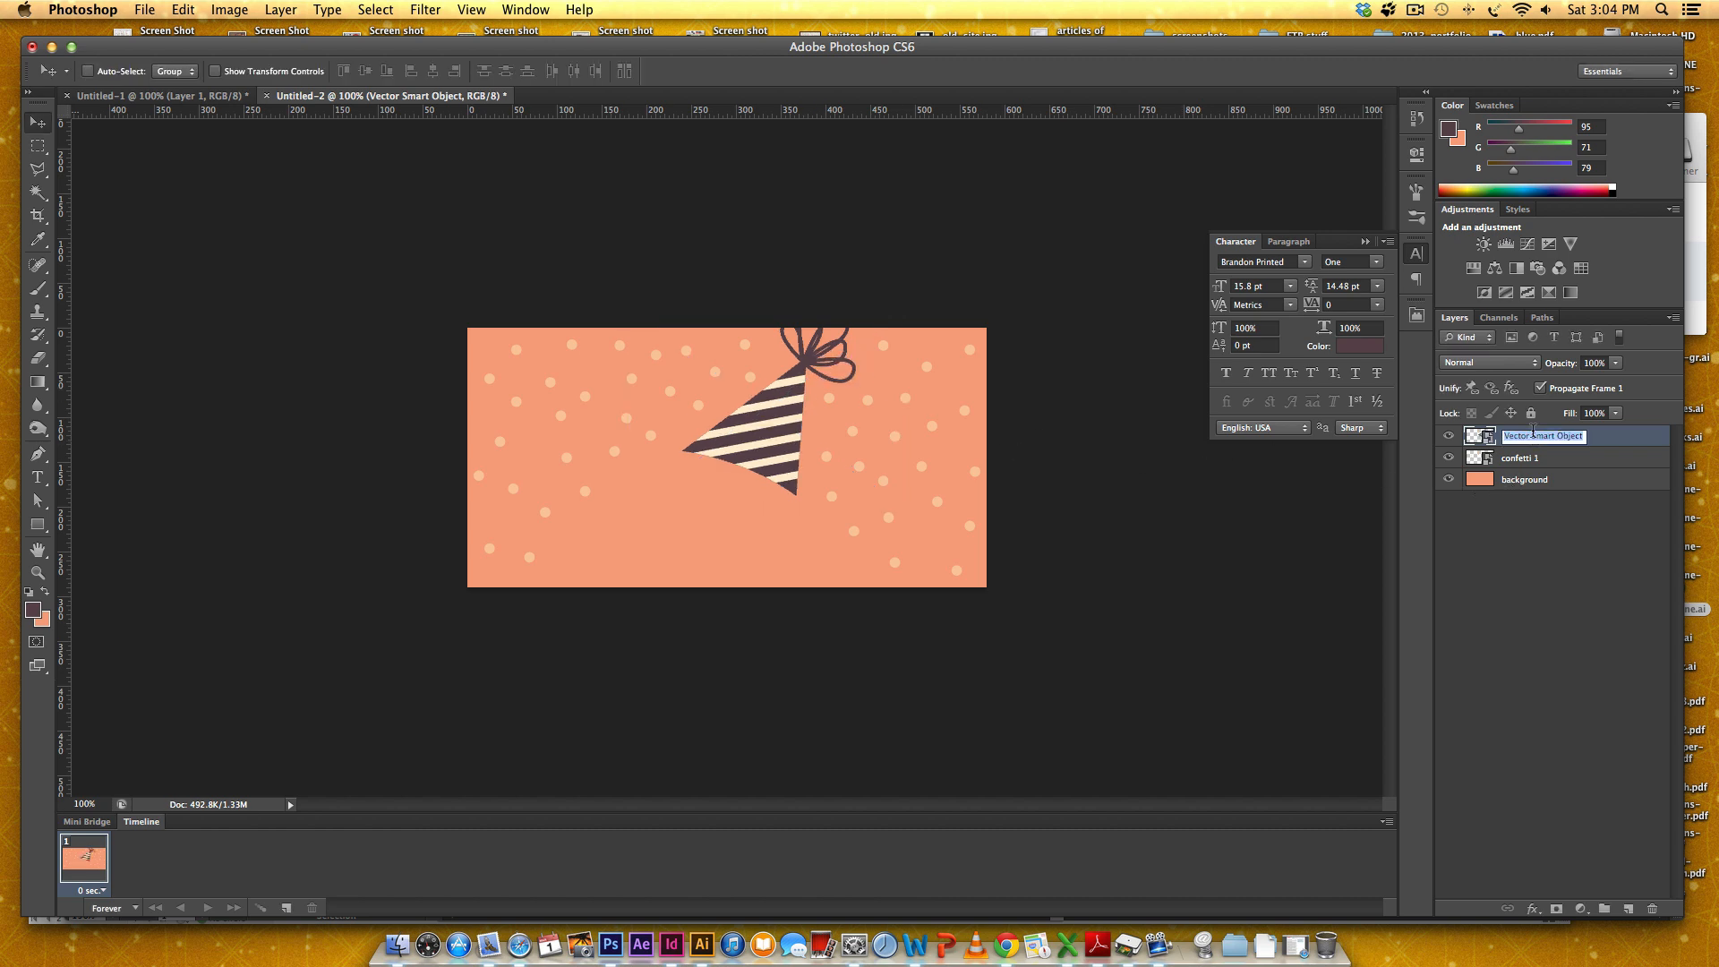
{"action": "type", "text": "party hat"}
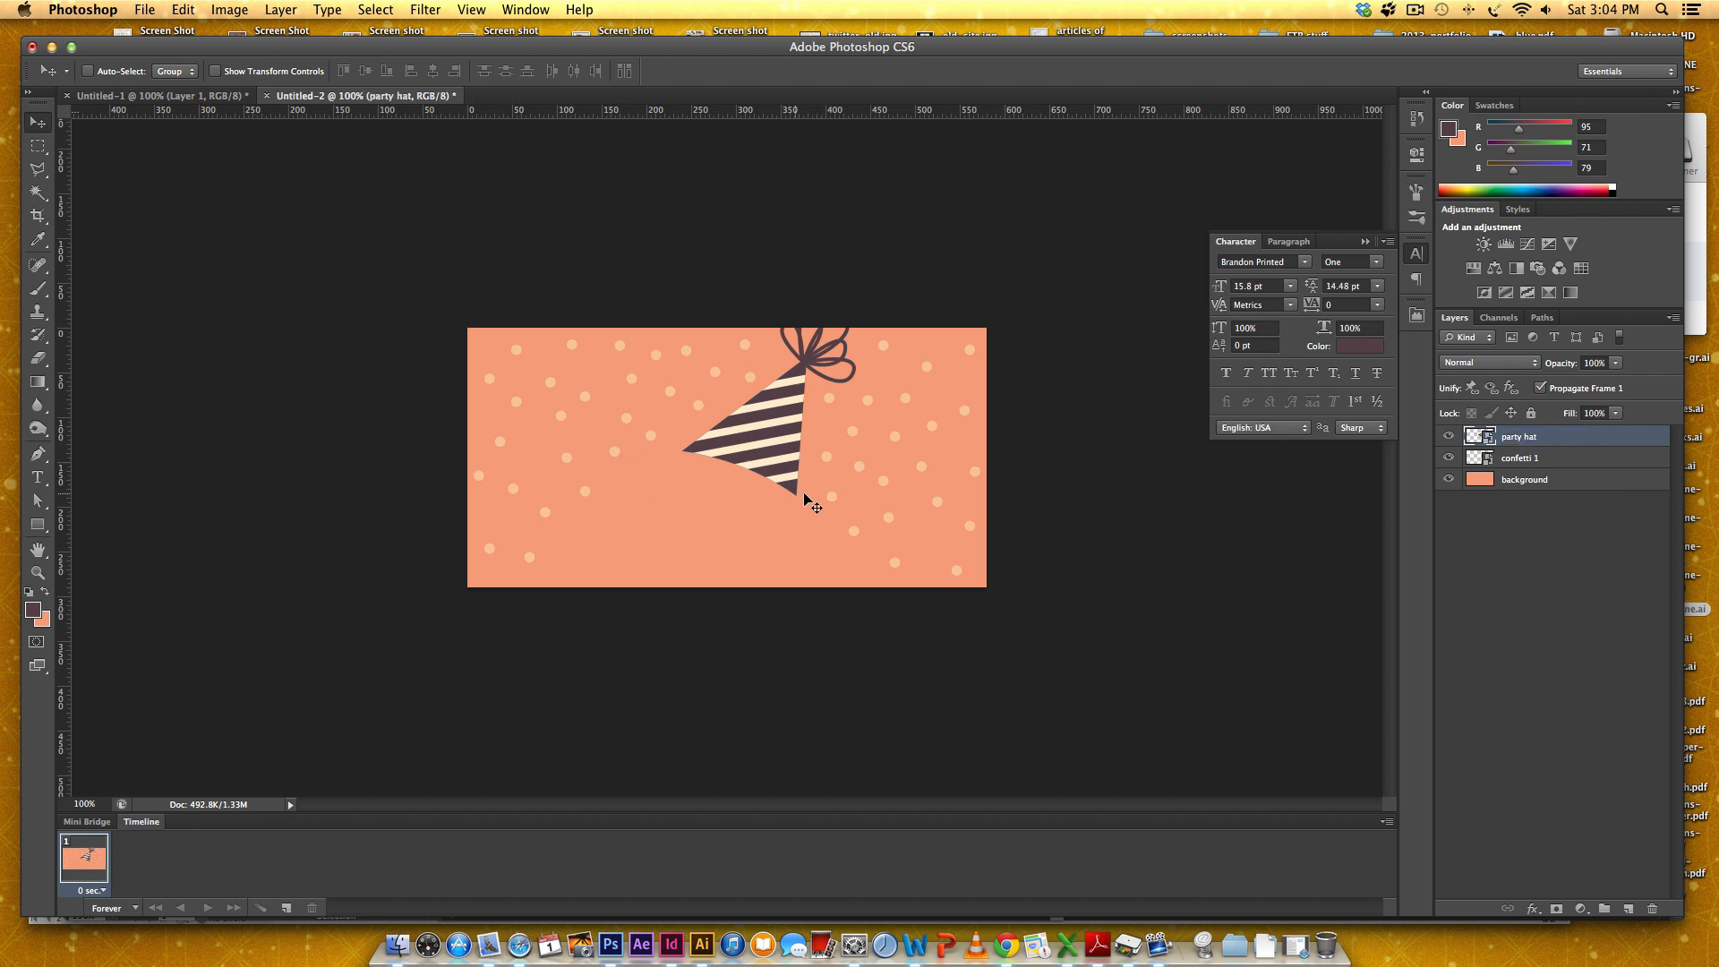
{"action": "left_click", "coordinate": [1522, 457]}
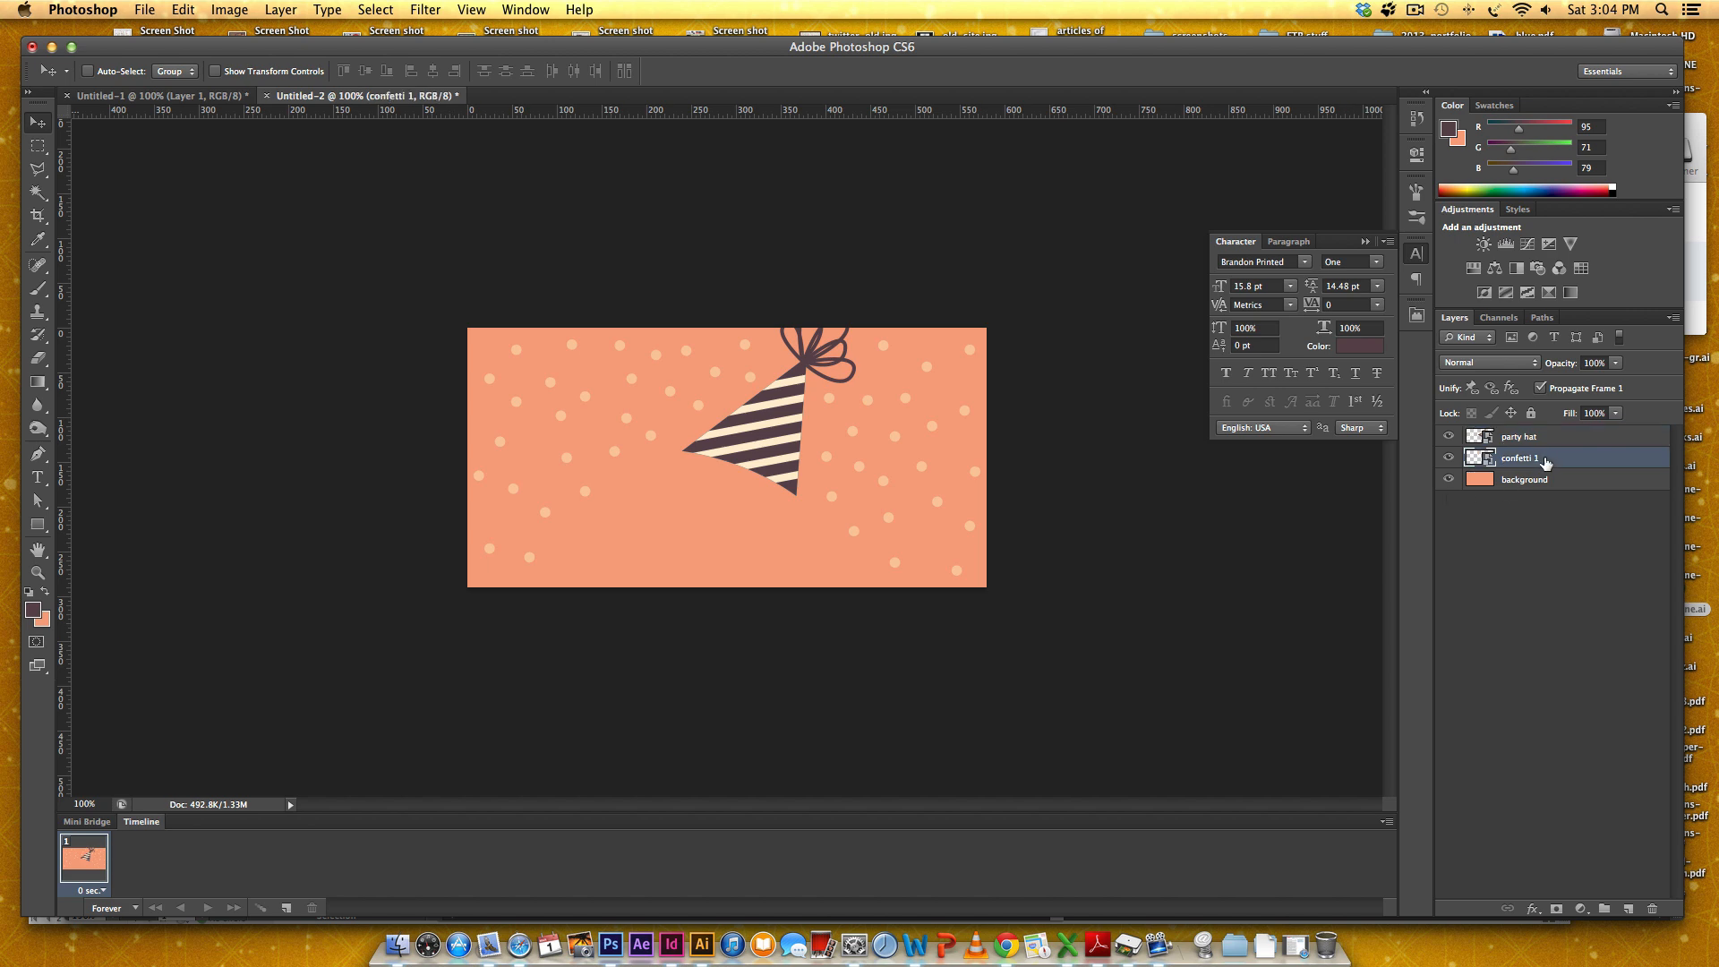
Step: Add a HAPPY BIRTHDAY text layer and move it beneath the party hat
{"action": "left_click", "coordinate": [36, 477]}
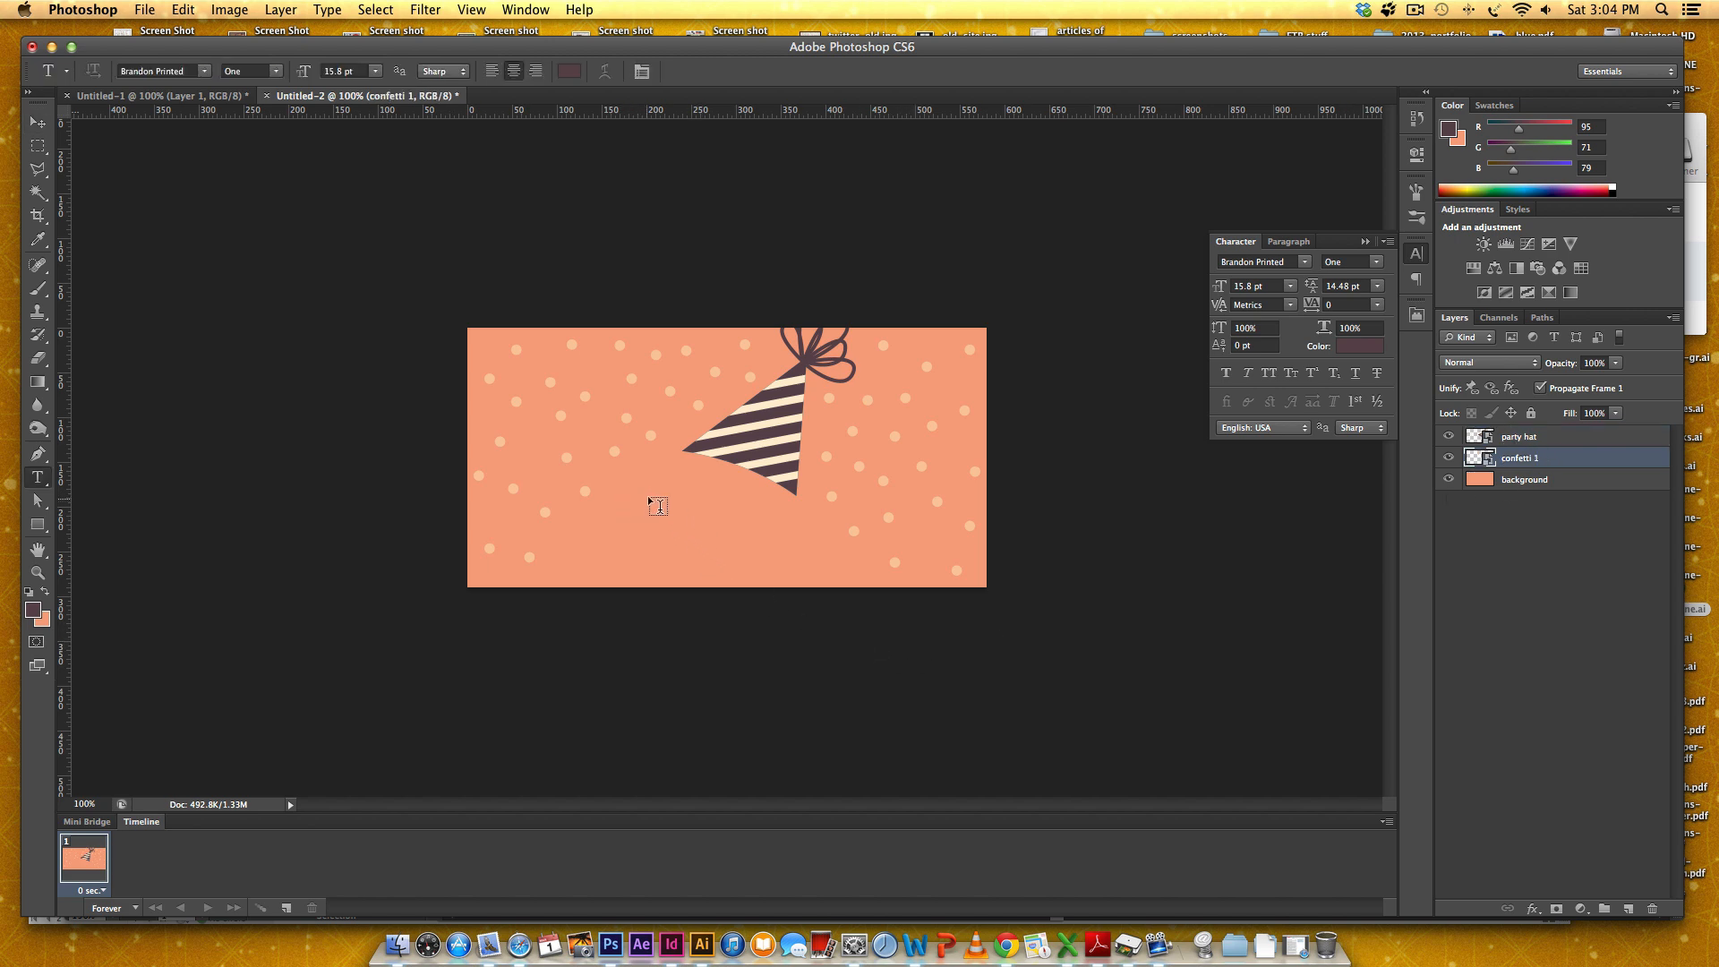
{"action": "mouse_move", "coordinate": [643, 507]}
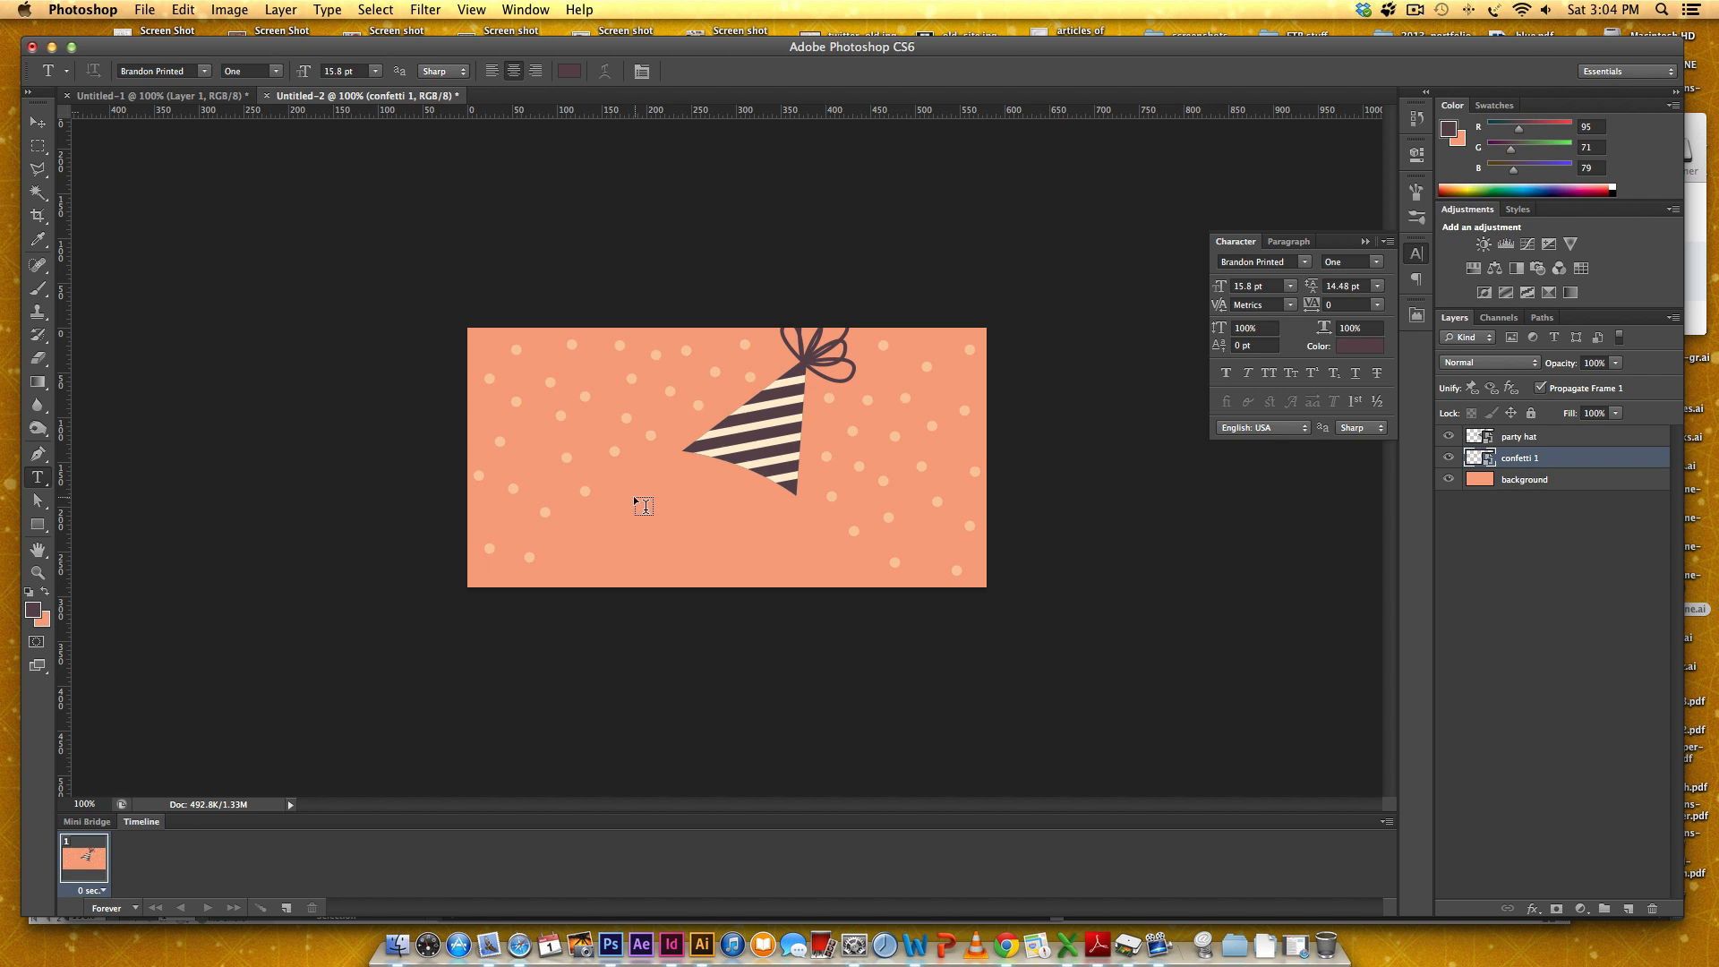
{"action": "type", "text": "HAPP"}
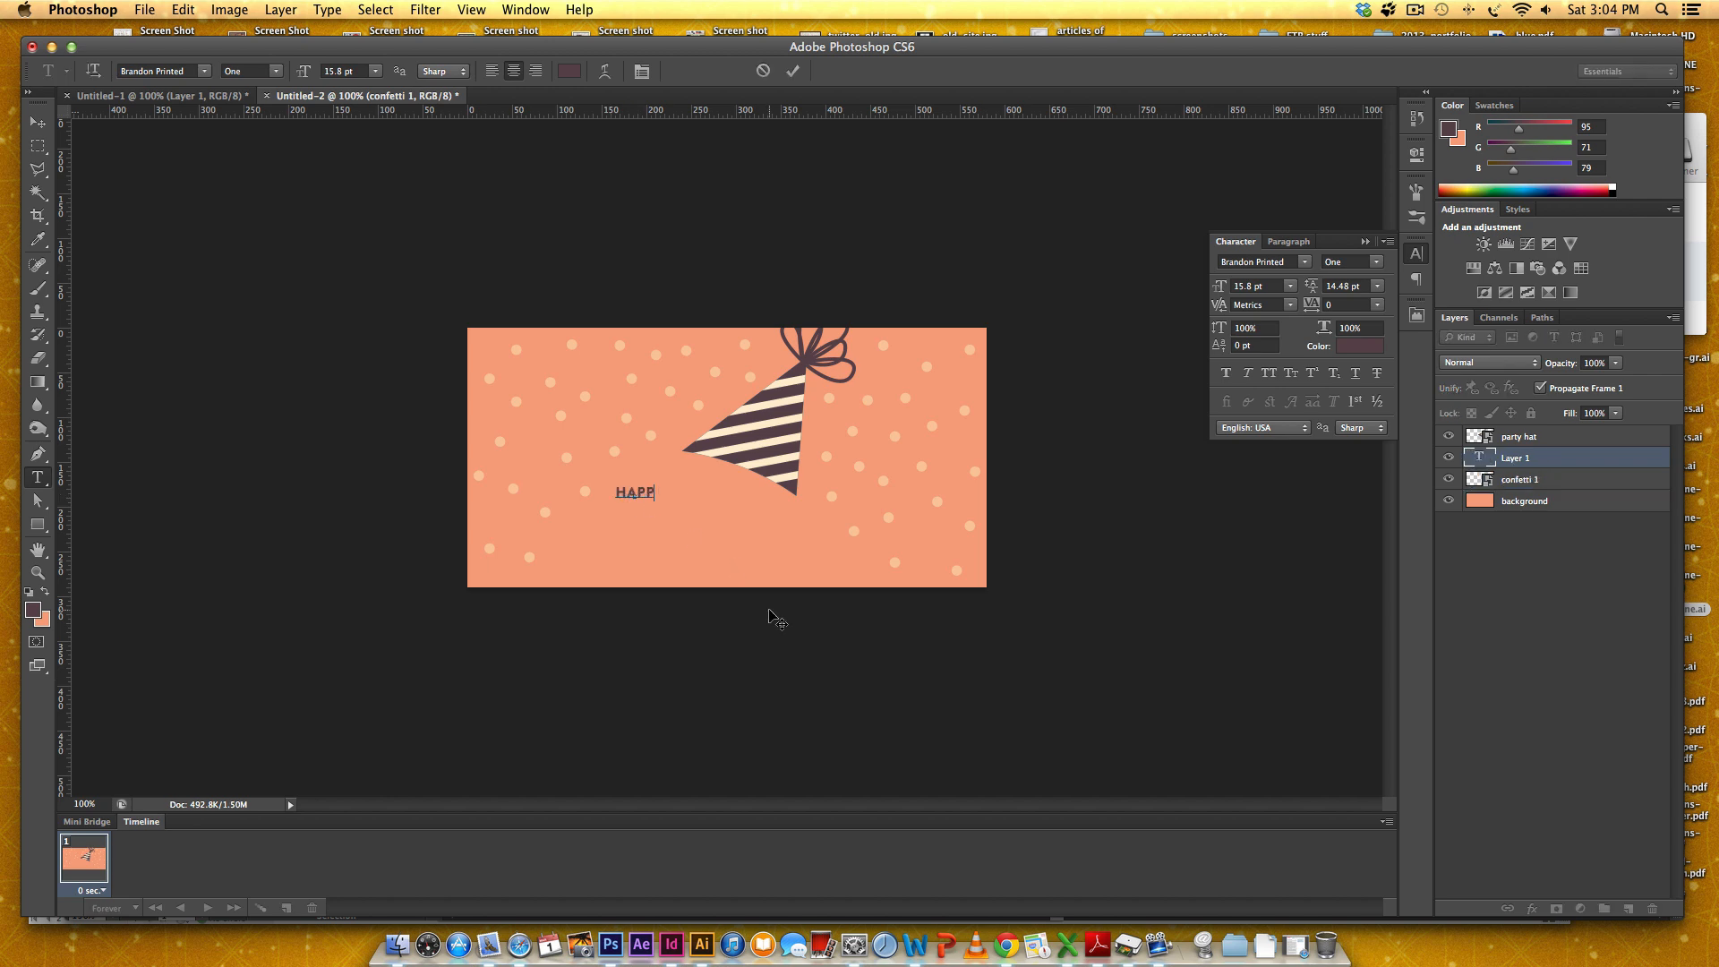
{"action": "type", "text": "Y BIRTHDAY"}
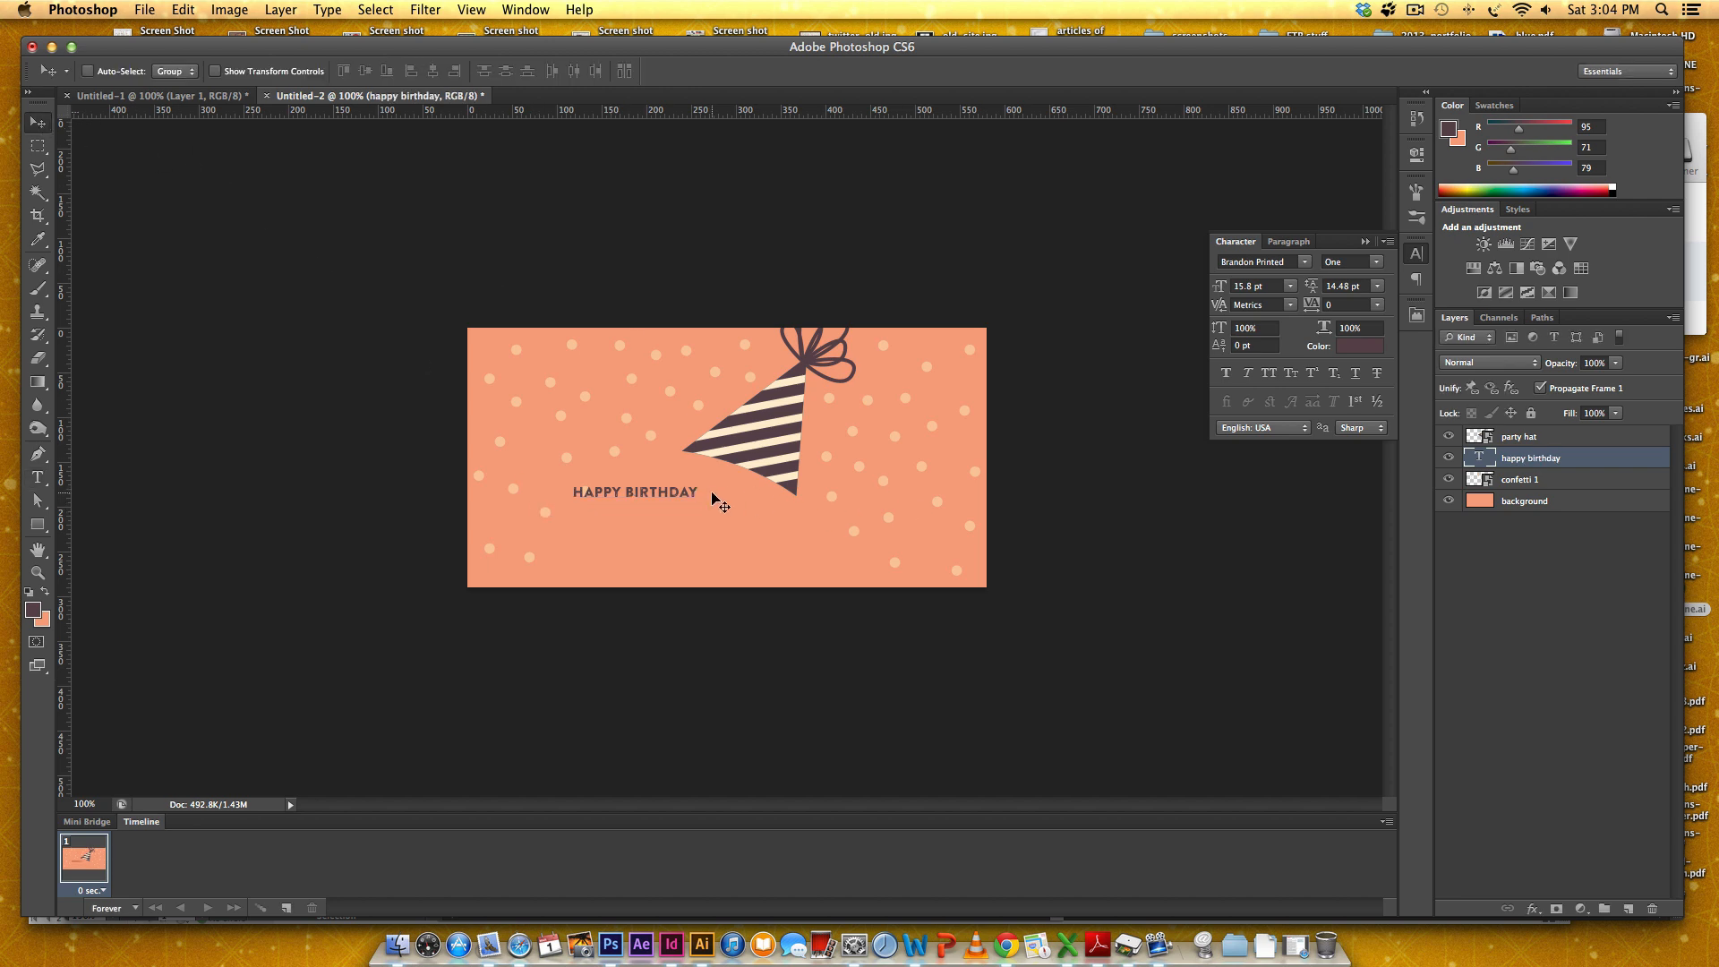
{"action": "left_click_drag", "start_coordinate": [634, 492], "coordinate": [707, 499]}
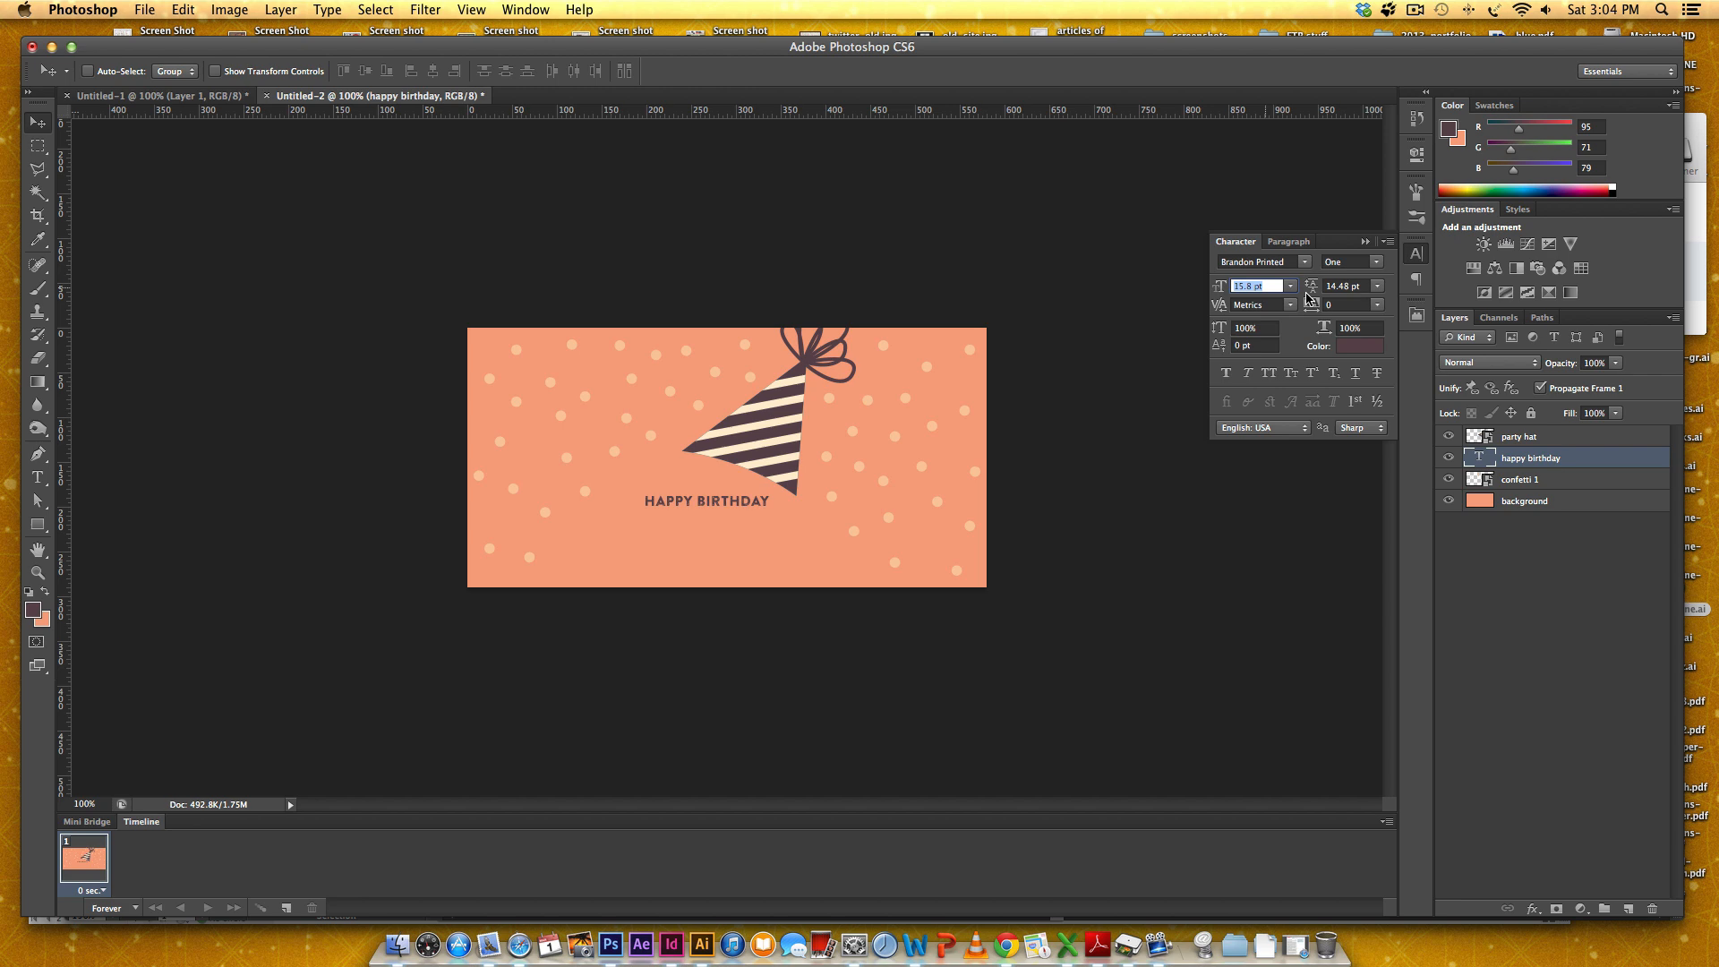
Step: Set the headline to 60 pt and centre-align its two lines under the hat
{"action": "type", "text": "60 pt"}
{"action": "left_click", "coordinate": [1347, 285]}
{"action": "type", "text": "55"}
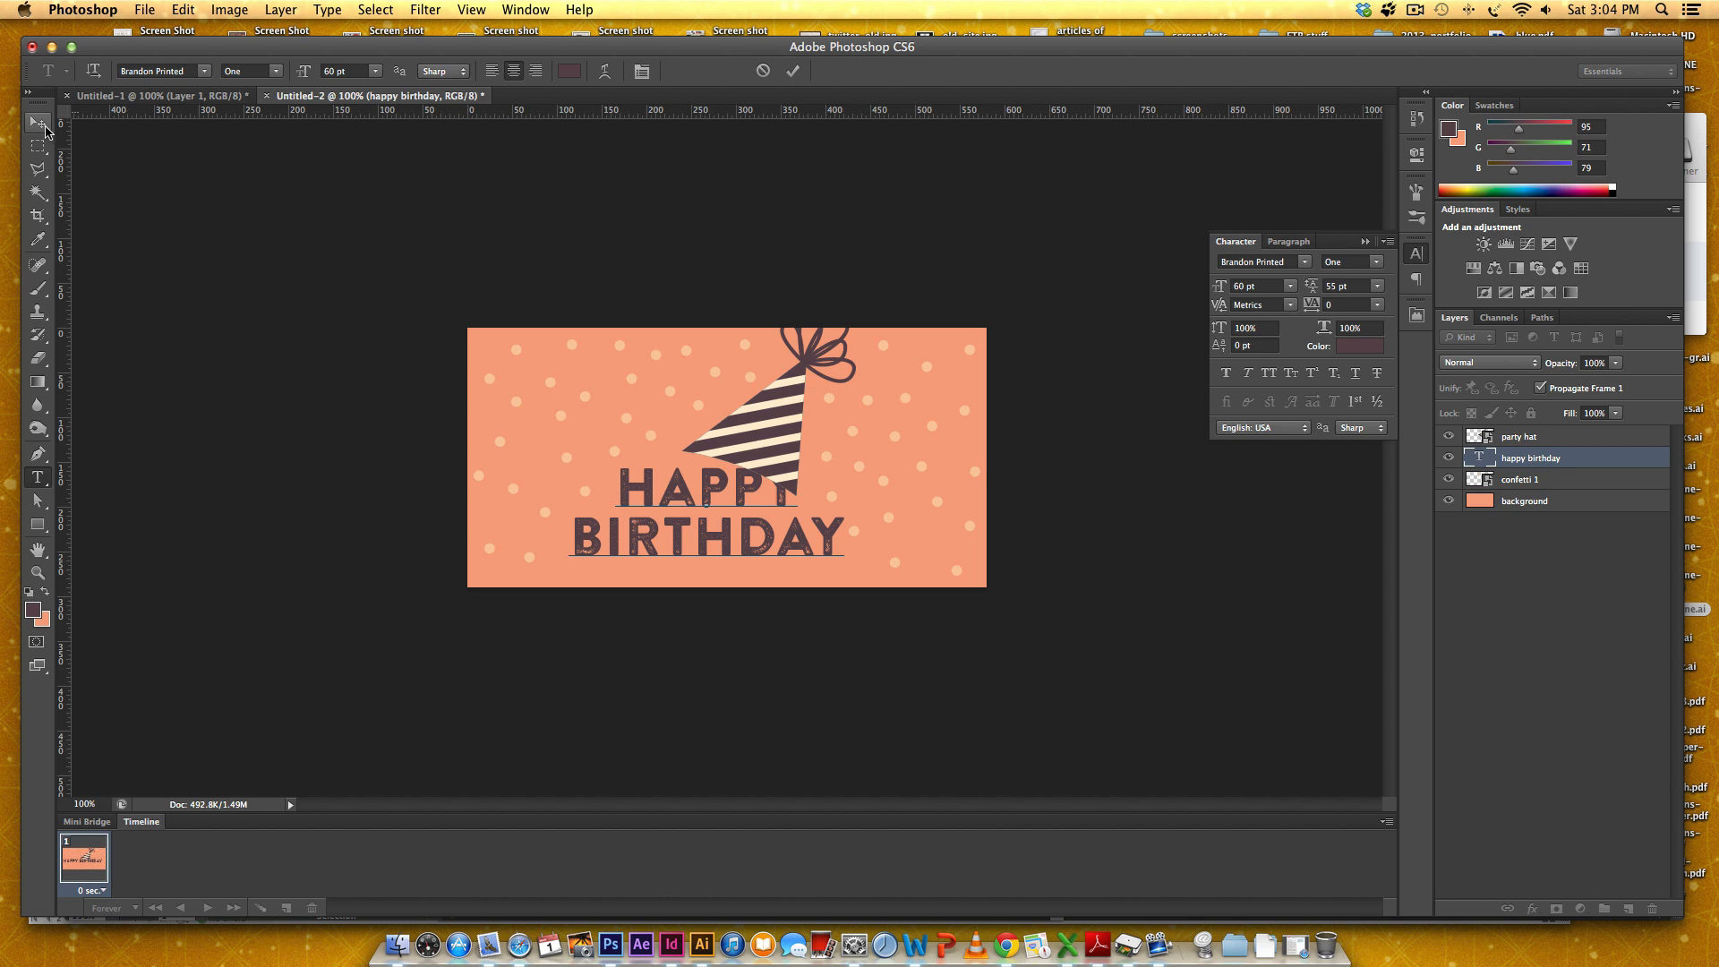
{"action": "left_click", "coordinate": [36, 120]}
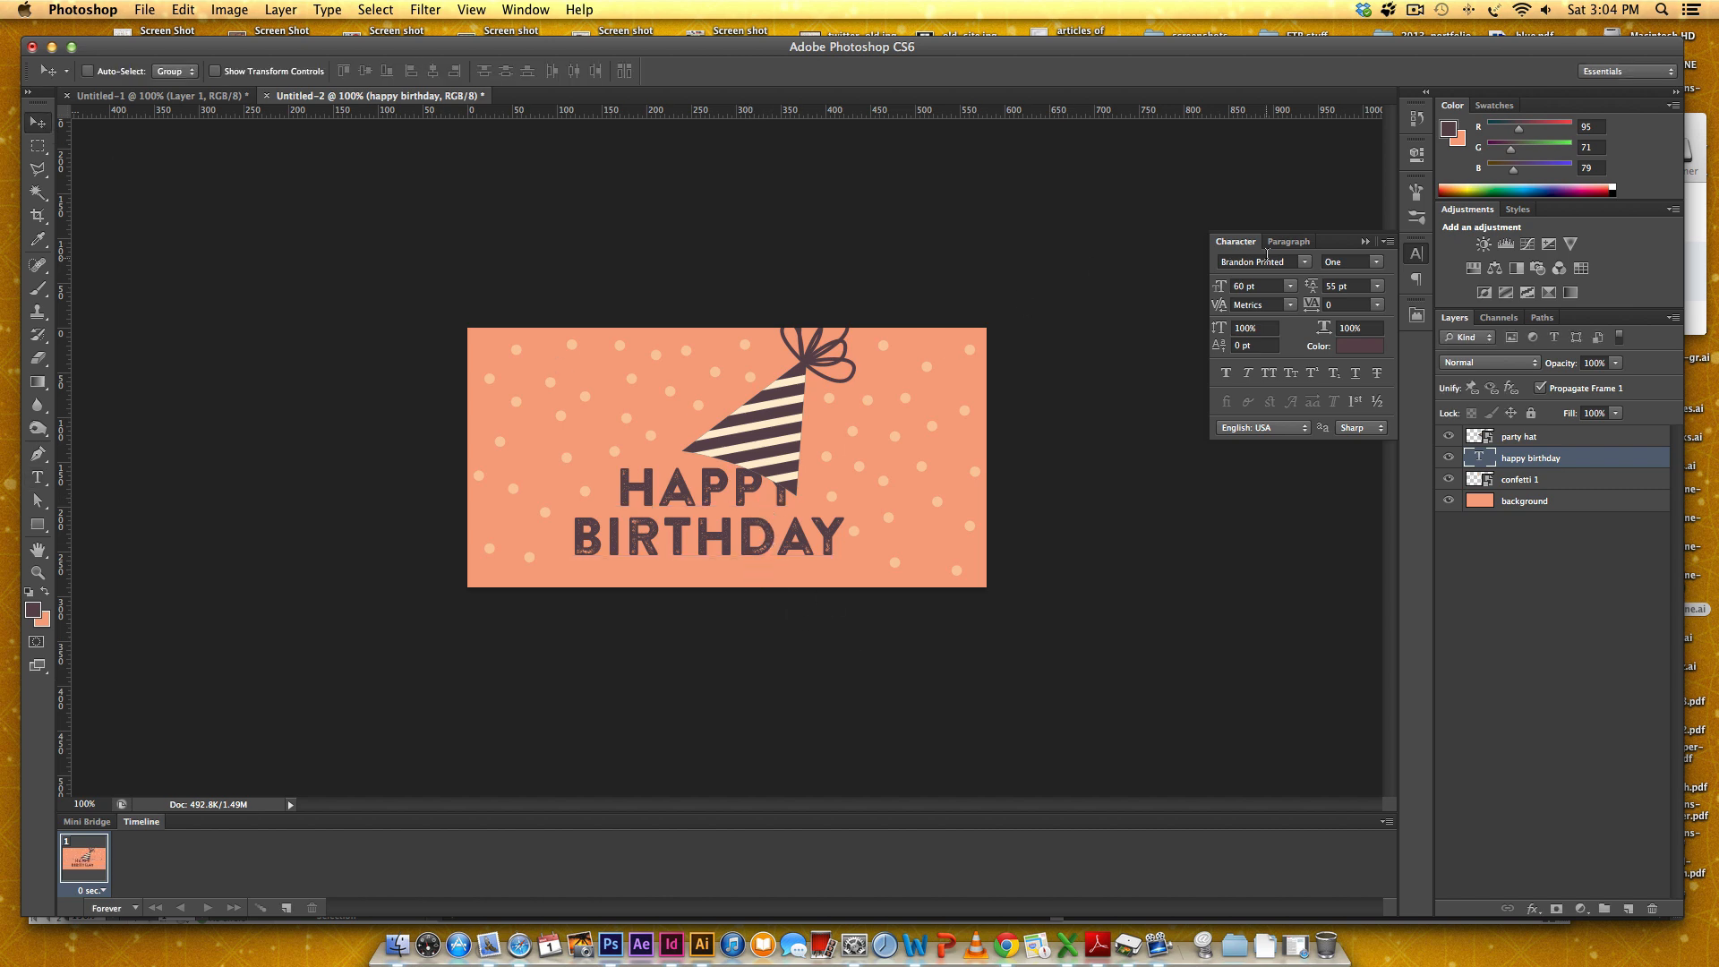
{"action": "left_click", "coordinate": [1291, 242]}
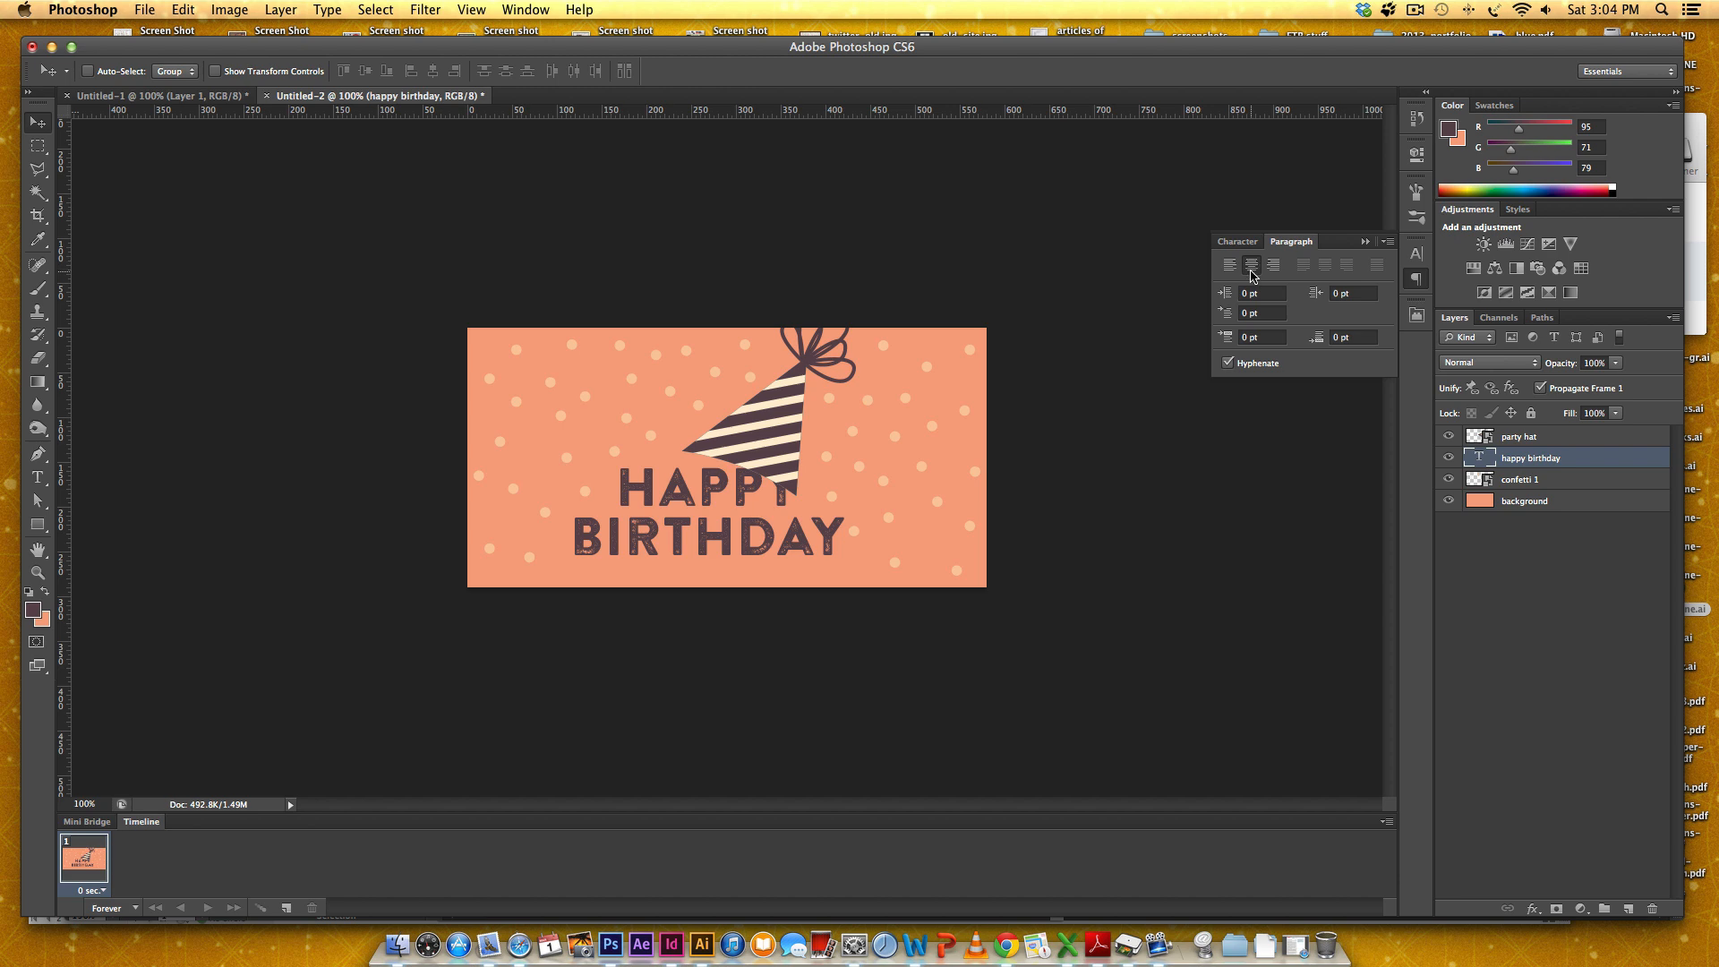
{"action": "mouse_move", "coordinate": [1252, 265]}
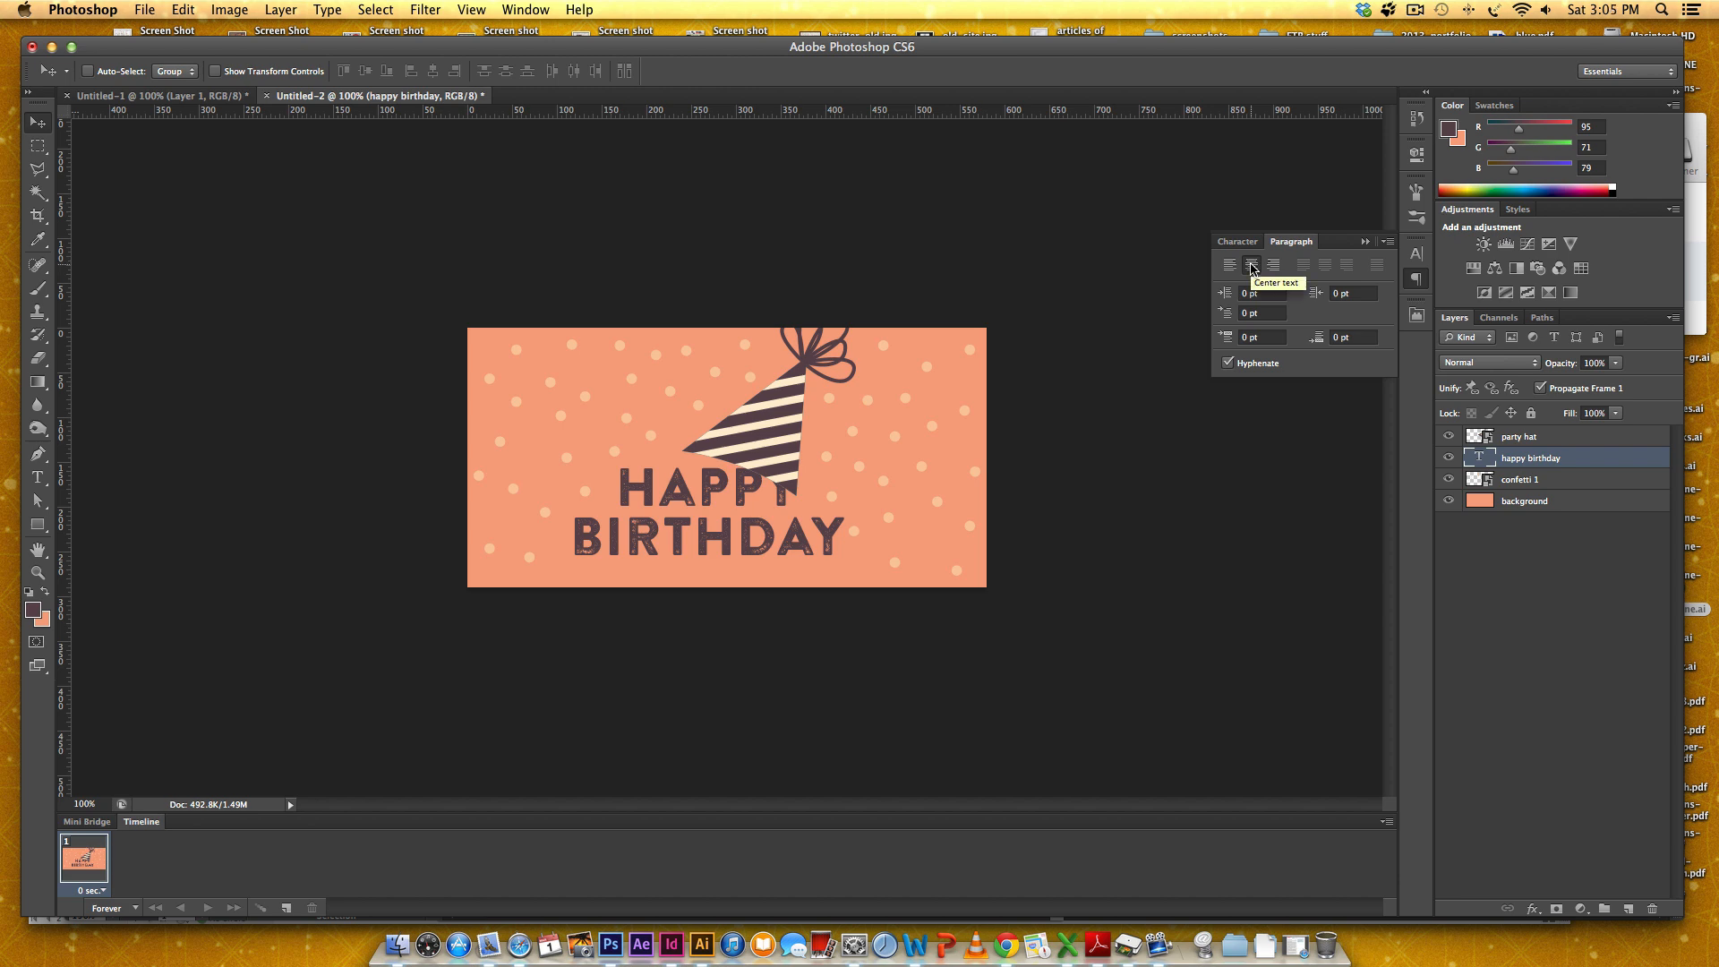
{"action": "left_click", "coordinate": [1483, 292]}
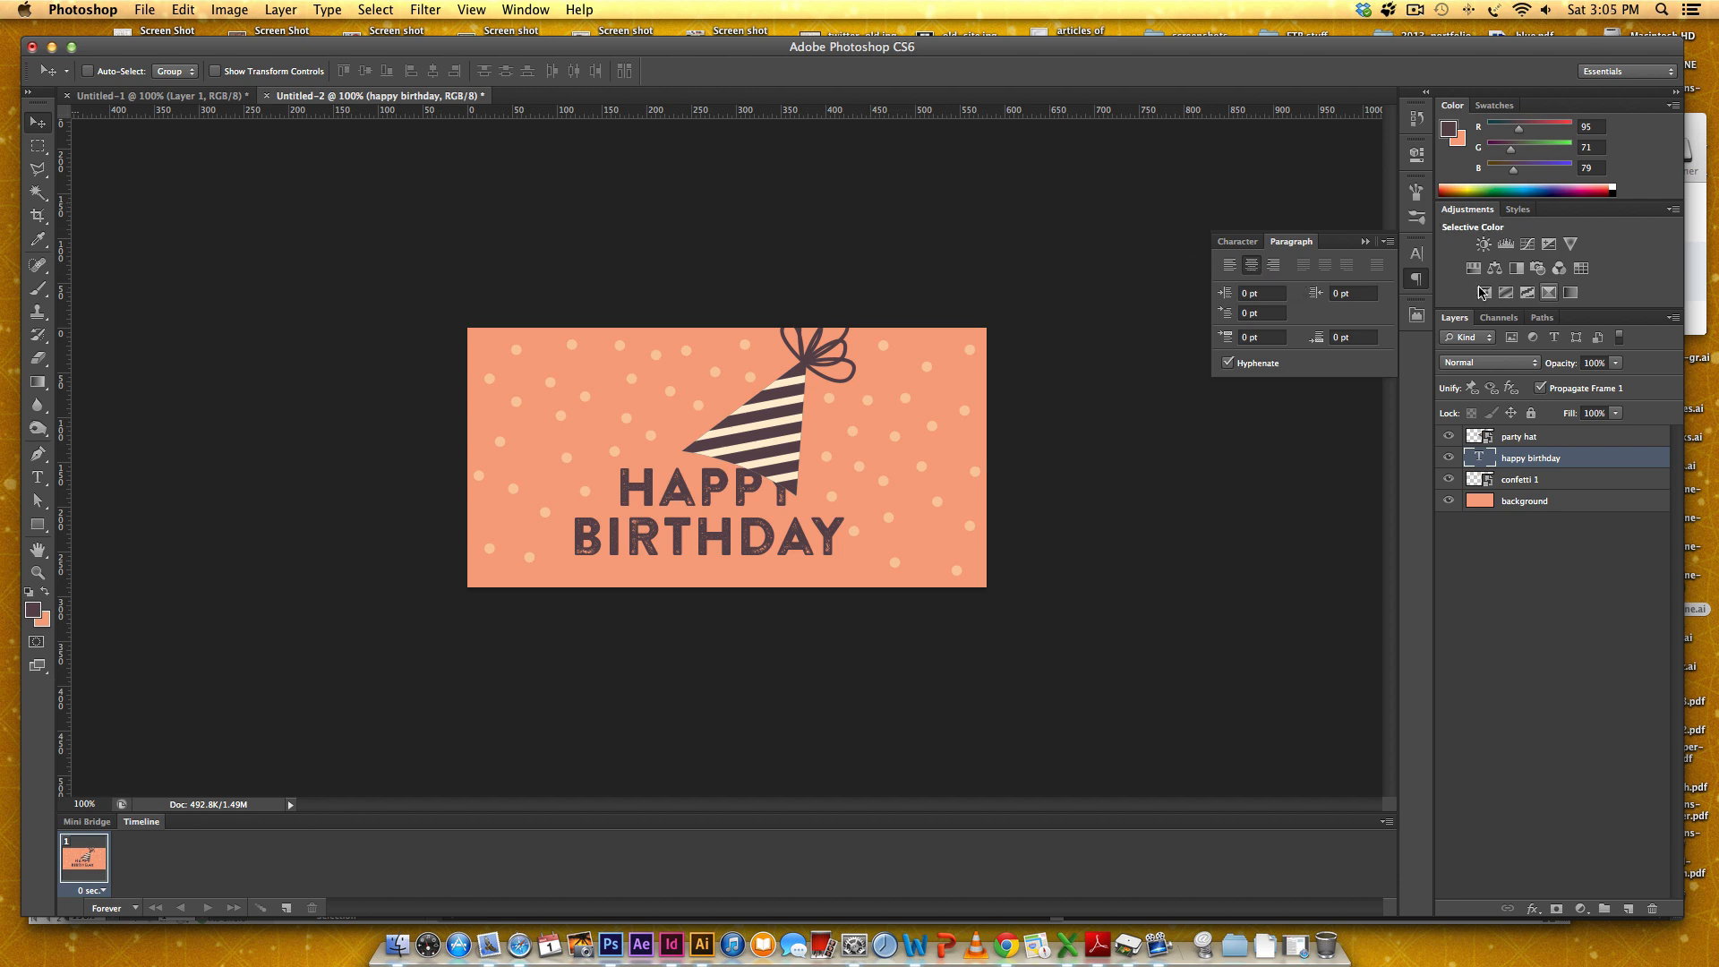
{"action": "left_click", "coordinate": [527, 11]}
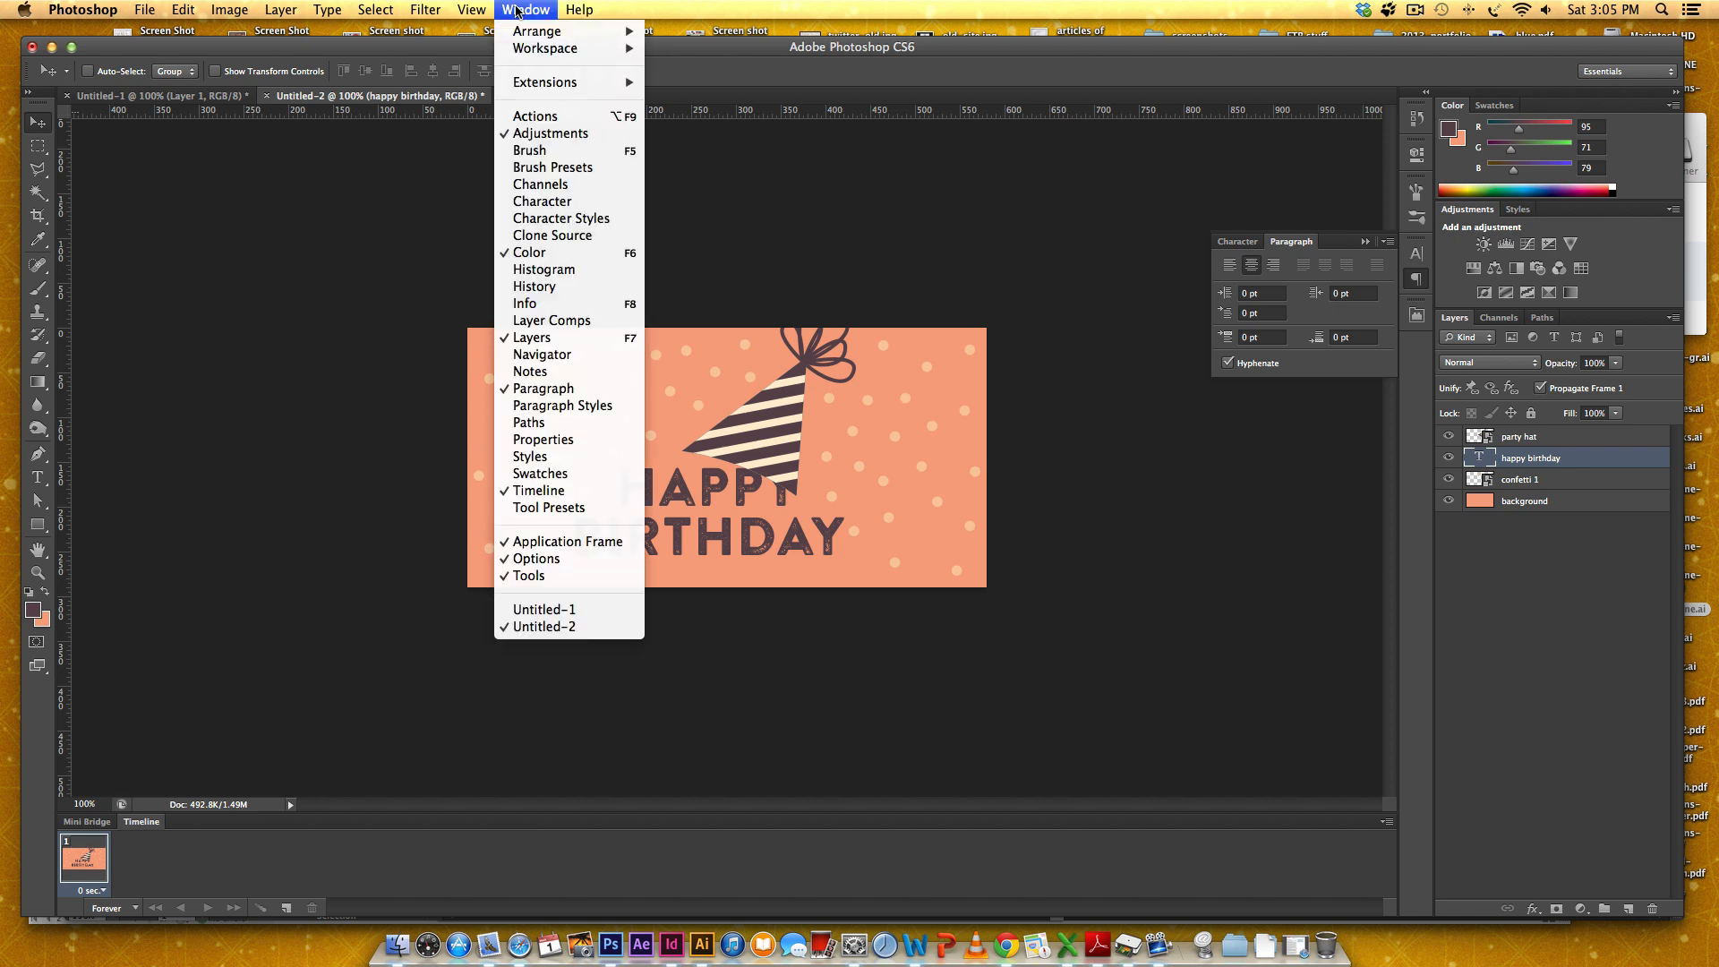
{"action": "mouse_move", "coordinate": [542, 389]}
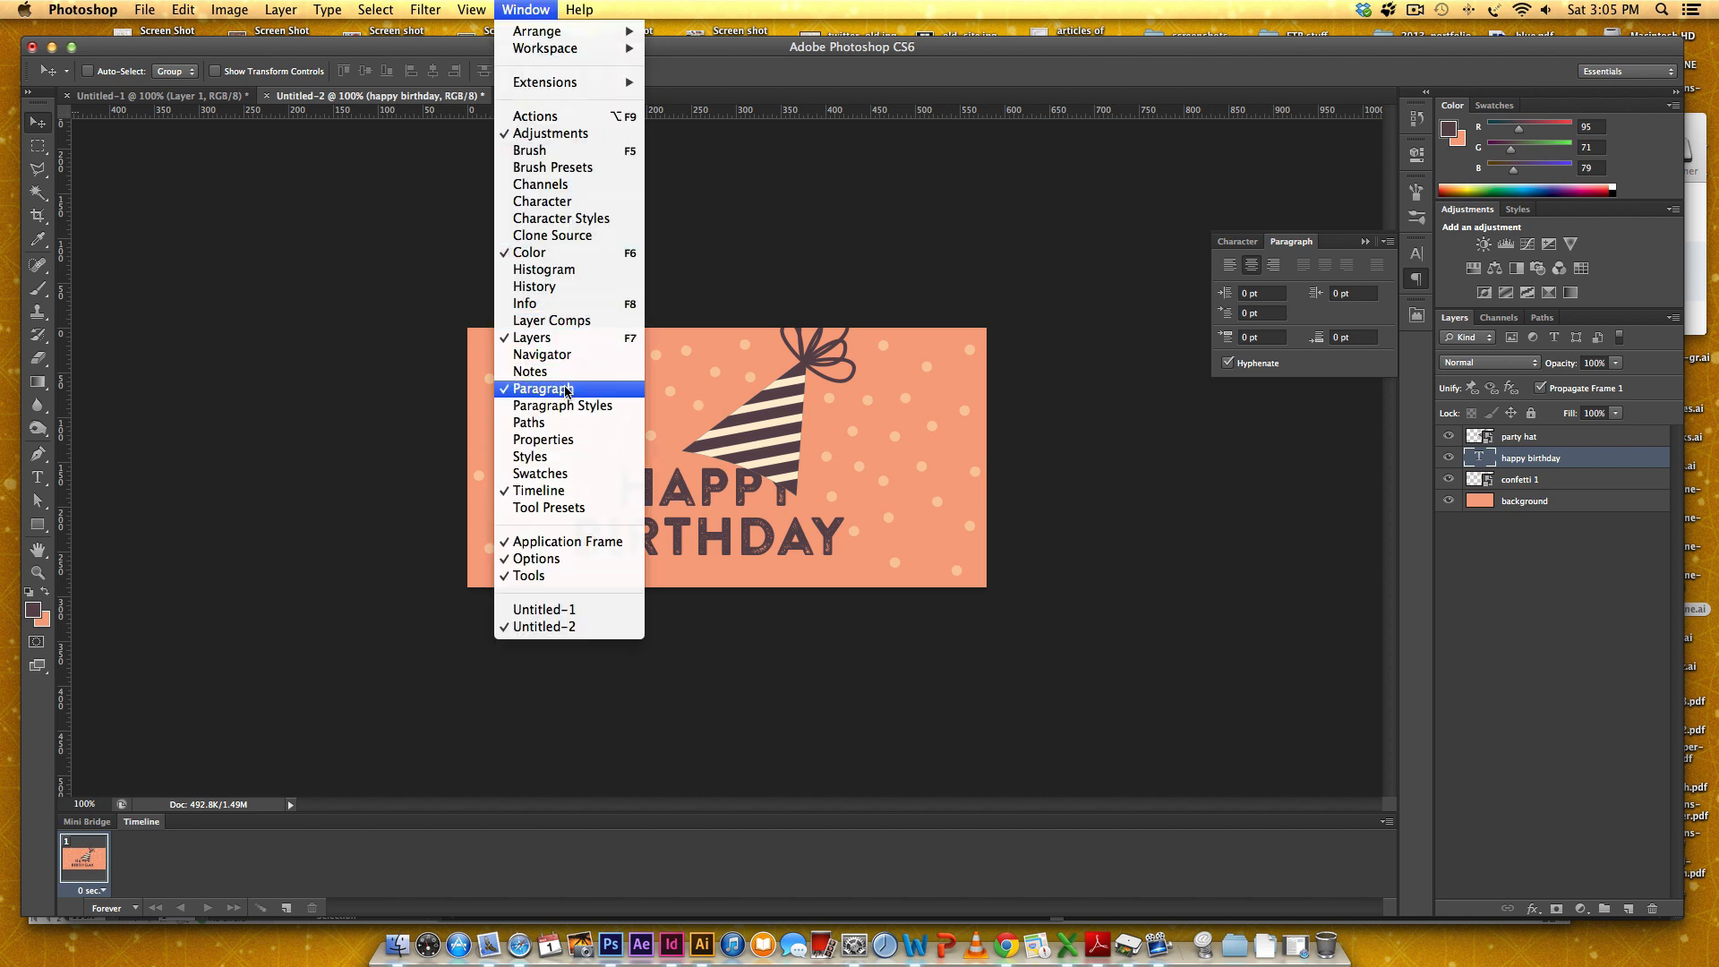
{"action": "mouse_move", "coordinate": [541, 202]}
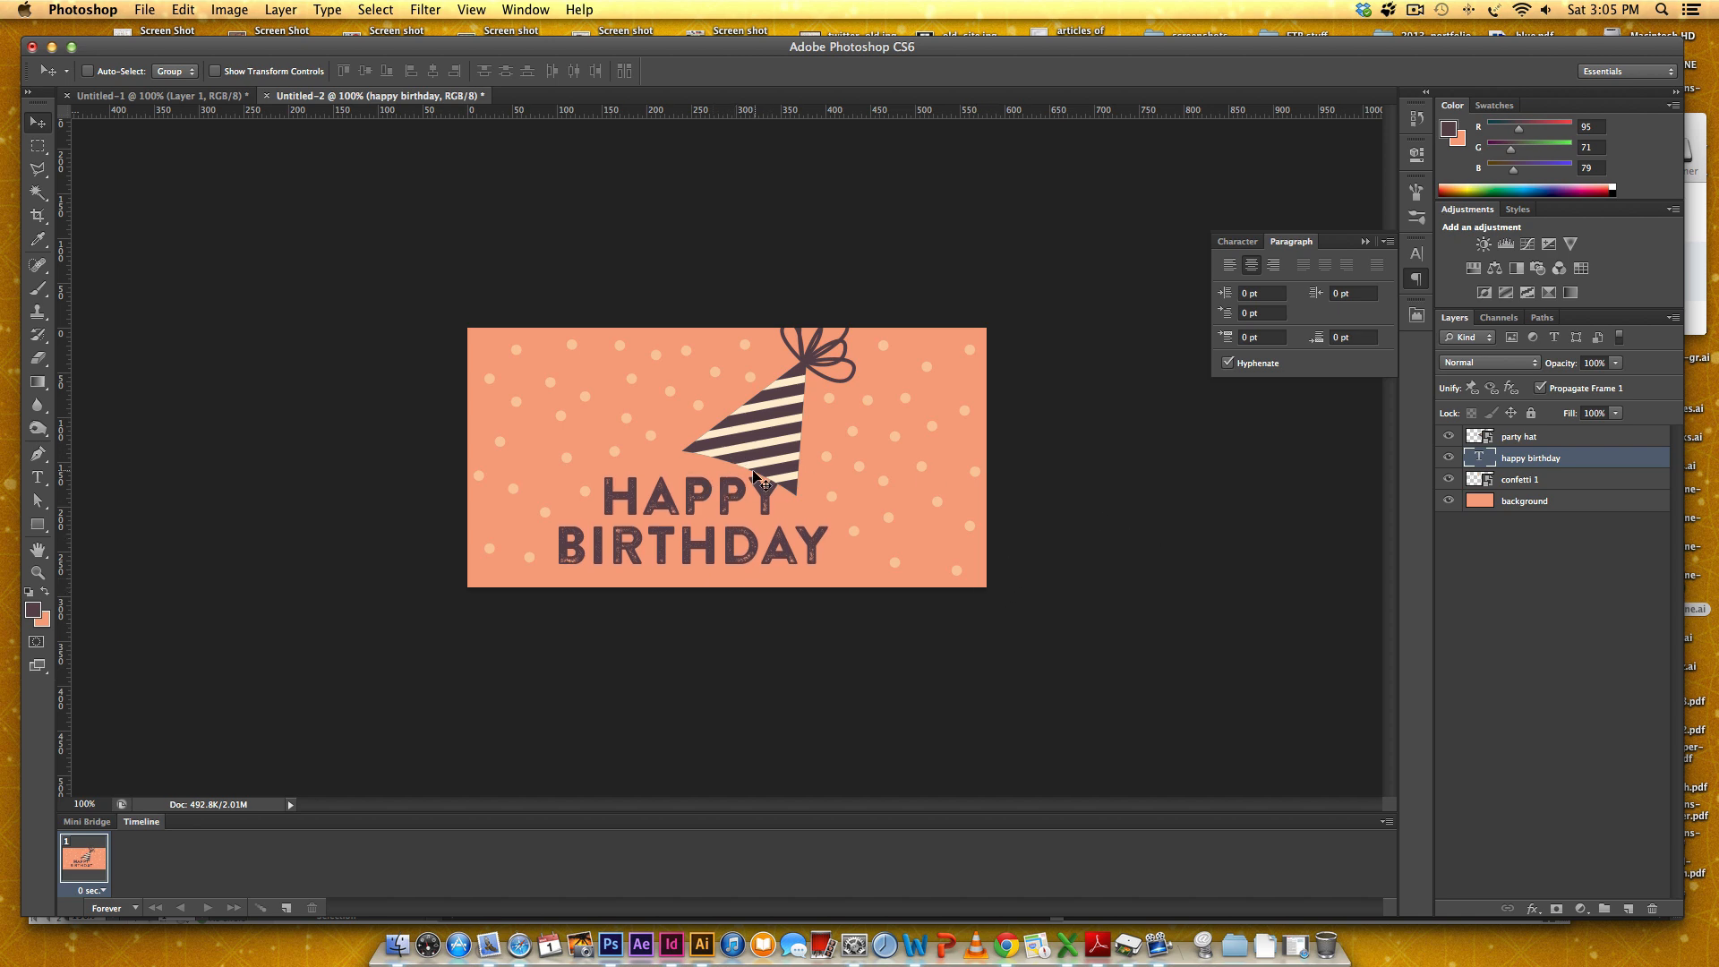
{"action": "mouse_move", "coordinate": [1082, 433]}
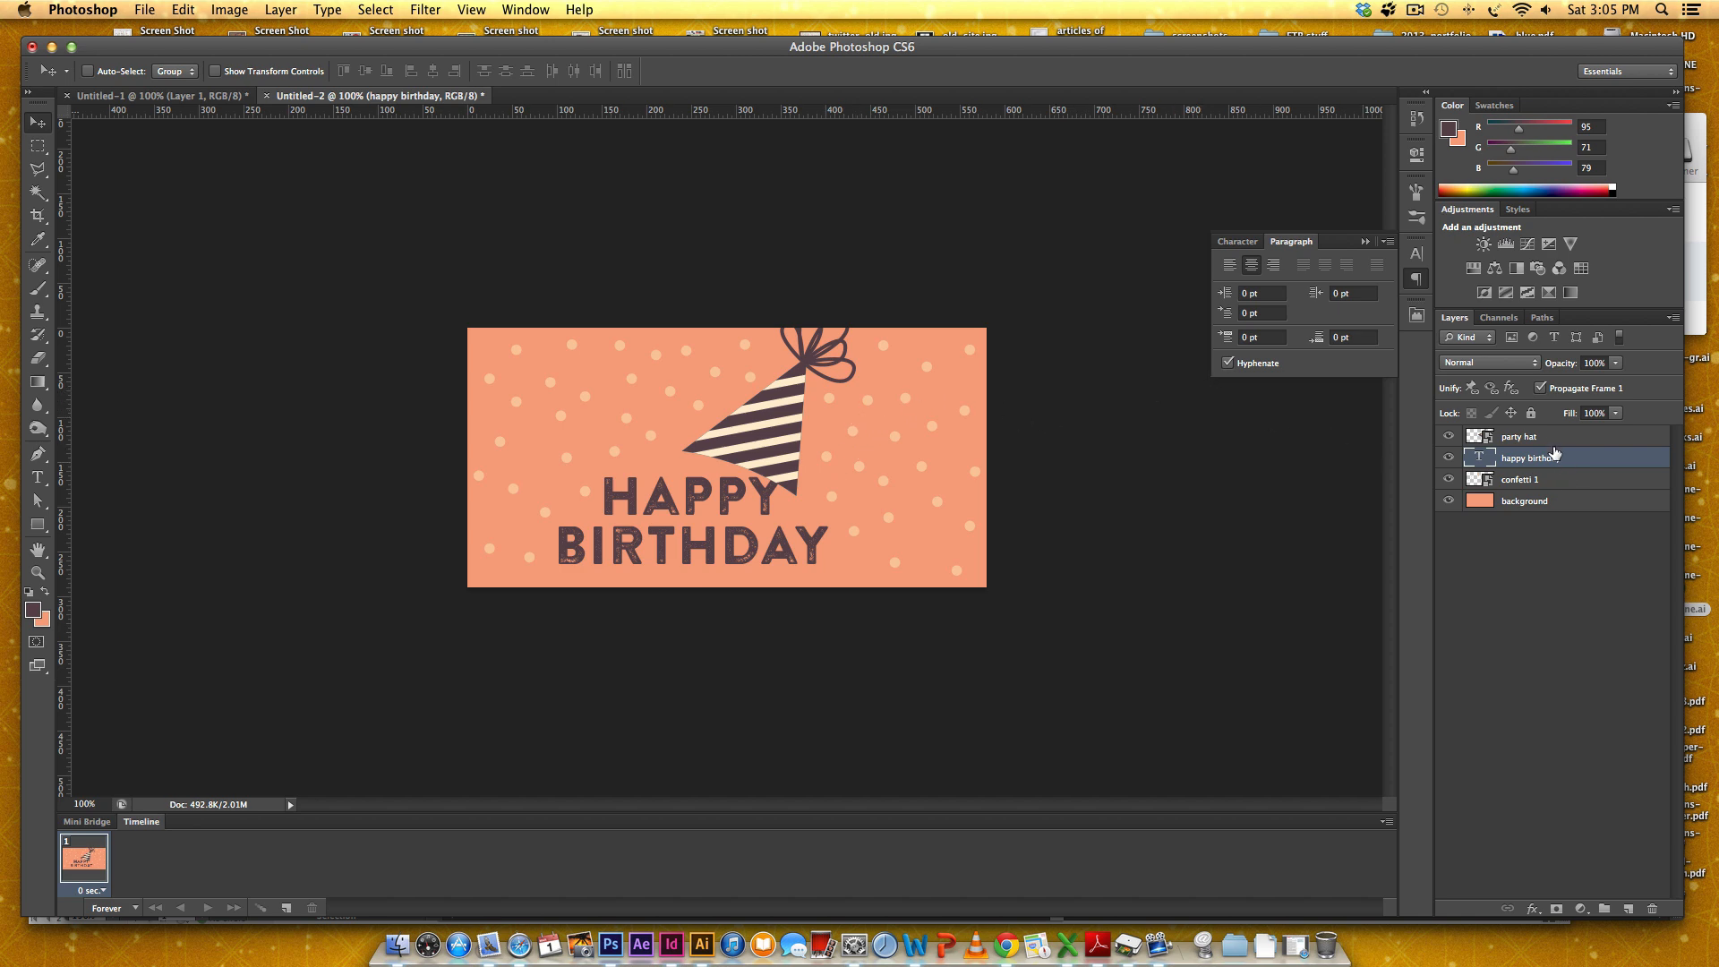
Step: Add a drop shadow to the party hat: 28% opacity, sampled dark brown, Normal blend
{"action": "left_click", "coordinate": [1518, 435]}
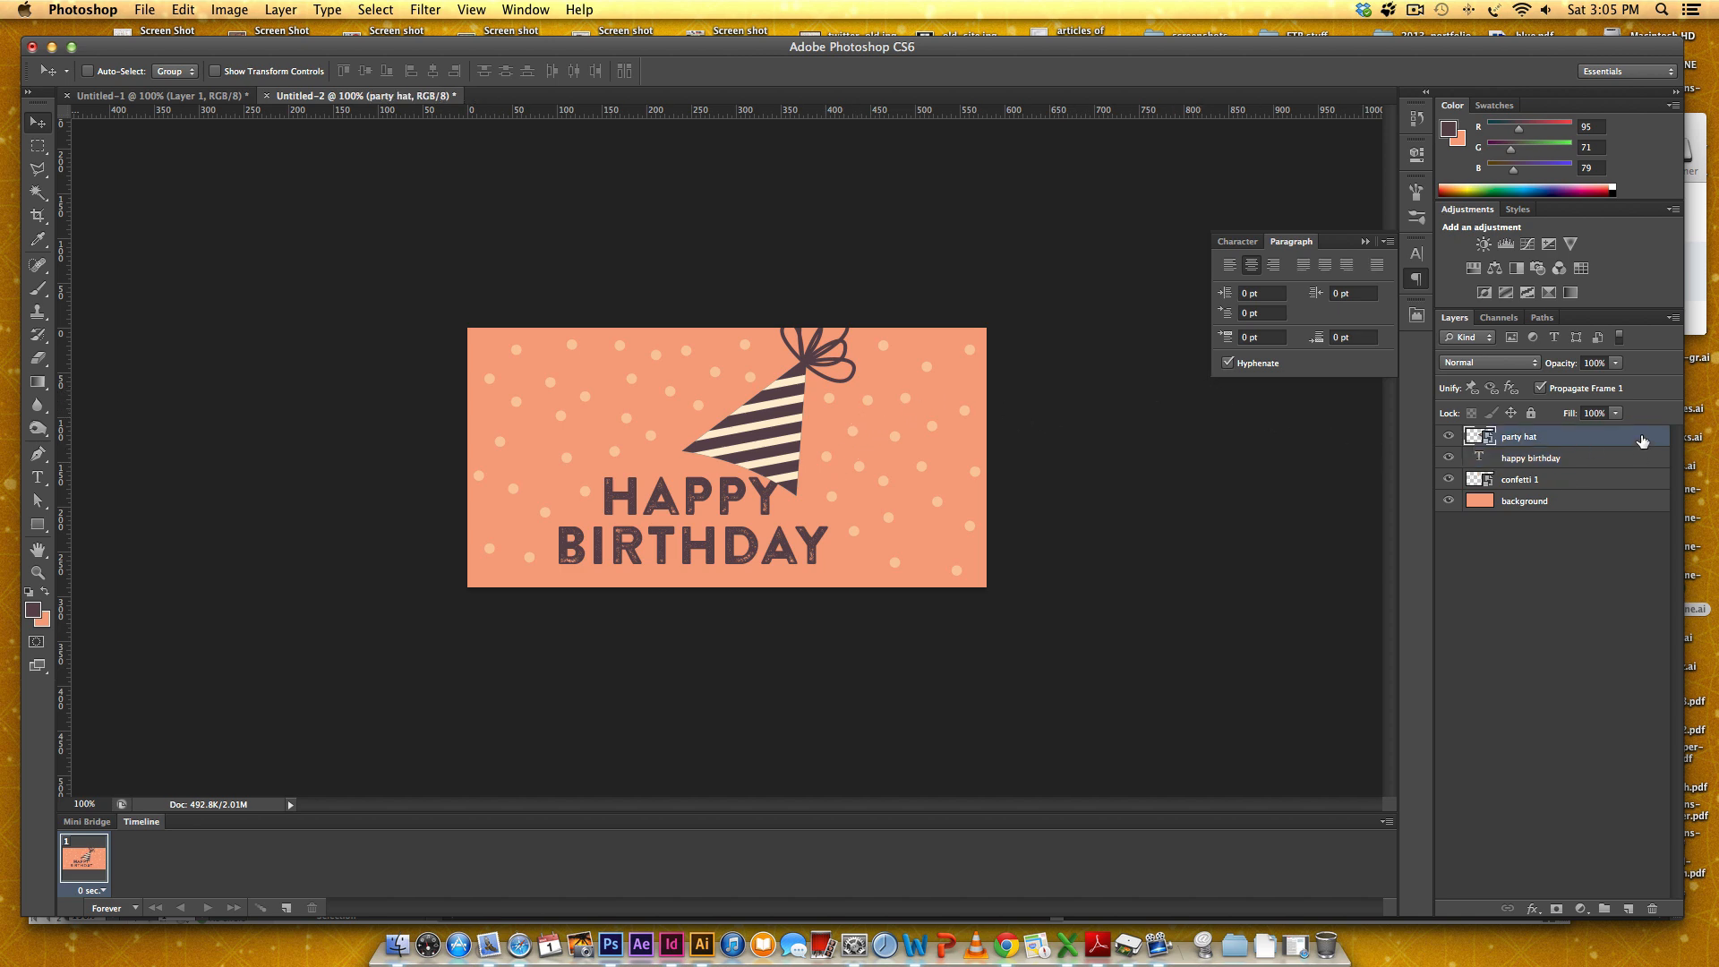
{"action": "double_click", "coordinate": [1517, 437]}
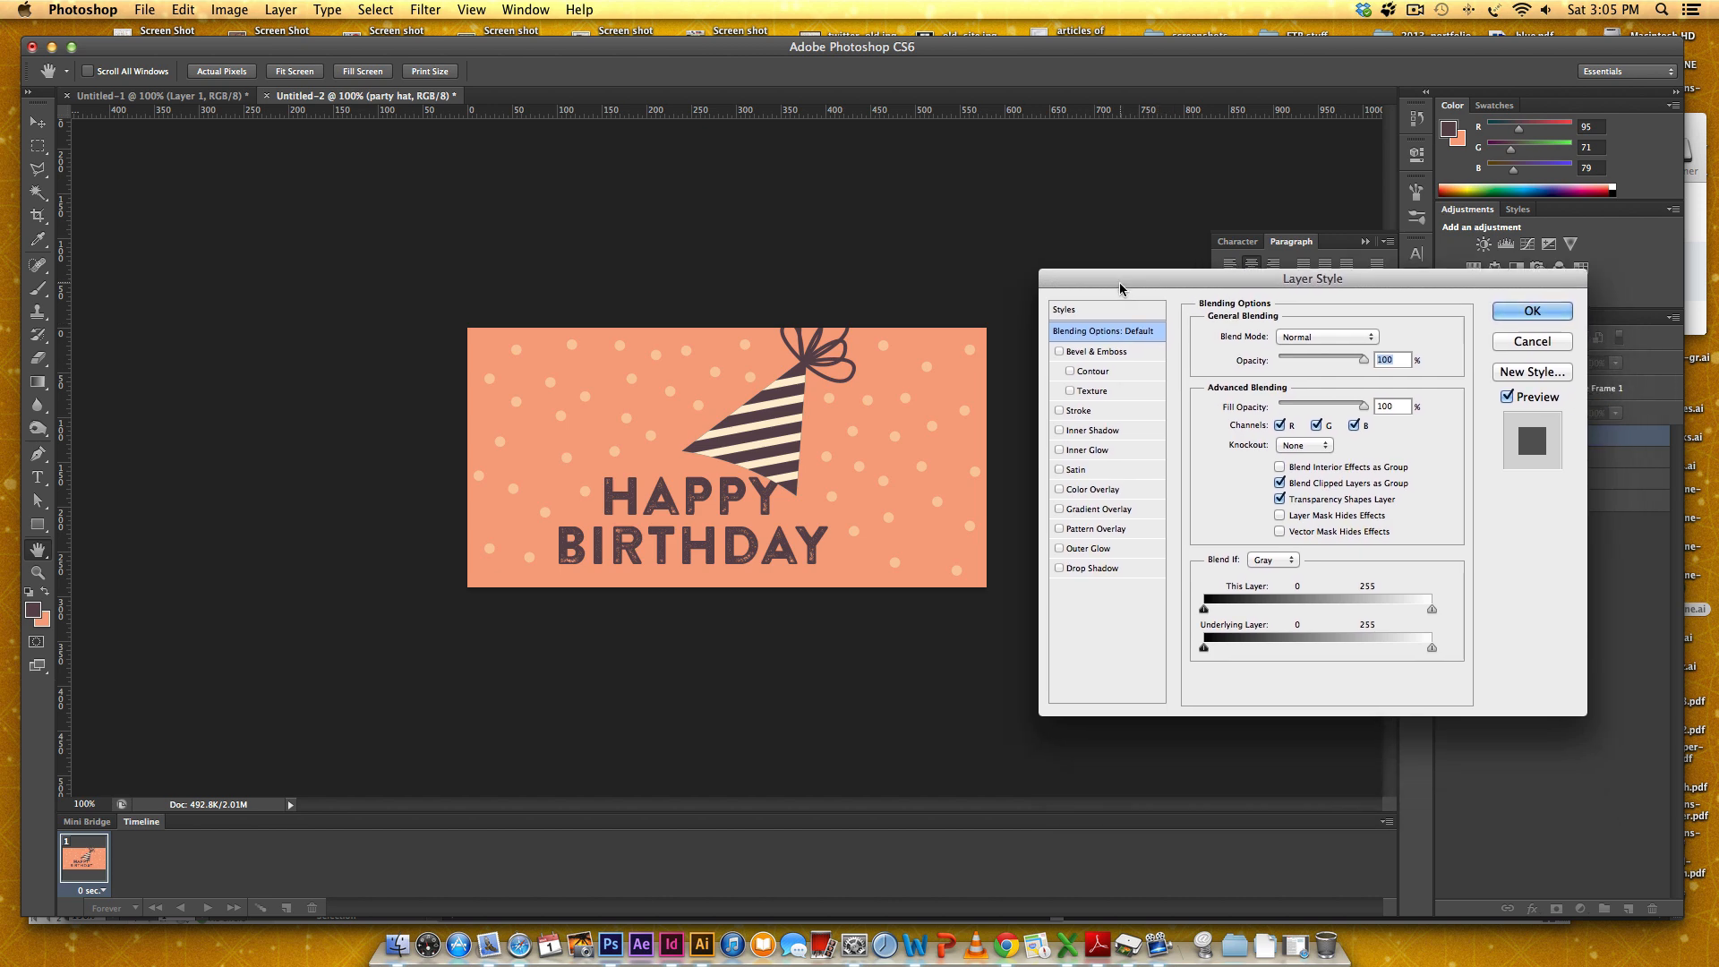
{"action": "left_click", "coordinate": [1091, 567]}
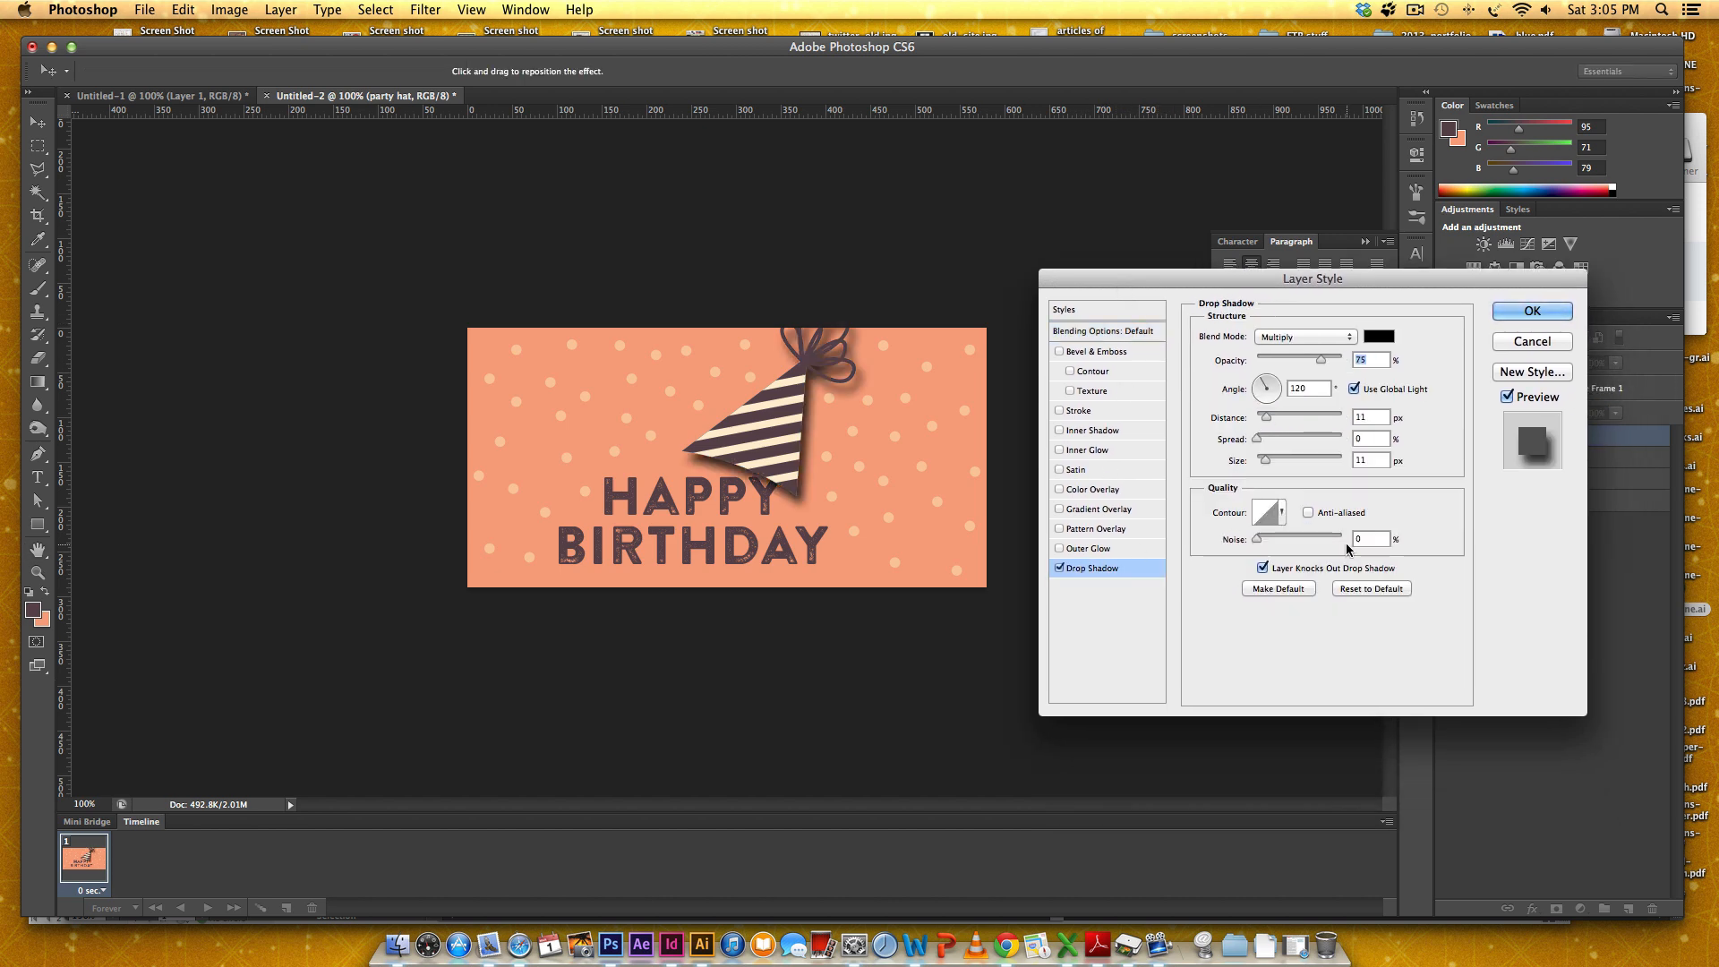
{"action": "left_click_drag", "start_coordinate": [1332, 360], "coordinate": [1309, 360]}
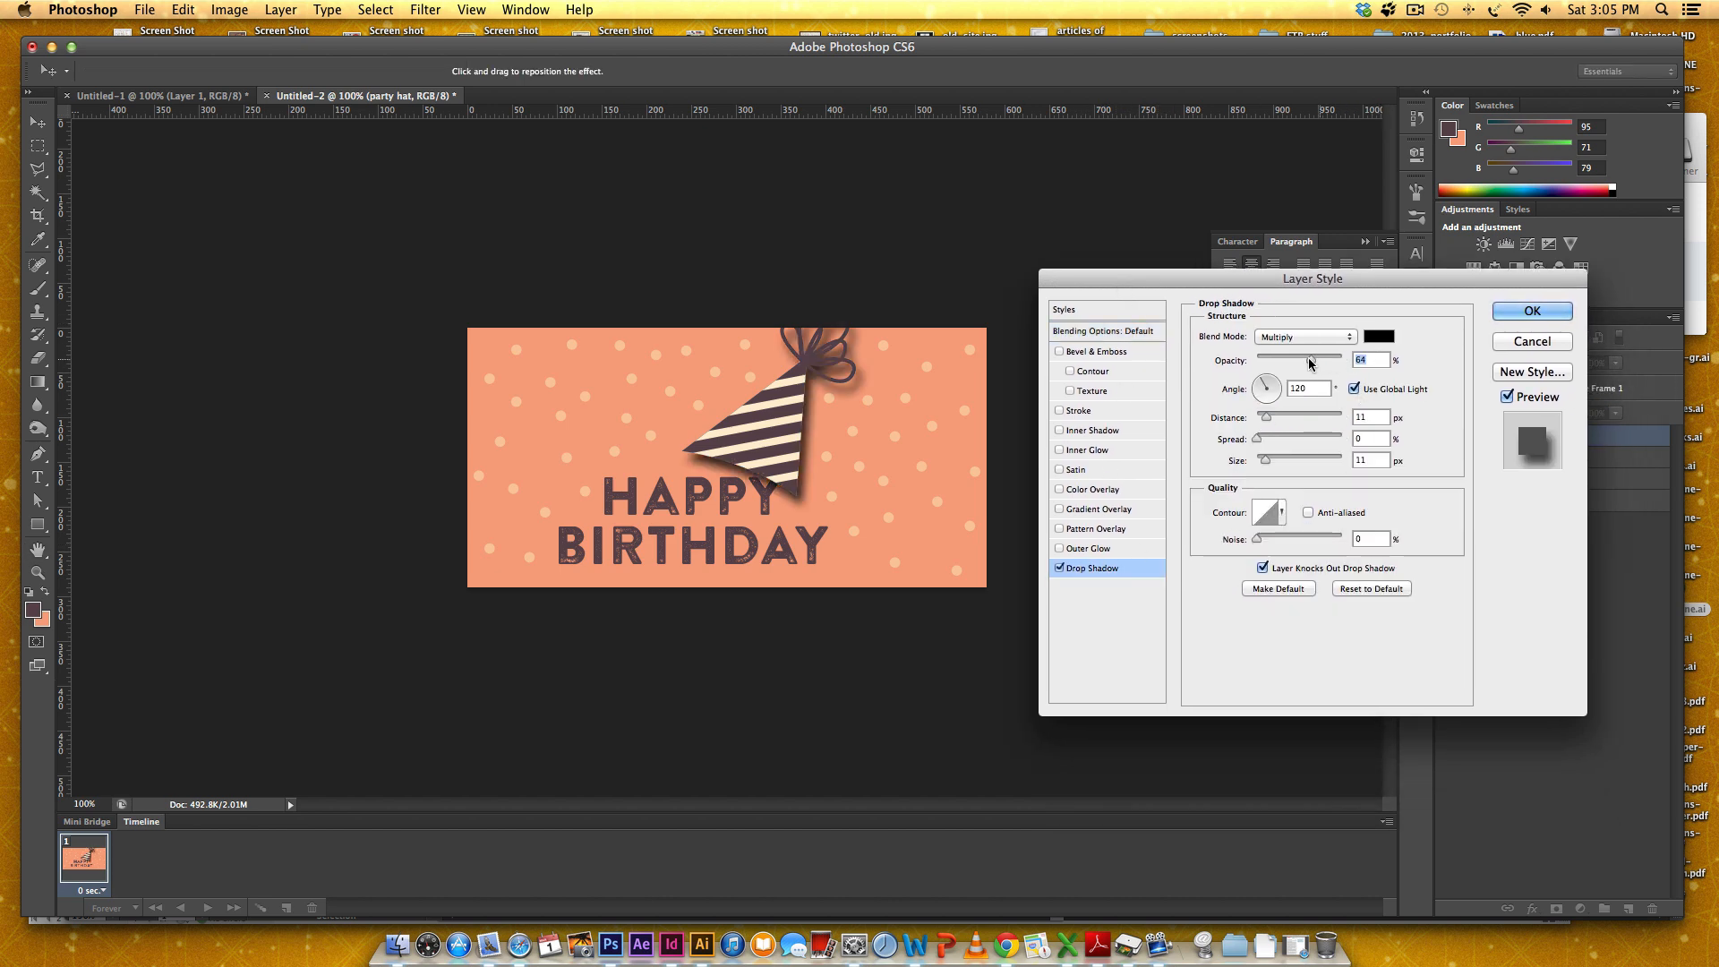
{"action": "left_click_drag", "start_coordinate": [1300, 360], "coordinate": [1280, 360]}
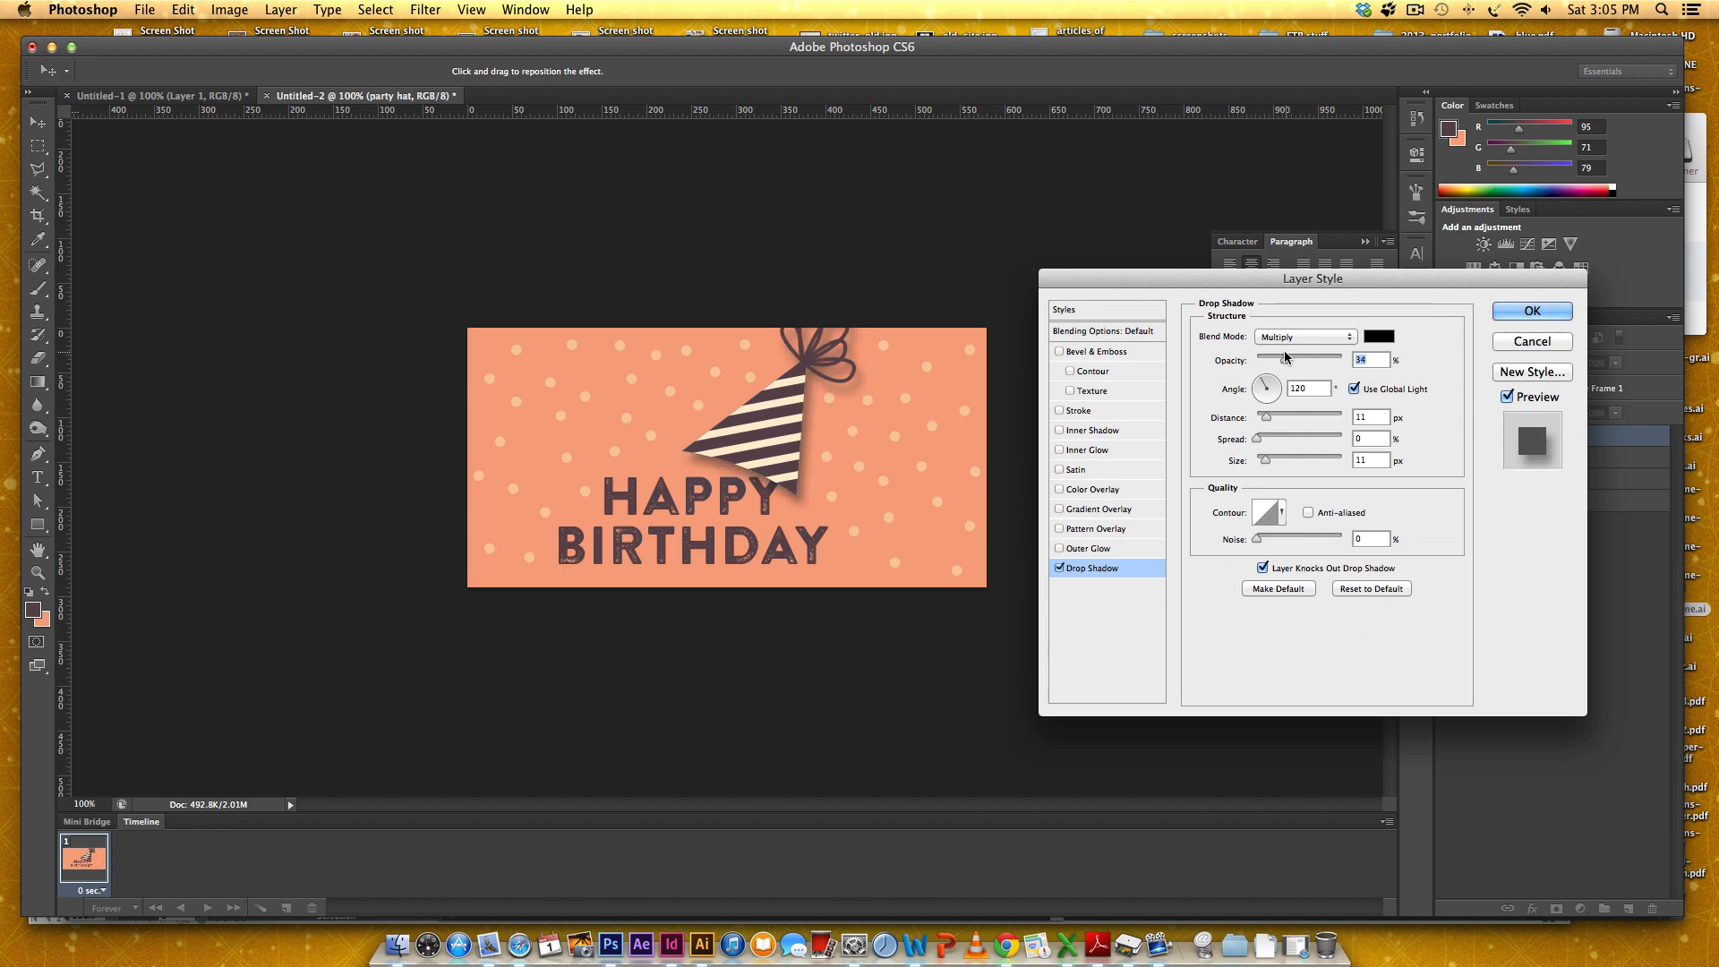
{"action": "left_click_drag", "start_coordinate": [1311, 358], "coordinate": [1287, 358]}
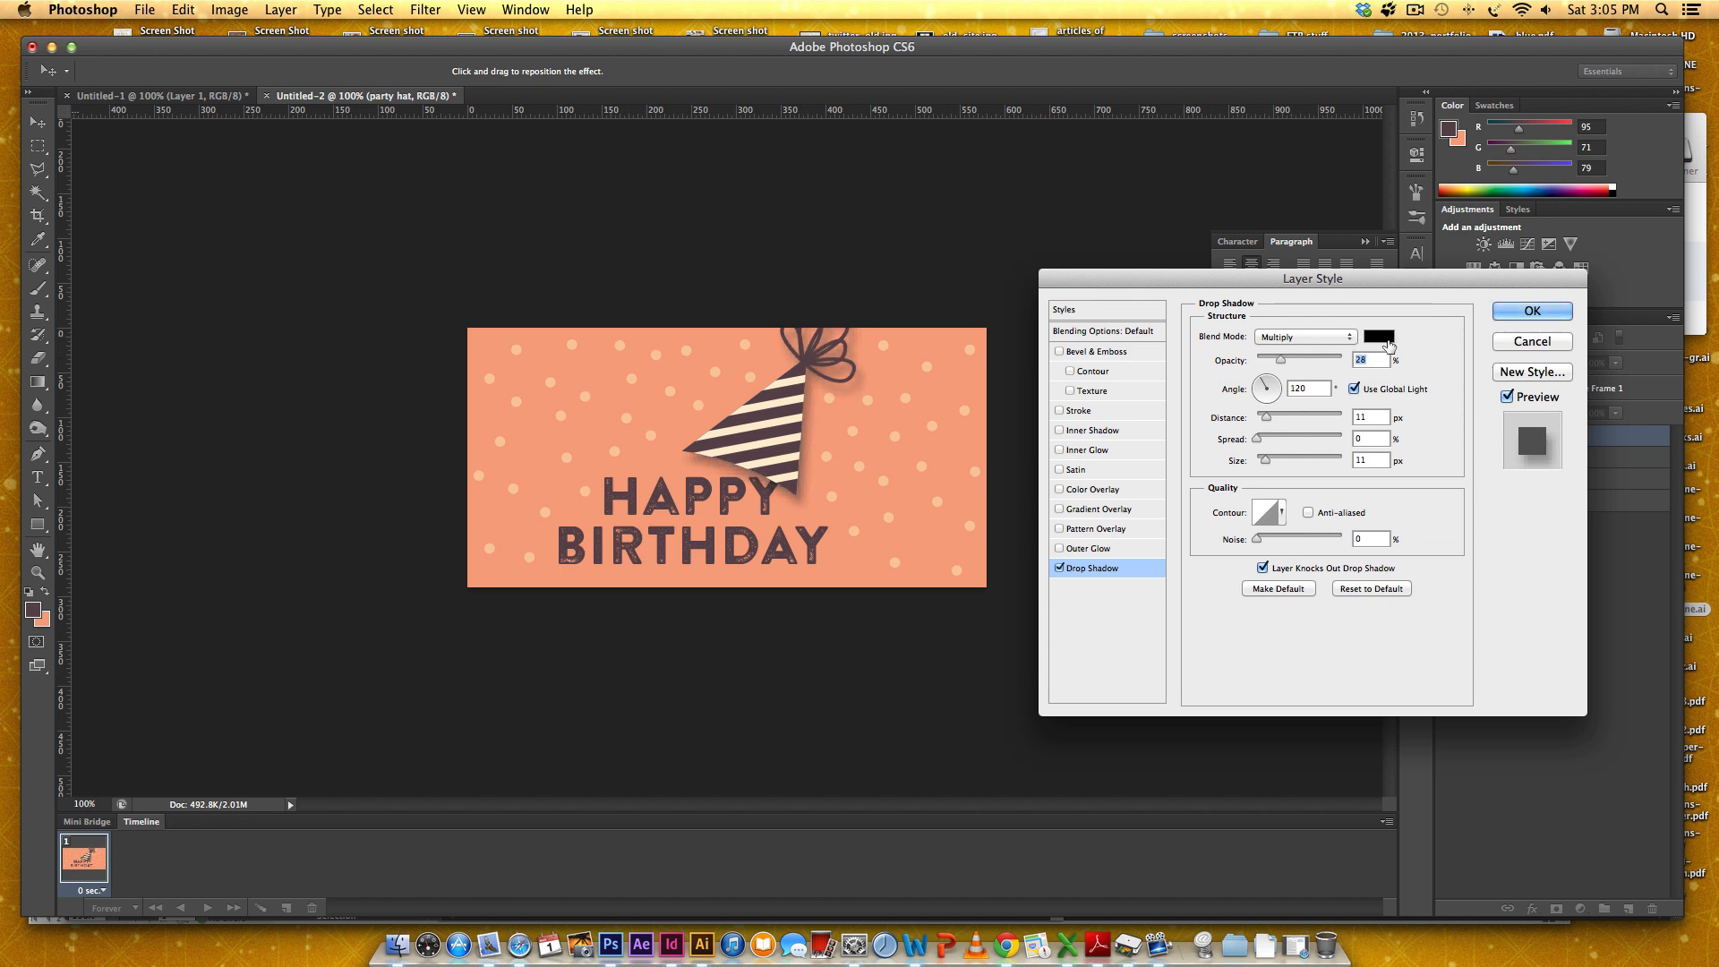
{"action": "left_click", "coordinate": [1377, 337]}
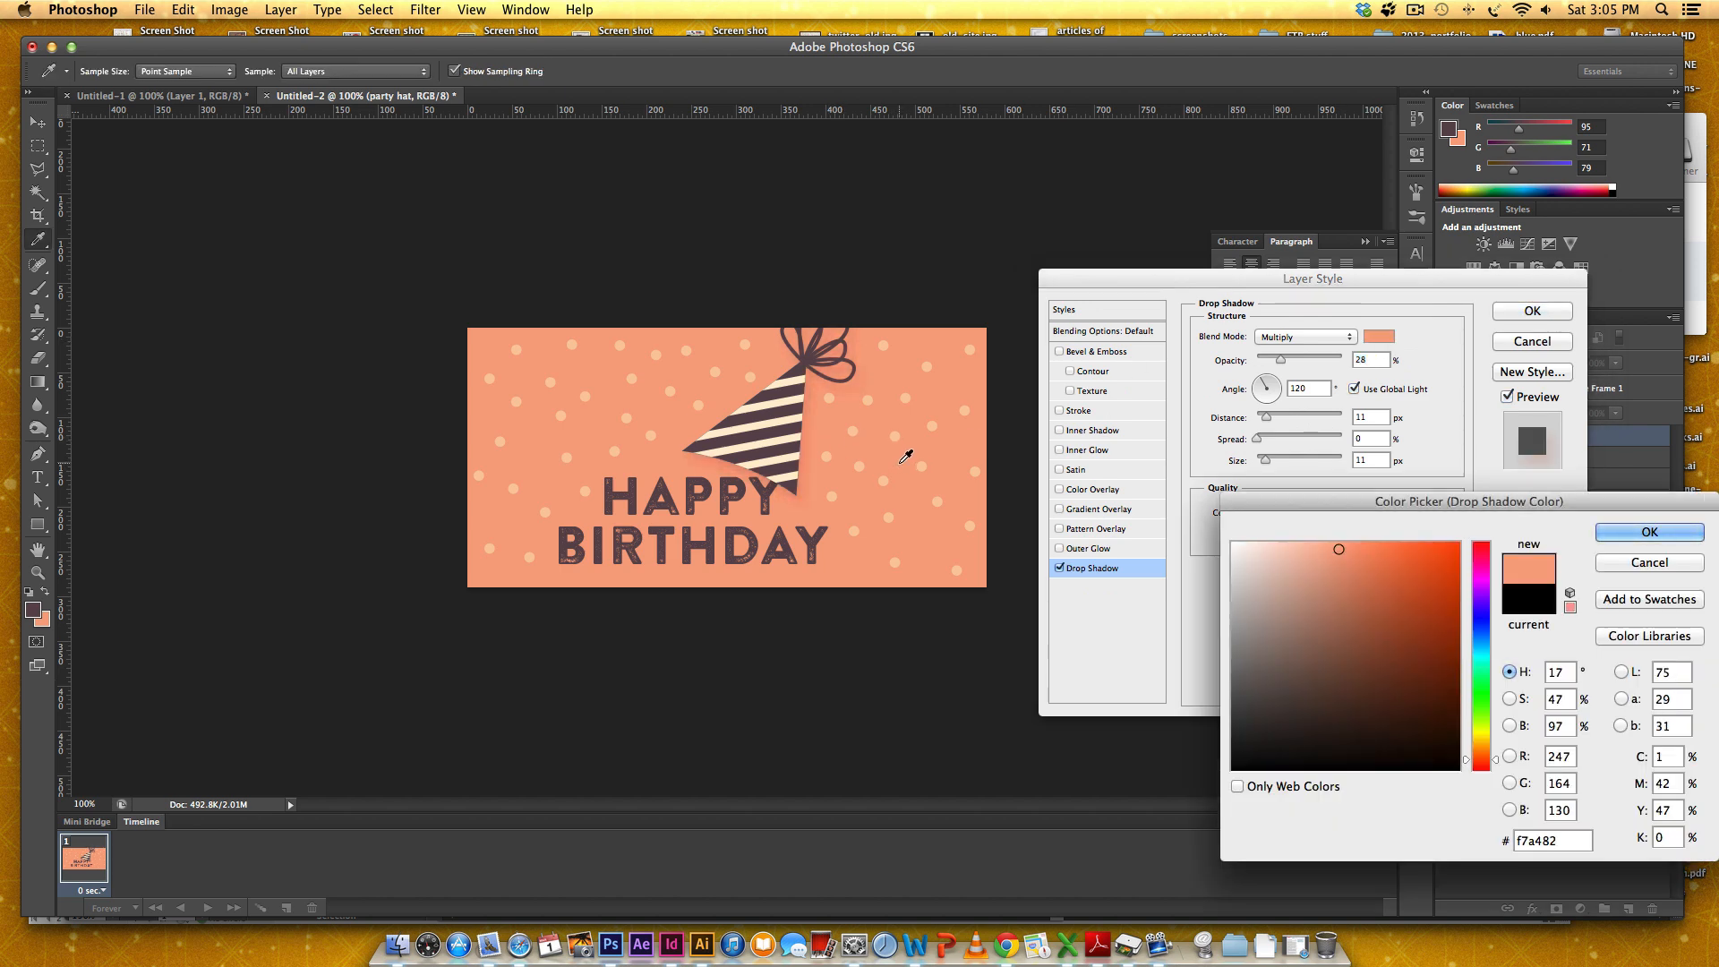
{"action": "left_click", "coordinate": [1339, 706]}
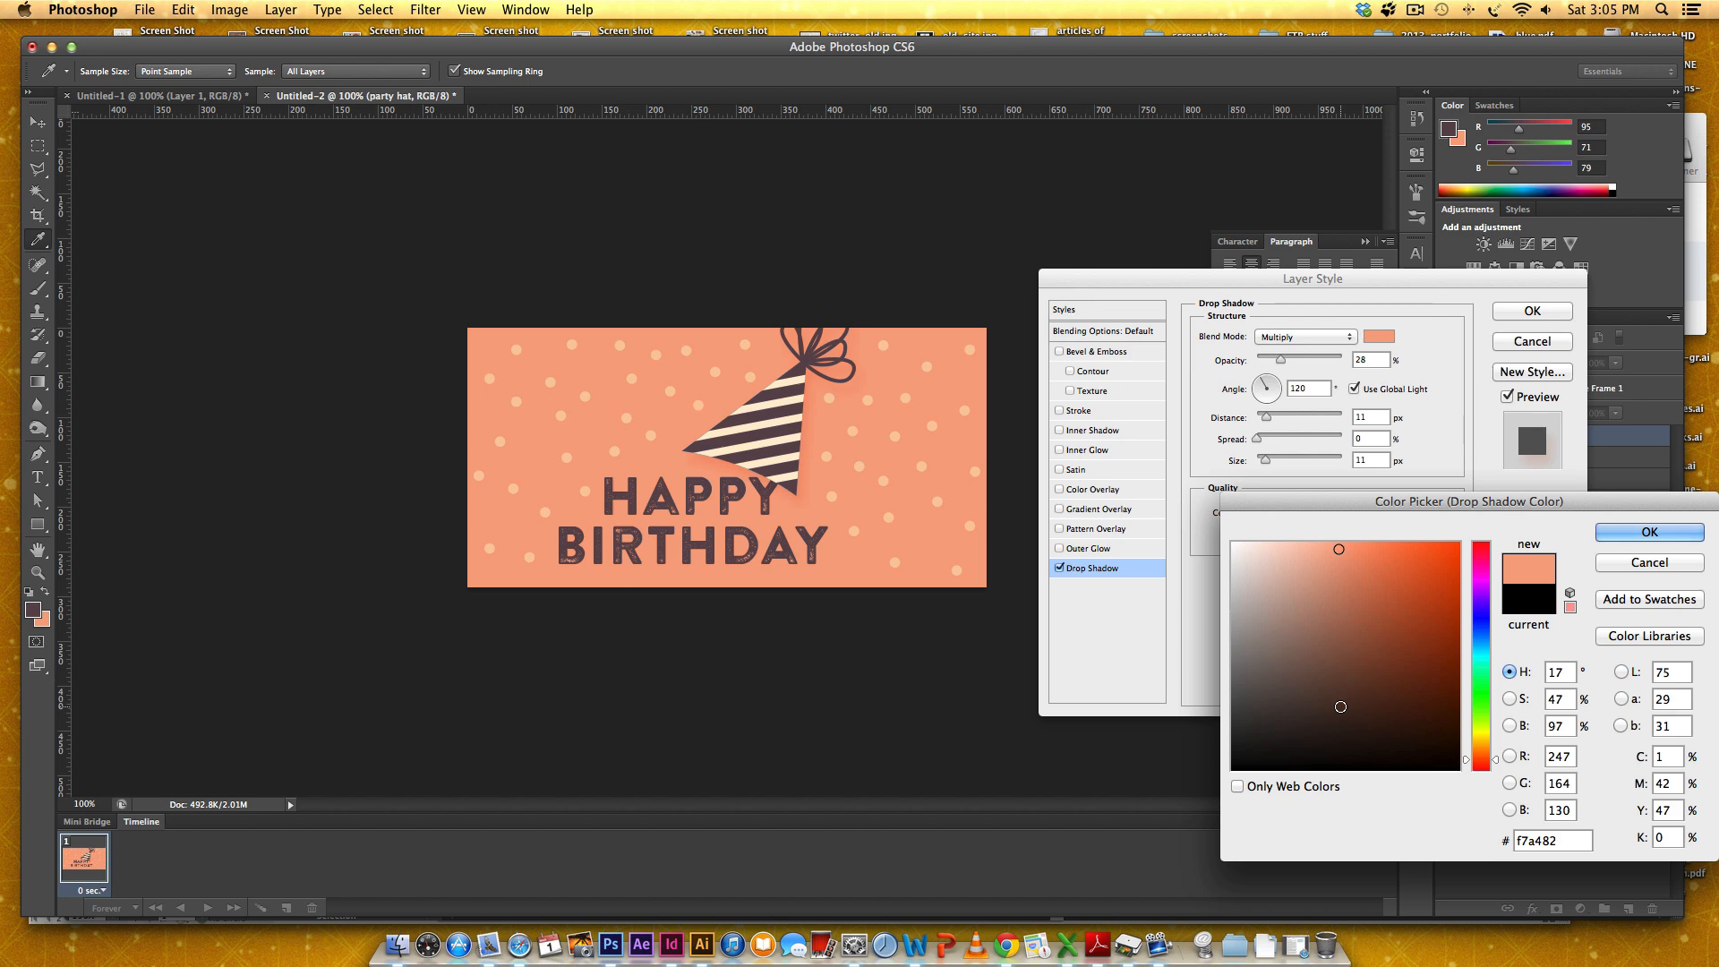
{"action": "left_click", "coordinate": [1346, 712]}
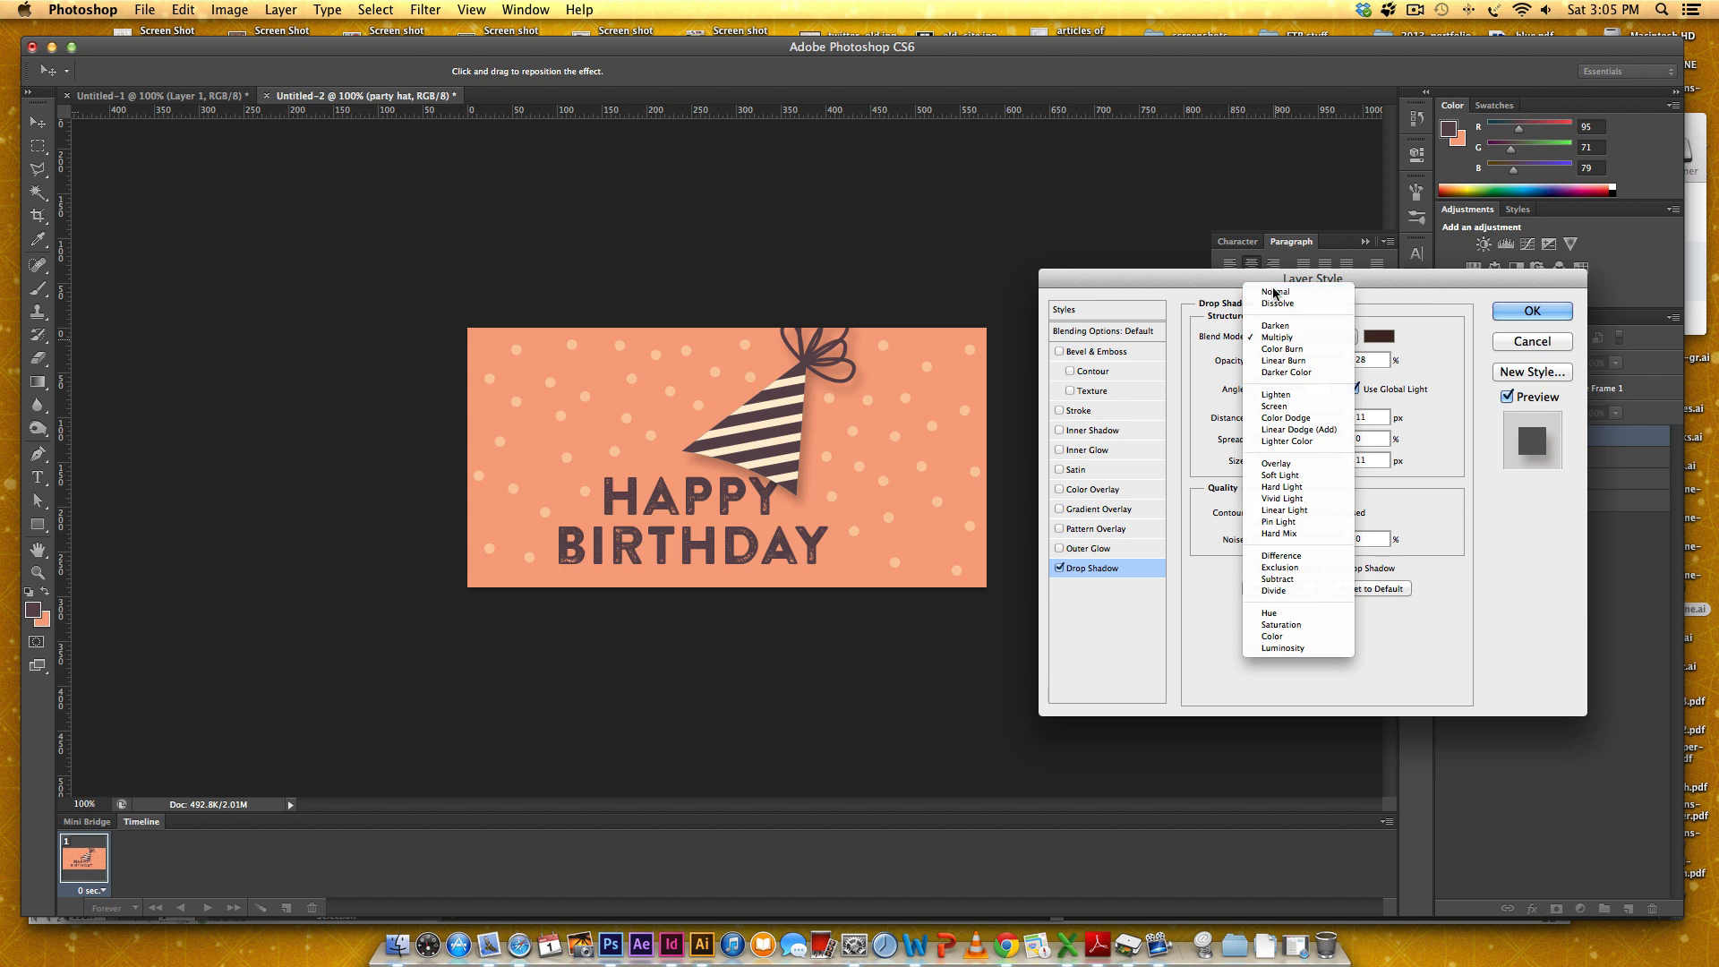
{"action": "left_click", "coordinate": [1275, 292]}
{"action": "type", "text": "0"}
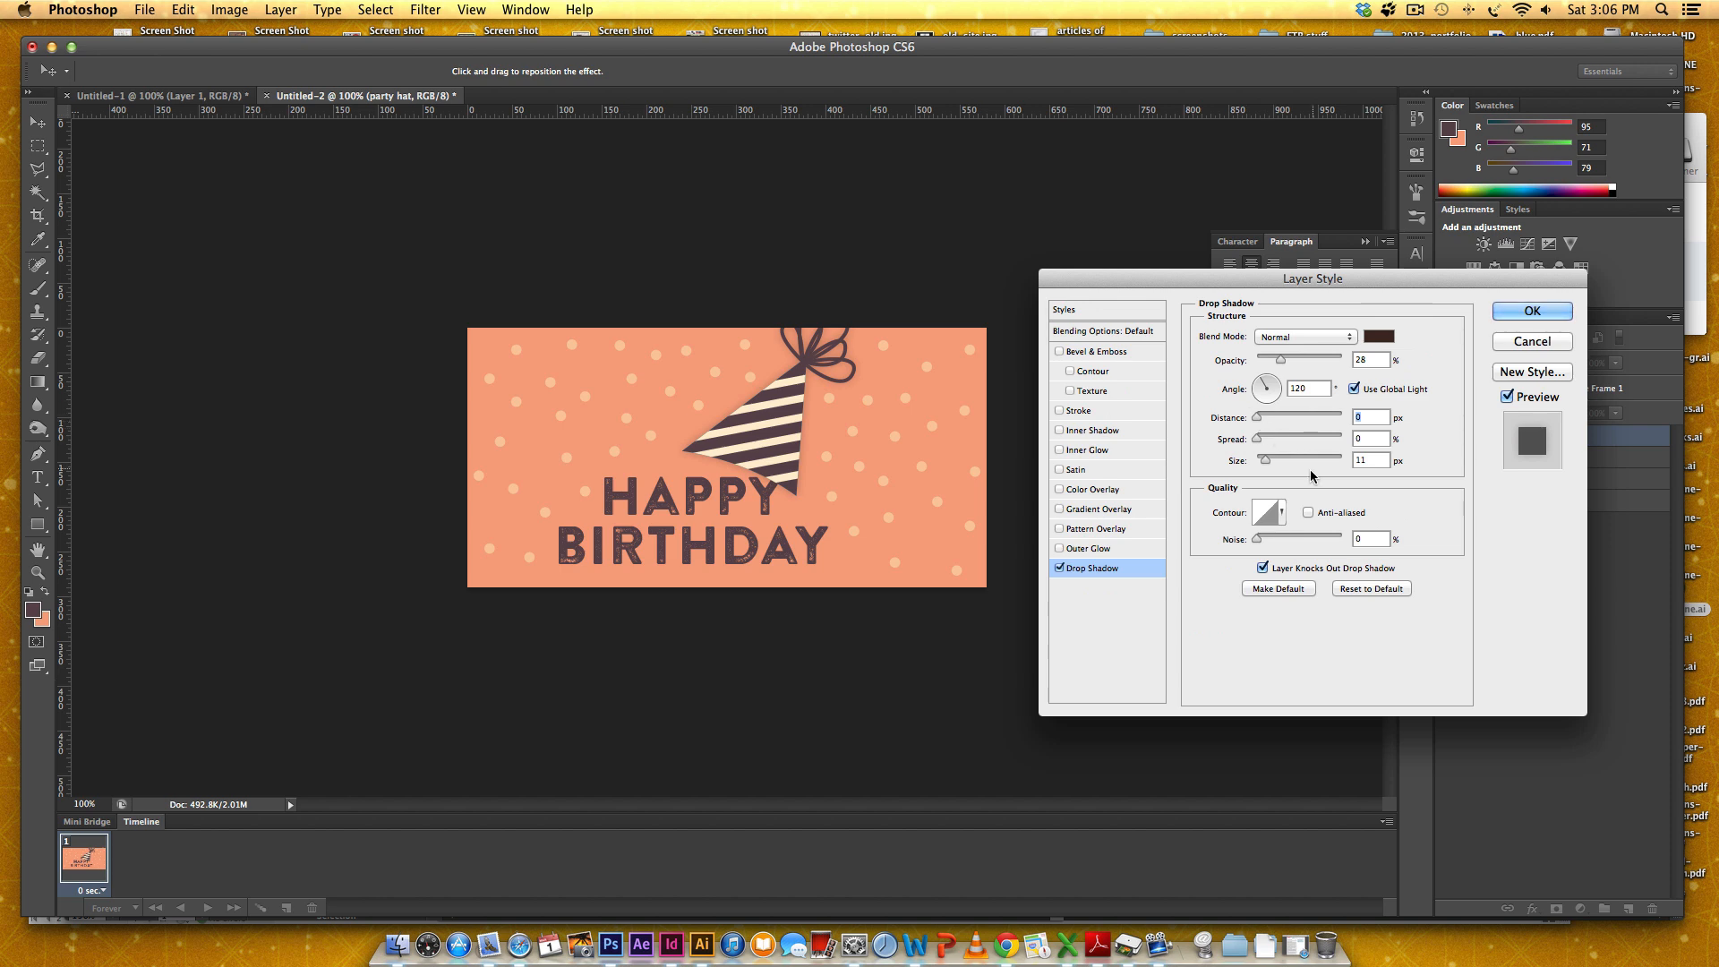
Step: Set the shadow's distance to 5, soften its size, unlink global light, adjust angle, and apply
{"action": "left_click_drag", "start_coordinate": [1258, 417], "coordinate": [1263, 417]}
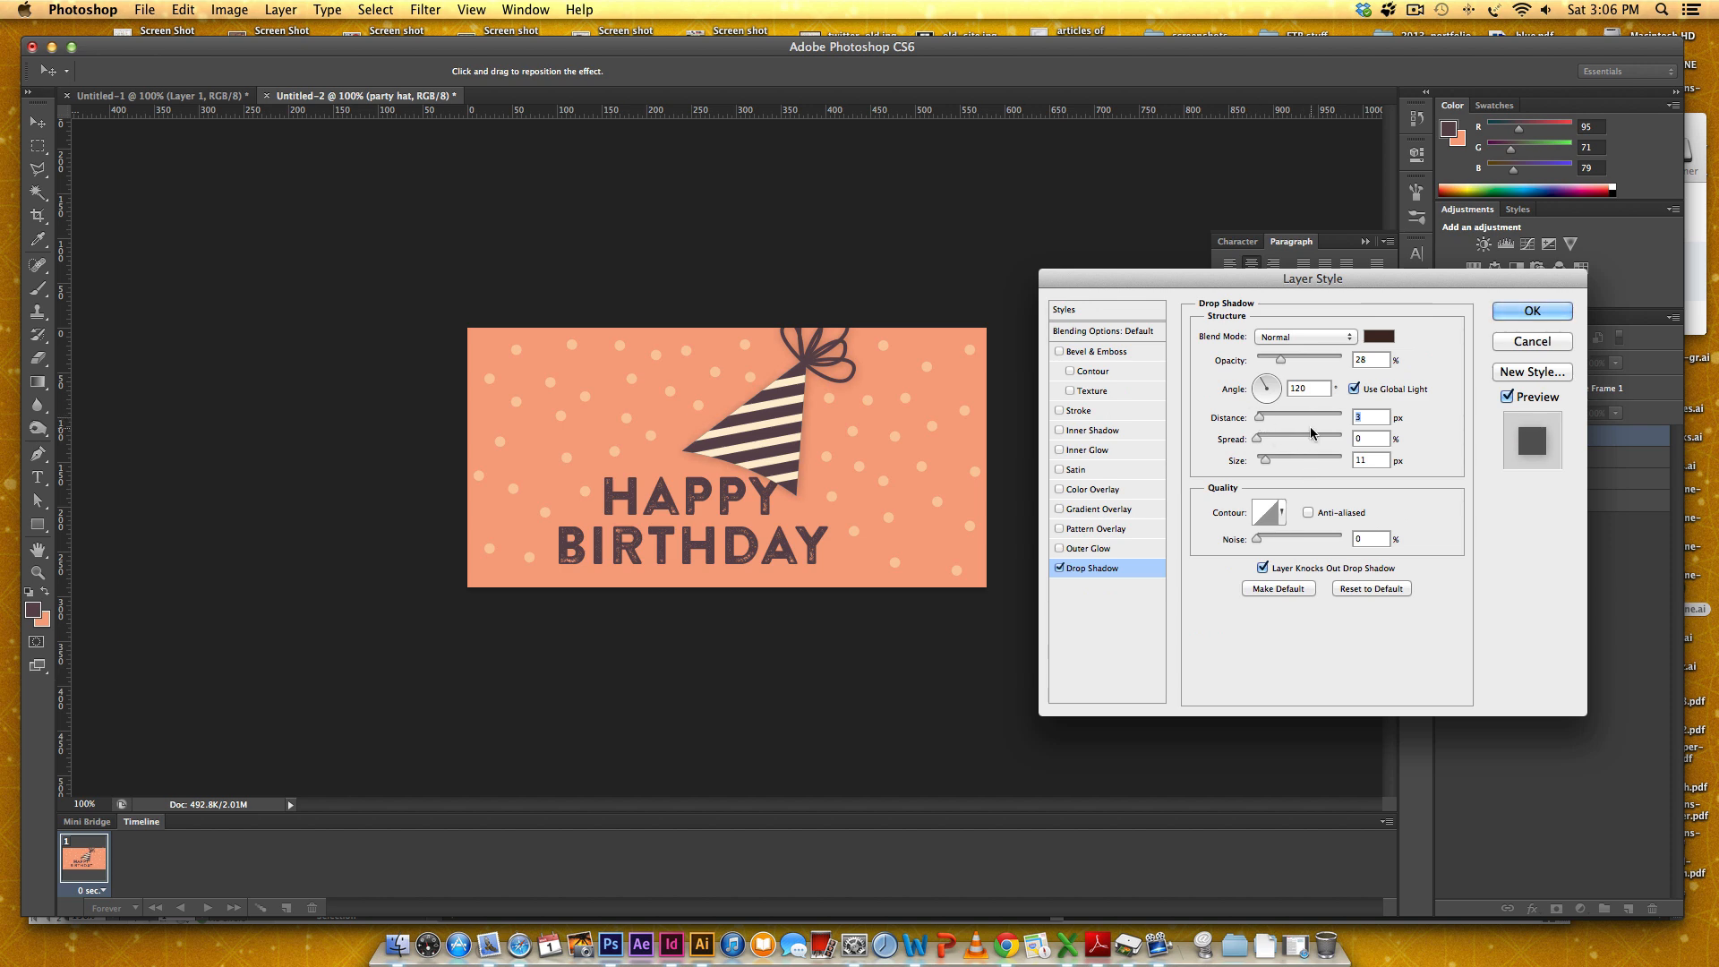
{"action": "type", "text": "5"}
{"action": "left_click", "coordinate": [1369, 460]}
{"action": "type", "text": "0"}
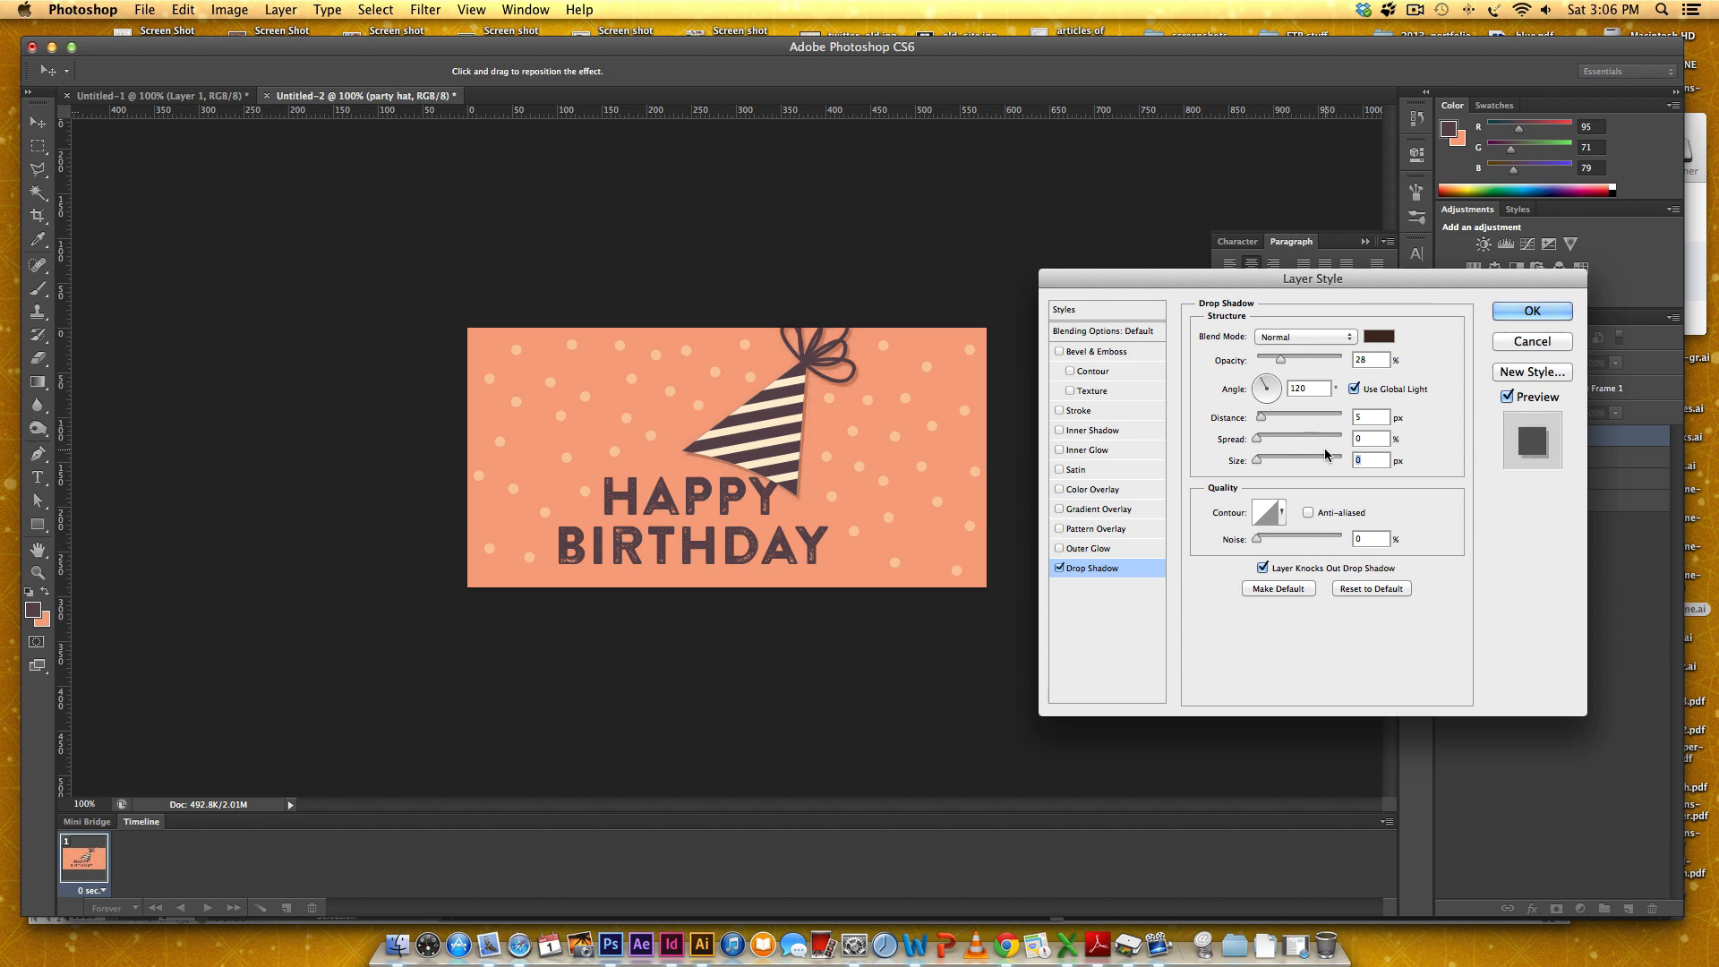
{"action": "left_click_drag", "start_coordinate": [1259, 460], "coordinate": [1276, 460]}
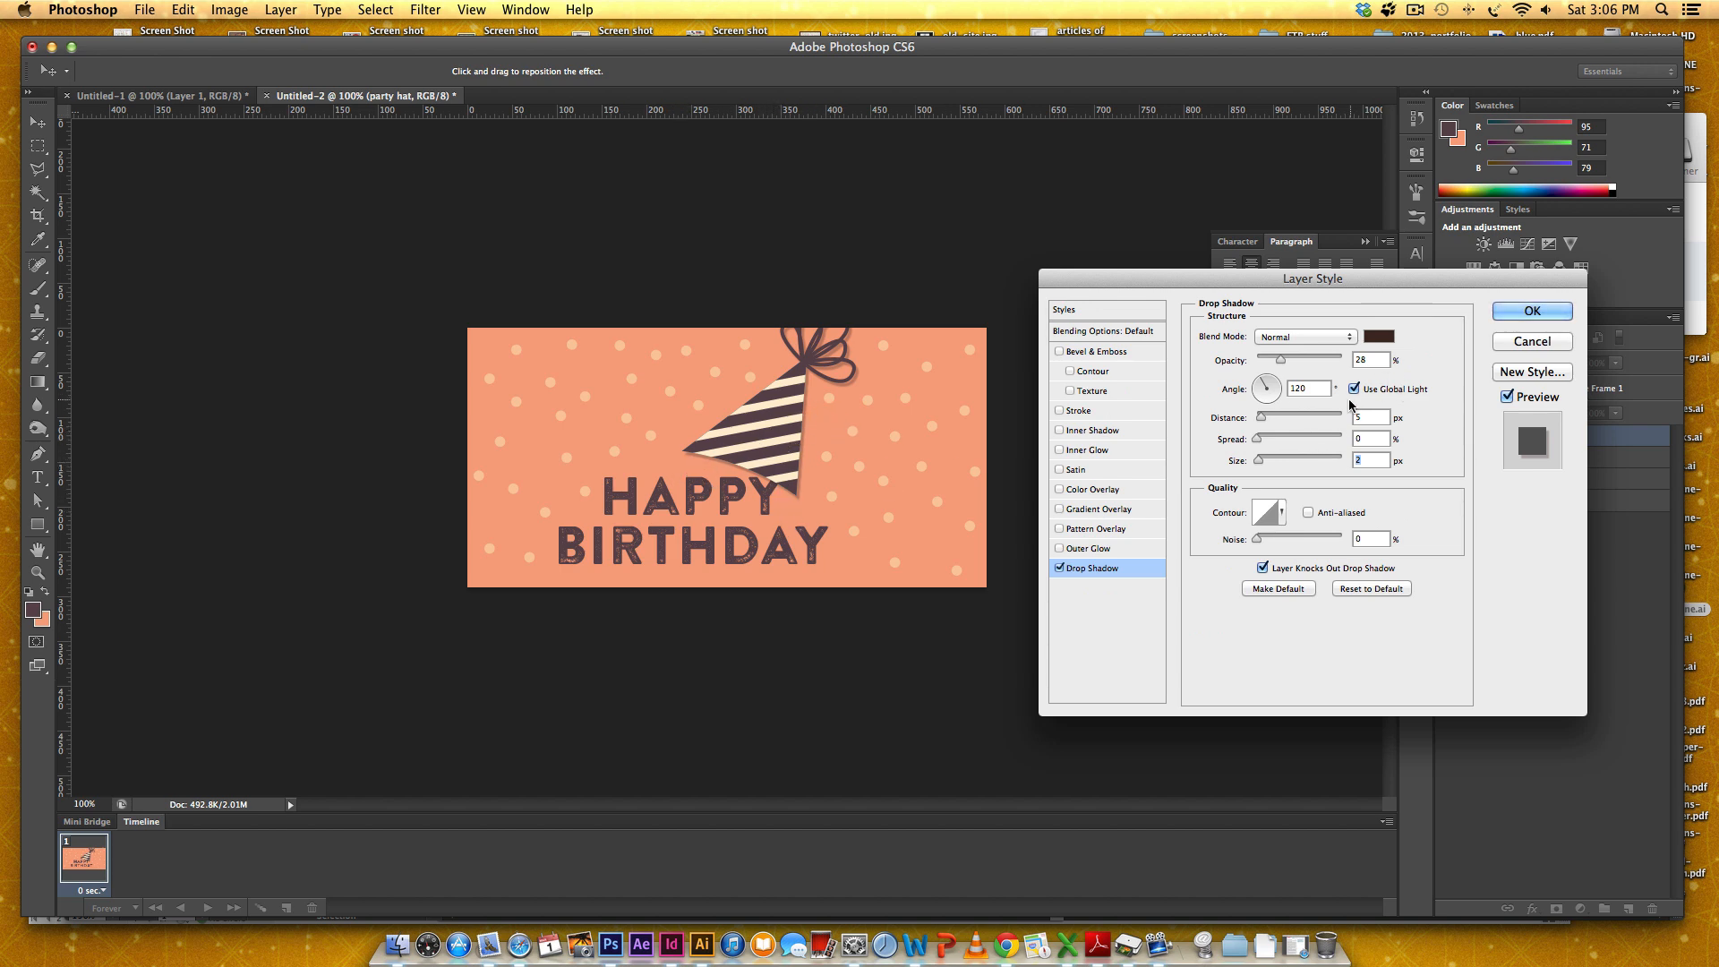
{"action": "left_click", "coordinate": [1355, 388]}
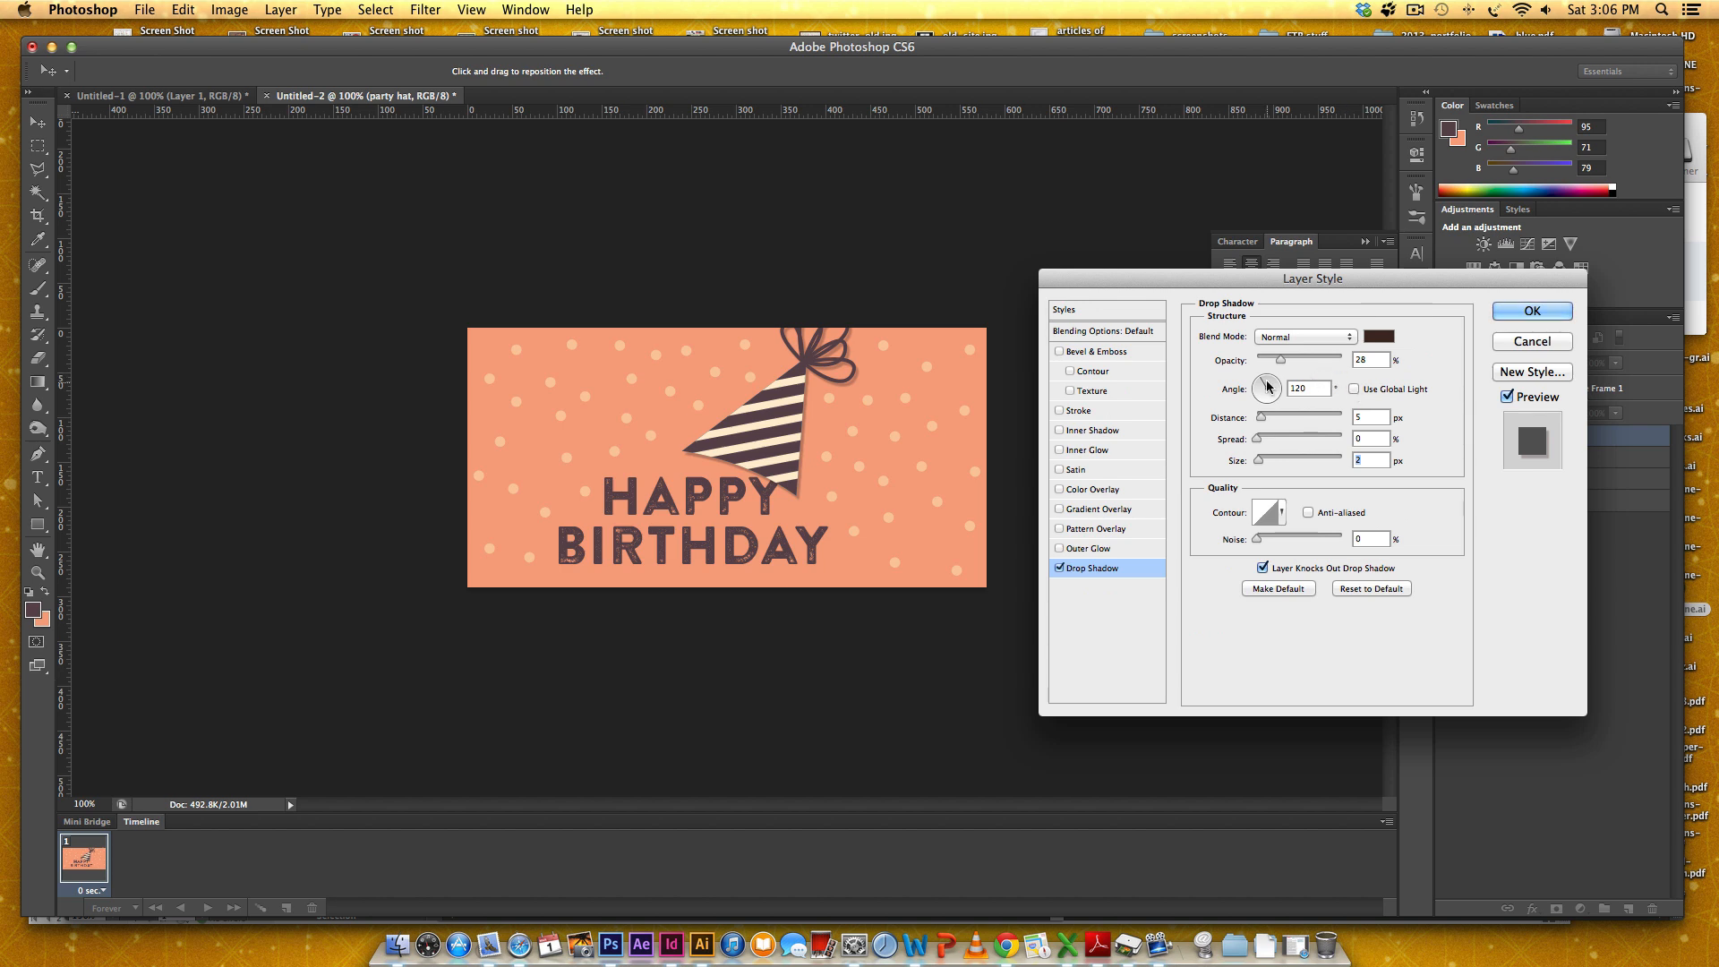
{"action": "left_click_drag", "start_coordinate": [1268, 384], "coordinate": [1262, 390]}
{"action": "type", "text": "5"}
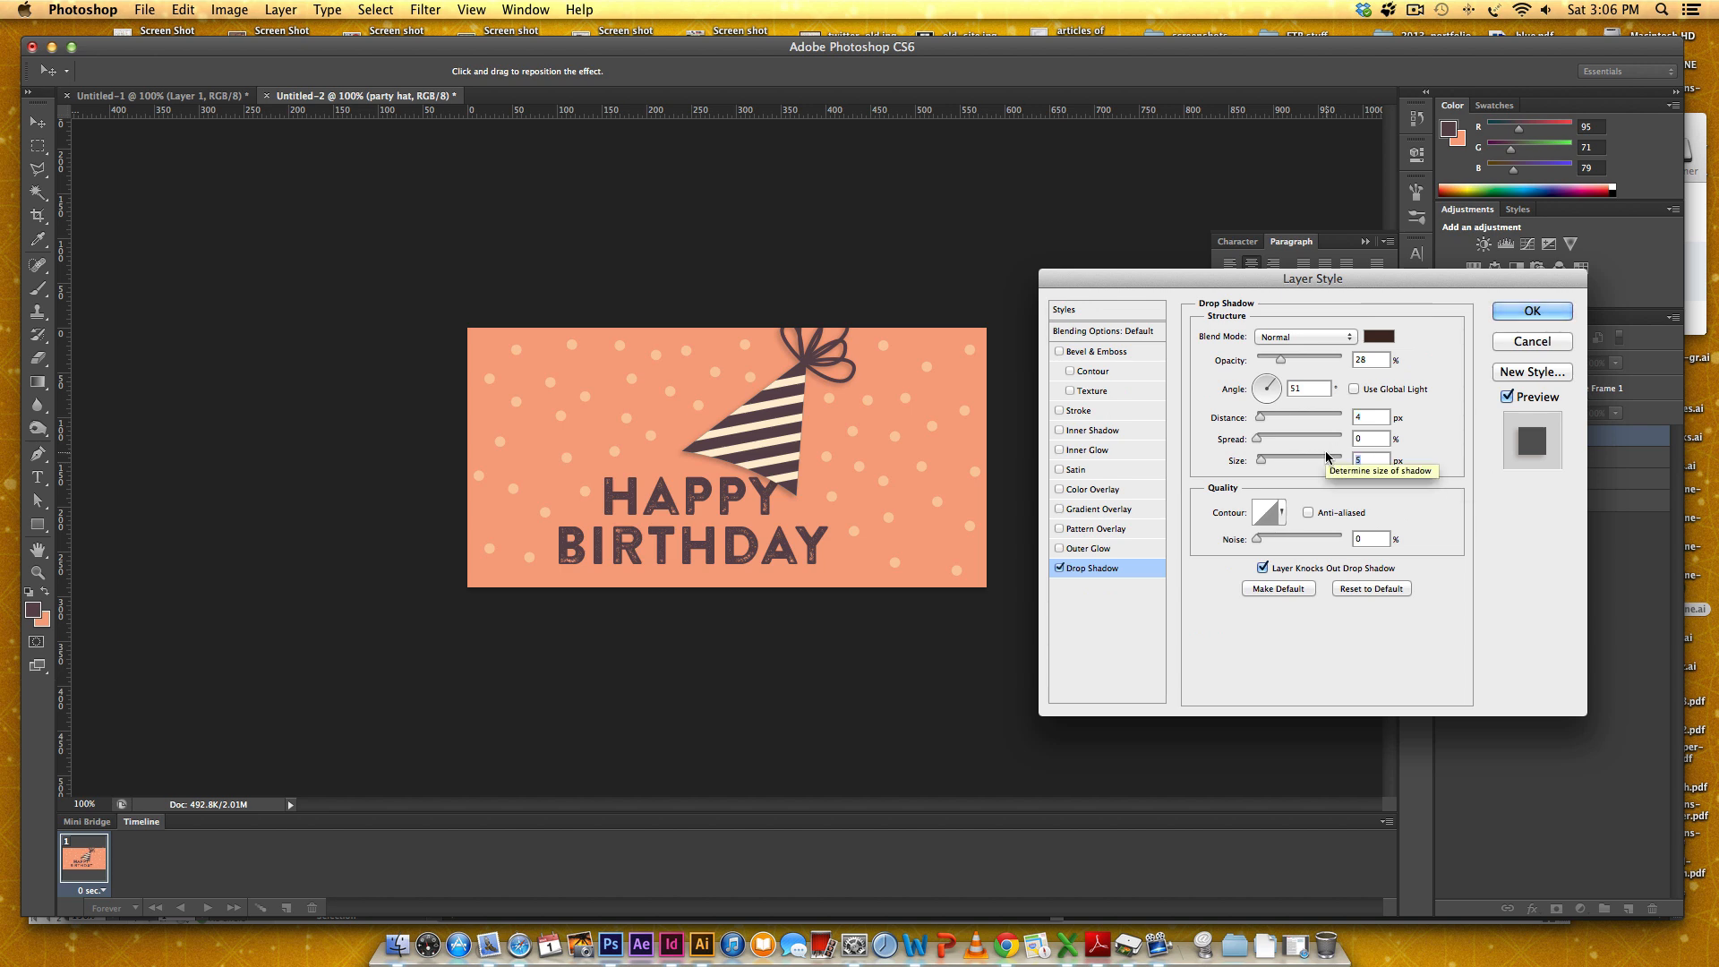
{"action": "left_click", "coordinate": [1531, 309]}
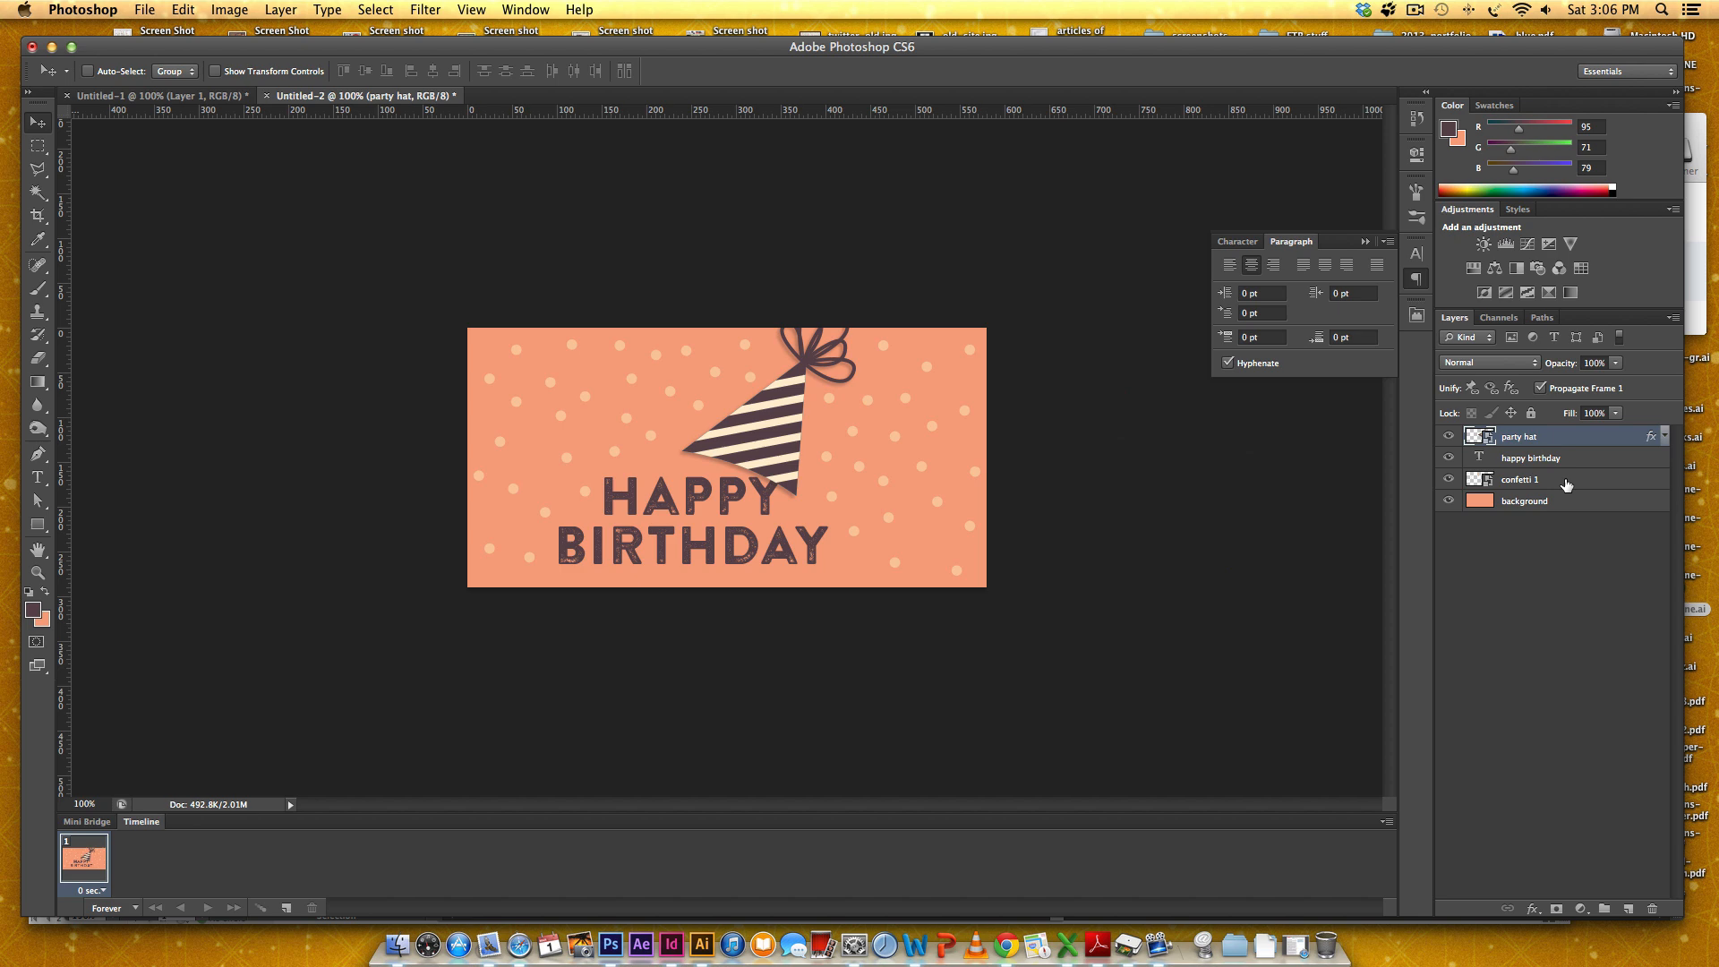
Step: Paste the copied confetti as a Smart Object above the confetti 1 layer
{"action": "left_click", "coordinate": [1520, 480]}
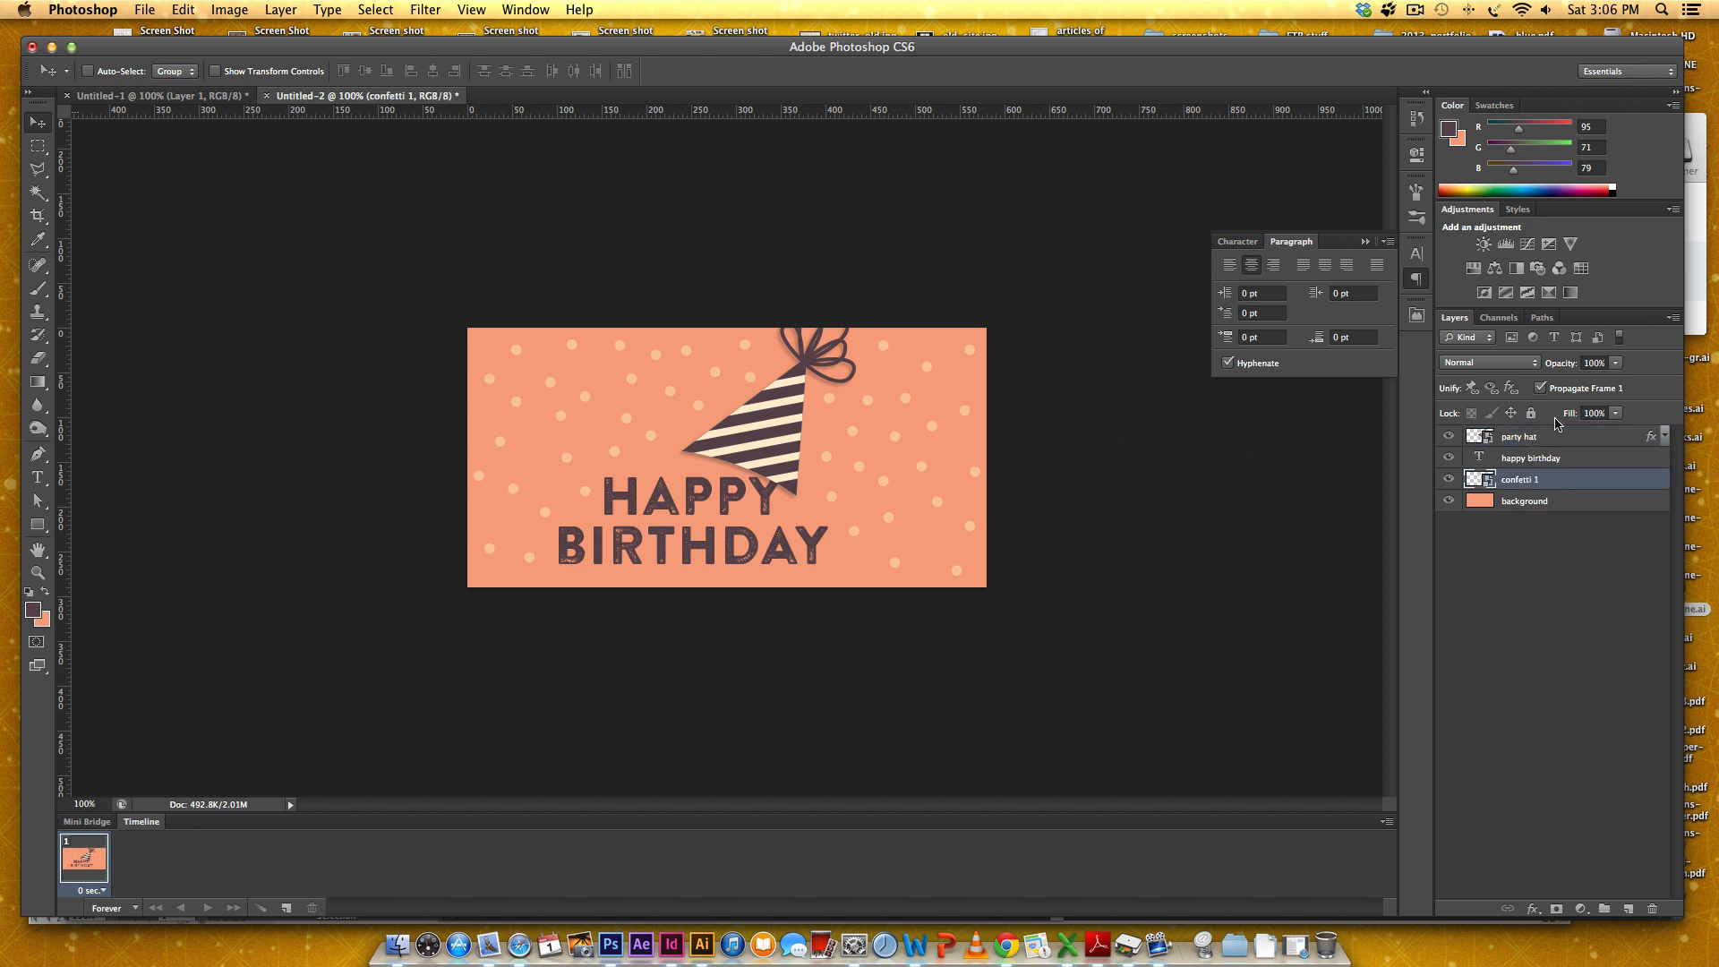
{"action": "mouse_move", "coordinate": [793, 874]}
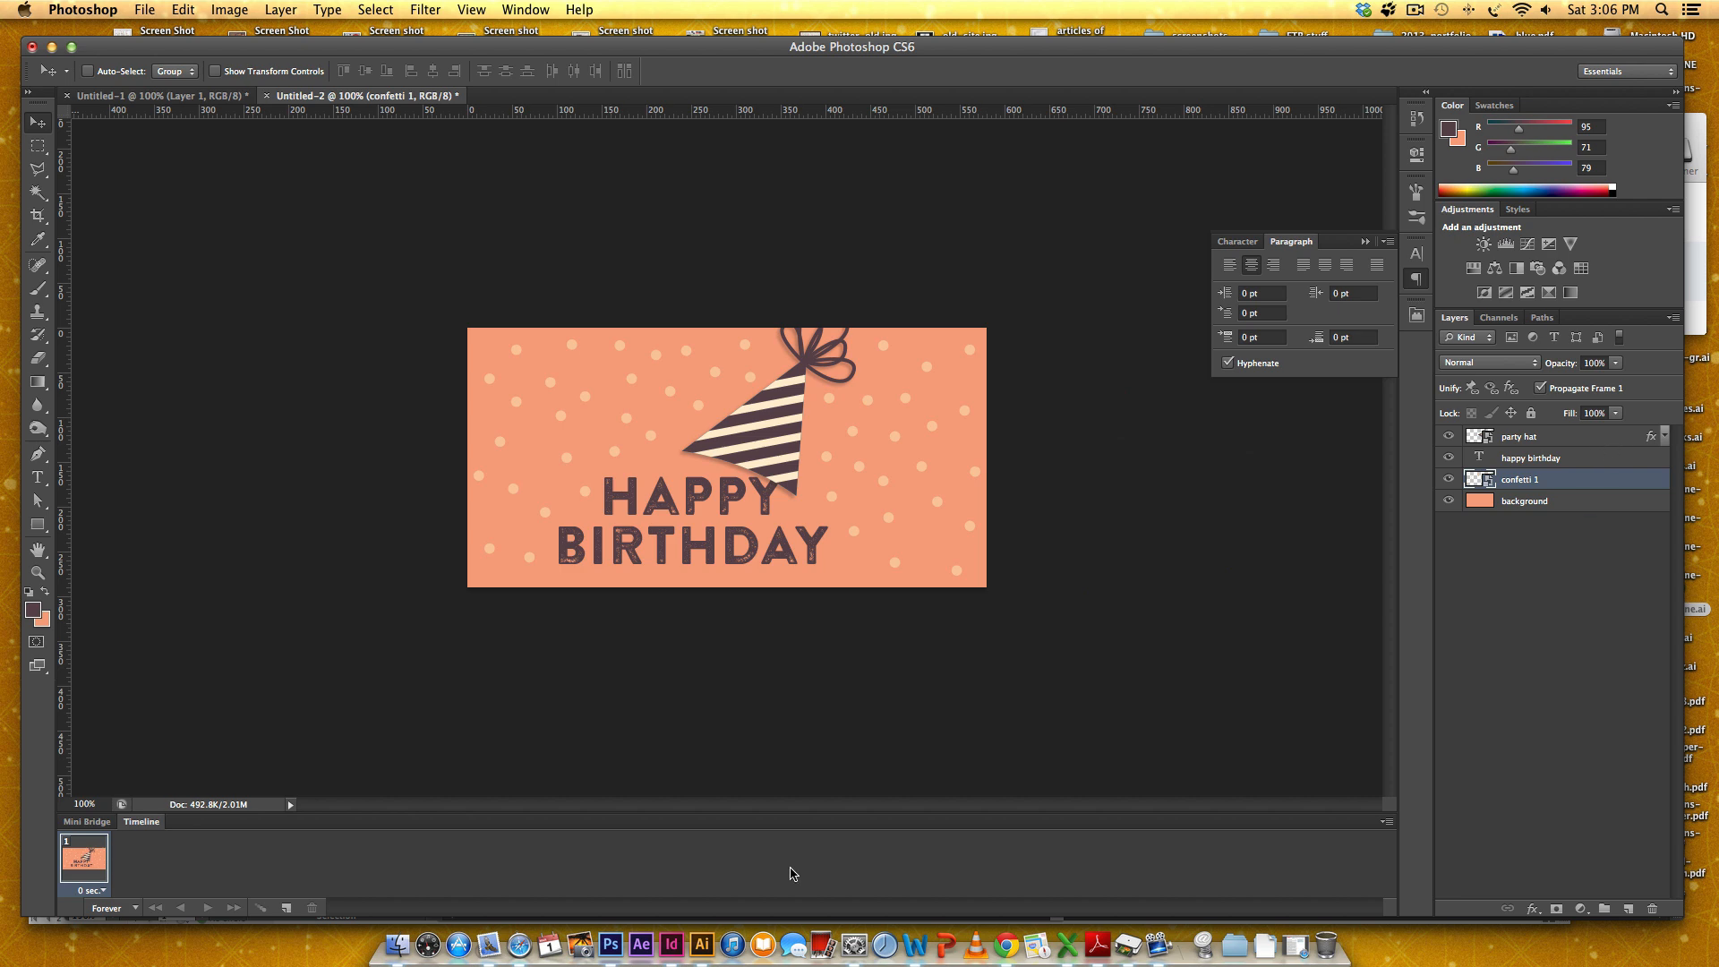
{"action": "left_click", "coordinate": [700, 944]}
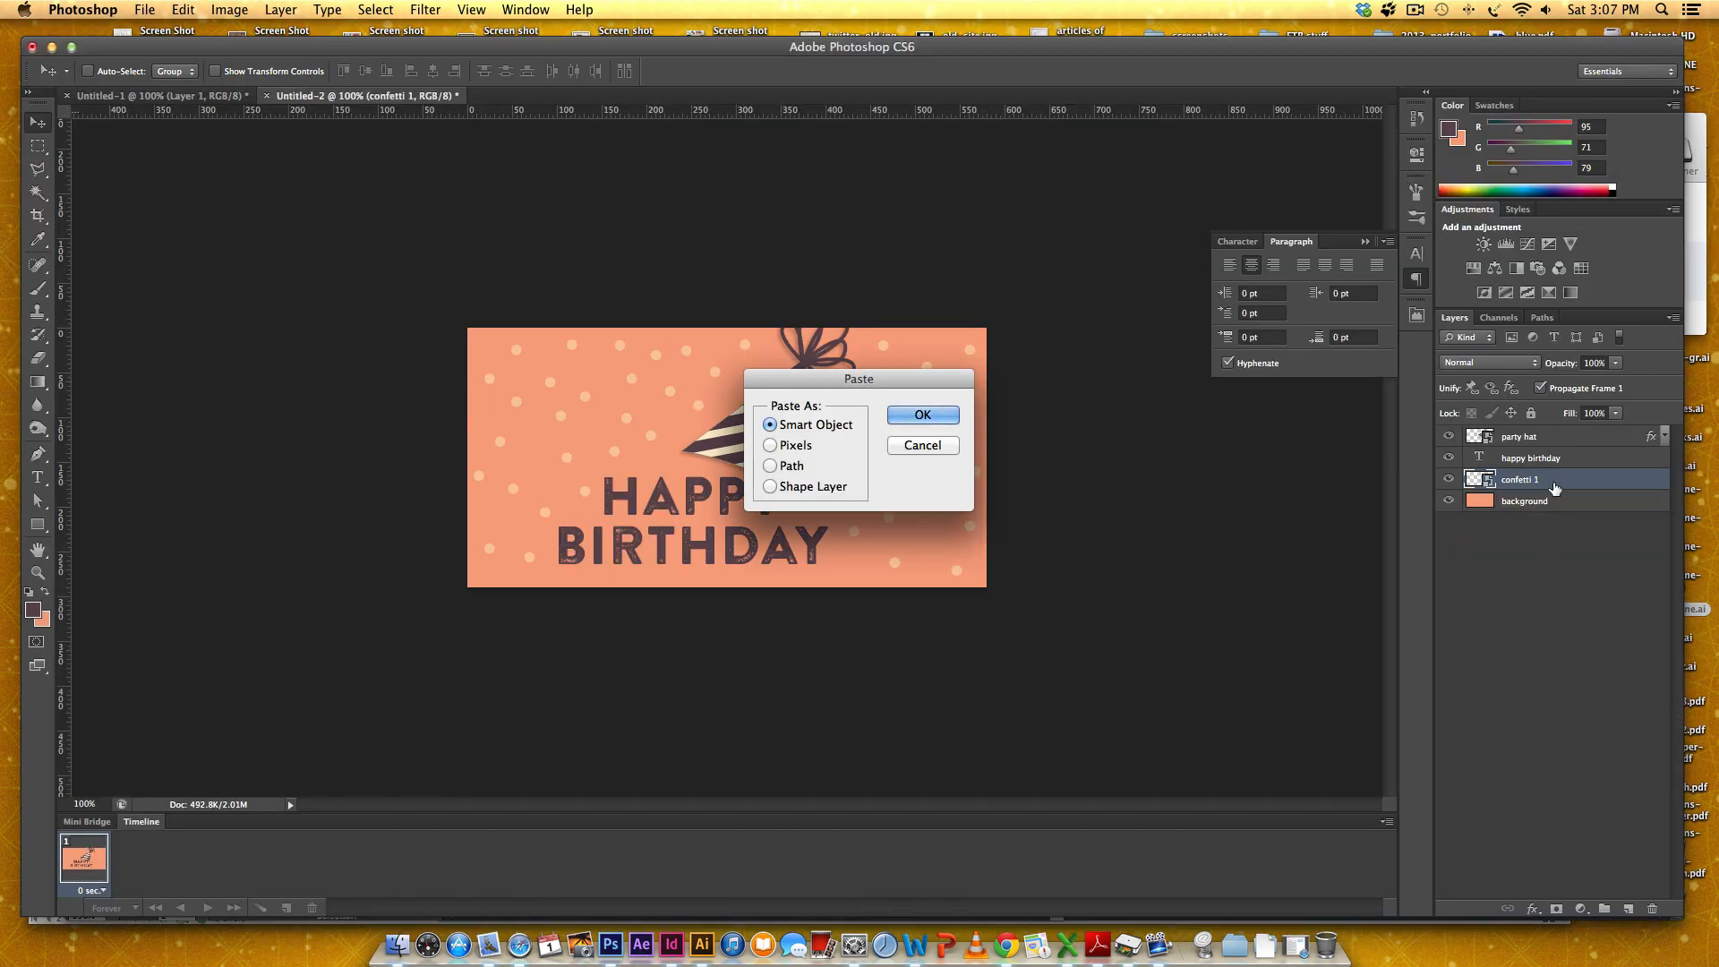
{"action": "left_click", "coordinate": [922, 413]}
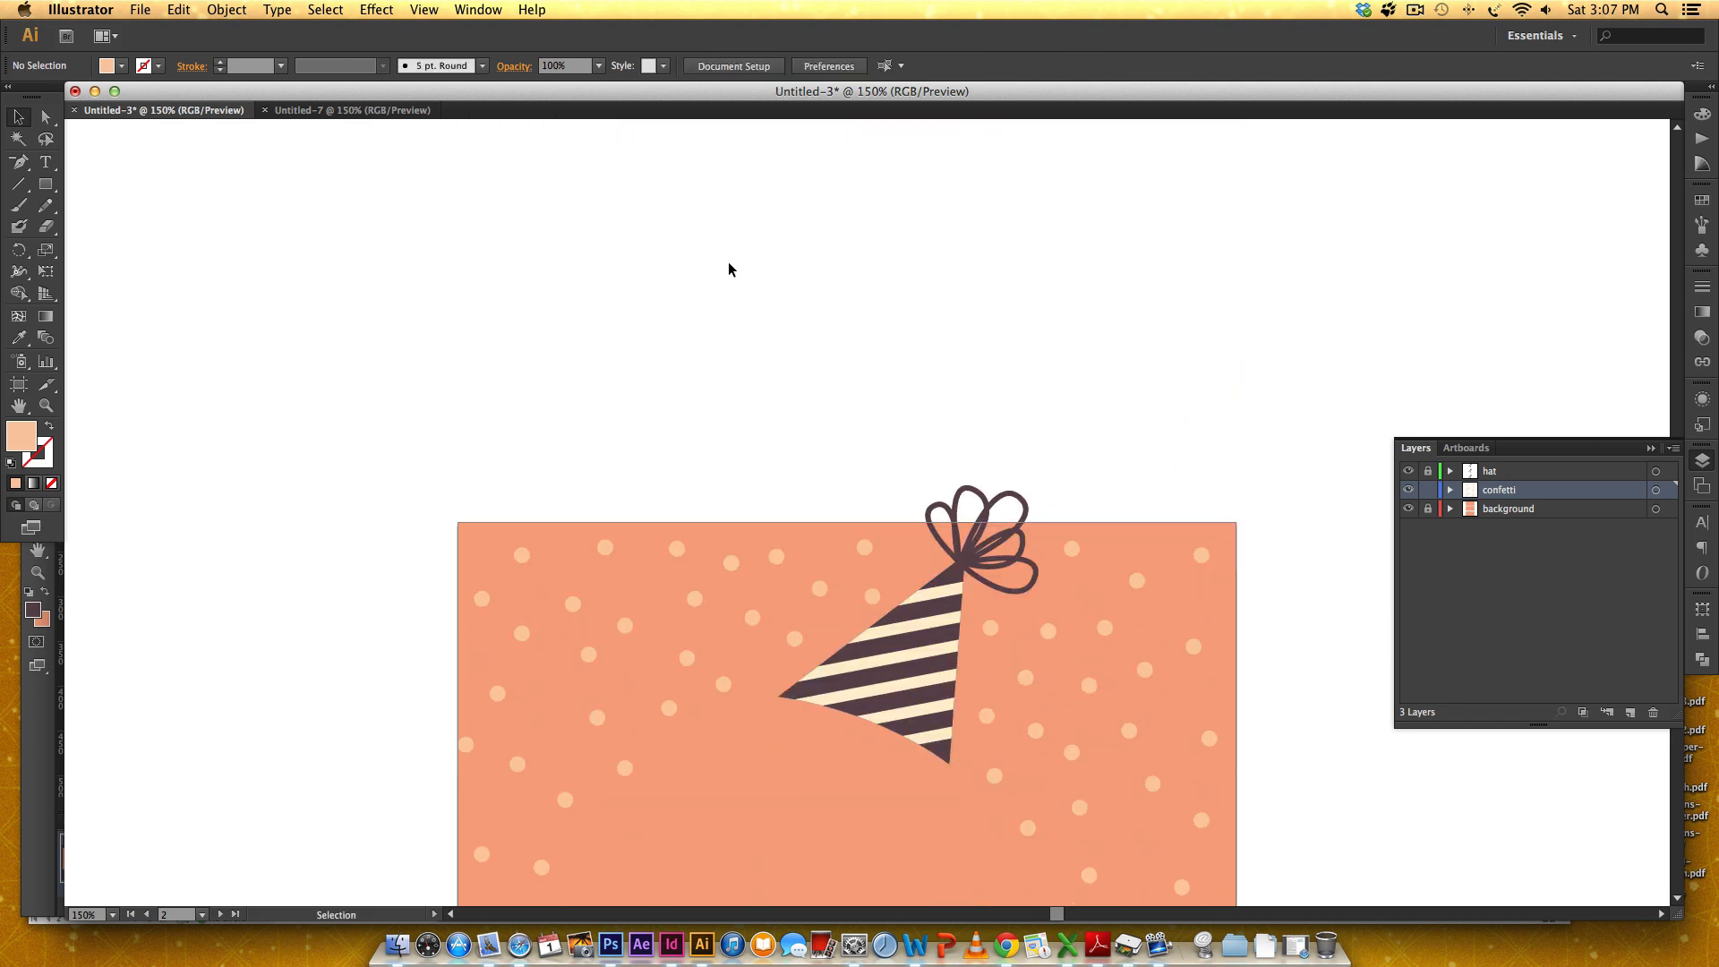
Step: Select and copy the shifted confetti group from the second card version in Illustrator
{"action": "left_click", "coordinate": [1427, 489]}
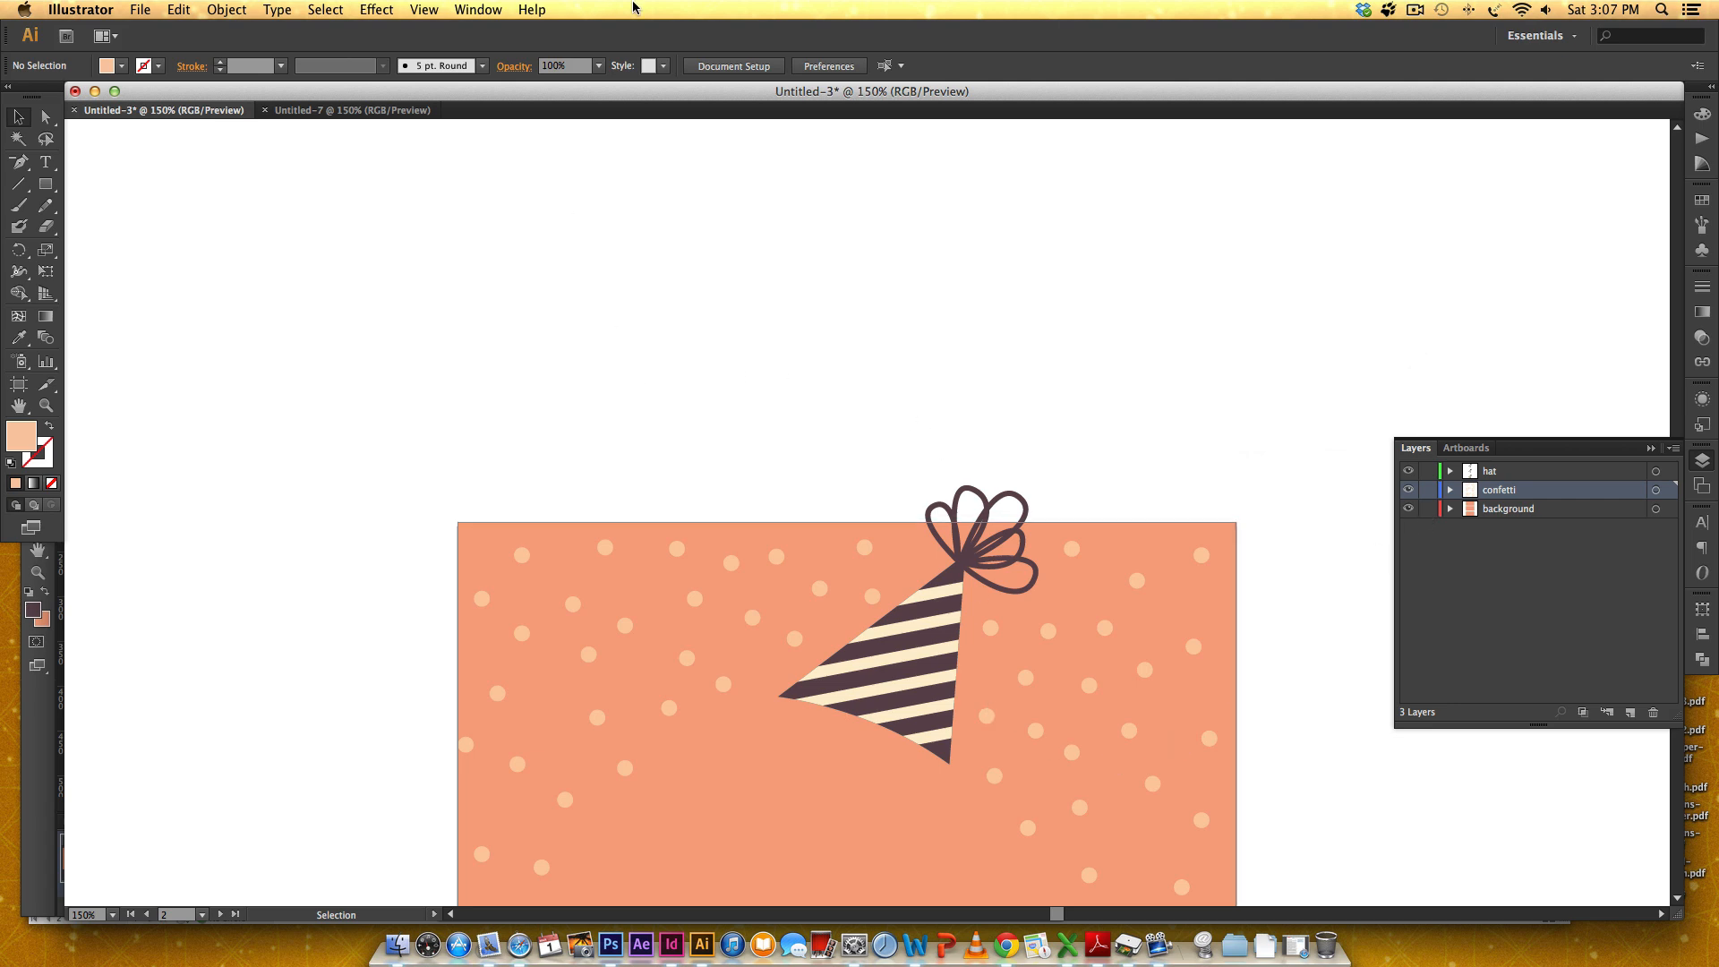
{"action": "left_click", "coordinate": [731, 66]}
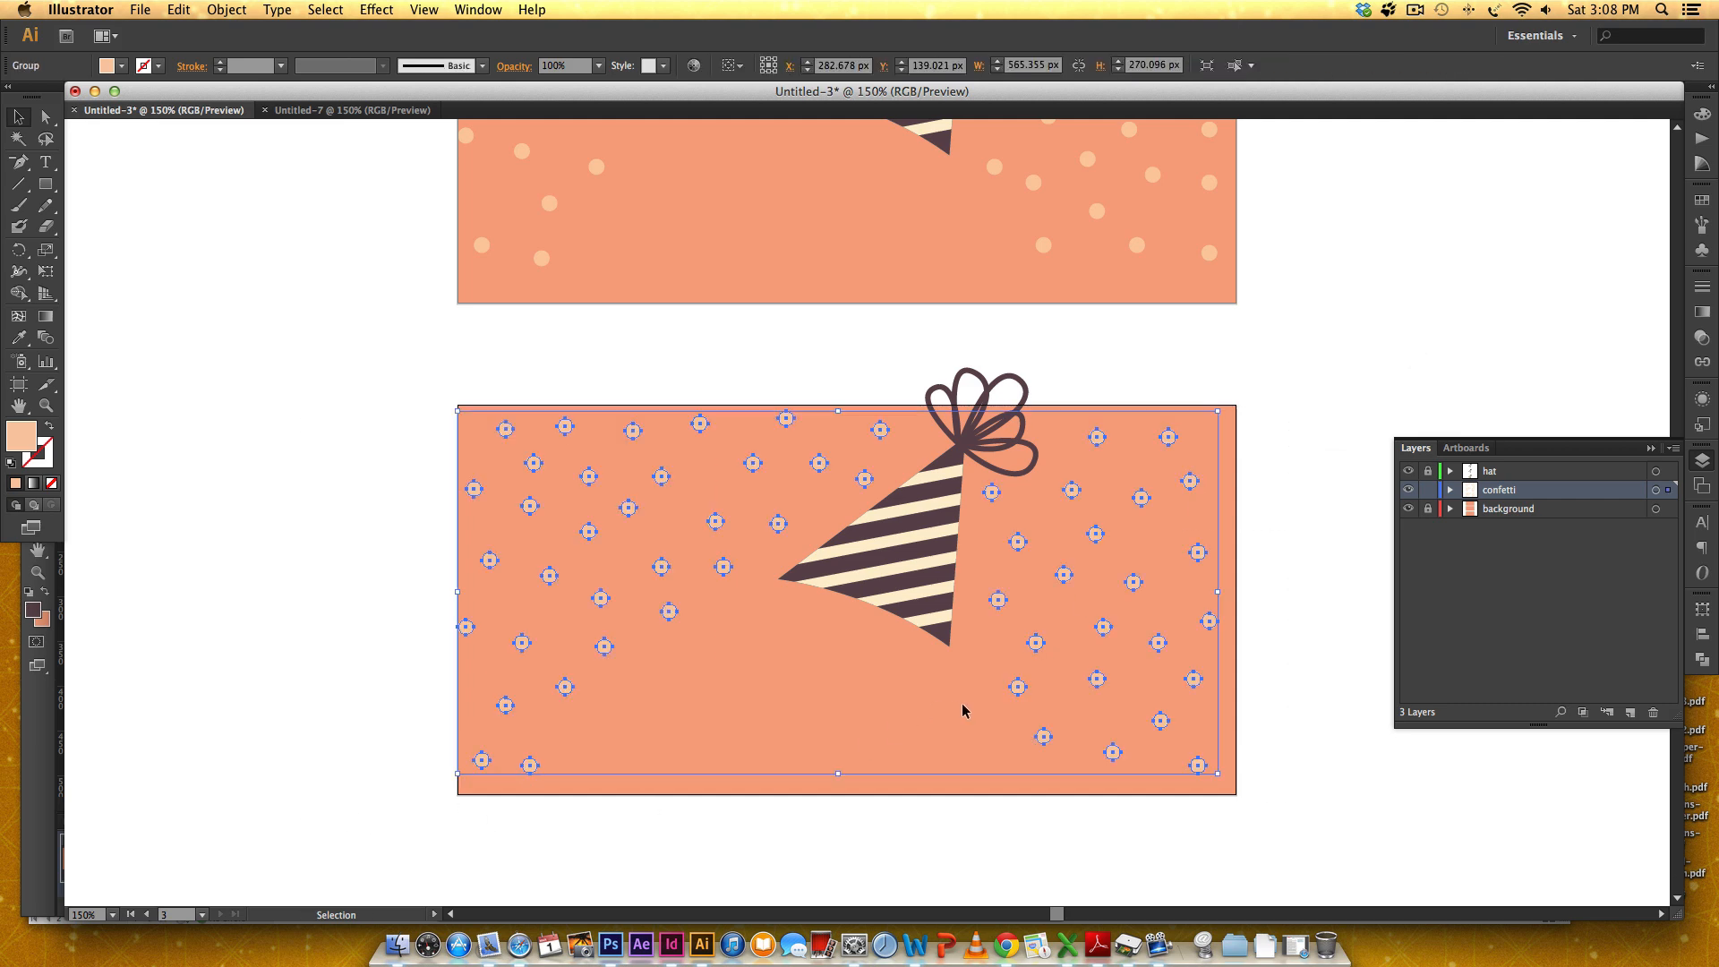
{"action": "mouse_move", "coordinate": [641, 944]}
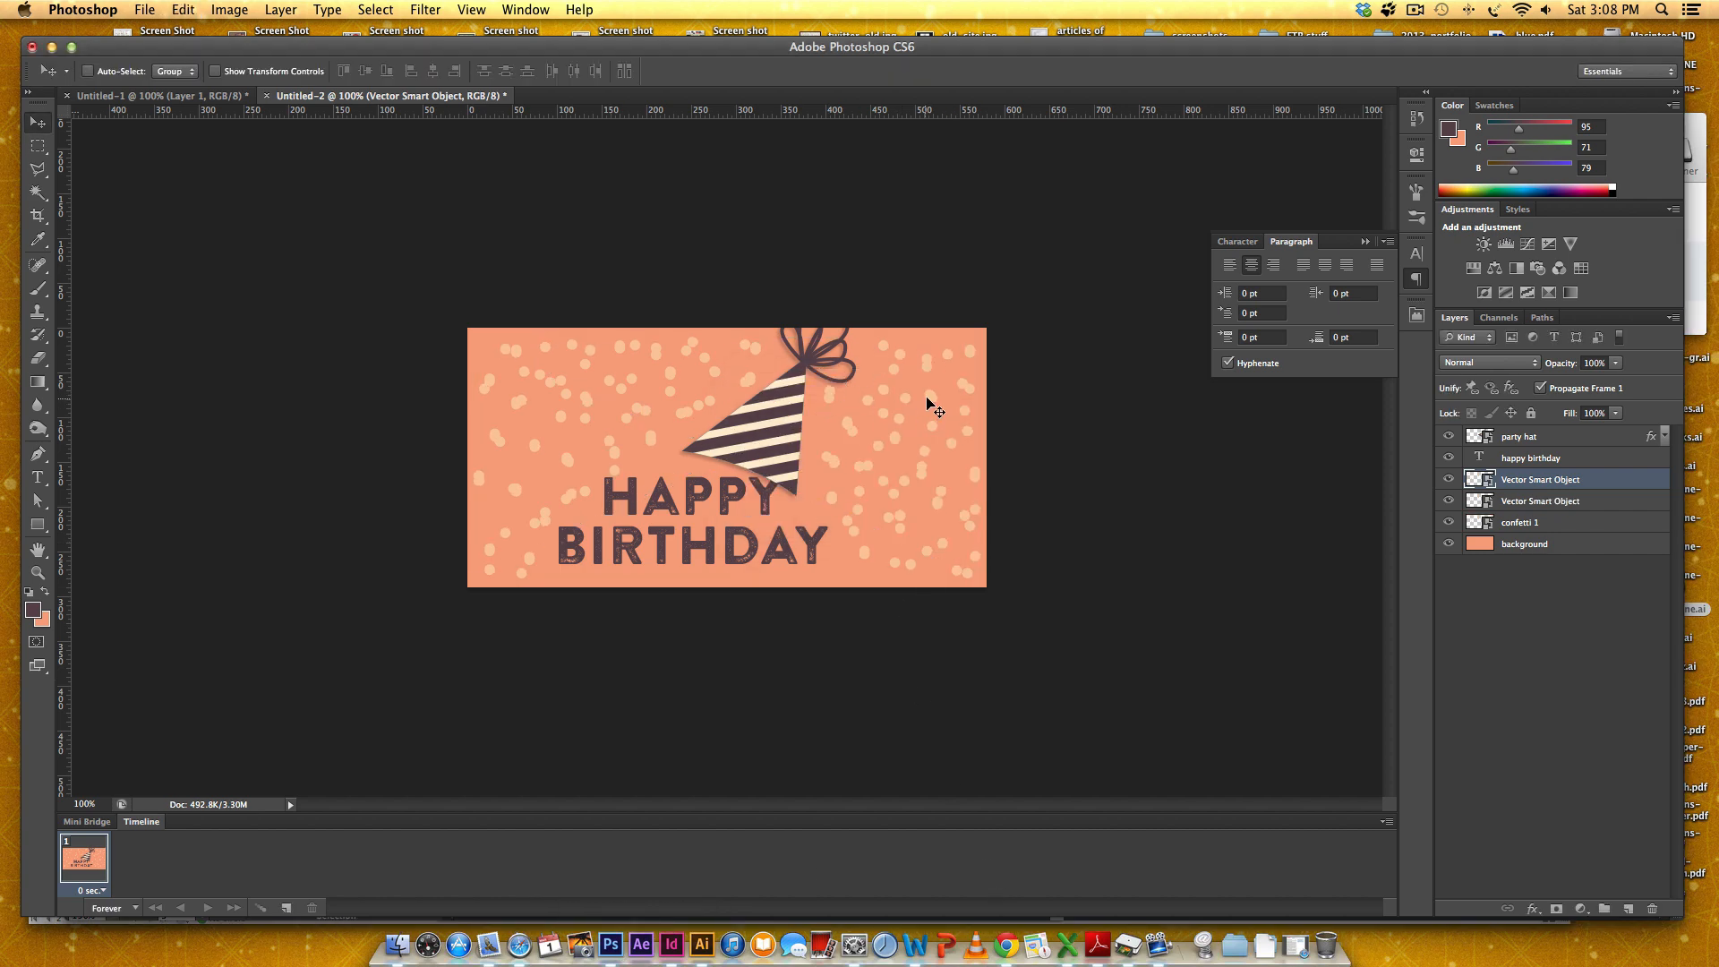
Step: Rename the pasted layers to confetti 2 and confetti 3
{"action": "double_click", "coordinate": [1542, 499]}
{"action": "type", "text": "confetti 2"}
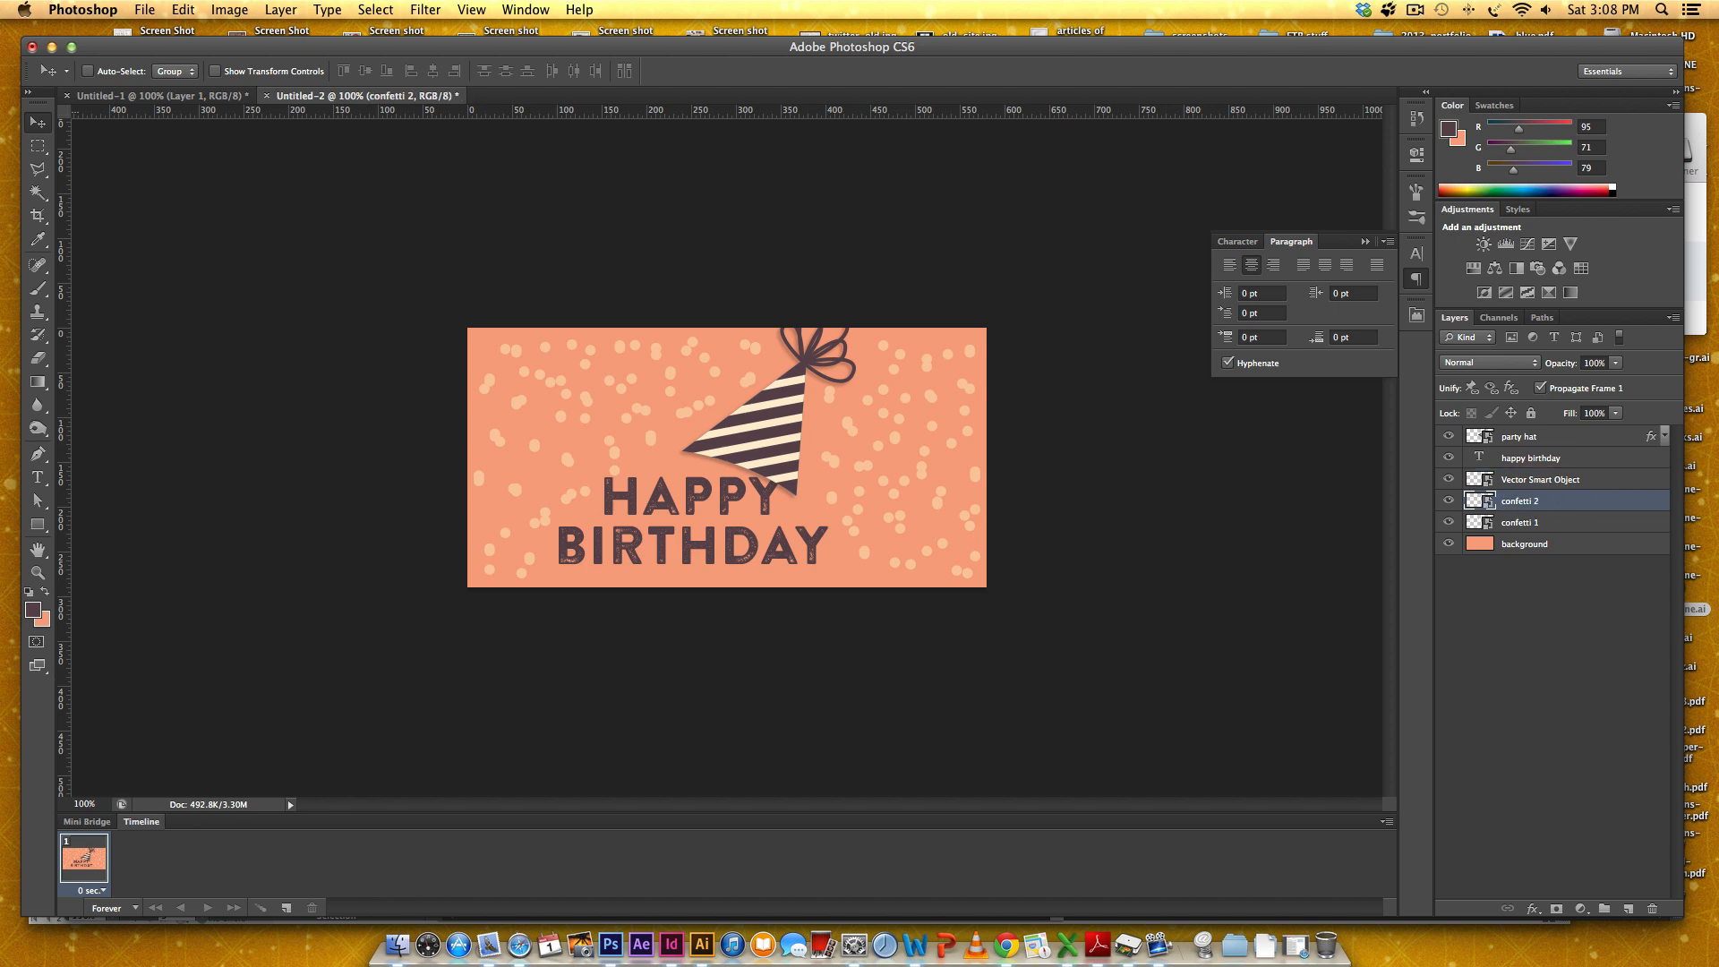
{"action": "double_click", "coordinate": [1539, 480]}
{"action": "type", "text": "confetti 3"}
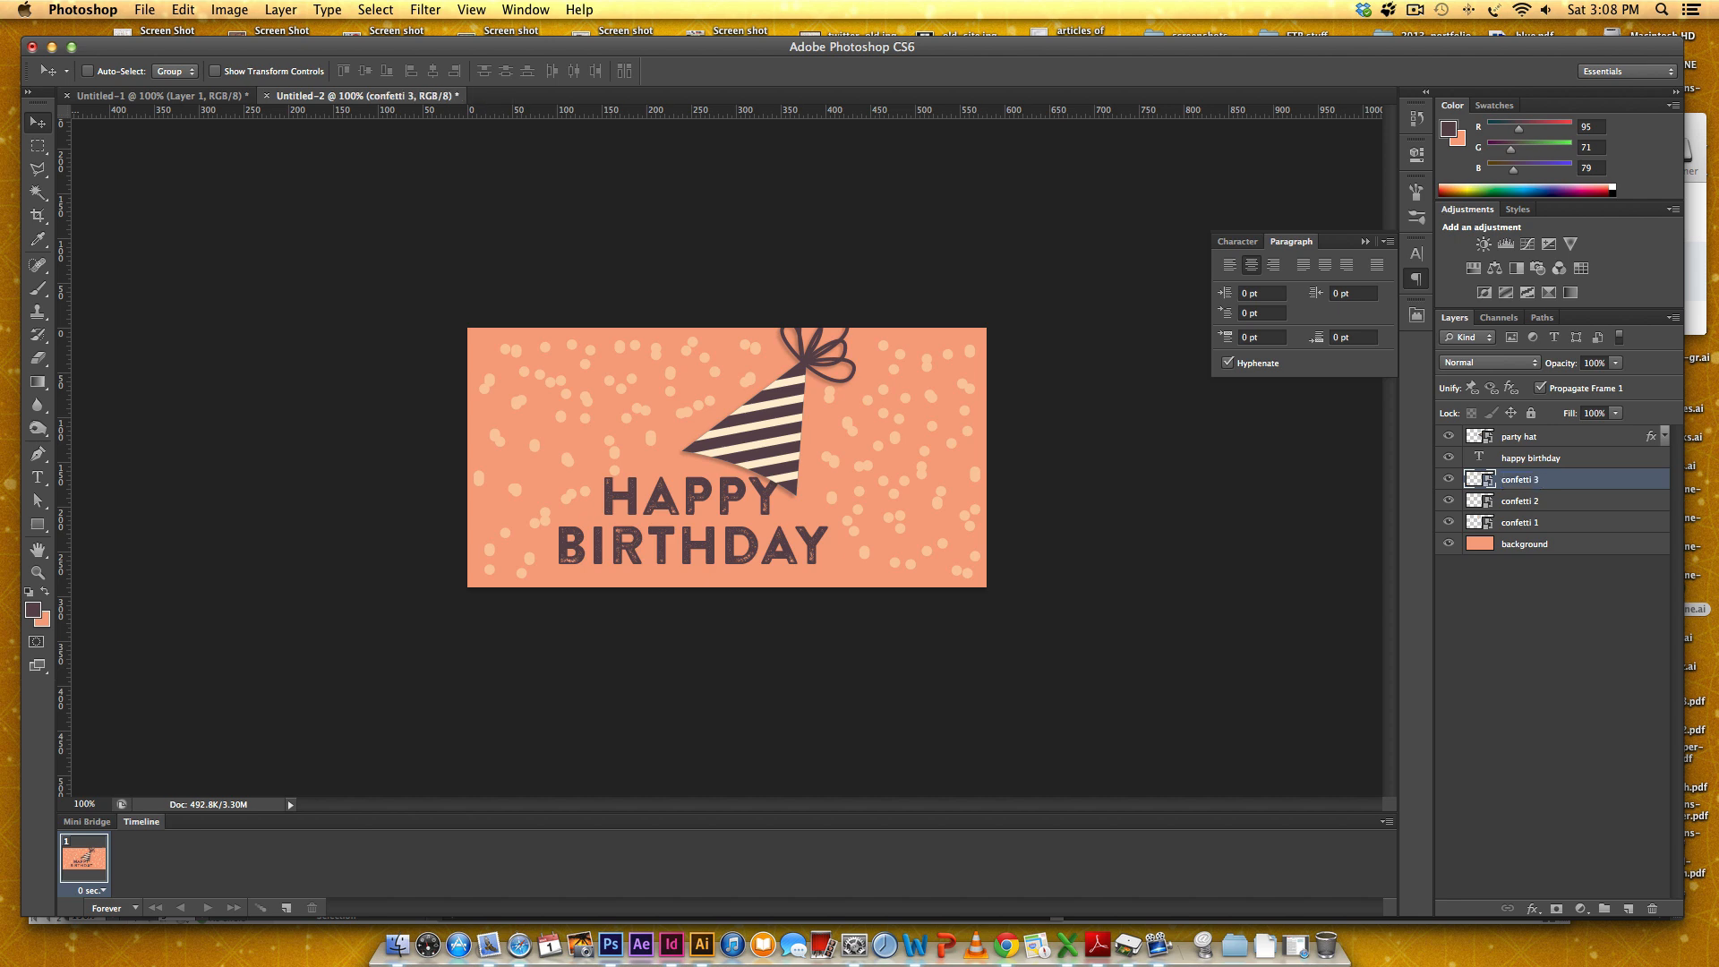
Step: Toggle layer visibility so a single confetti layer shows over the card for frame 1
{"action": "left_click", "coordinate": [1448, 480]}
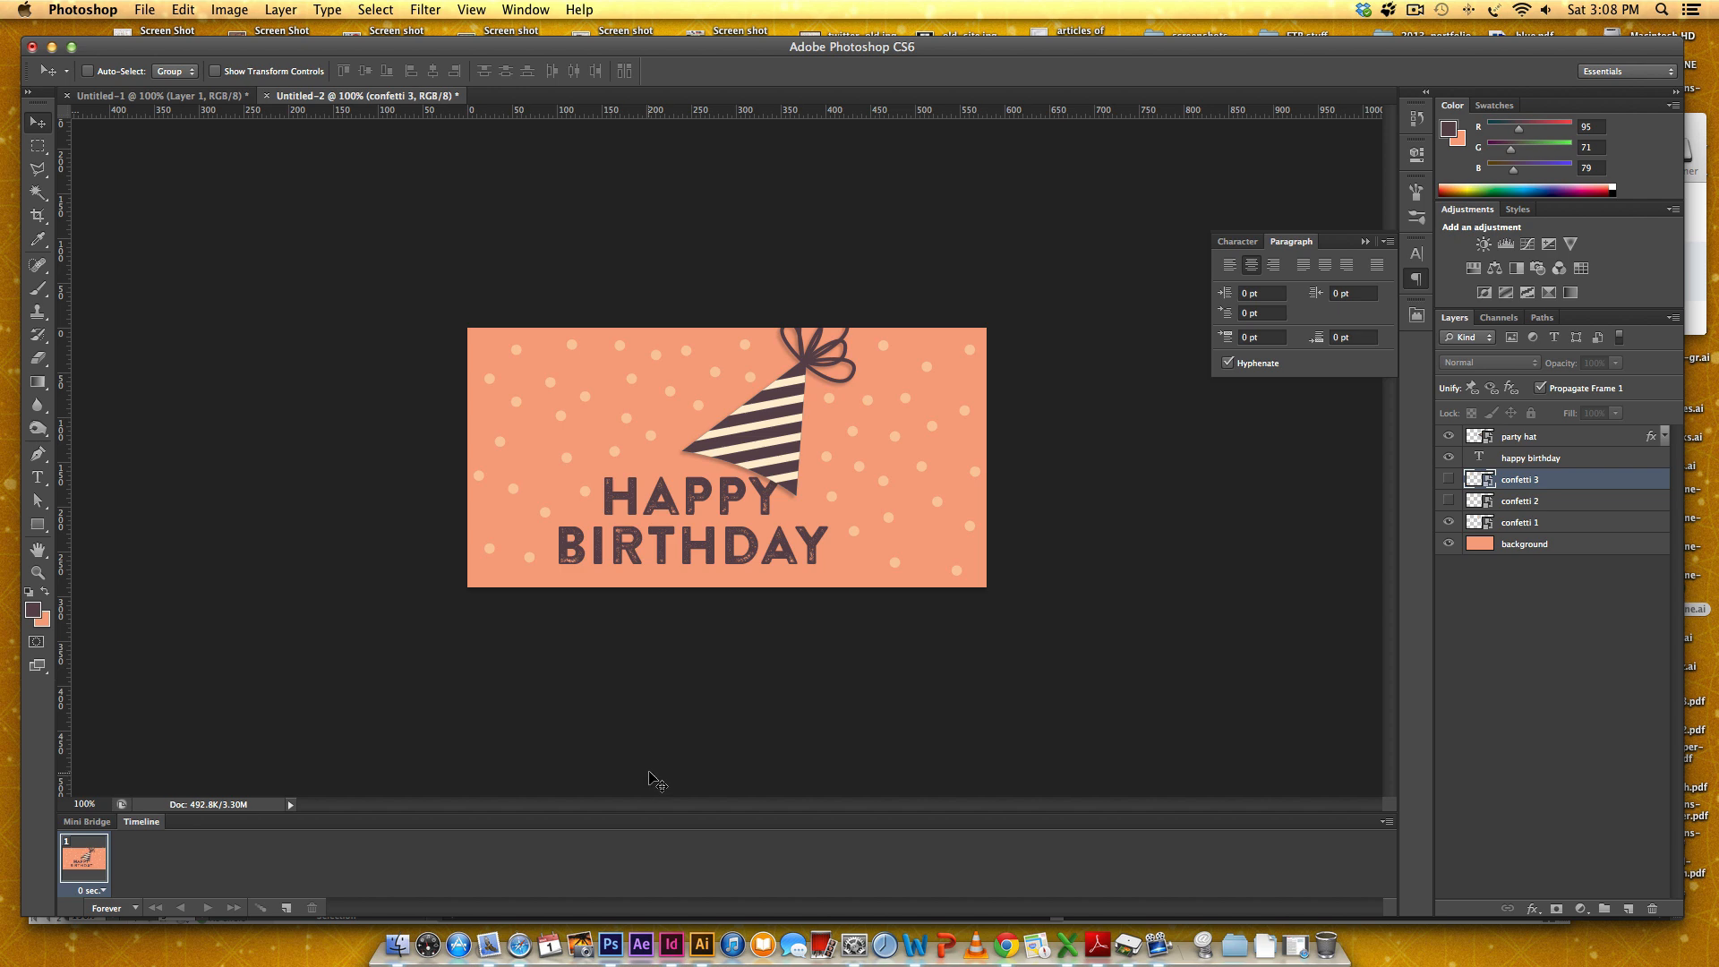
{"action": "mouse_move", "coordinate": [1006, 545]}
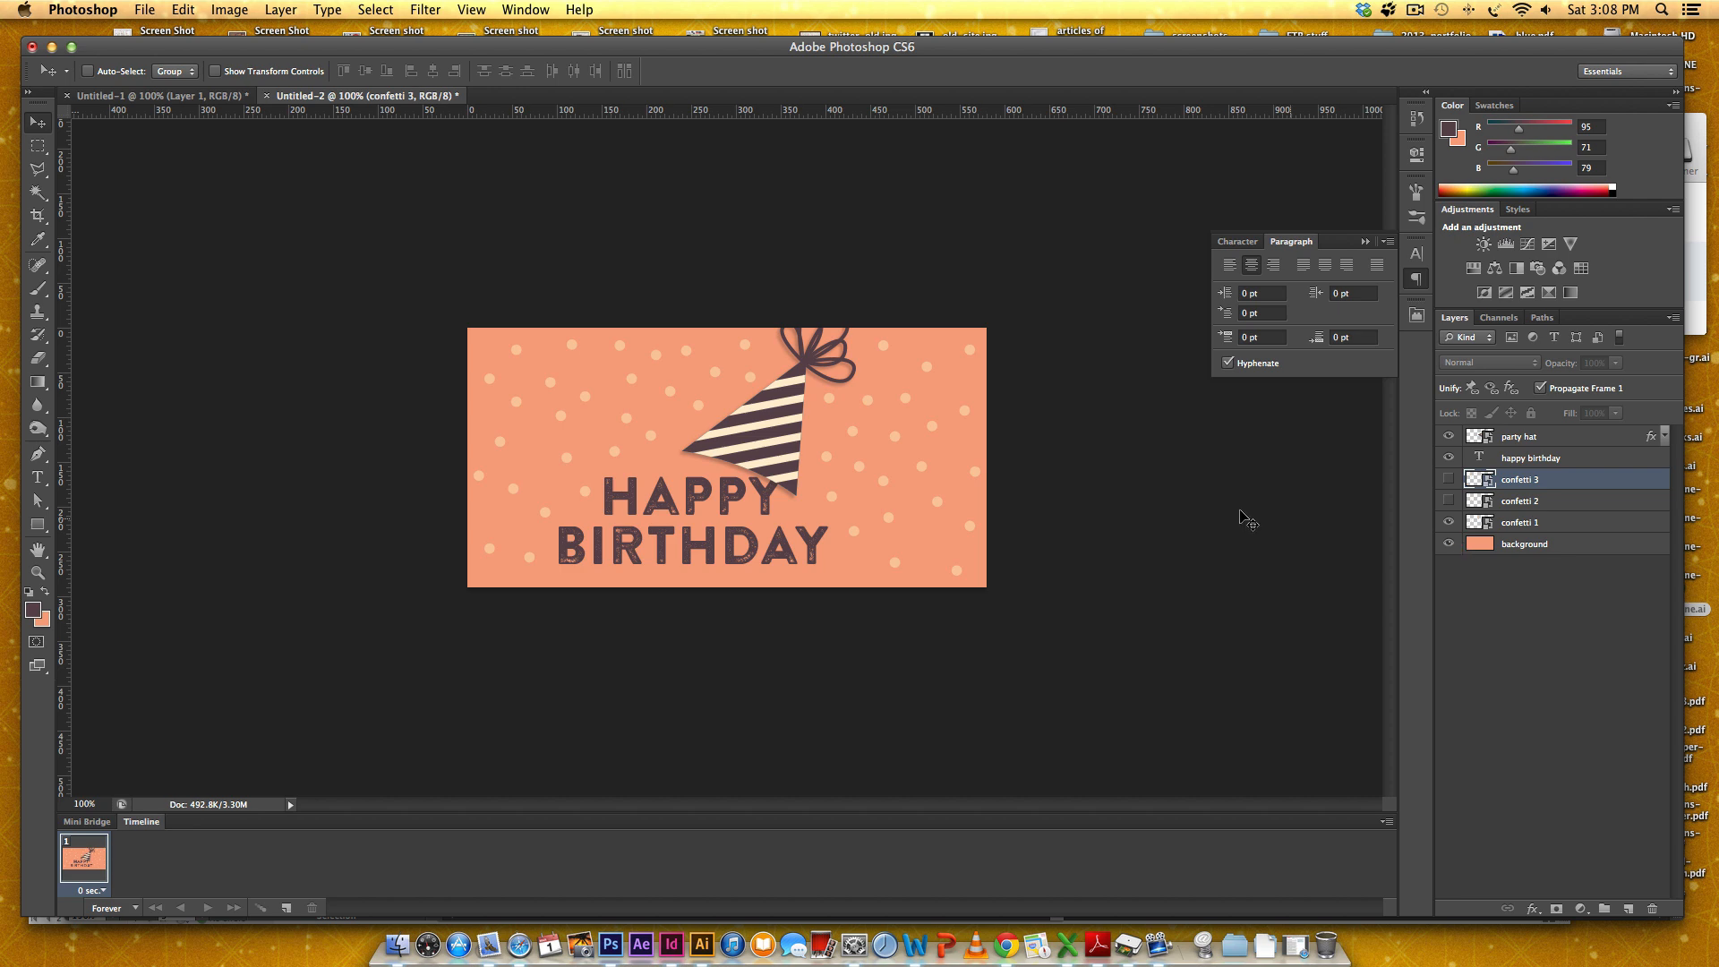
{"action": "mouse_move", "coordinate": [788, 446]}
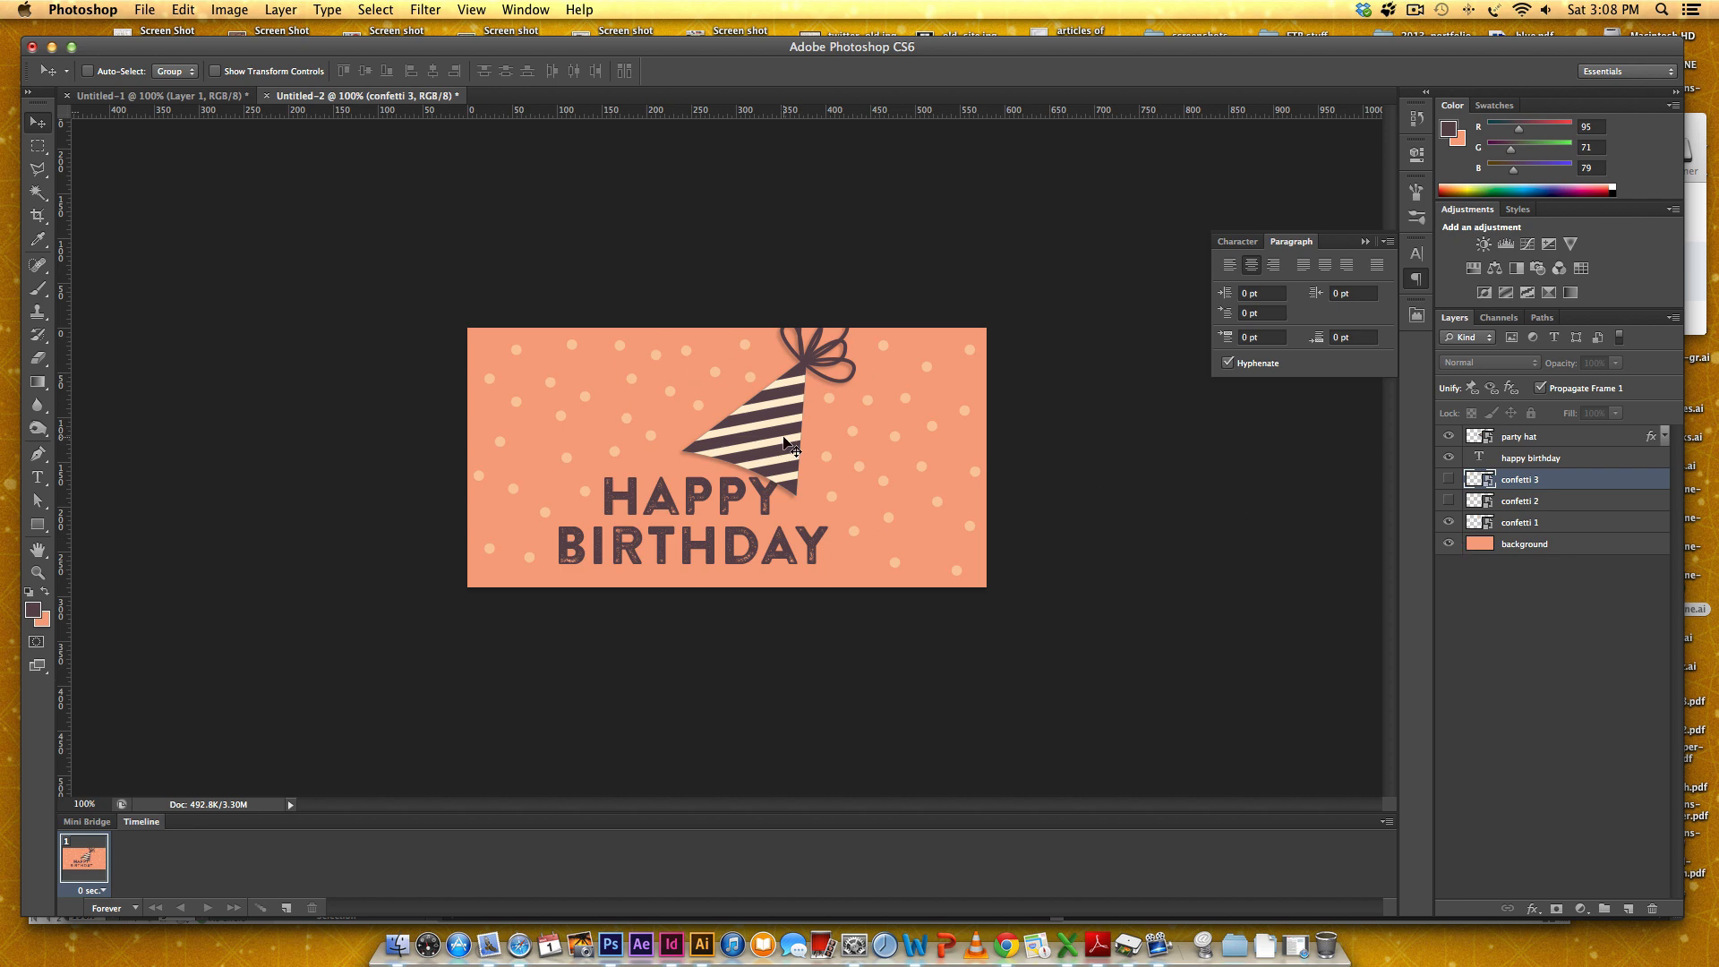
{"action": "left_click", "coordinate": [1448, 521]}
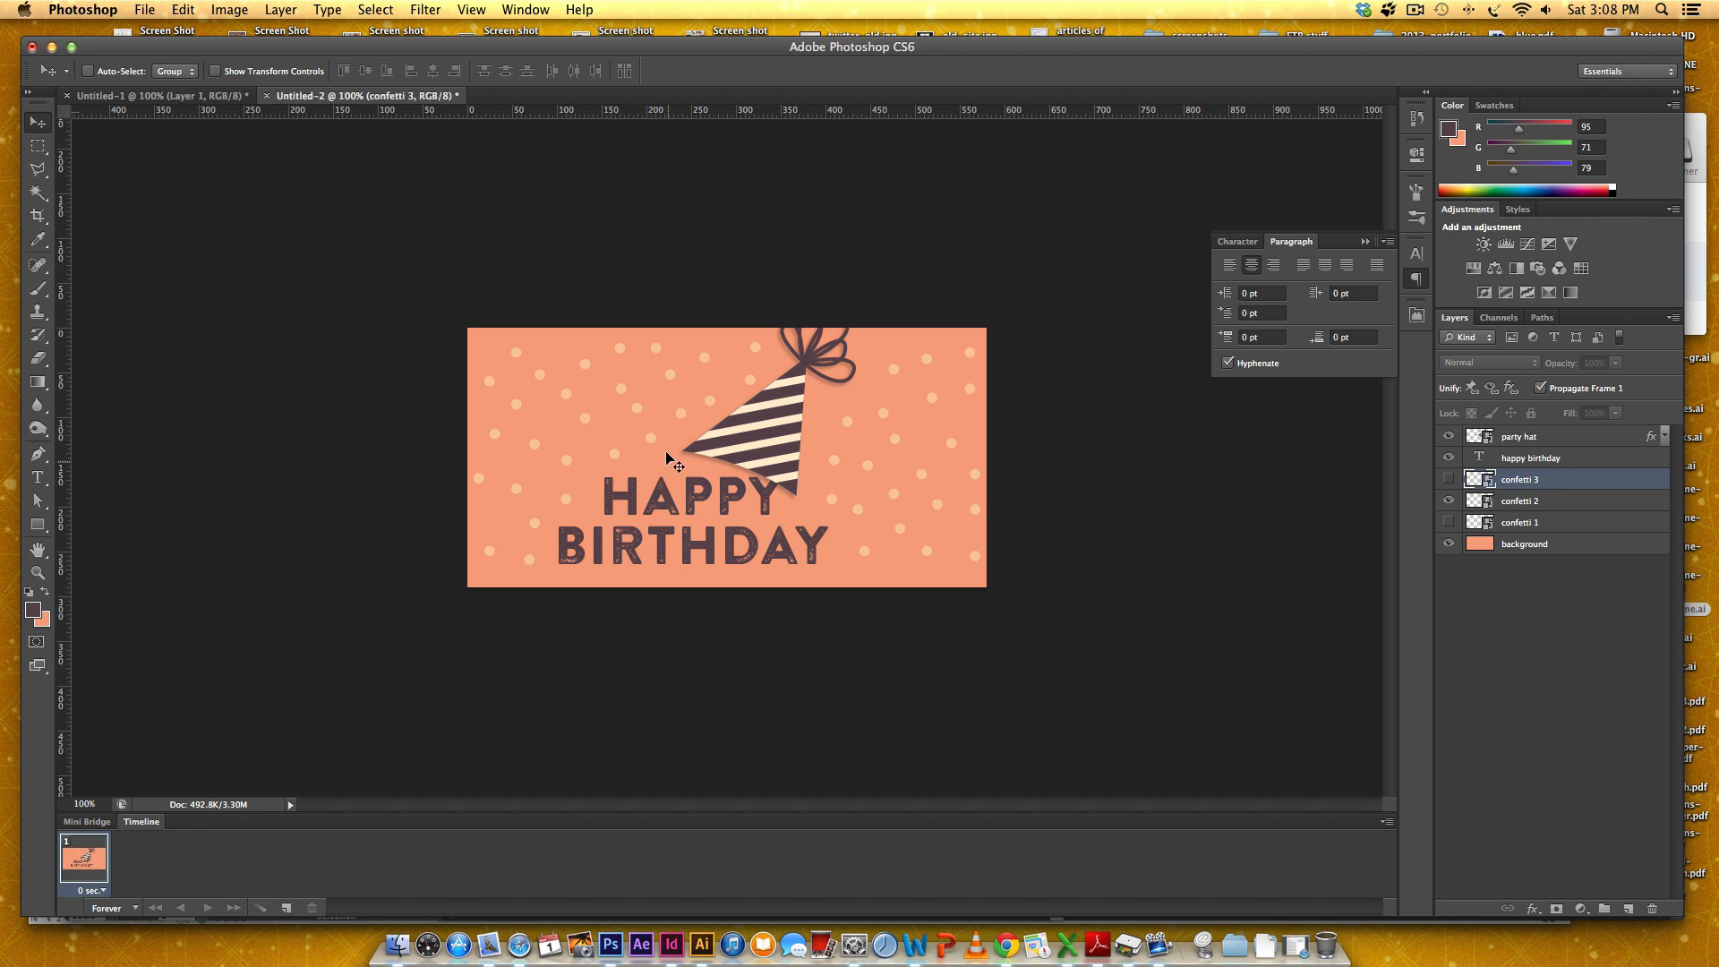
{"action": "mouse_move", "coordinate": [849, 428]}
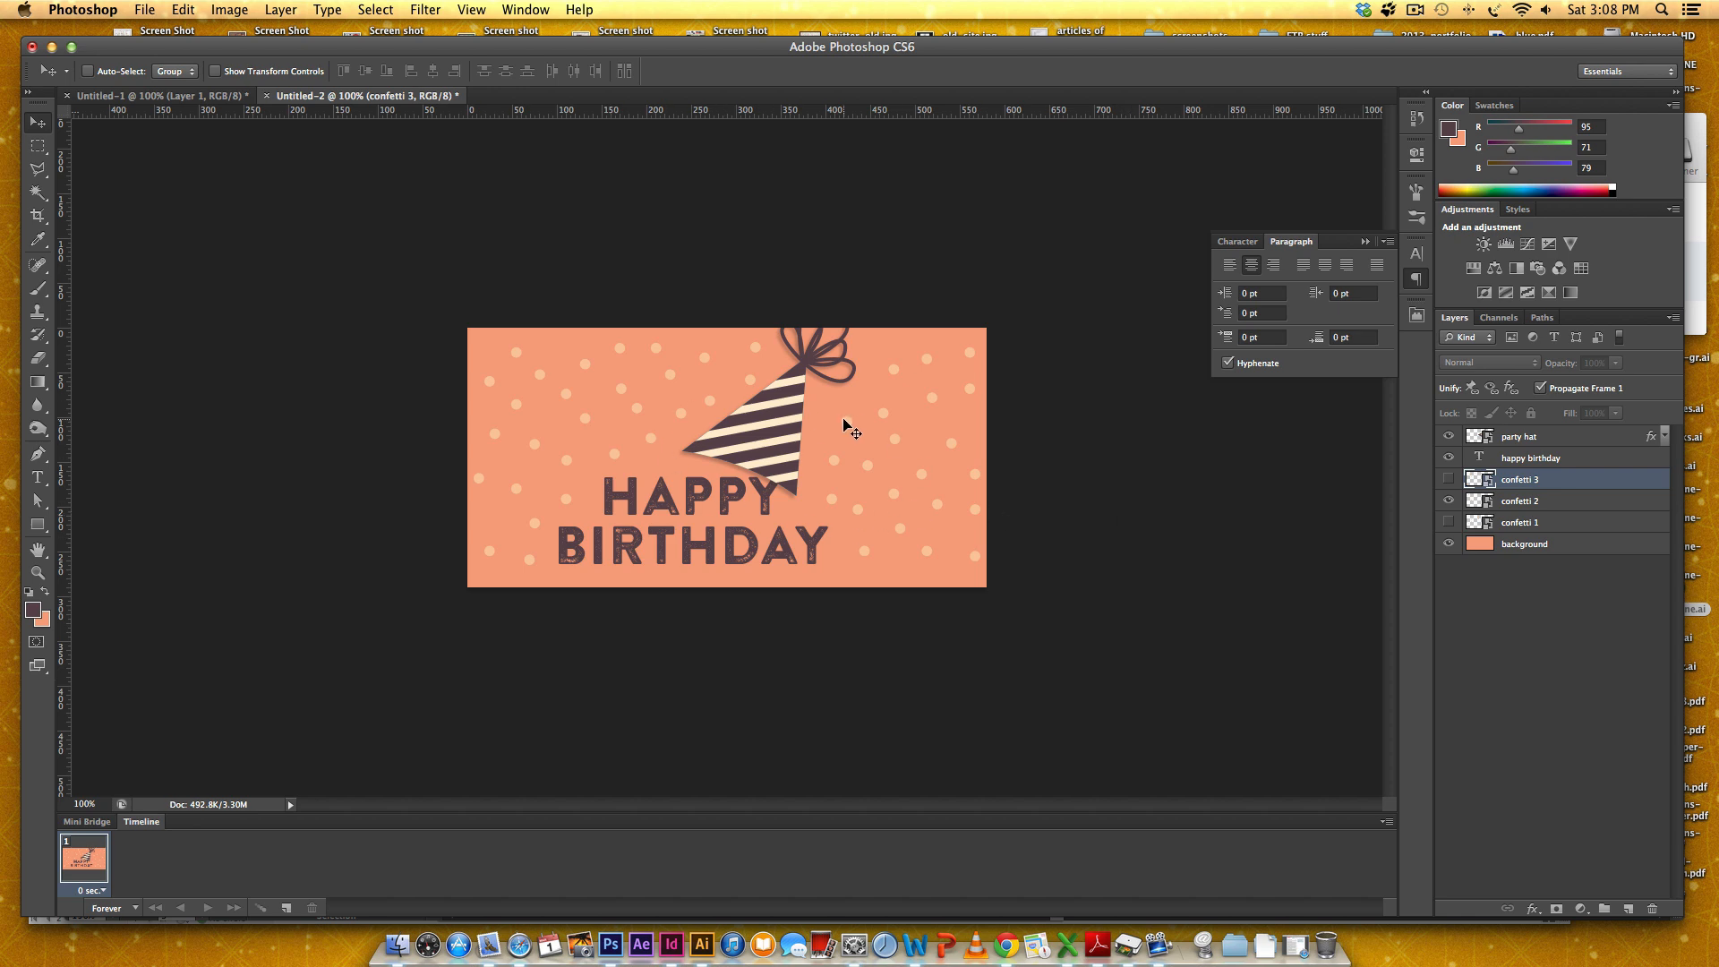
{"action": "mouse_move", "coordinate": [894, 460]}
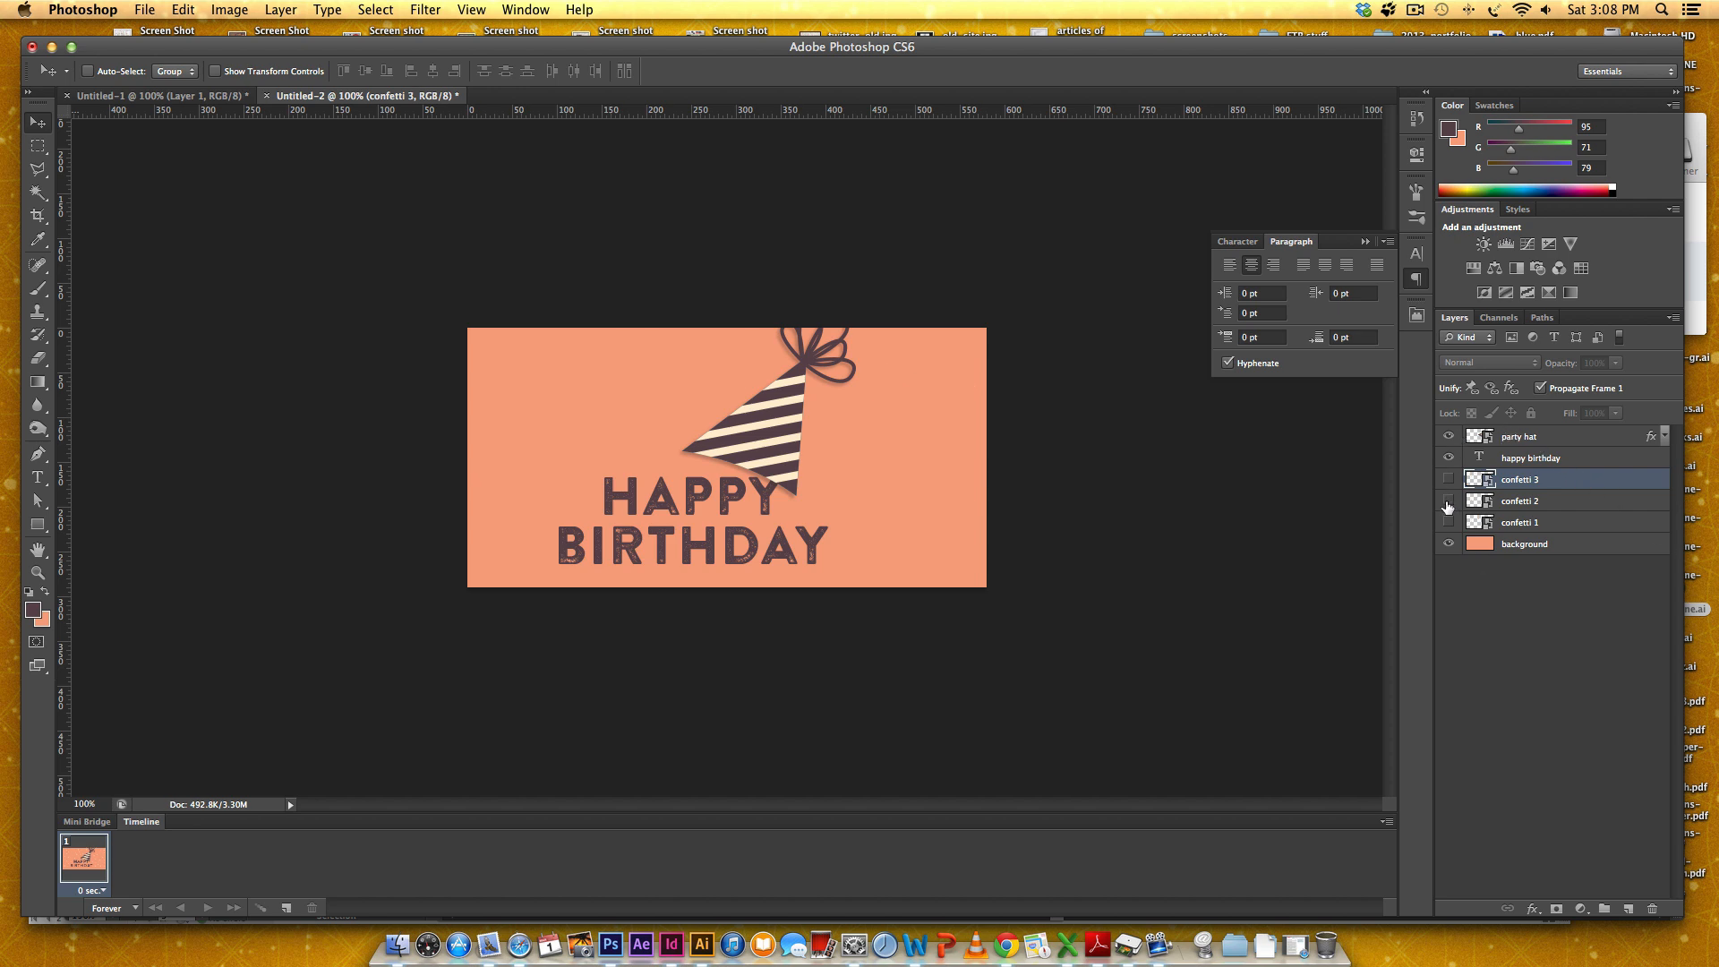
{"action": "left_click", "coordinate": [1448, 480]}
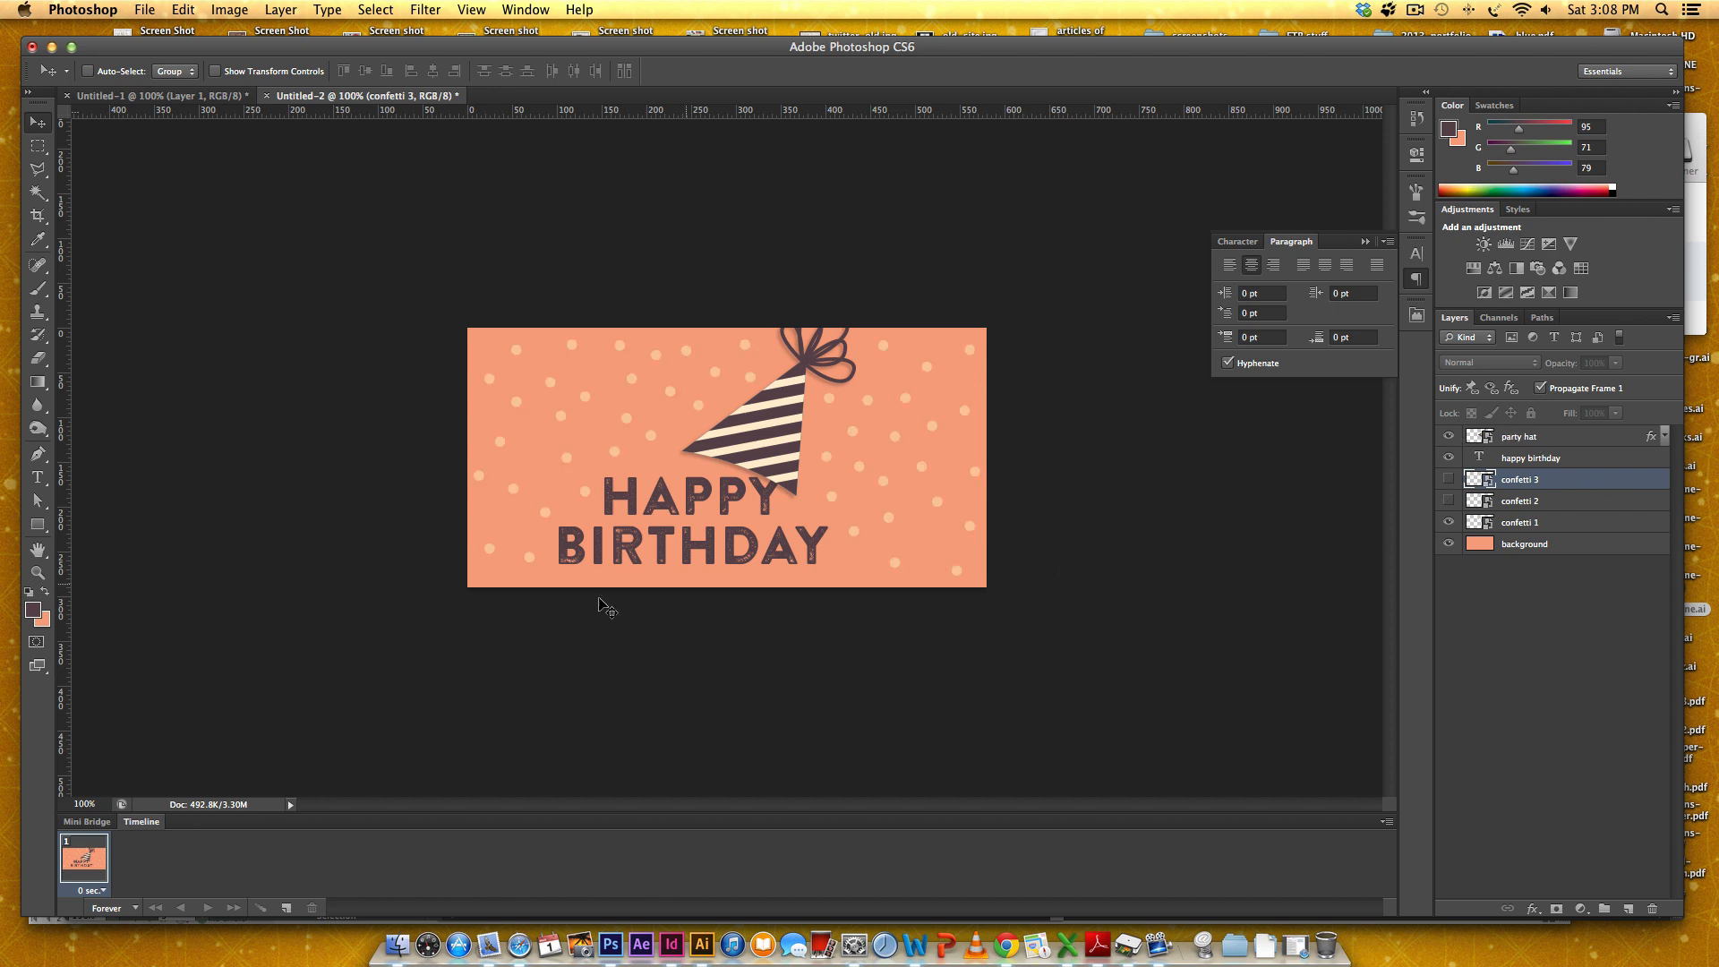
{"action": "mouse_move", "coordinate": [702, 378]}
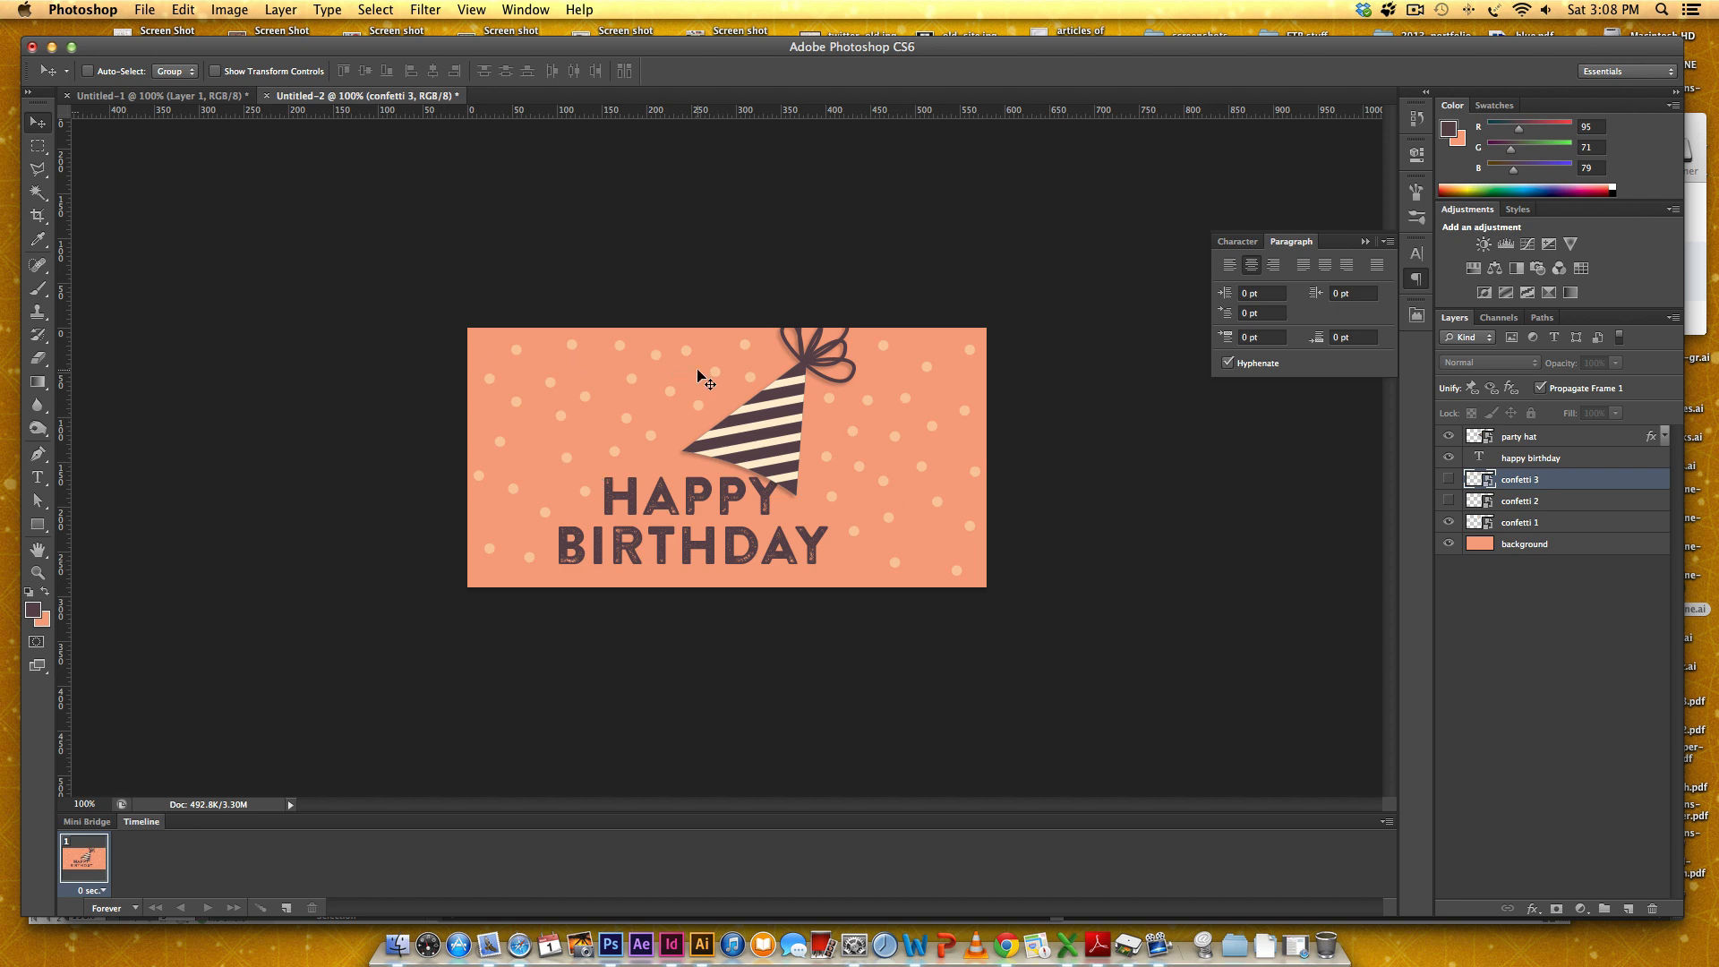
Step: Set the frame delay to 0.5 sec and add a second frame showing a different confetti layer
{"action": "left_click", "coordinate": [105, 890]}
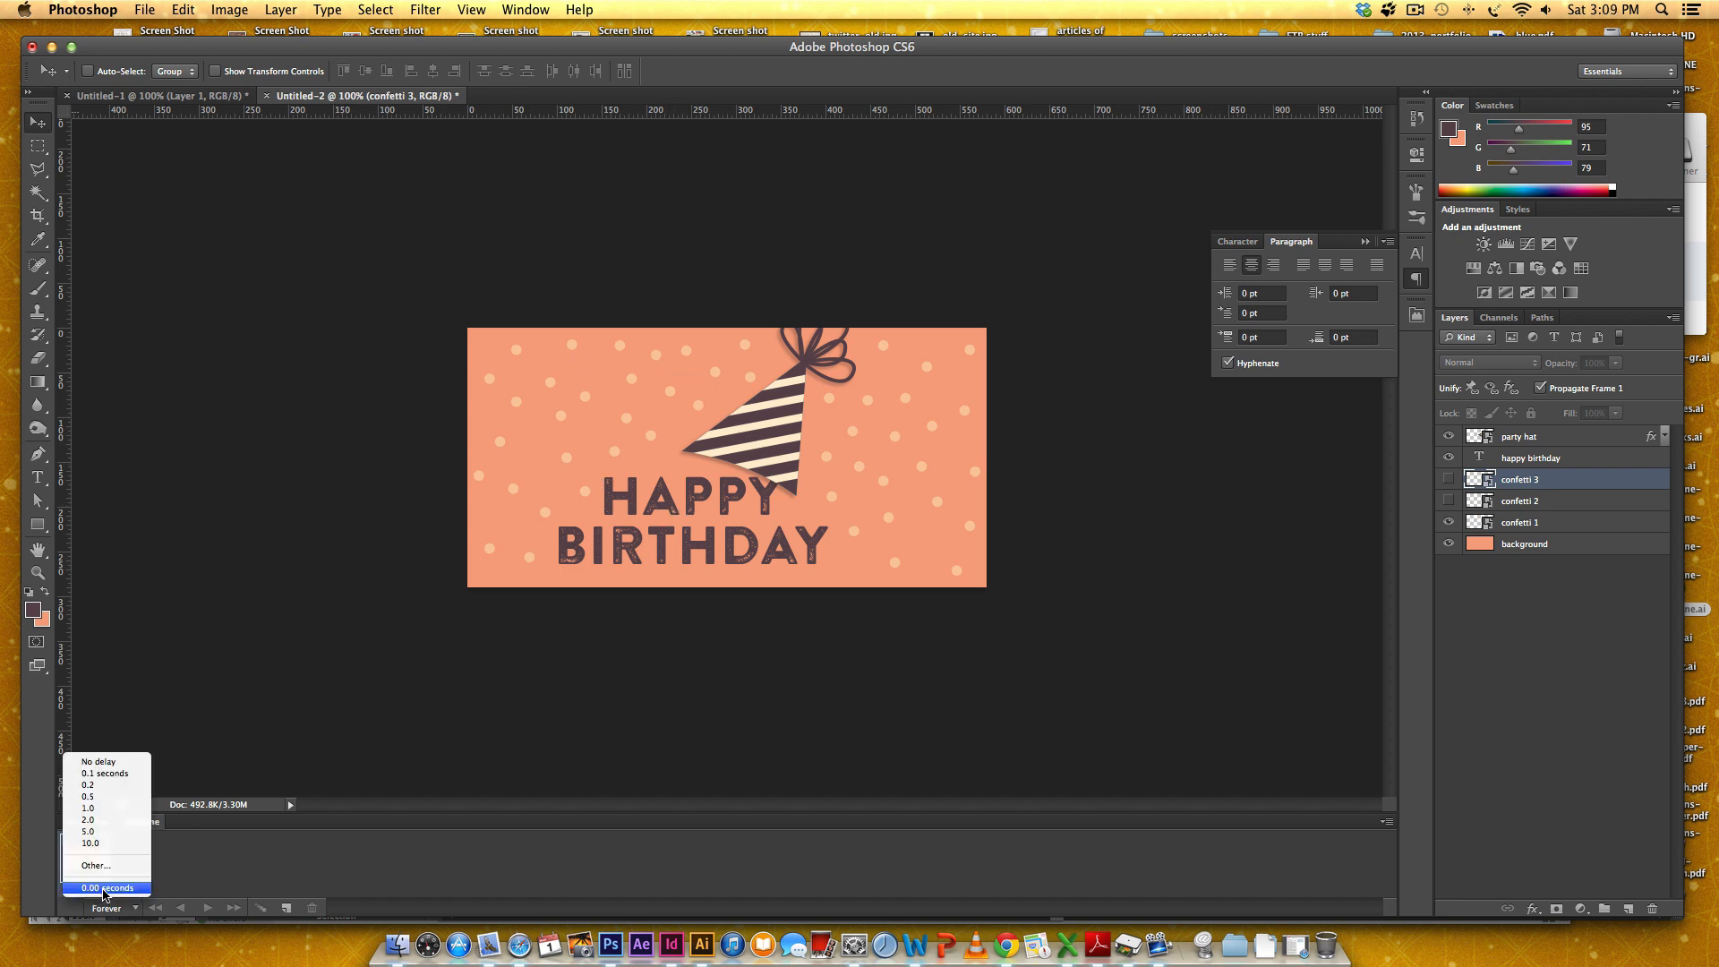
{"action": "left_click", "coordinate": [88, 795]}
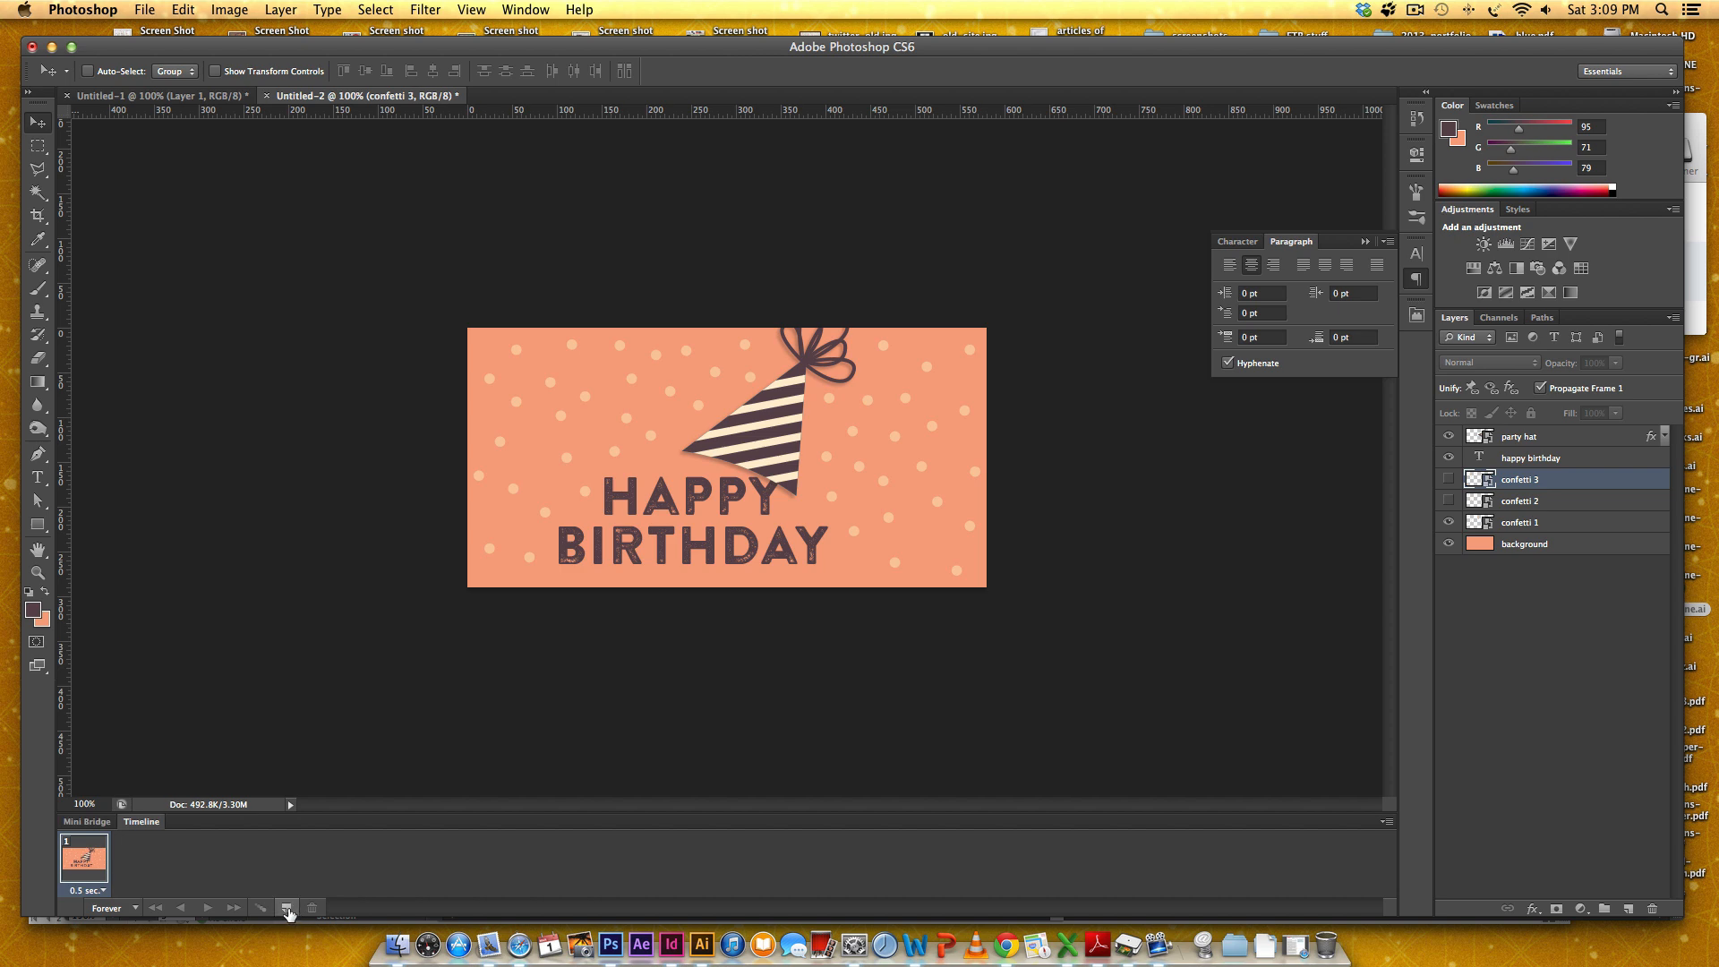
{"action": "left_click", "coordinate": [287, 906]}
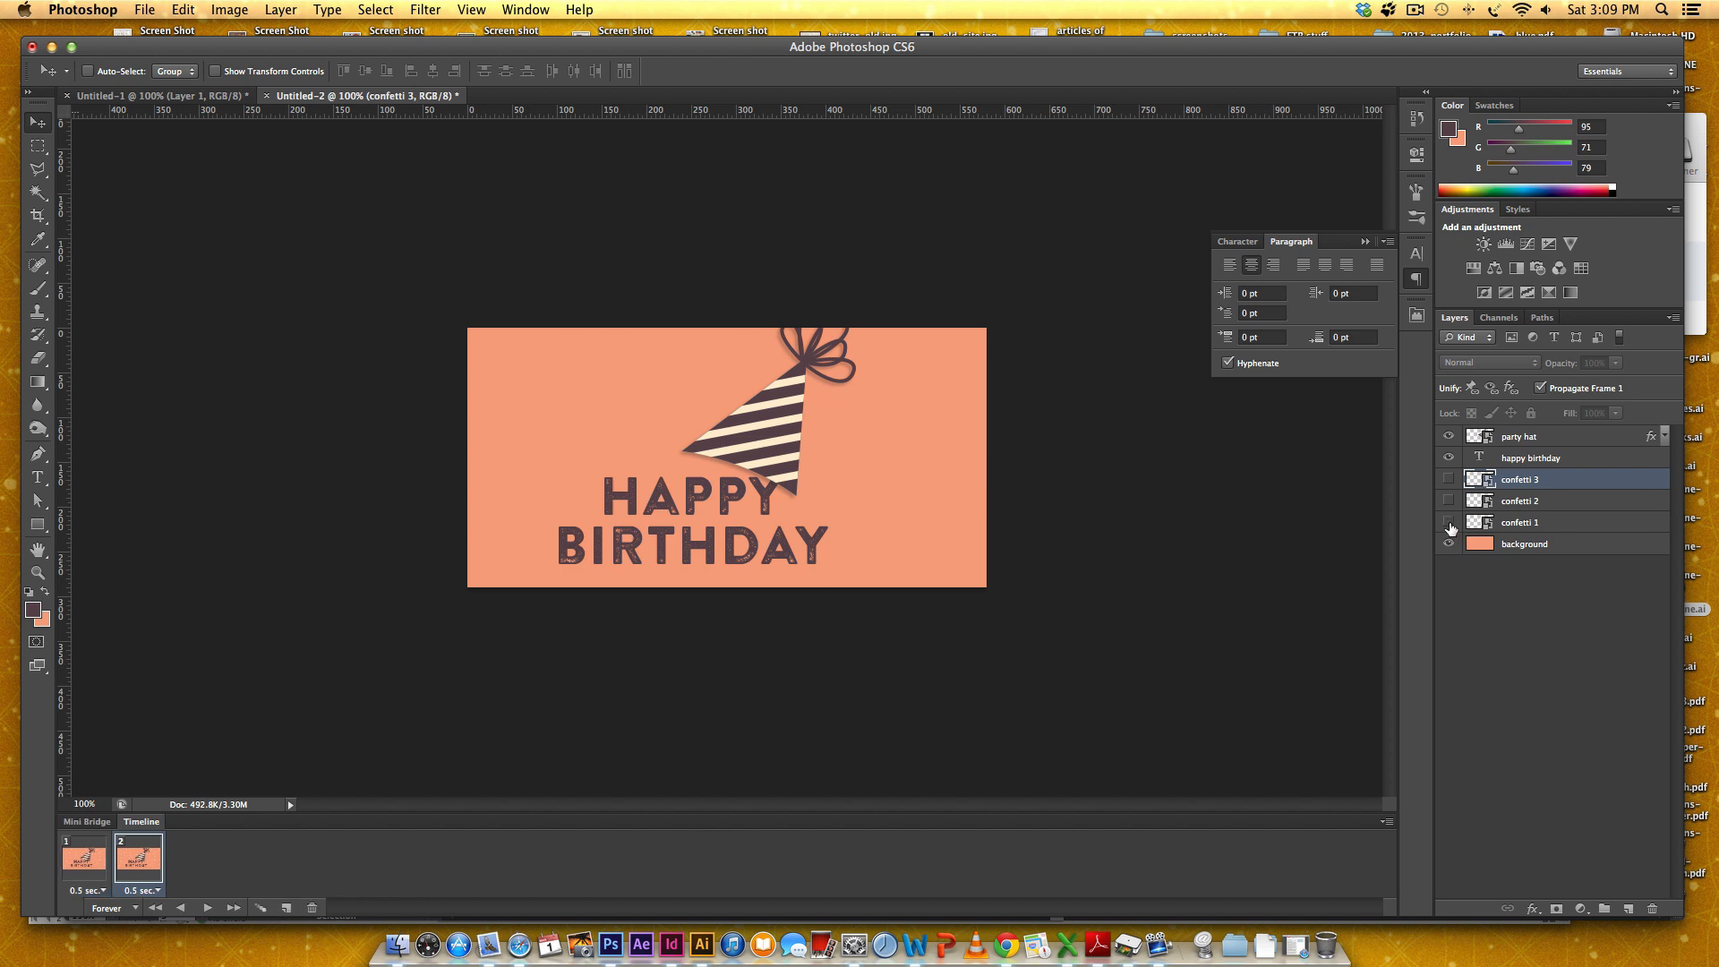
{"action": "left_click", "coordinate": [1449, 521]}
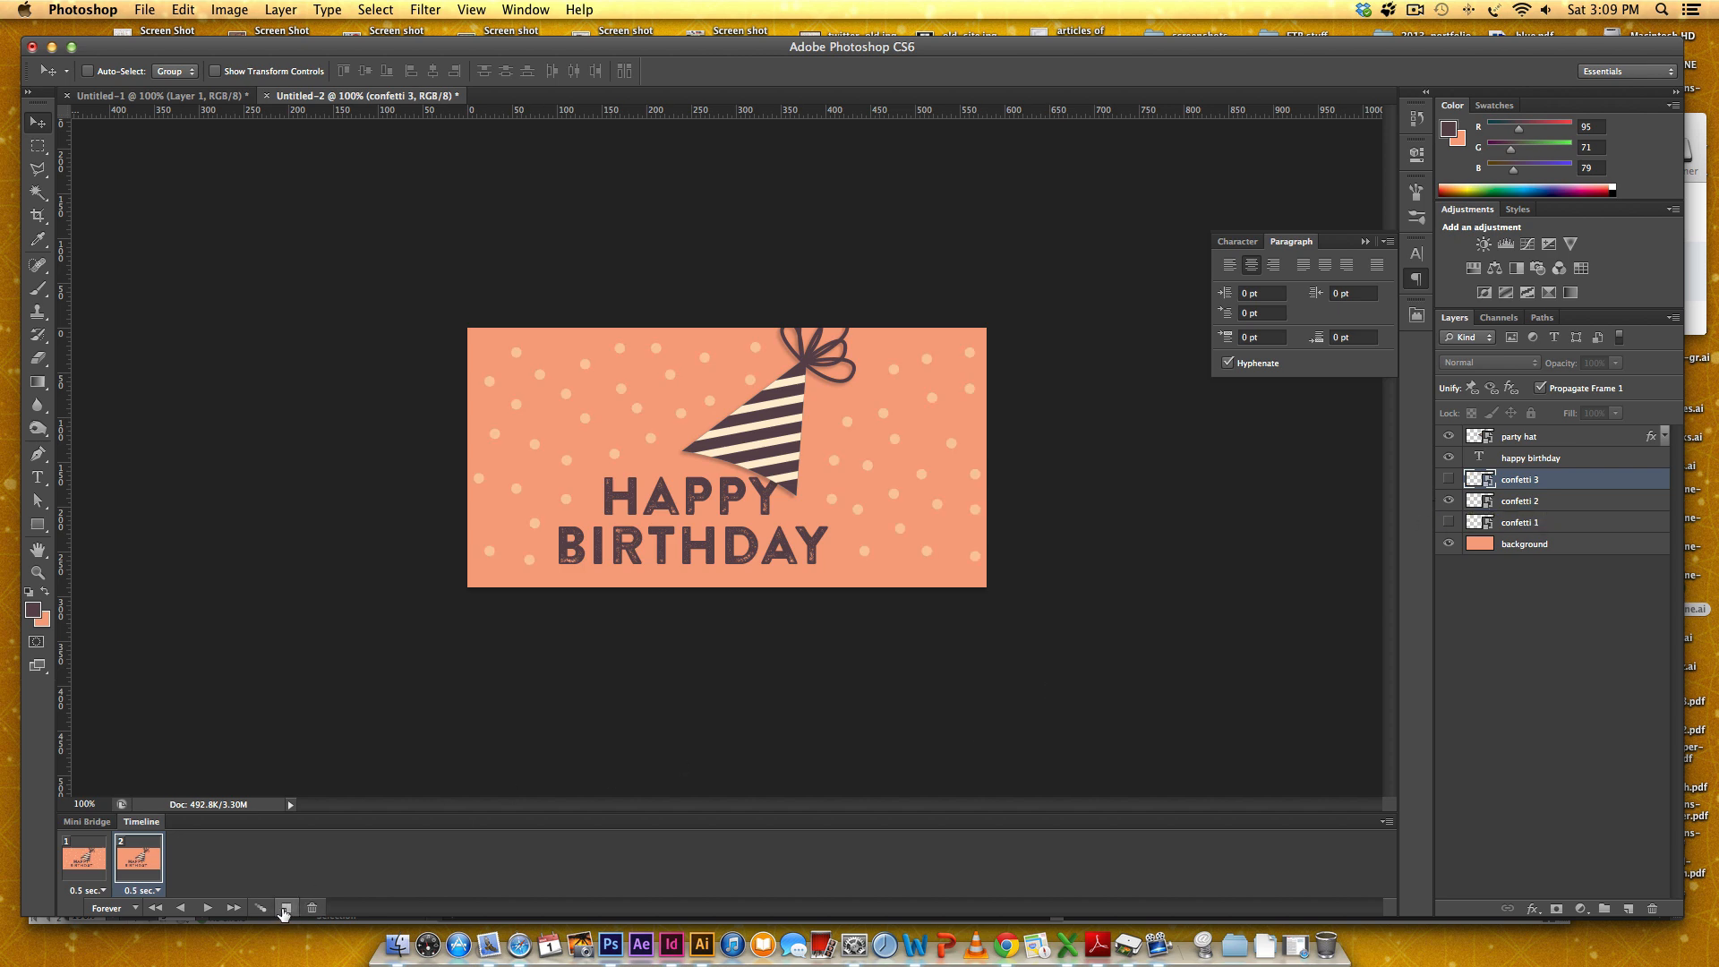
Step: Add a third frame with the remaining confetti layer and step back through the frames to check them
{"action": "left_click", "coordinate": [285, 906]}
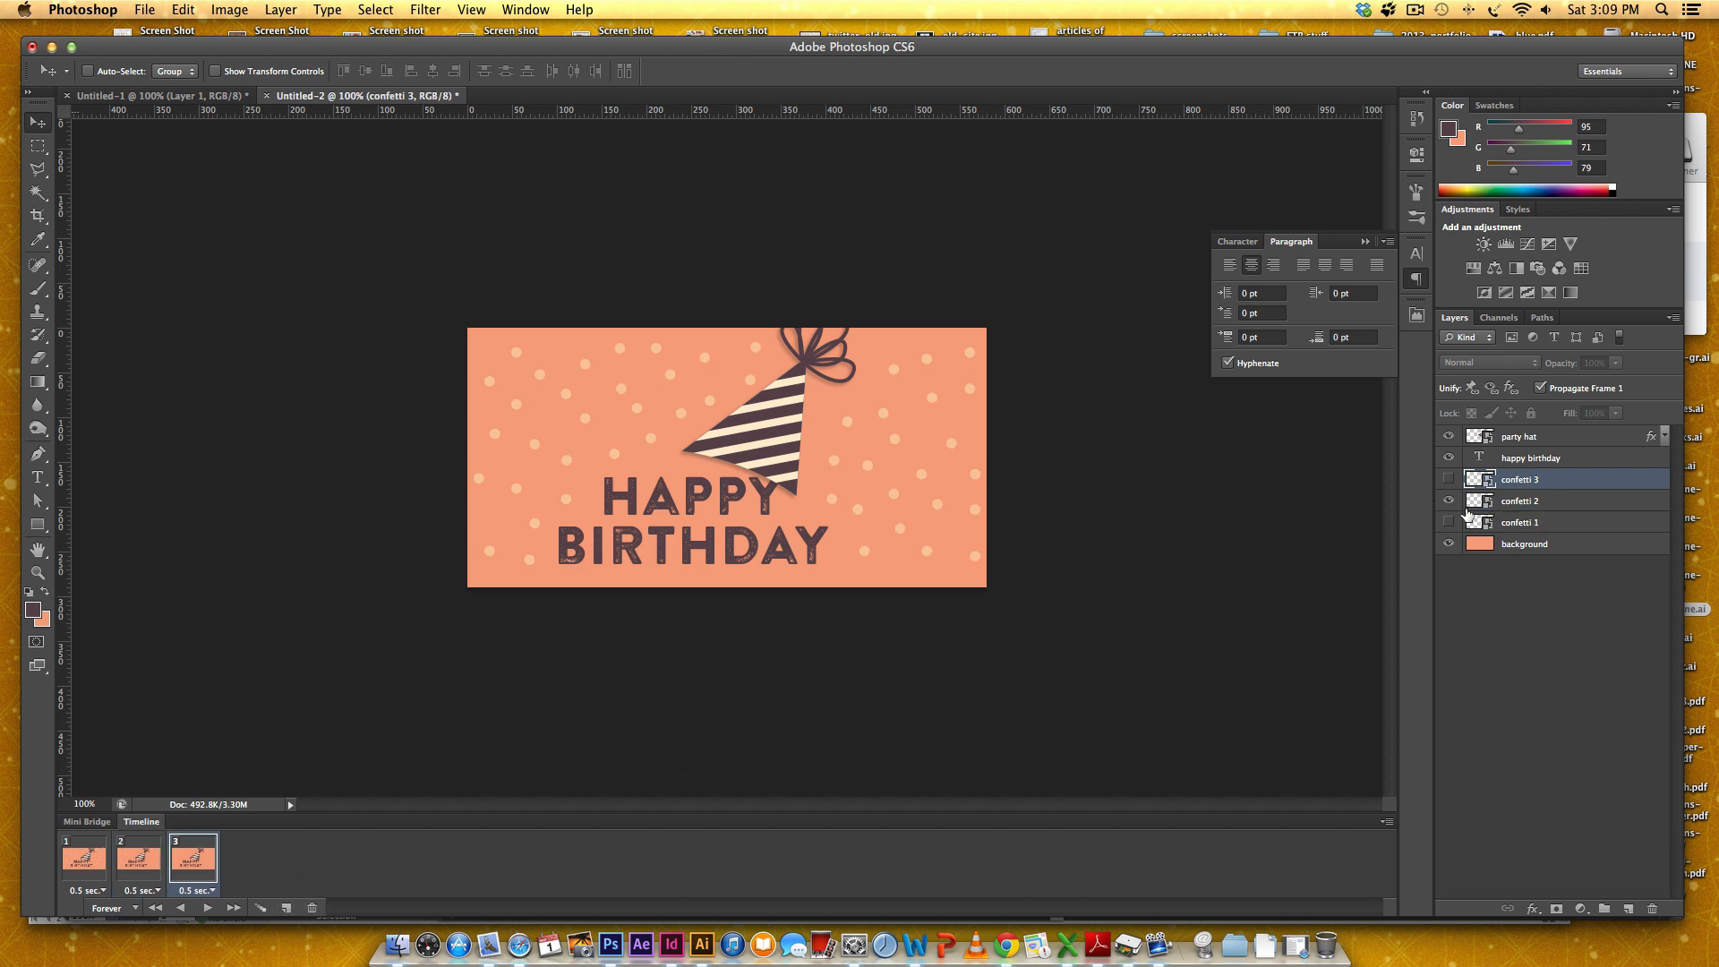
{"action": "left_click", "coordinate": [1449, 480]}
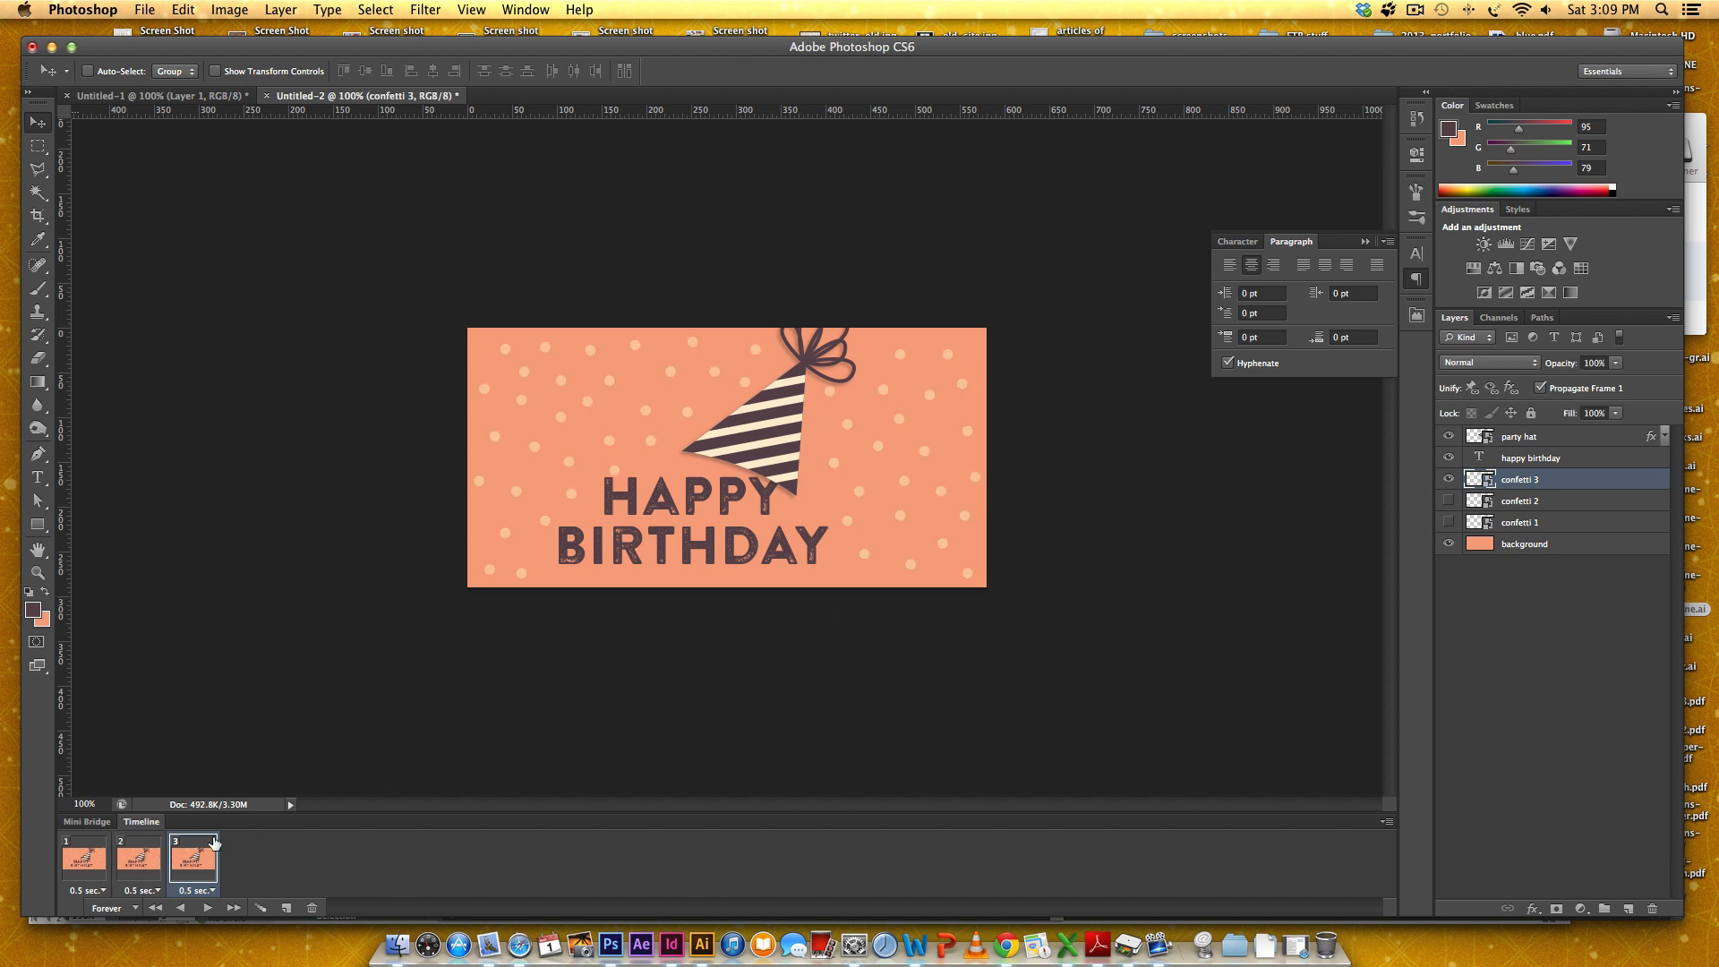
{"action": "left_click", "coordinate": [113, 908]}
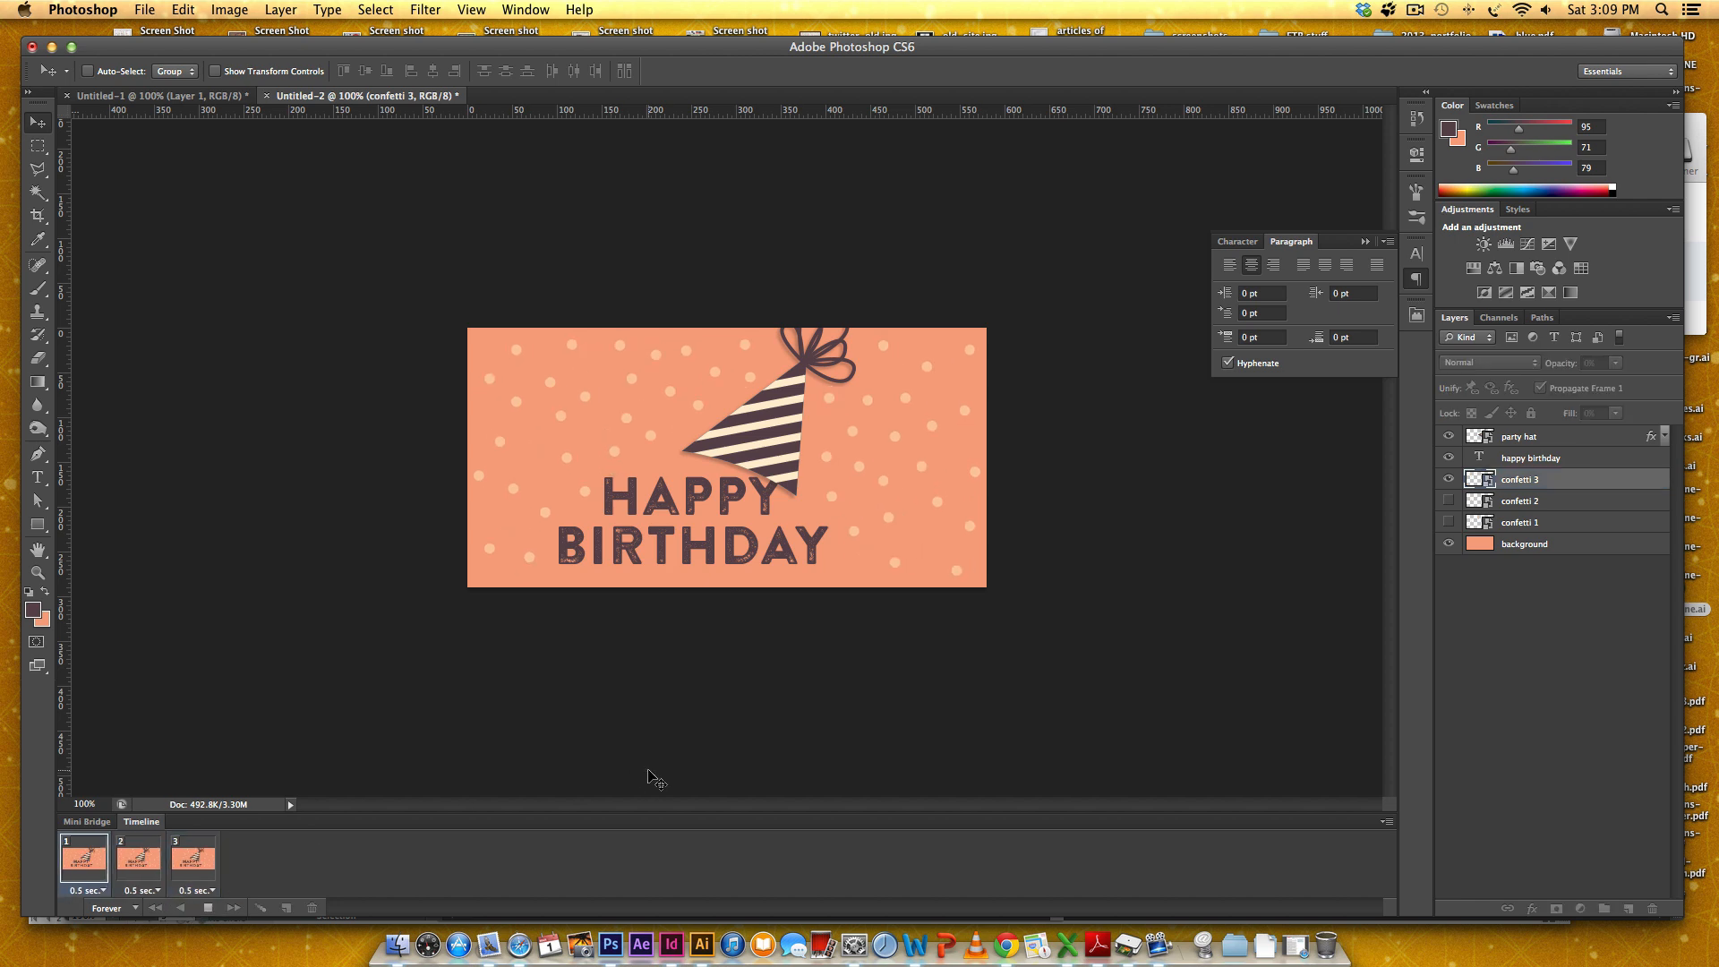
{"action": "left_click", "coordinate": [138, 856]}
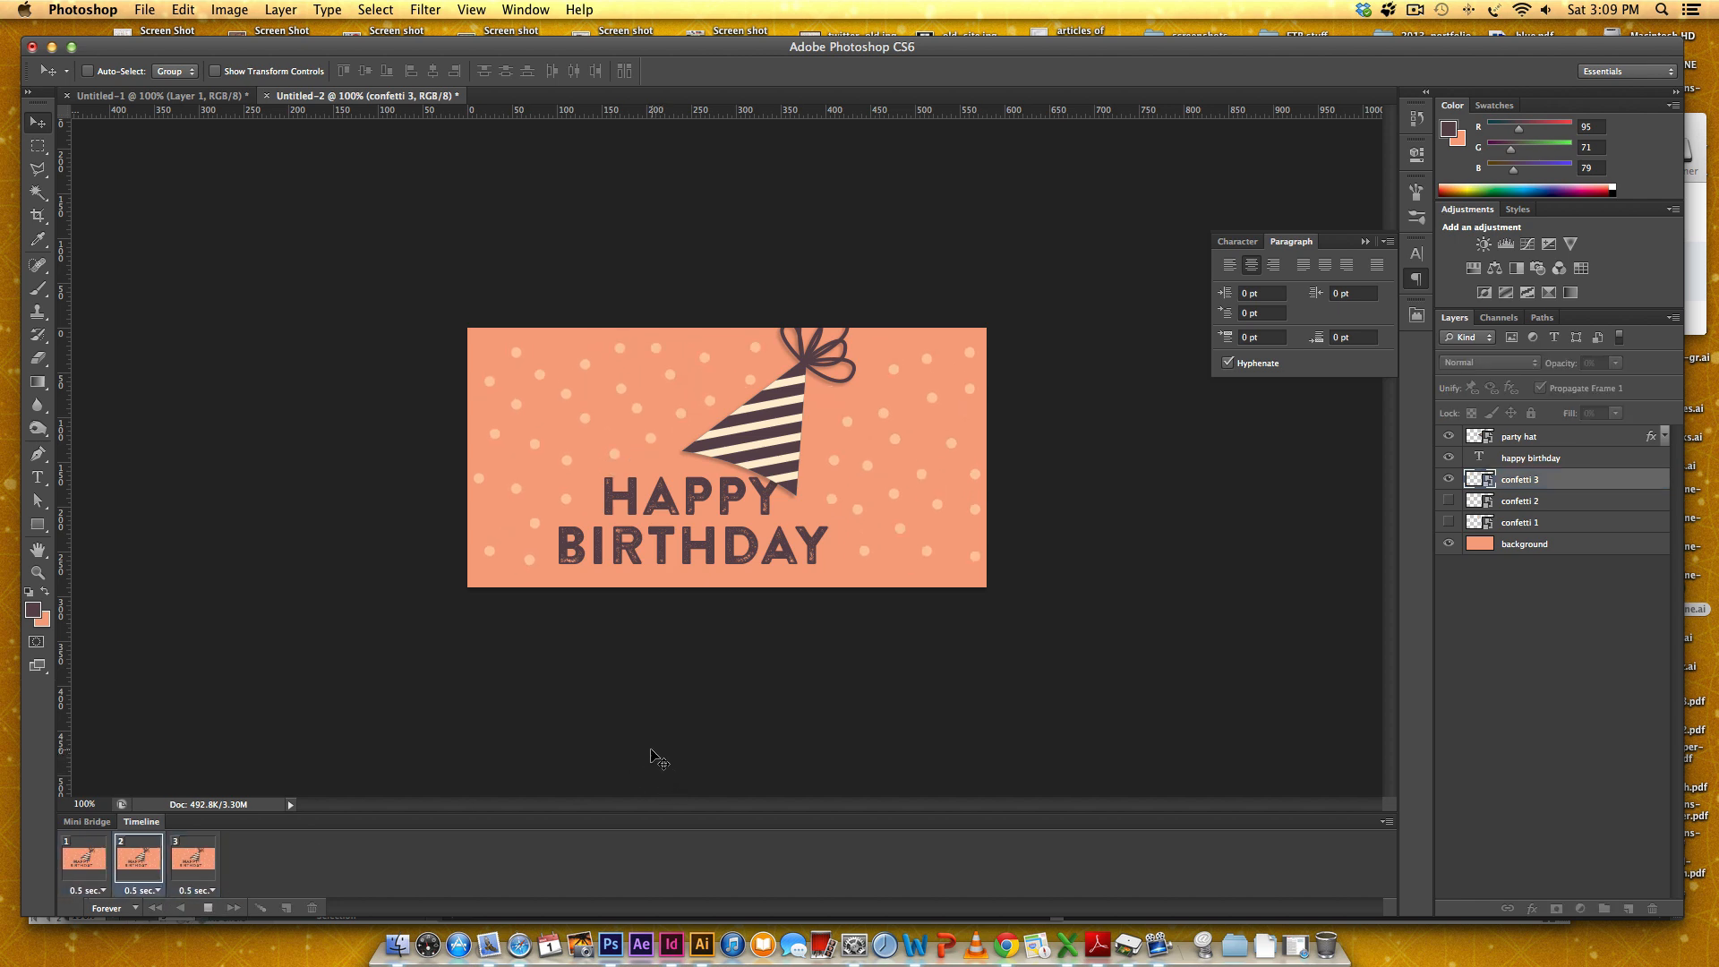
{"action": "left_click", "coordinate": [193, 858]}
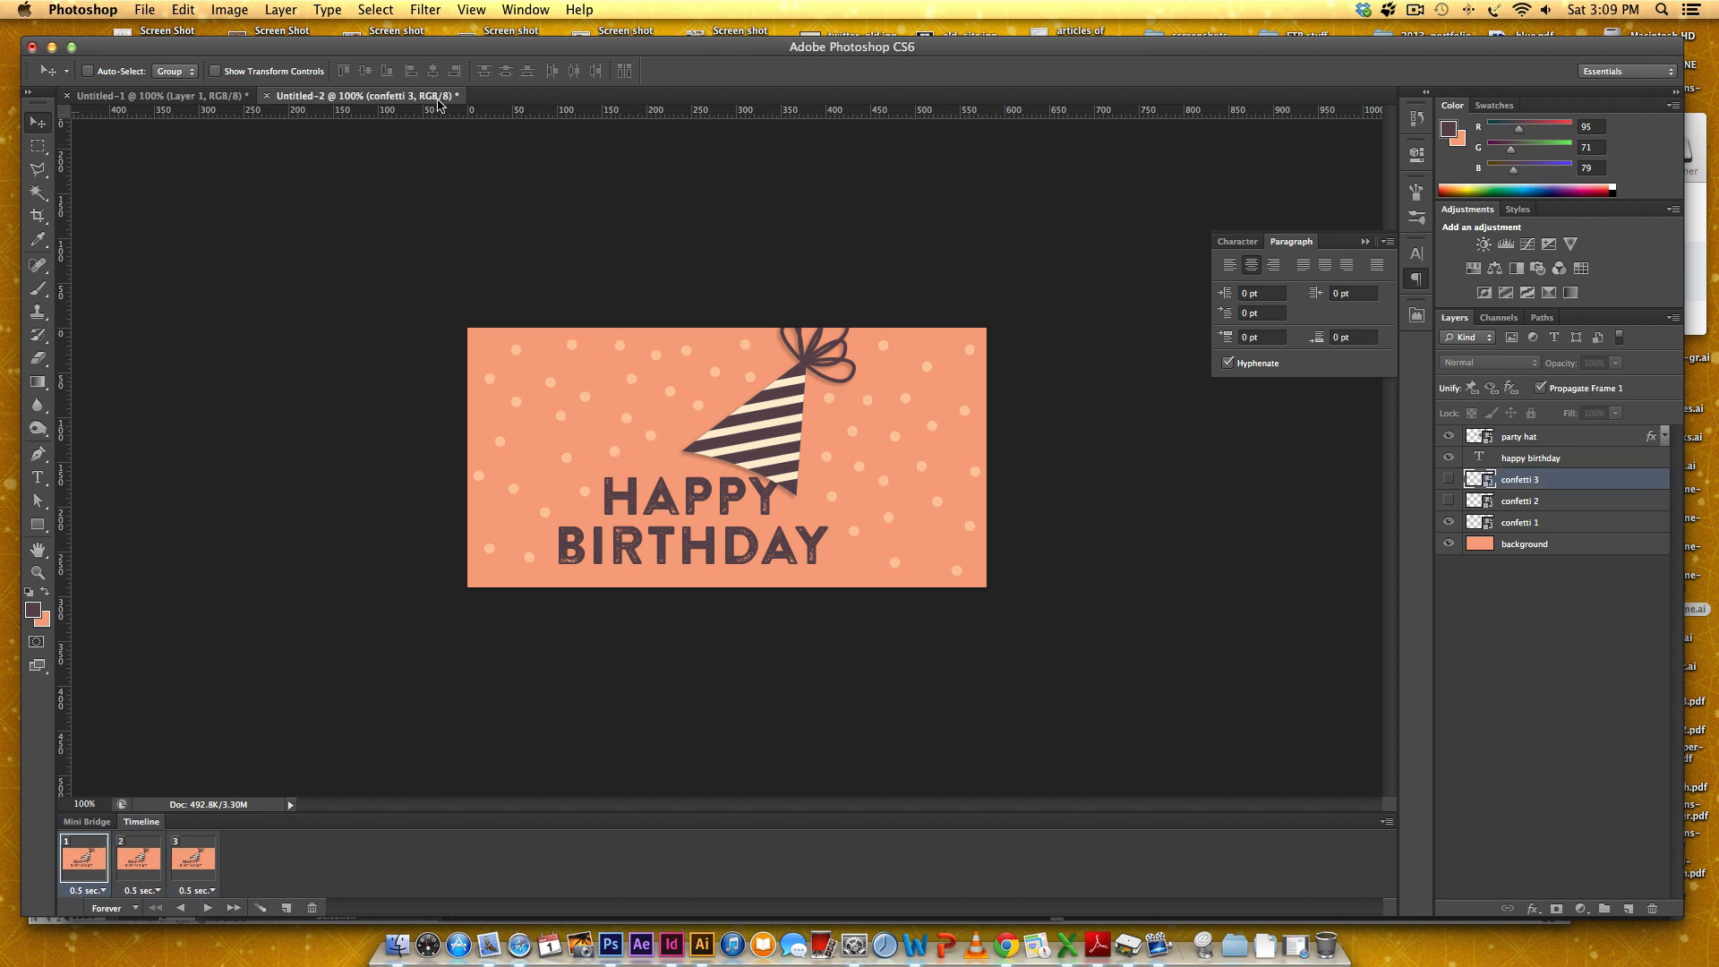
Step: Bring up Save for Web with GIF format, looping forever, and preview the animation playback
{"action": "left_click", "coordinate": [144, 9]}
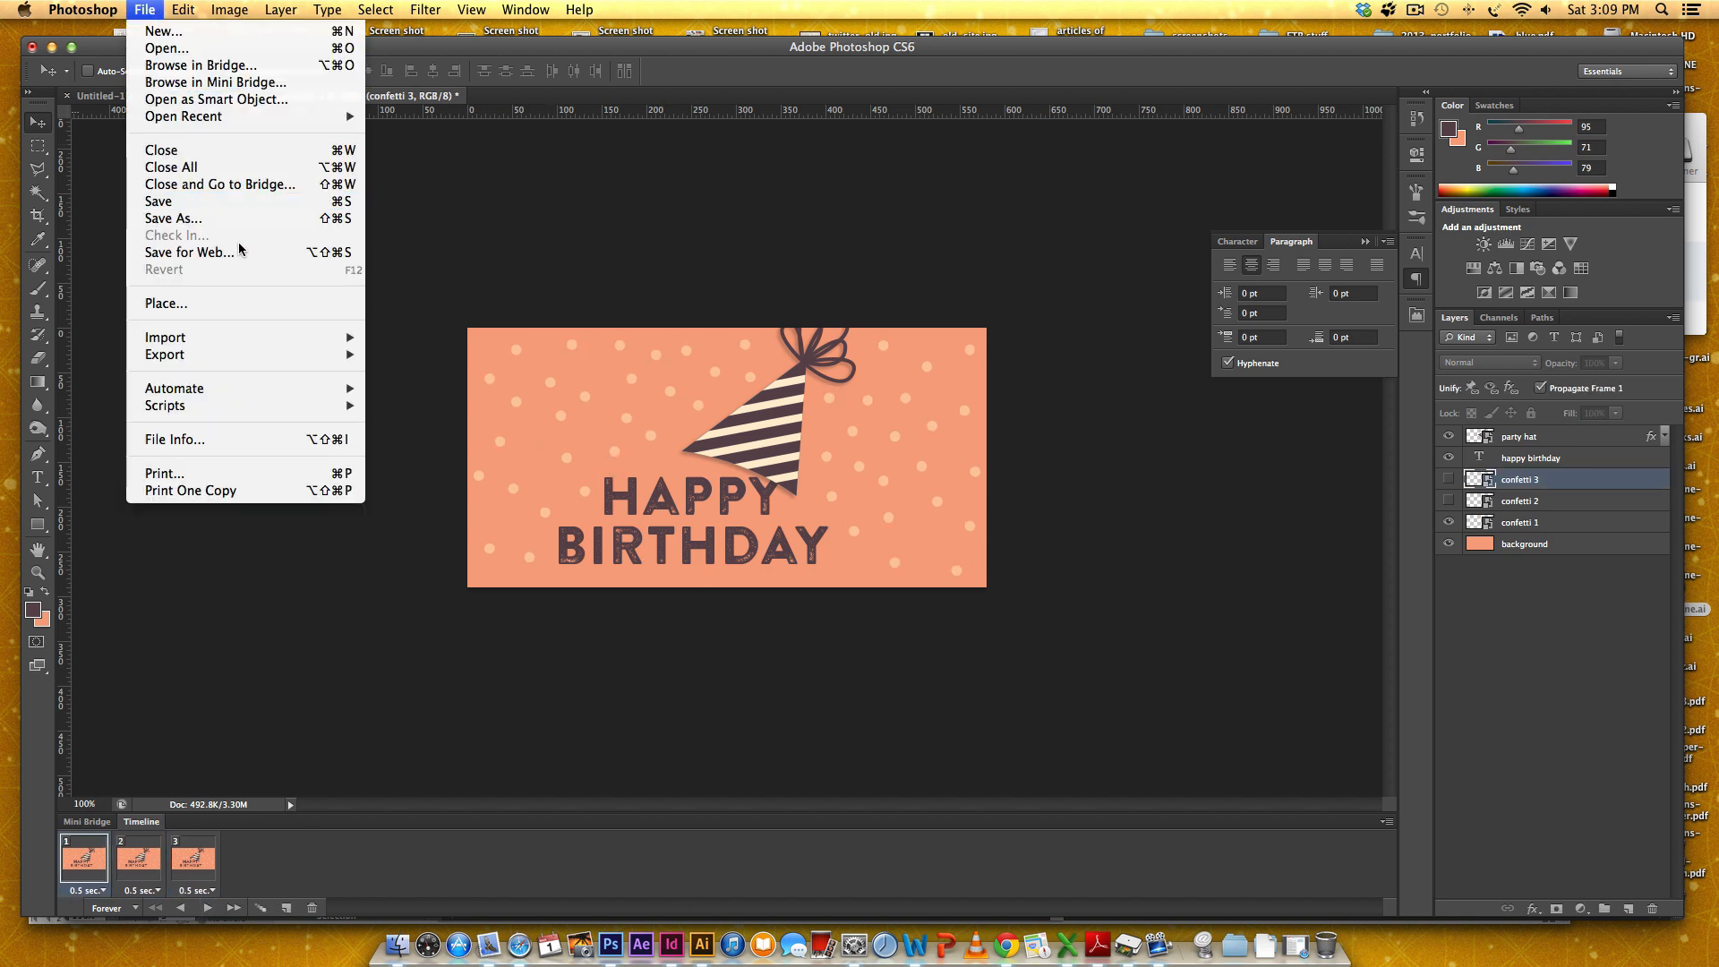
{"action": "left_click", "coordinate": [163, 30]}
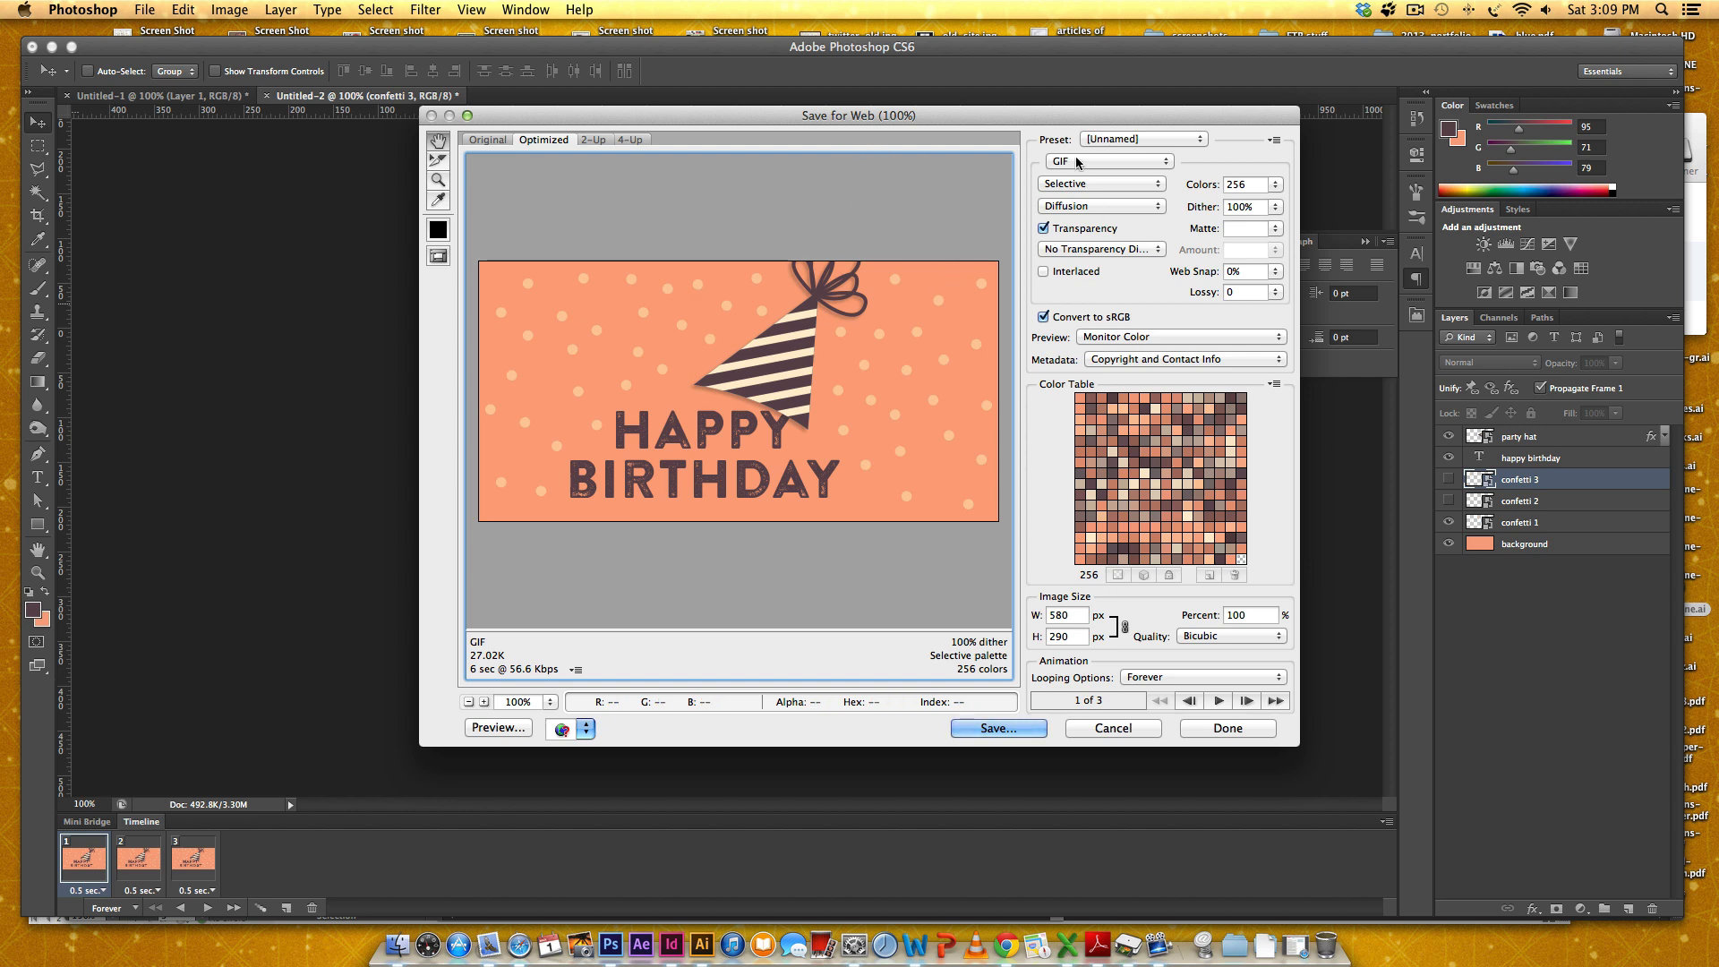
{"action": "left_click", "coordinate": [1111, 161]}
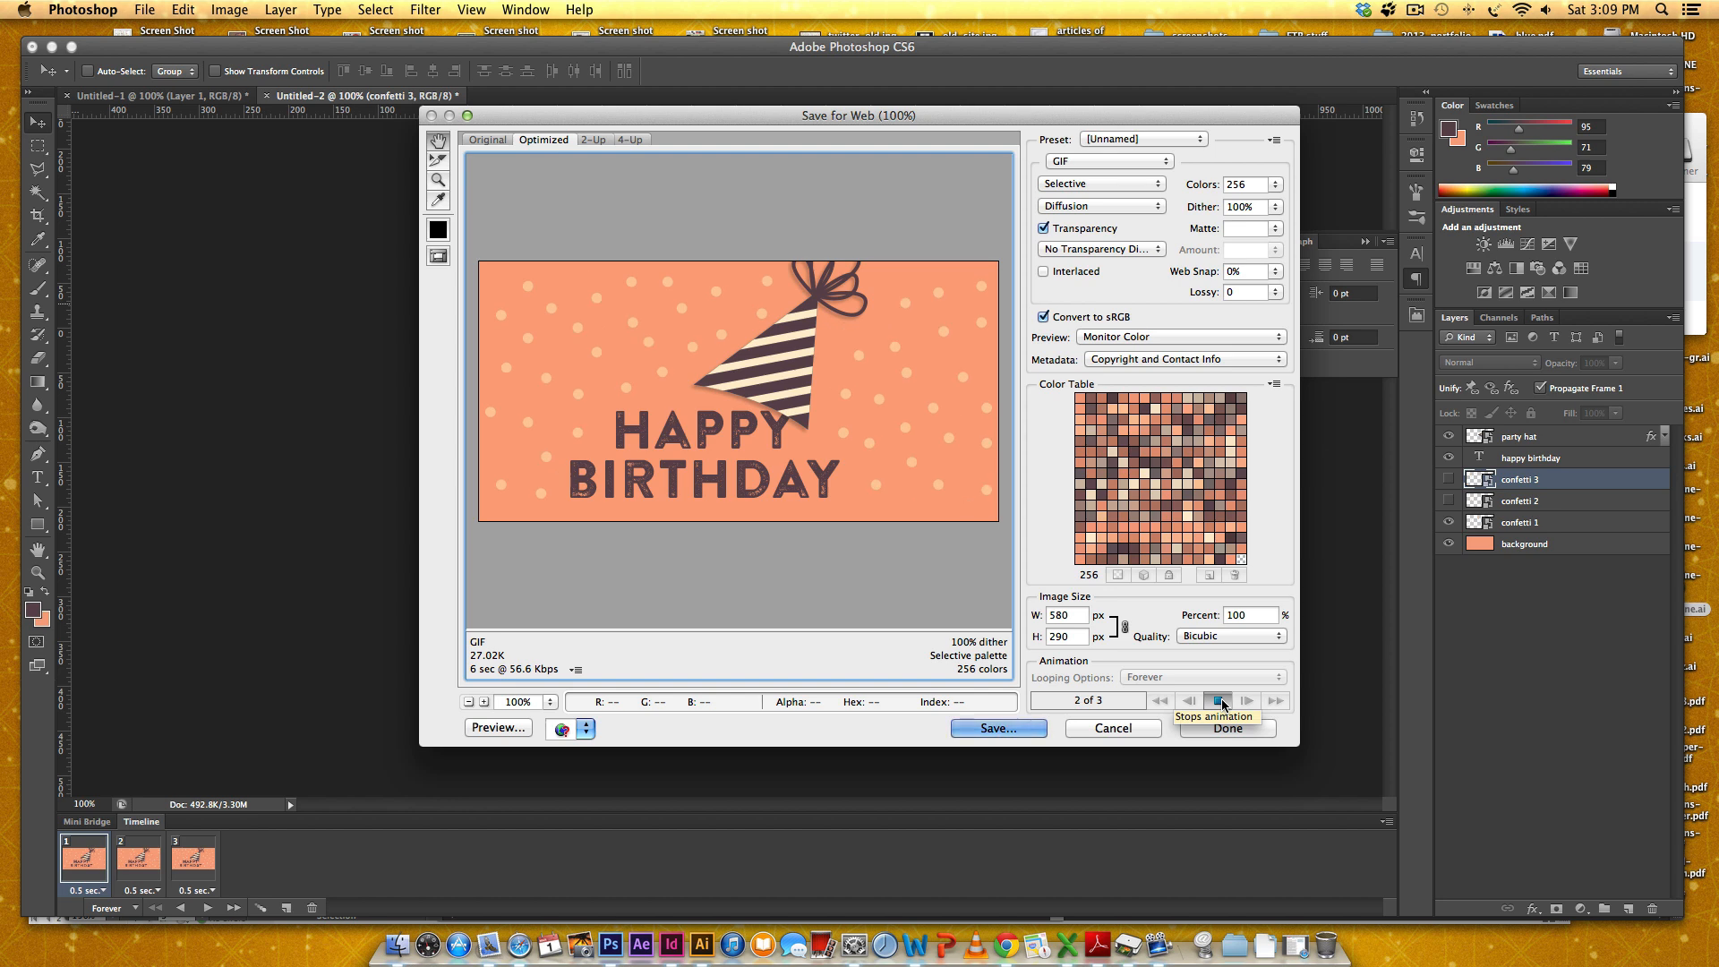
{"action": "left_click", "coordinate": [1246, 700]}
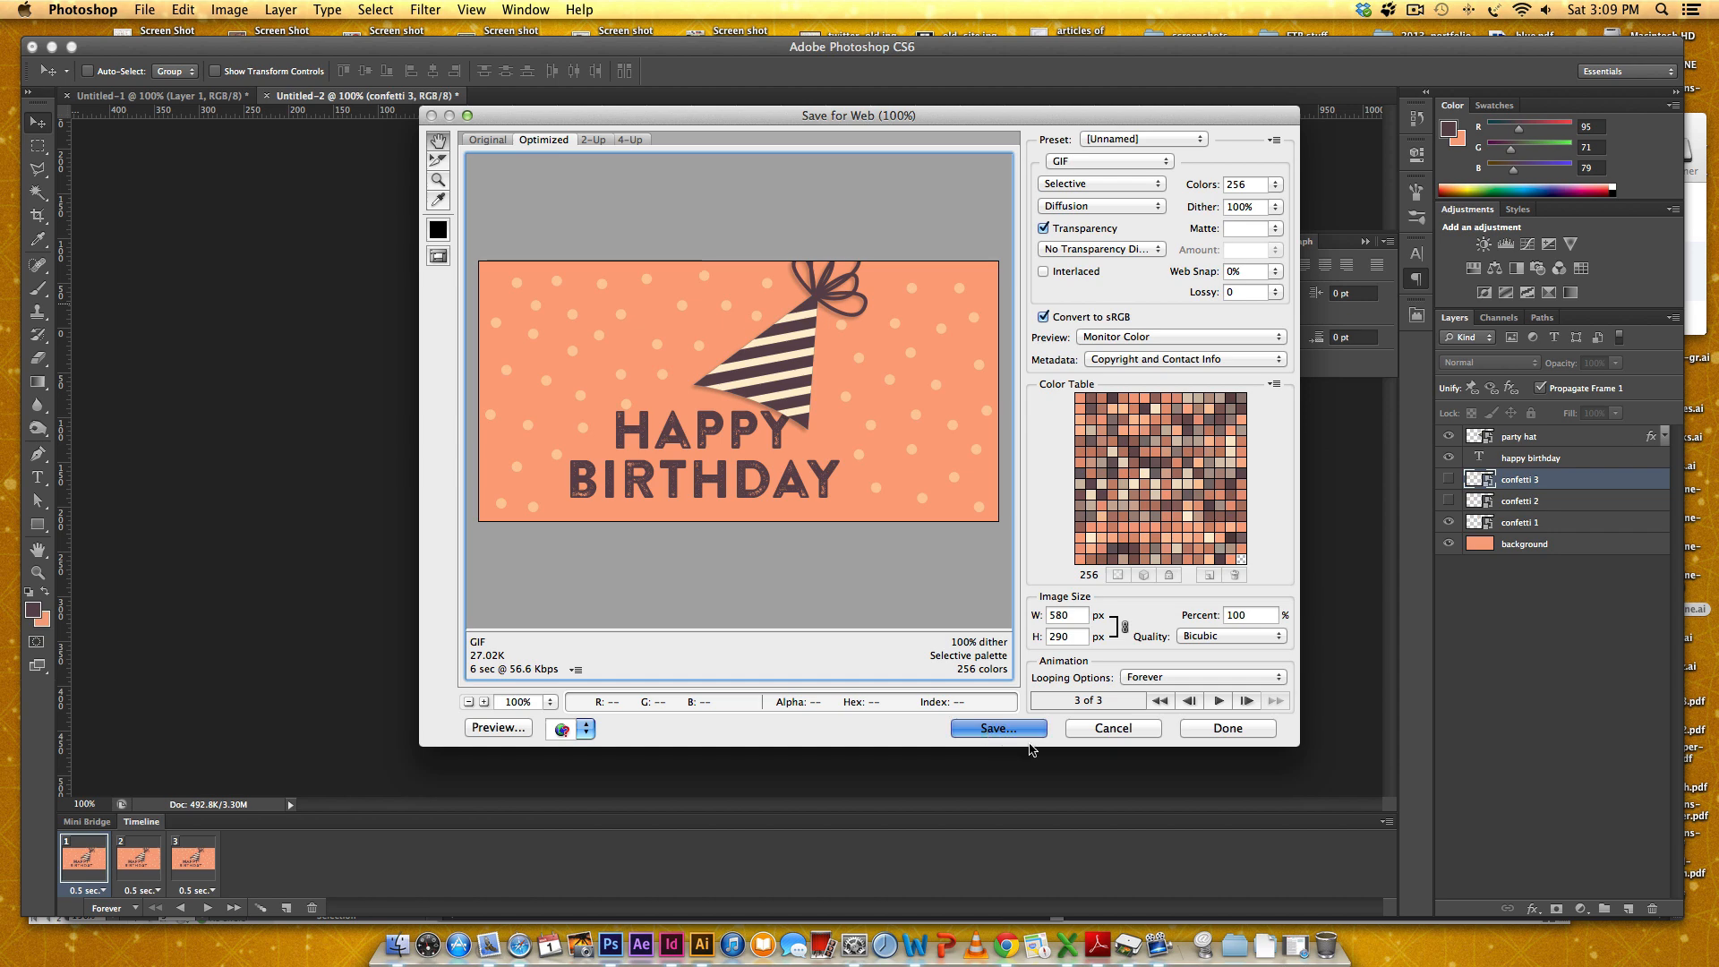
Step: Save the animation as party-animation.gif into the 03 folder
{"action": "left_click", "coordinate": [996, 729]}
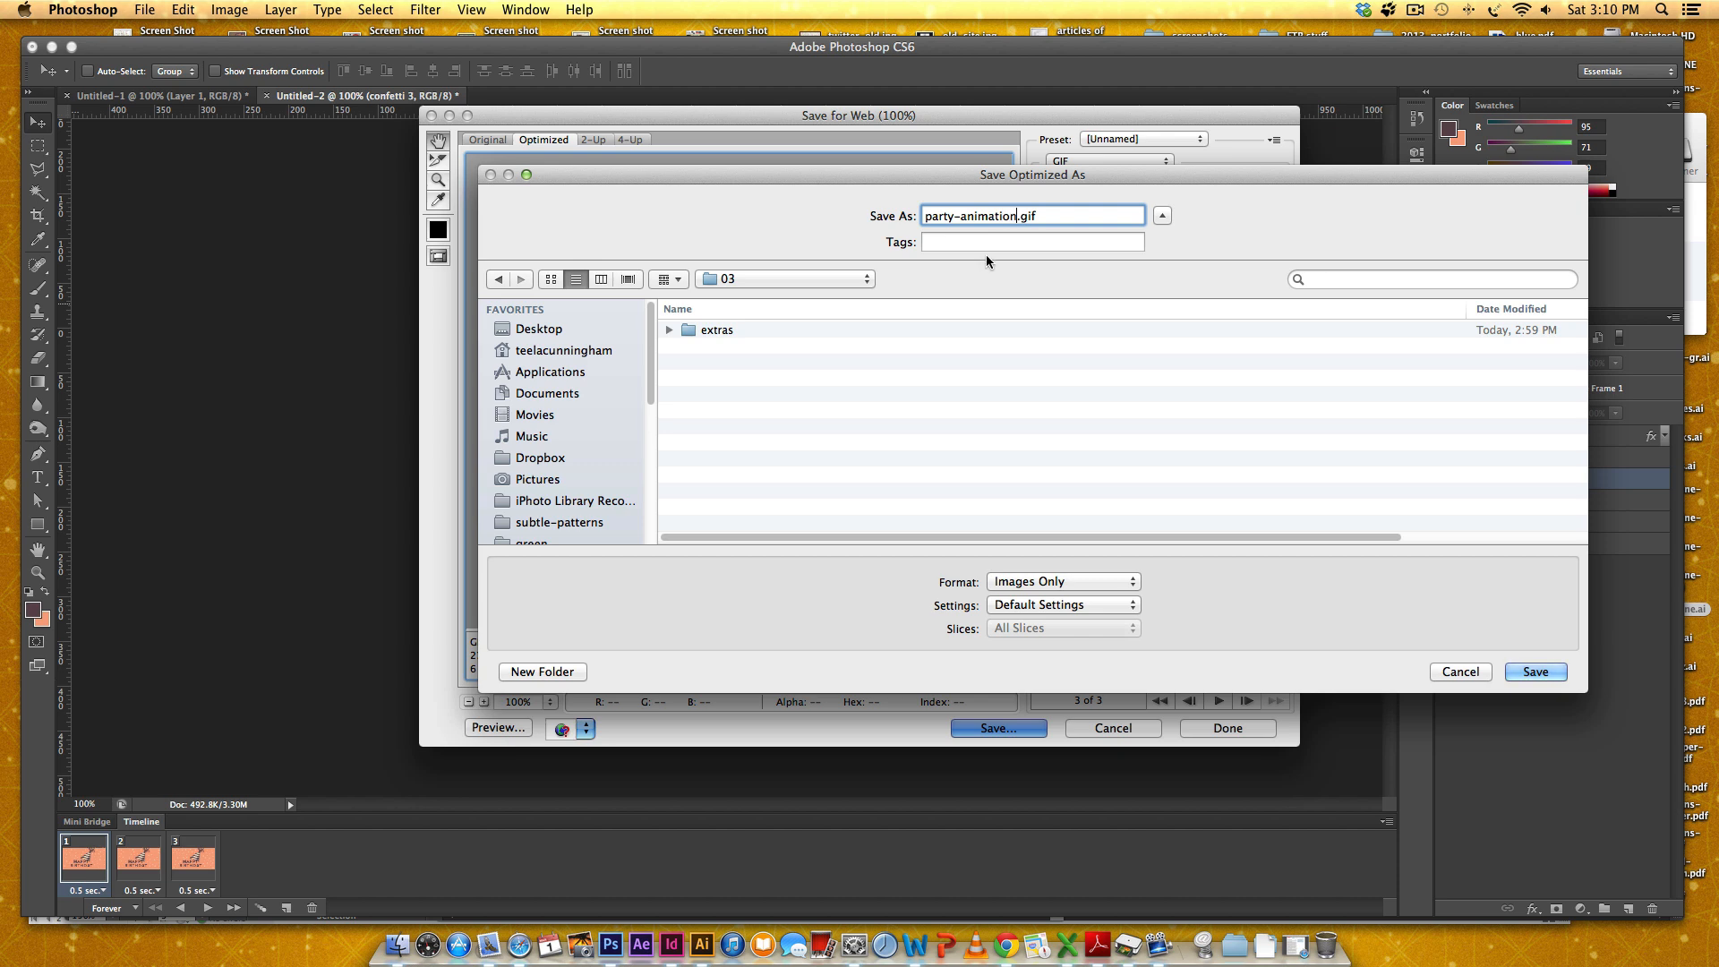
{"action": "left_click", "coordinate": [1535, 671]}
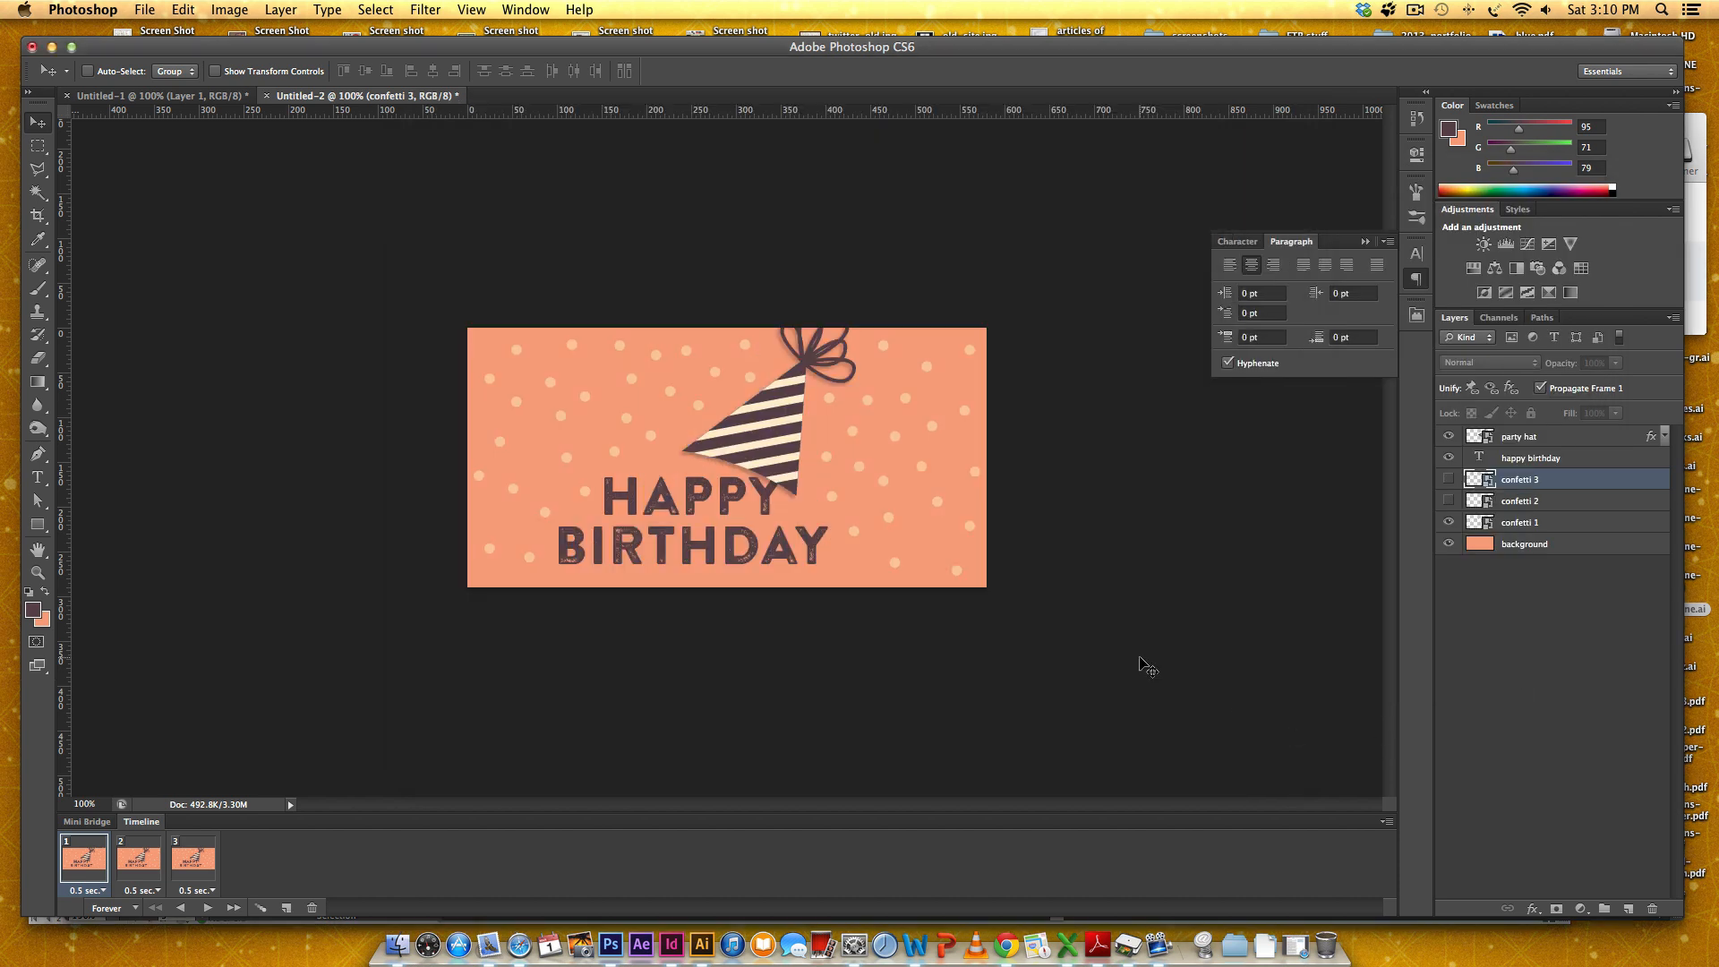
{"action": "mouse_move", "coordinate": [750, 265]}
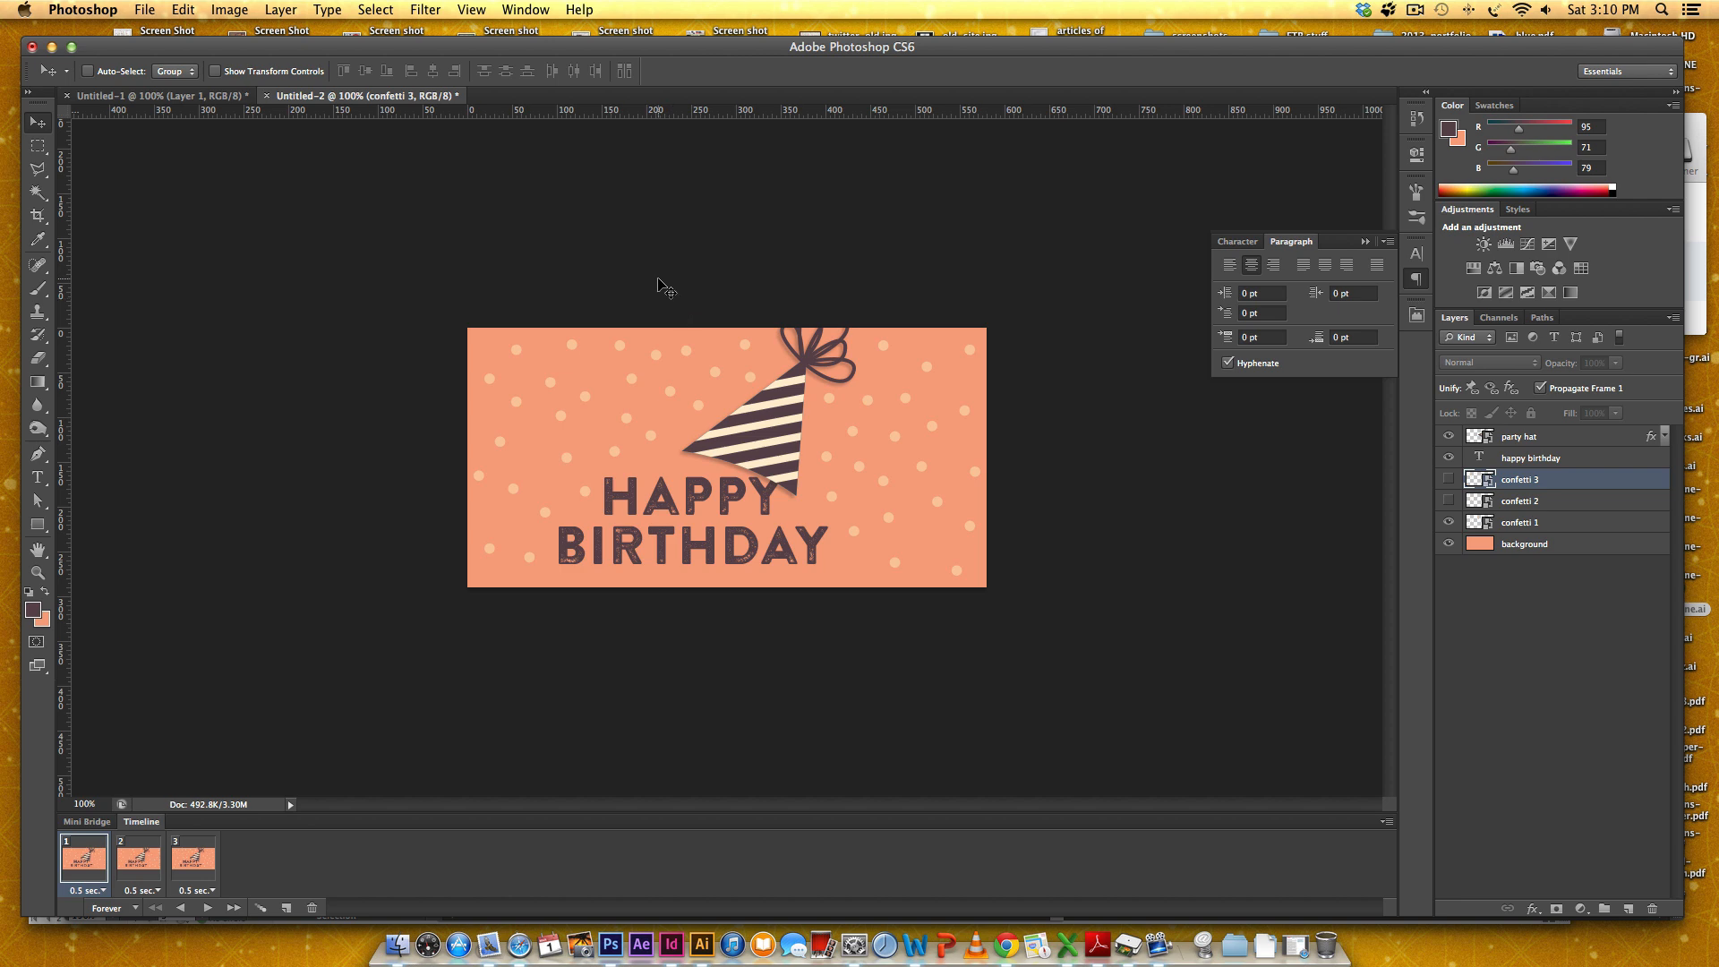
{"action": "mouse_move", "coordinate": [666, 287]}
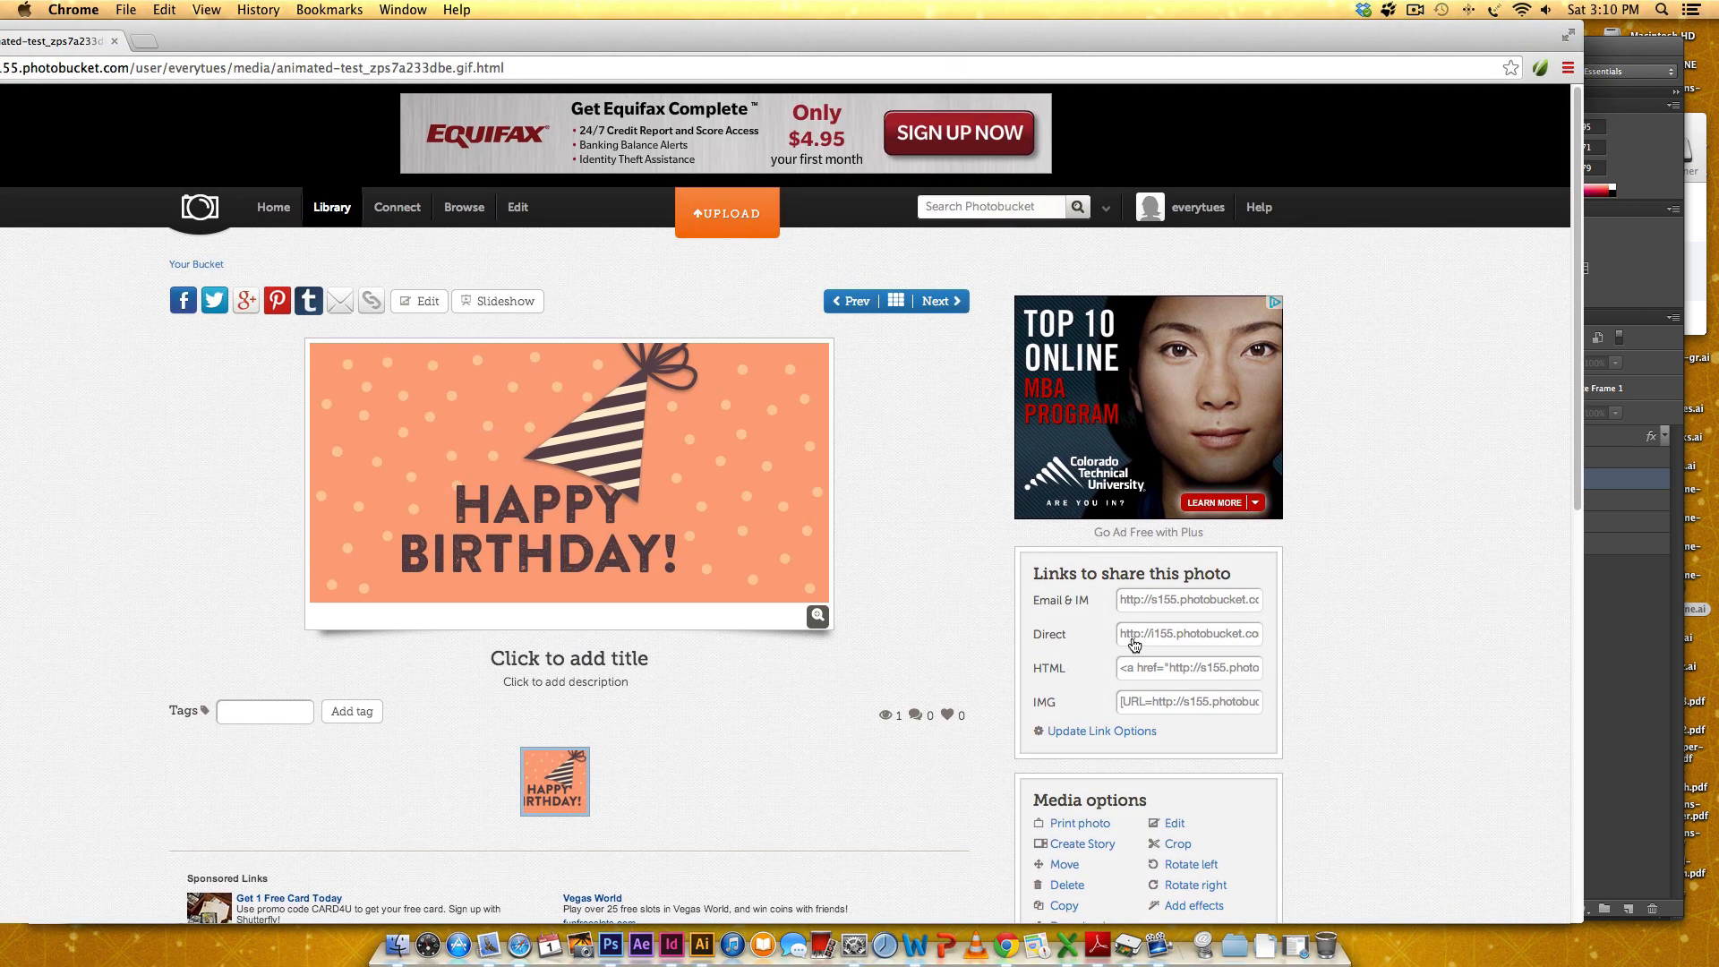
{"action": "mouse_move", "coordinate": [1223, 604]}
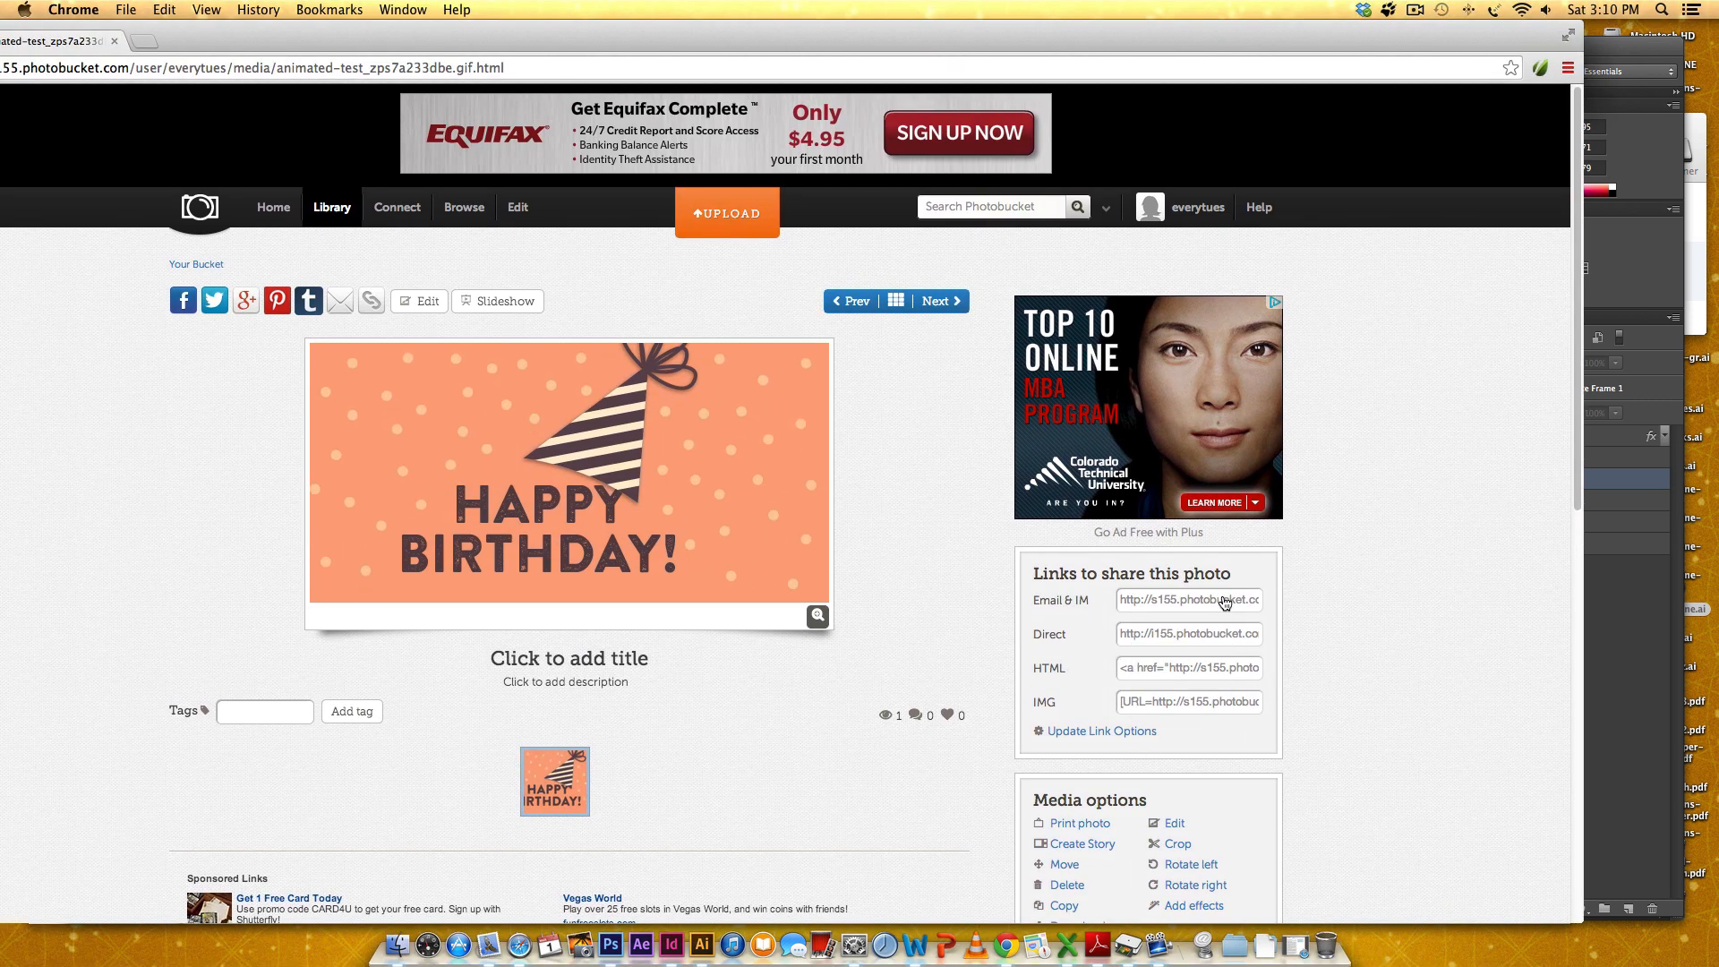